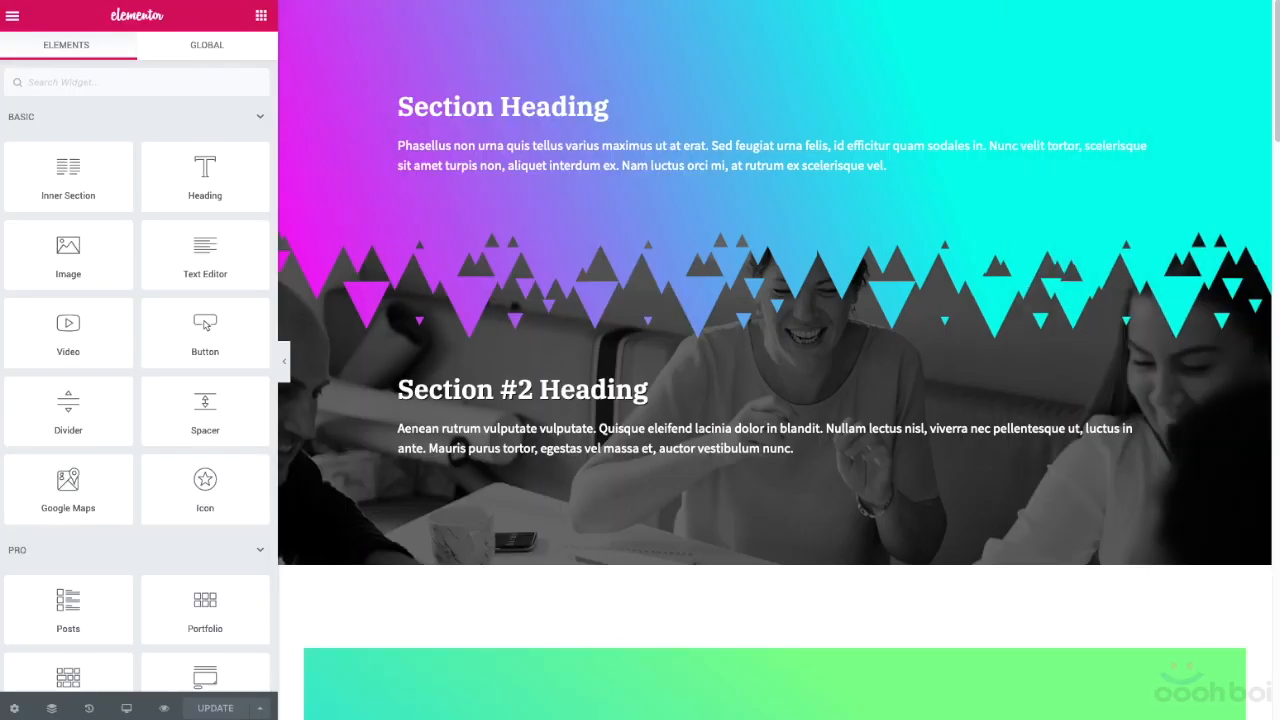
Scroll through the masked-edge demo layouts, then open the gradient section's Style settings
click(677, 157)
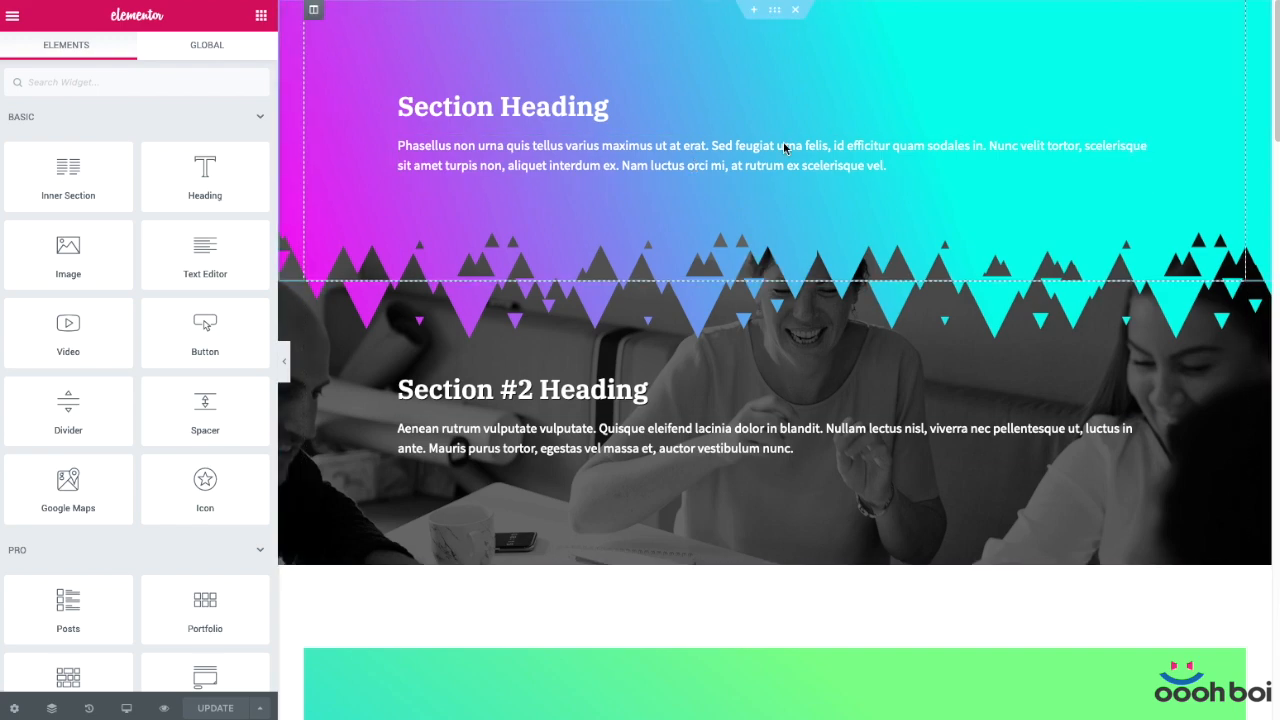
mouse_move(421, 201)
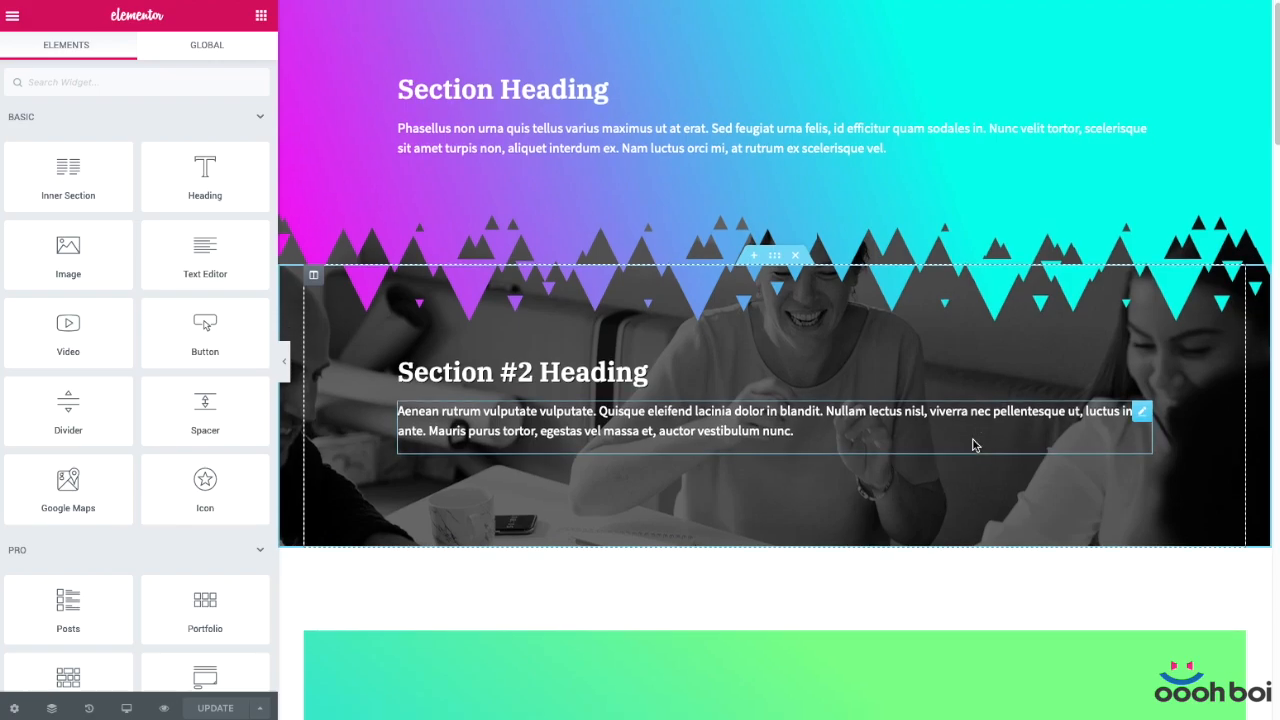
scroll(down, 3)
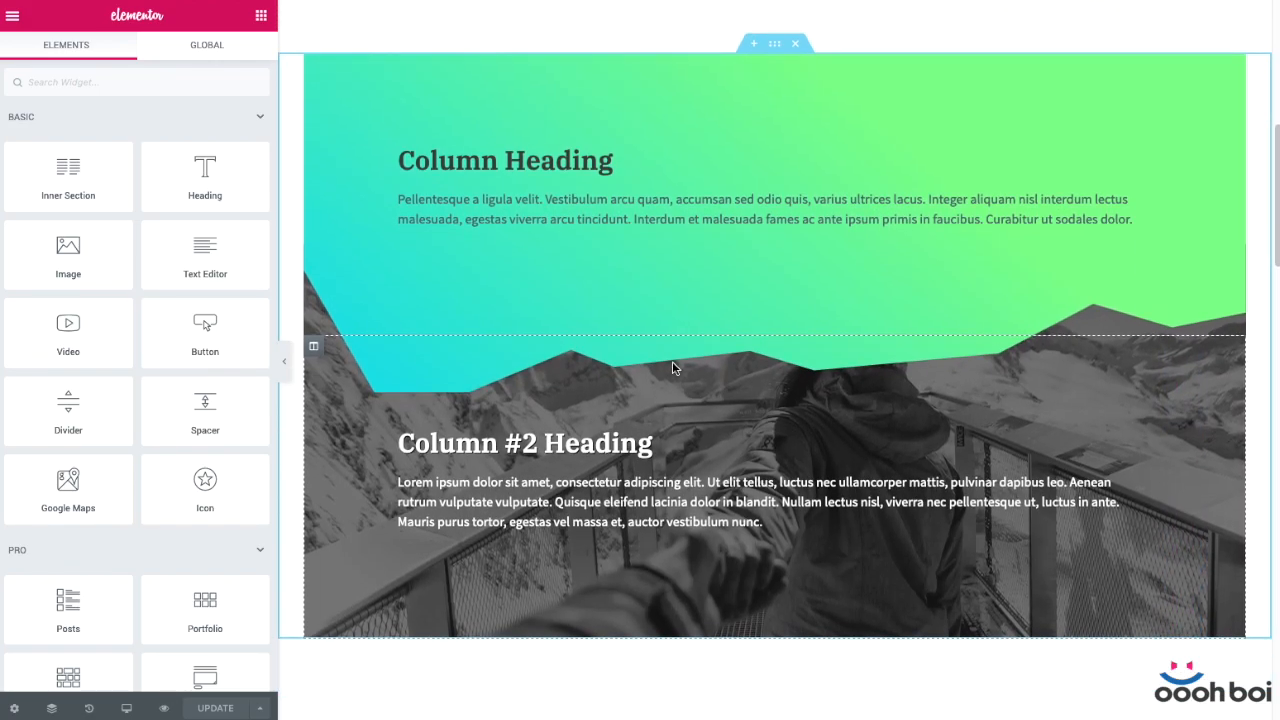
scroll(down, 3)
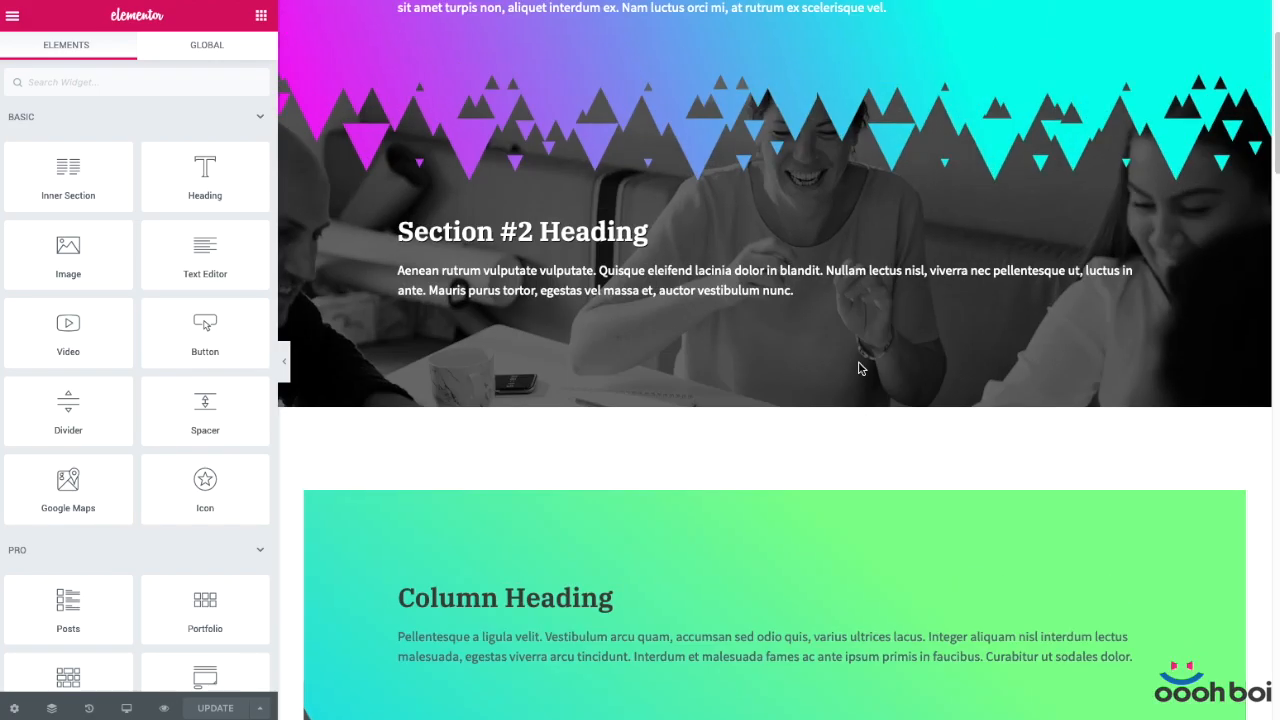
scroll(up, 3)
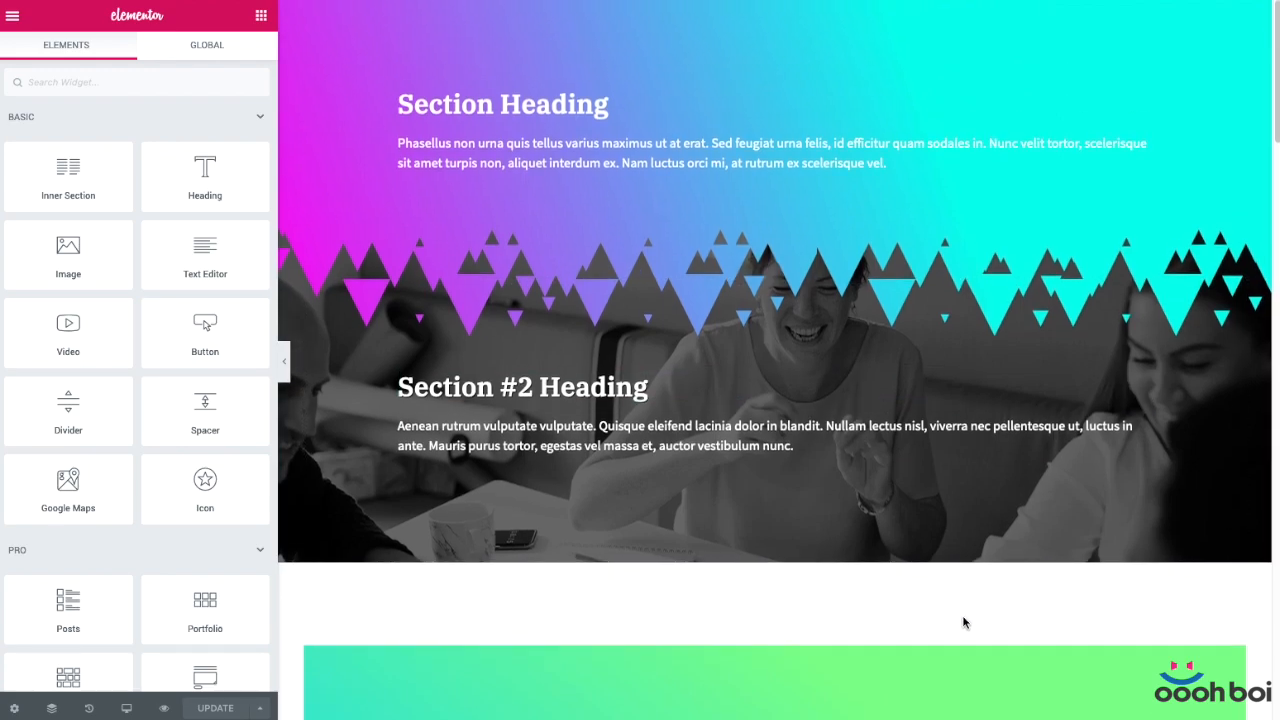
scroll(down, 3)
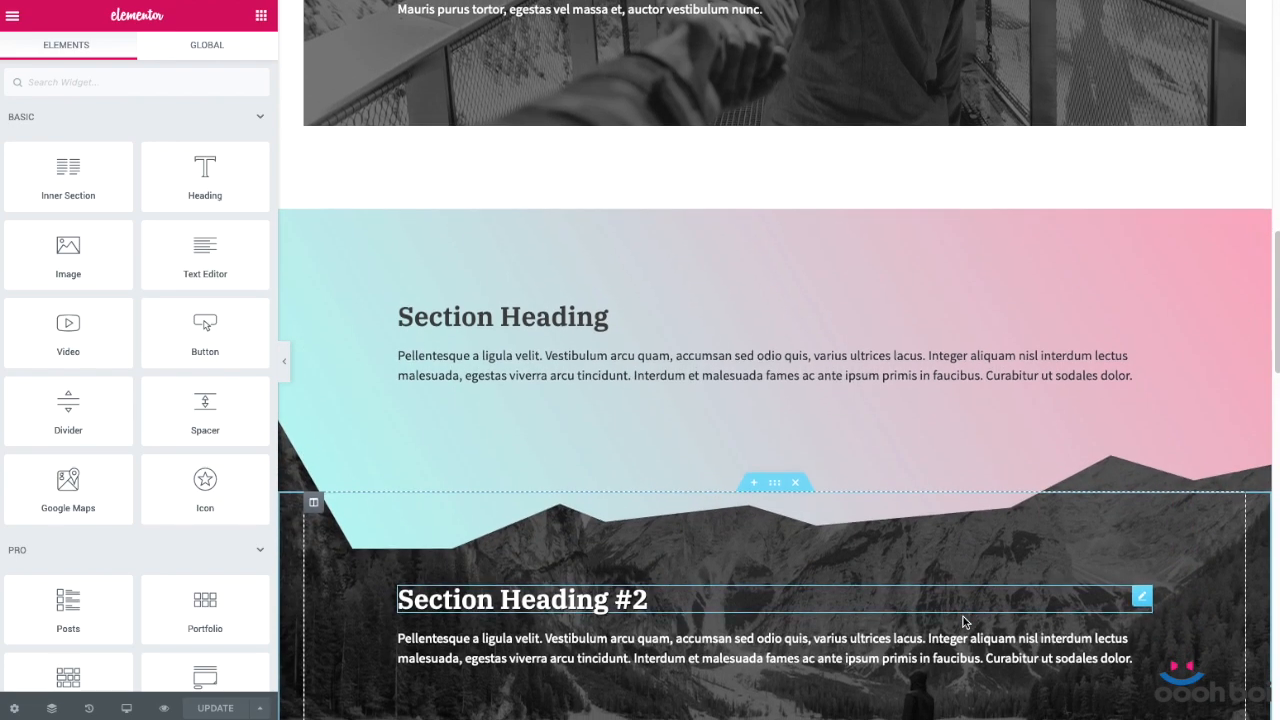
scroll(down, 3)
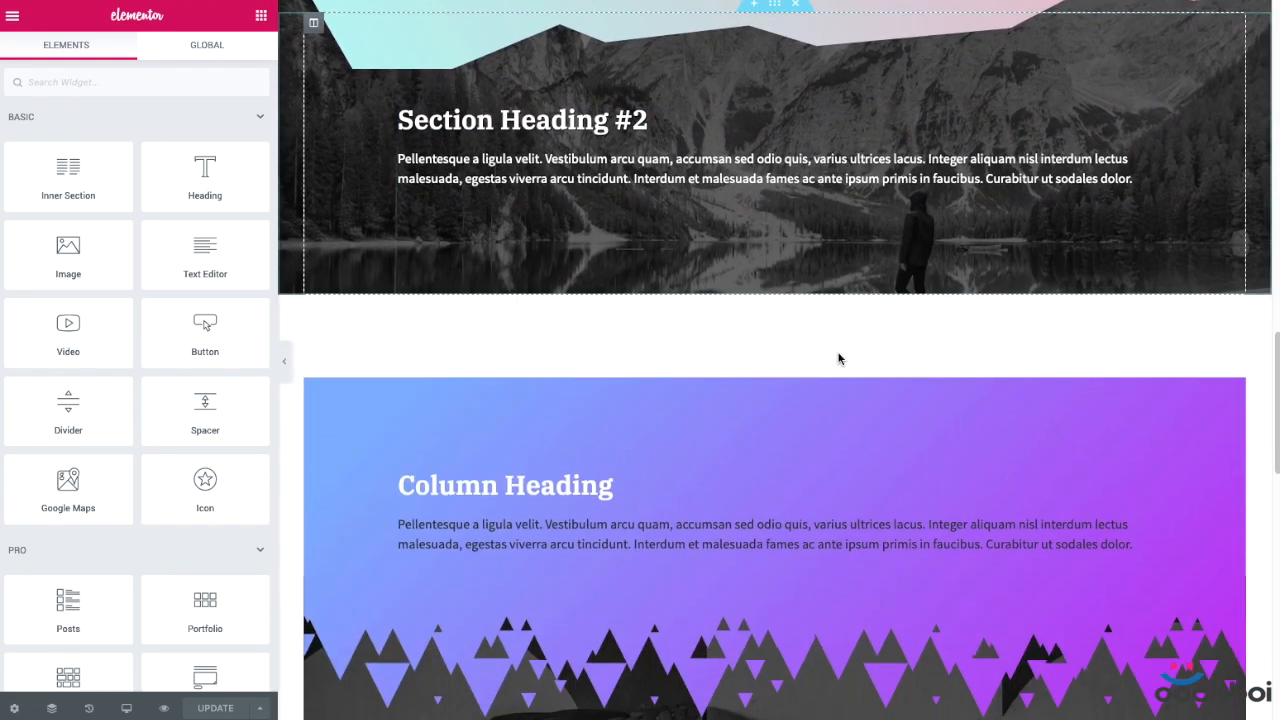
scroll(down, 3)
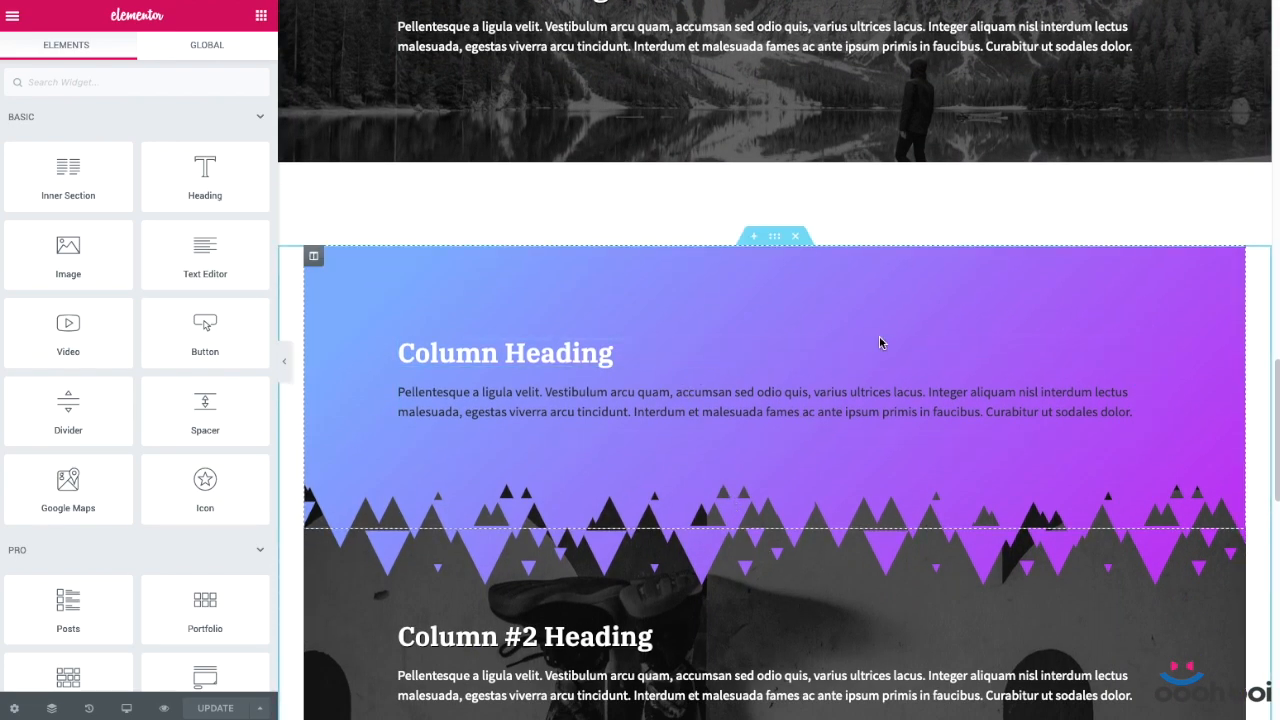
scroll(down, 3)
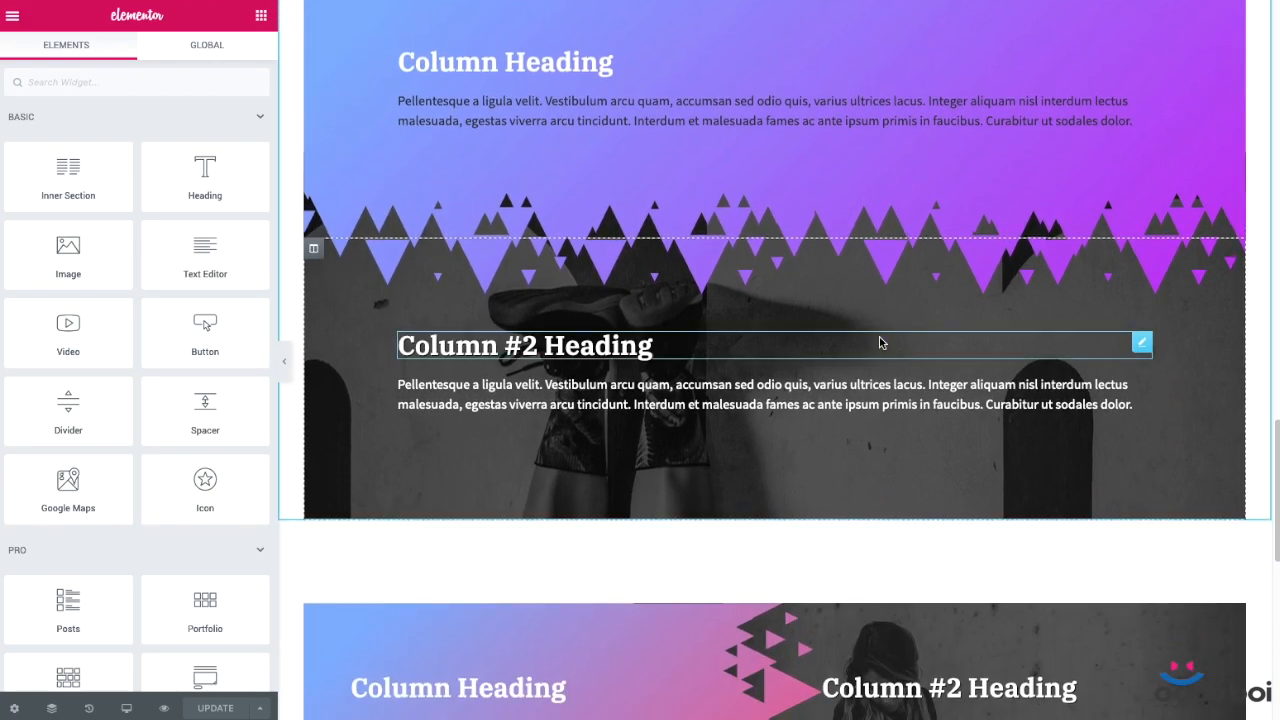
scroll(down, 3)
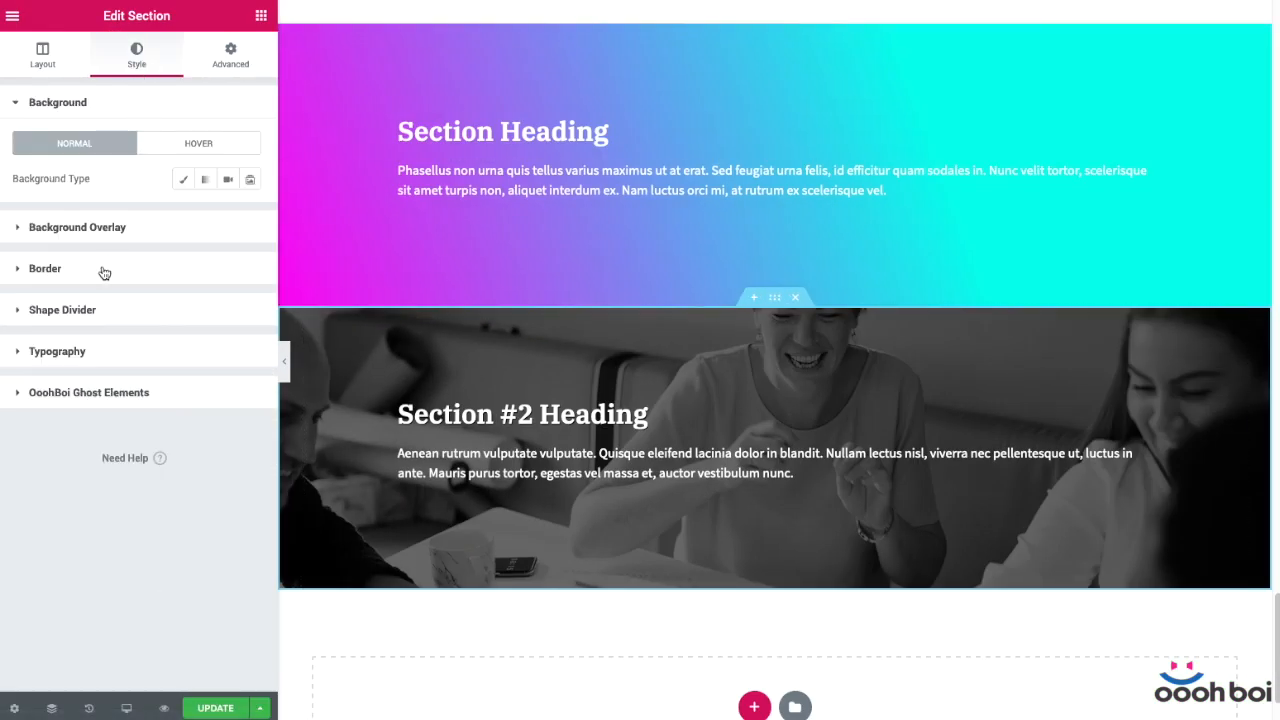
Add a green Zigzag top shape divider, 137 high, to the photo section
click(62, 309)
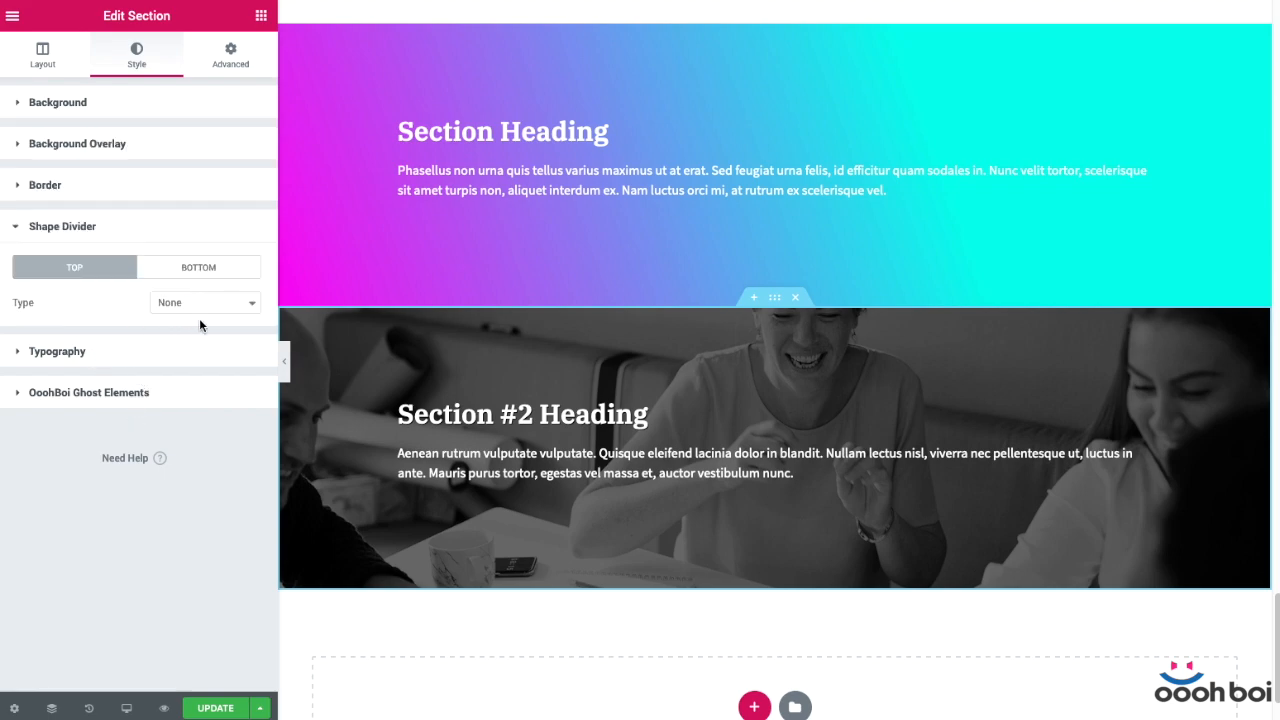
click(204, 302)
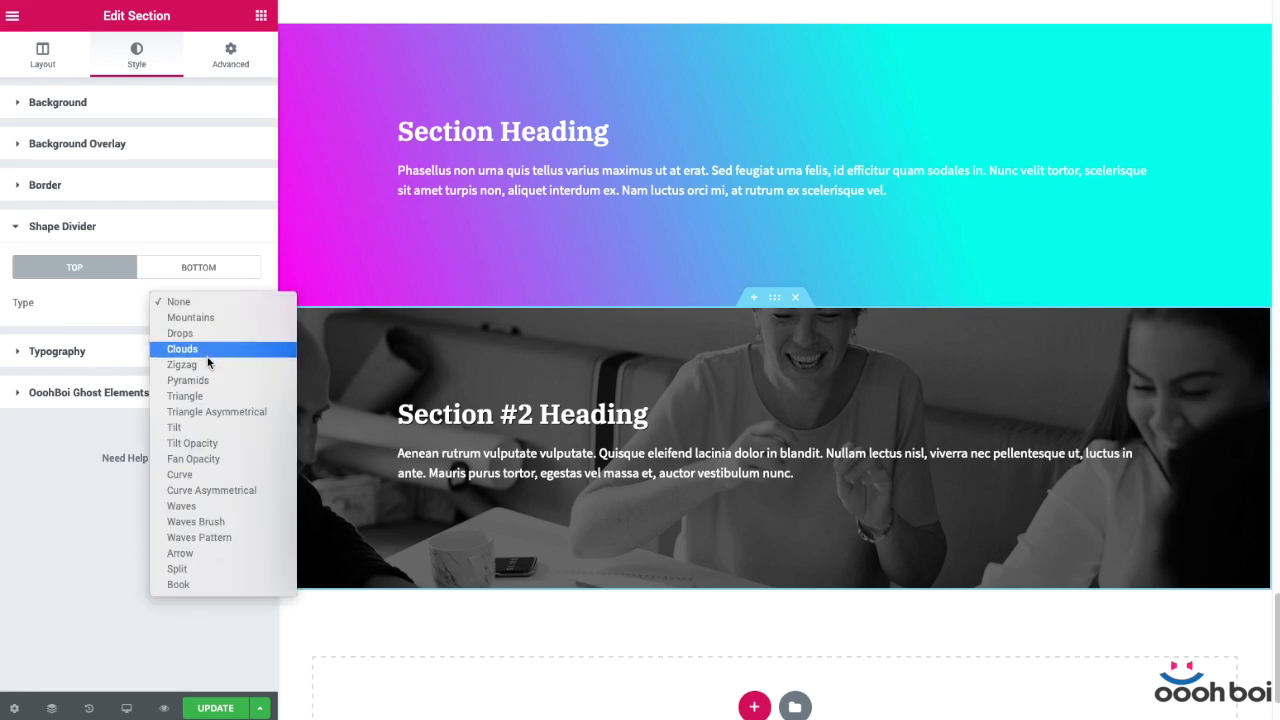
click(181, 364)
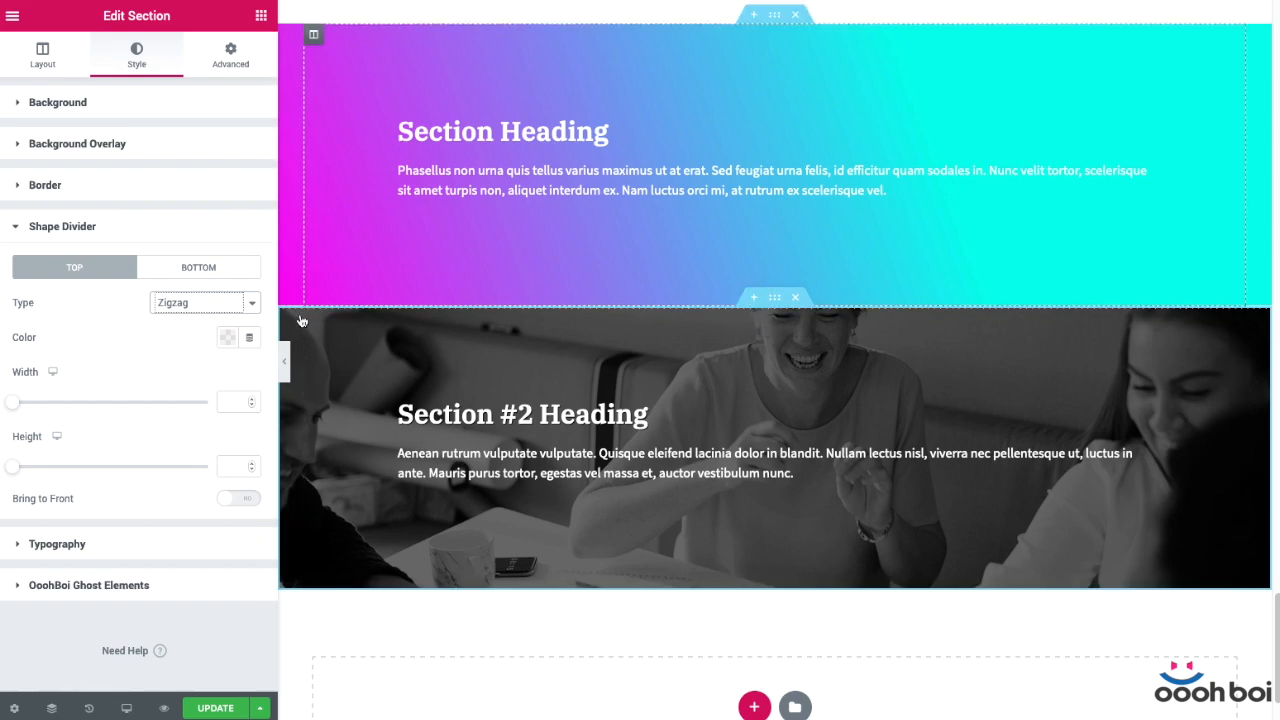
click(227, 337)
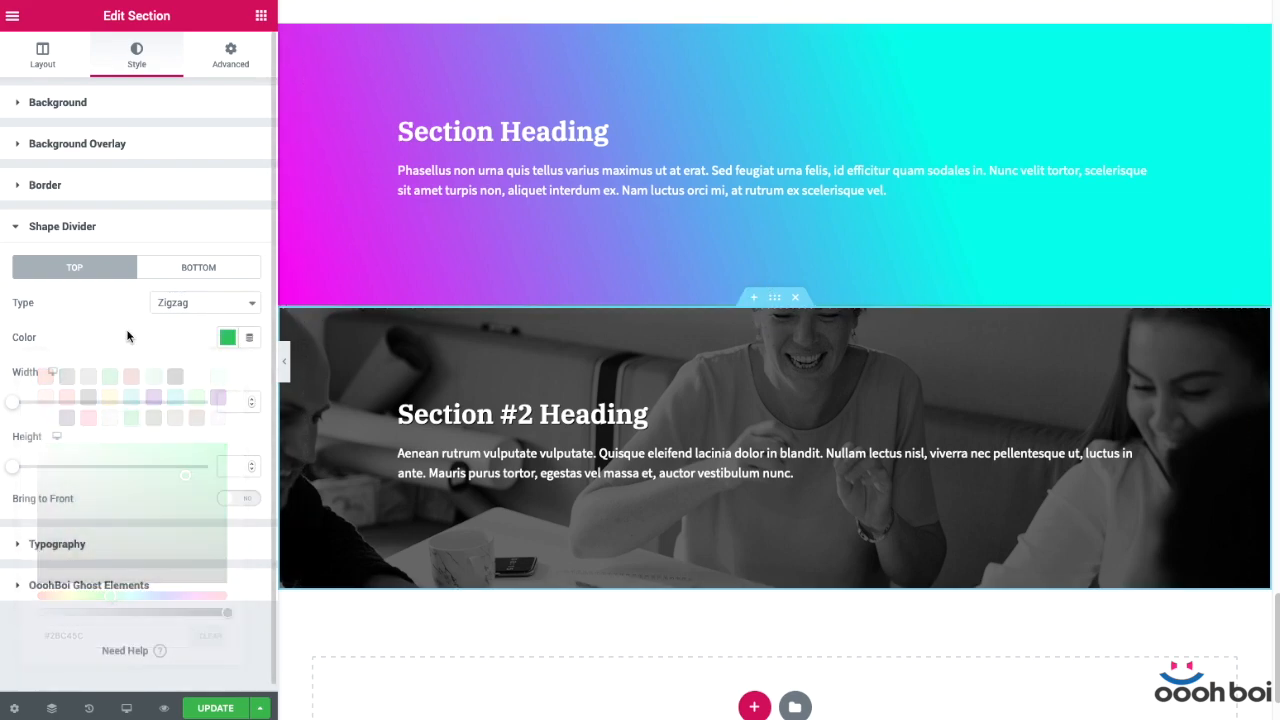
drag(13, 466, 65, 466)
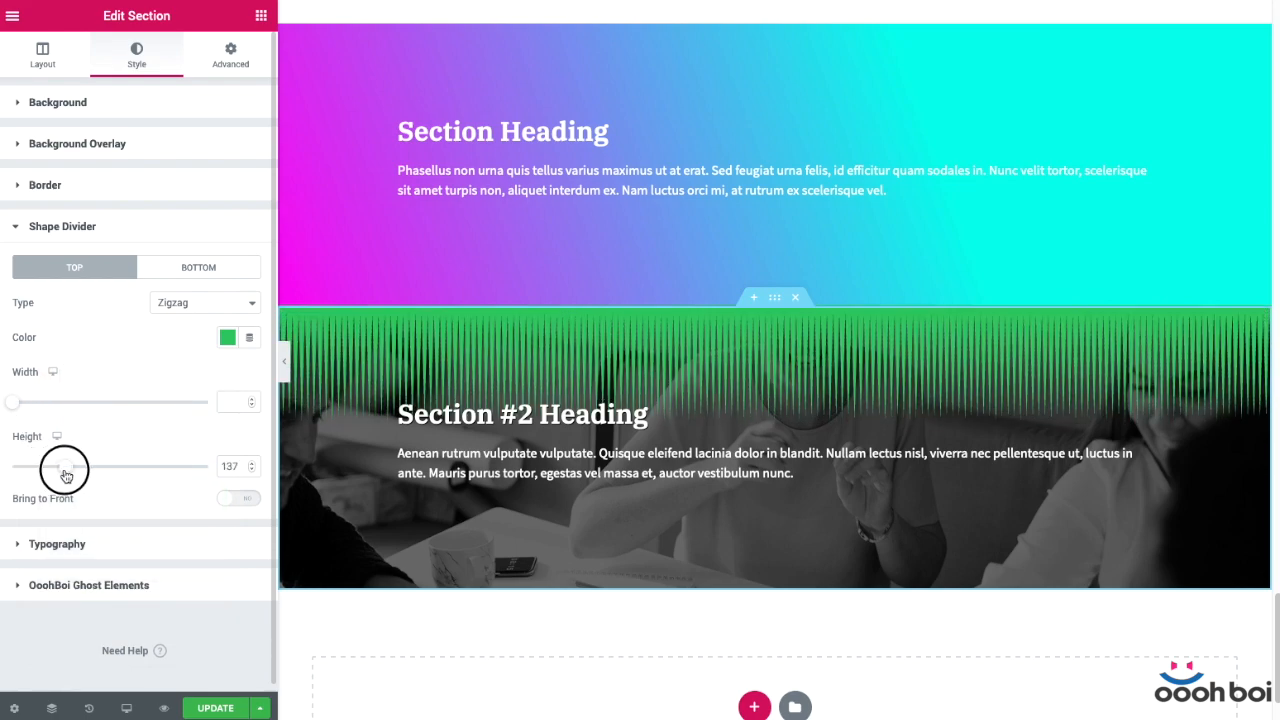
click(228, 337)
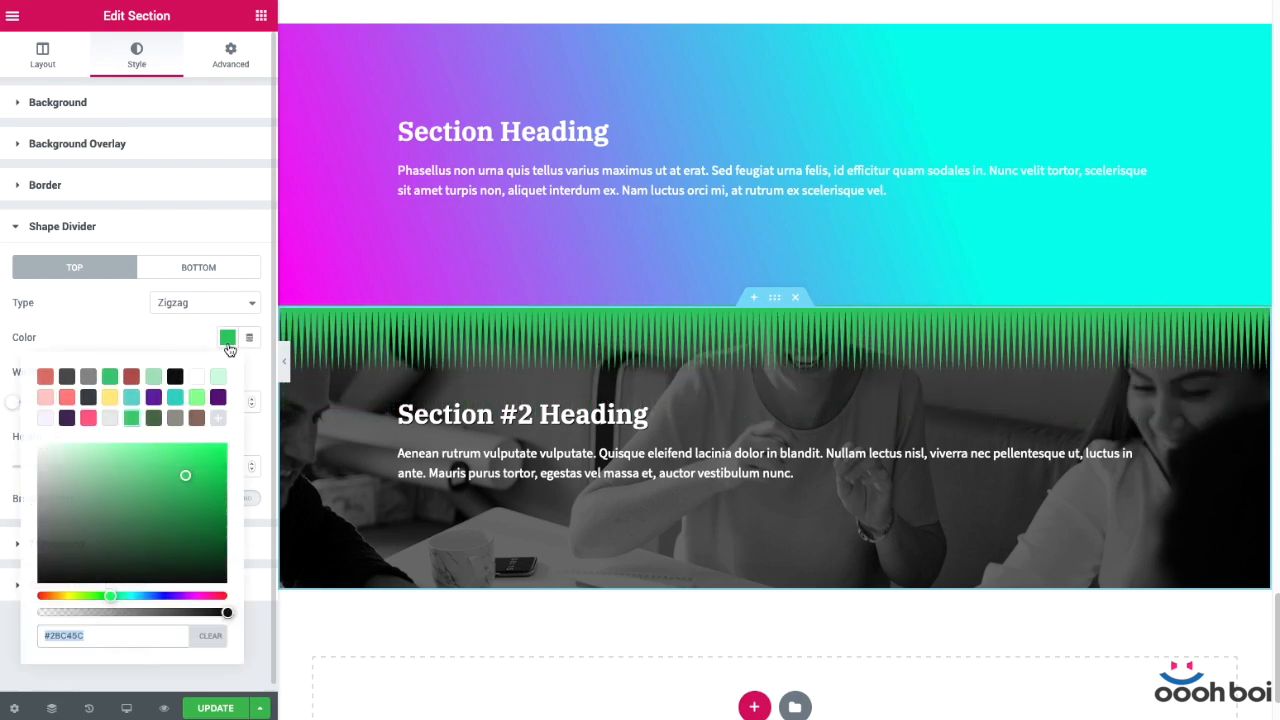
click(131, 417)
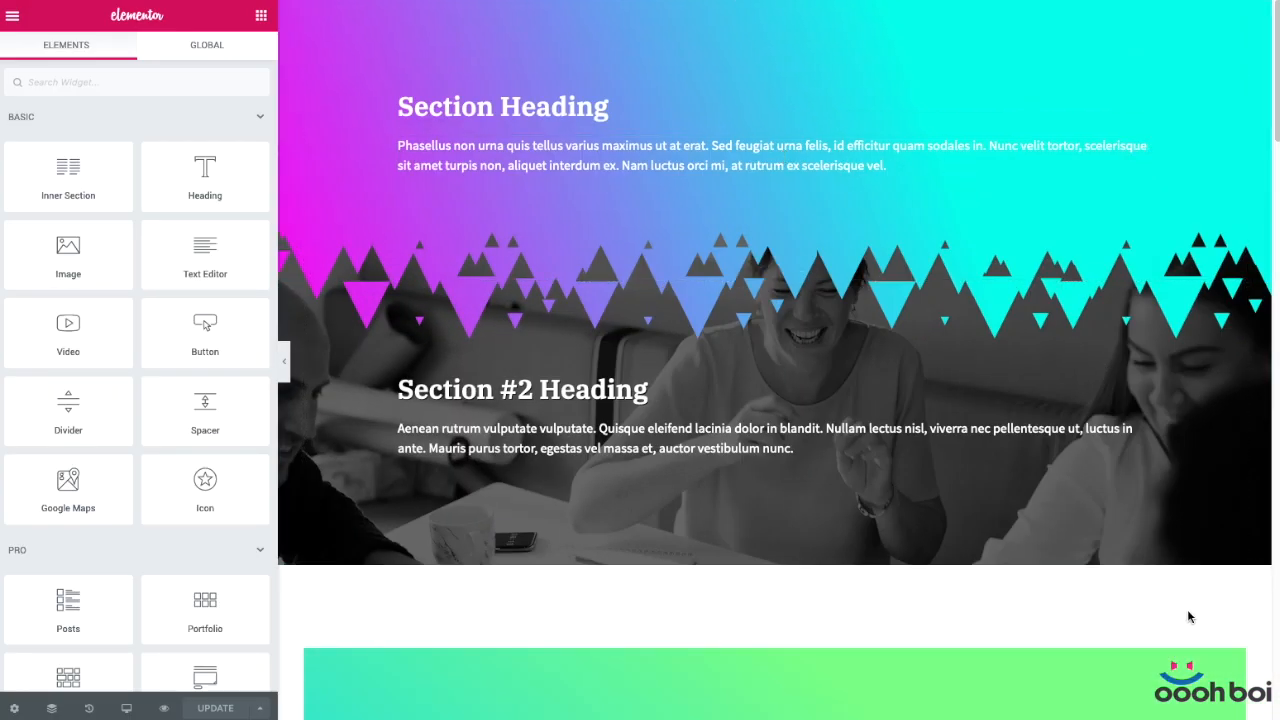
Scroll to the green gradient column whose mountain-shaped mask overlaps the snowy photo column
scroll(down, 3)
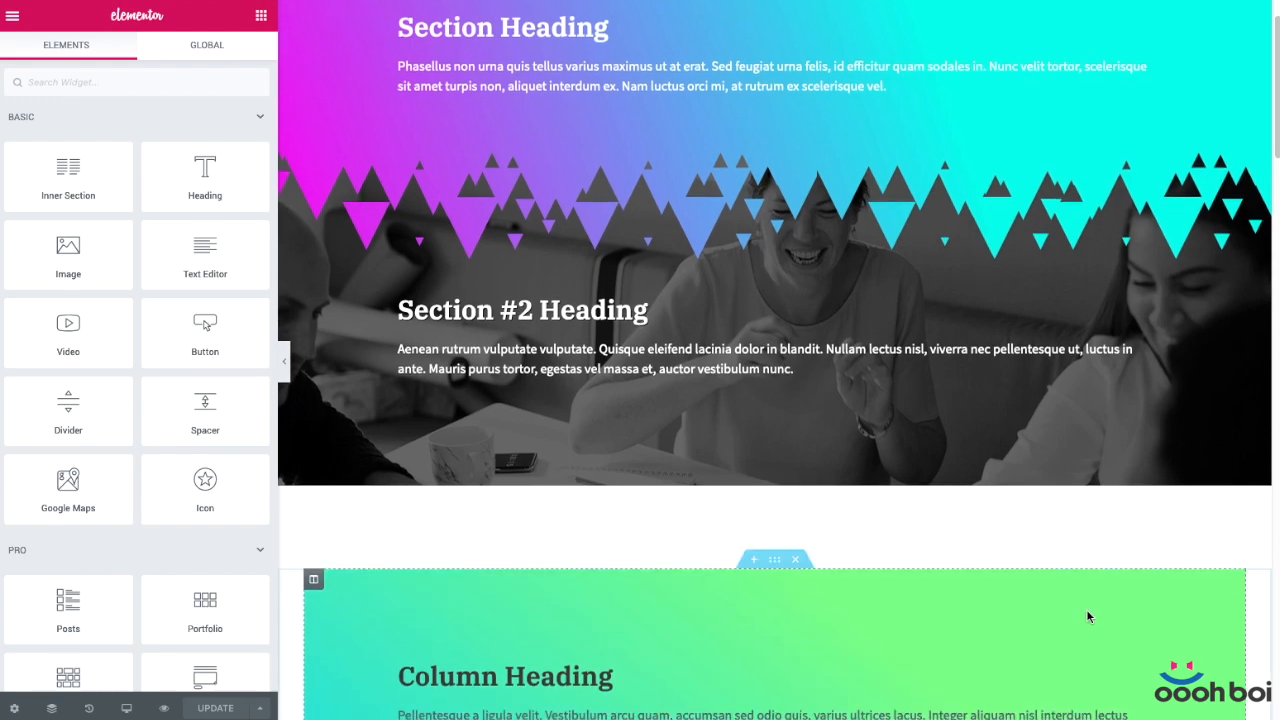
scroll(down, 3)
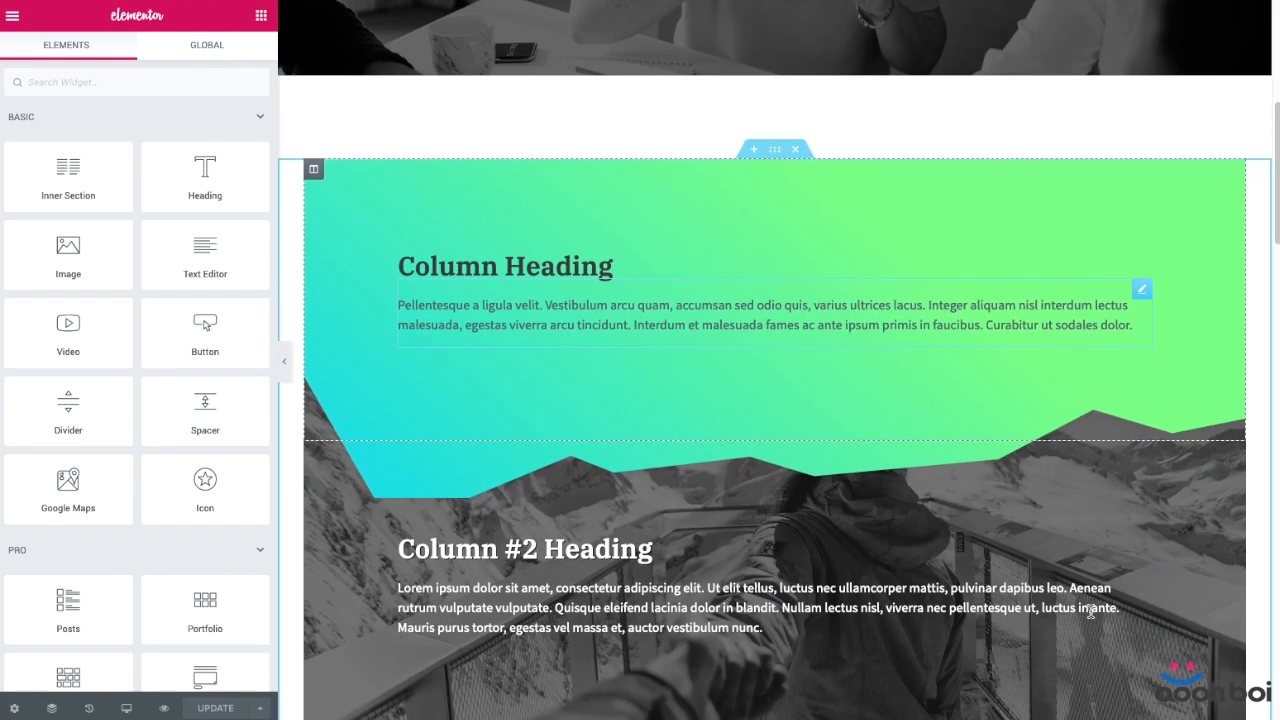
mouse_move(373, 457)
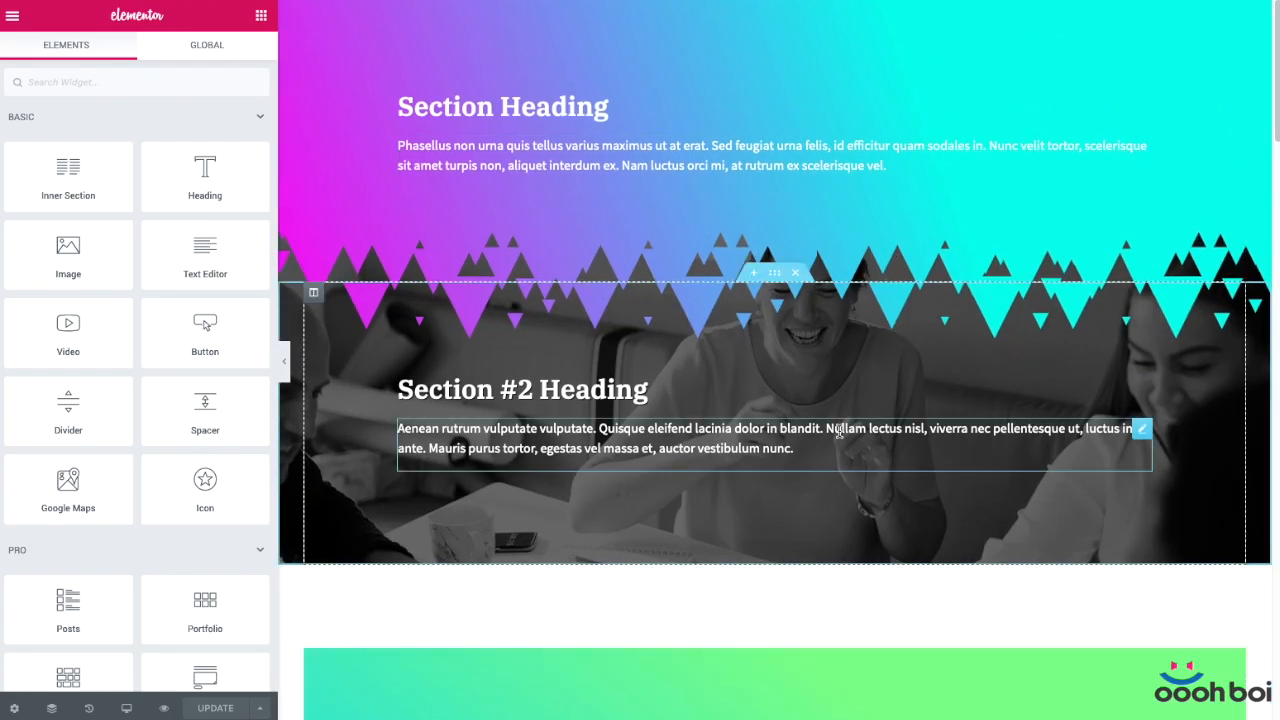
click(1038, 368)
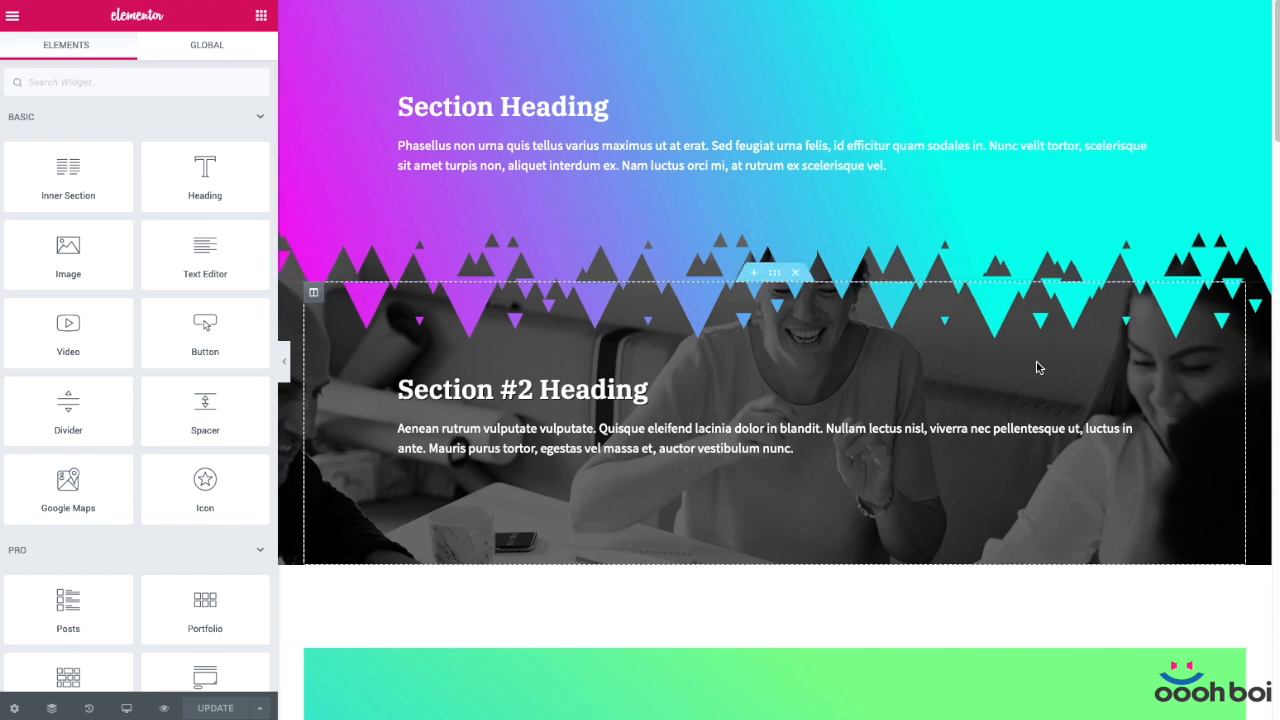
mouse_move(1190, 373)
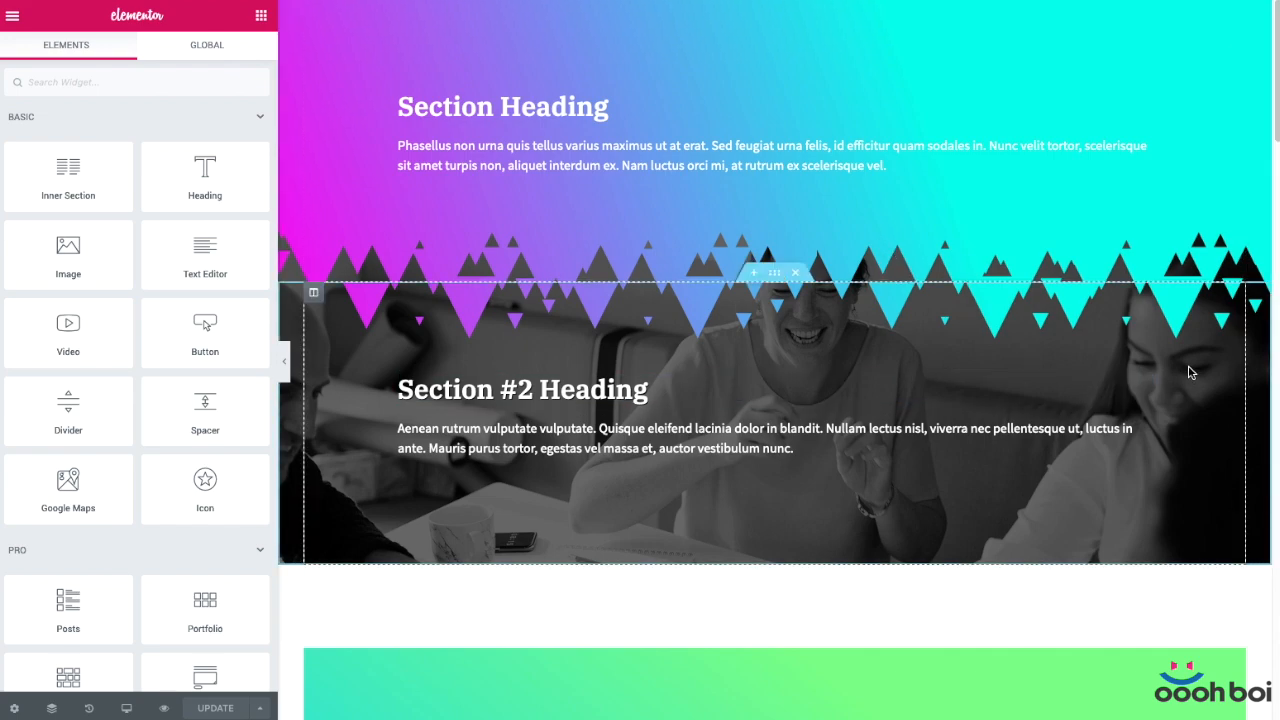
mouse_move(1090, 517)
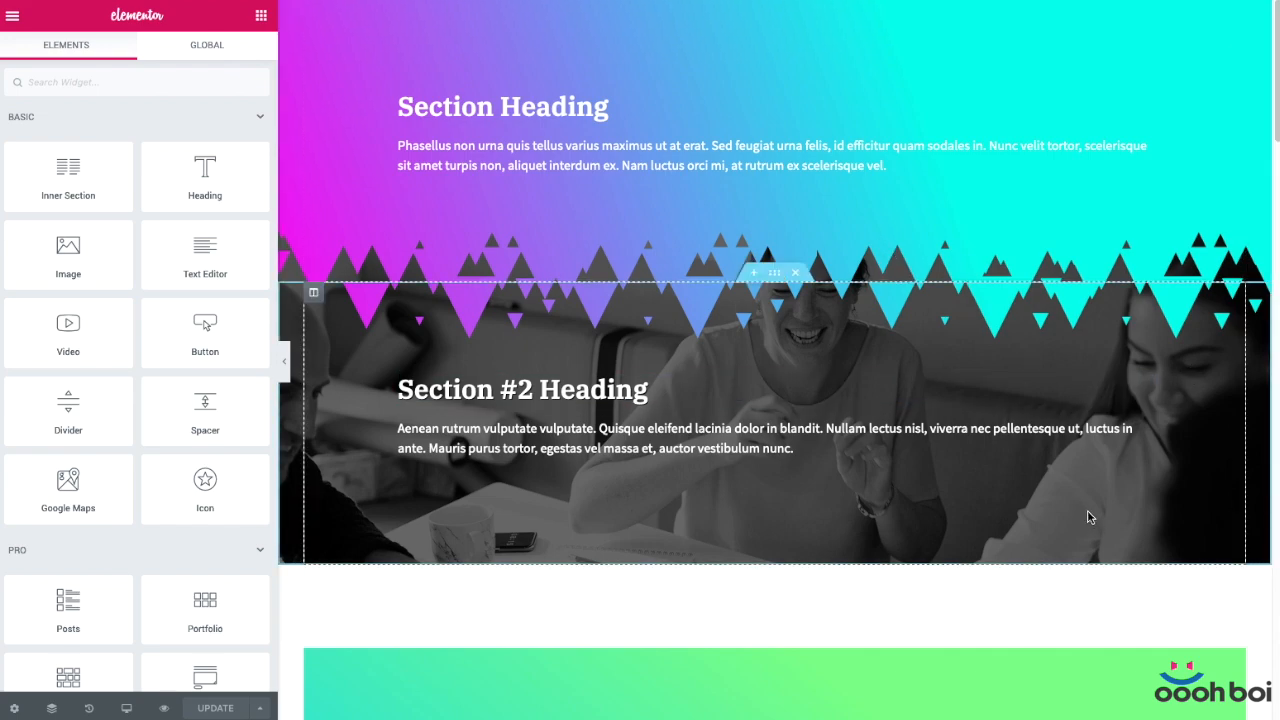
scroll(down, 3)
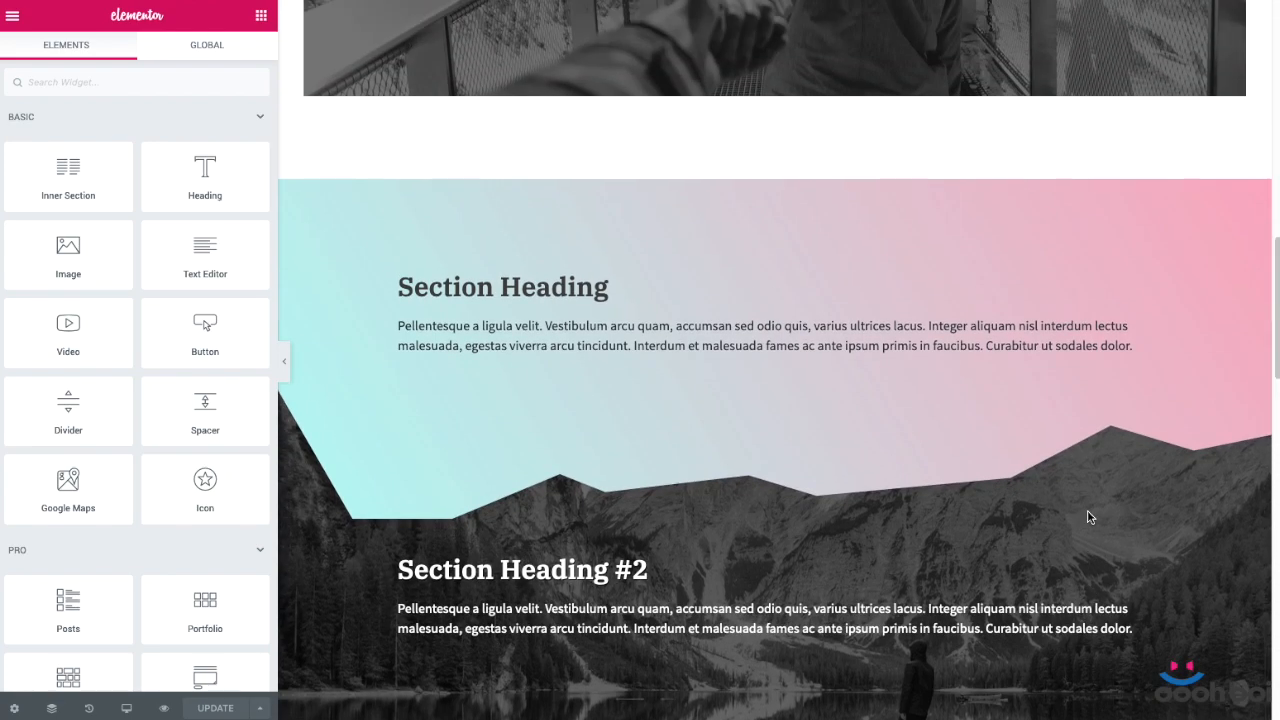
scroll(down, 3)
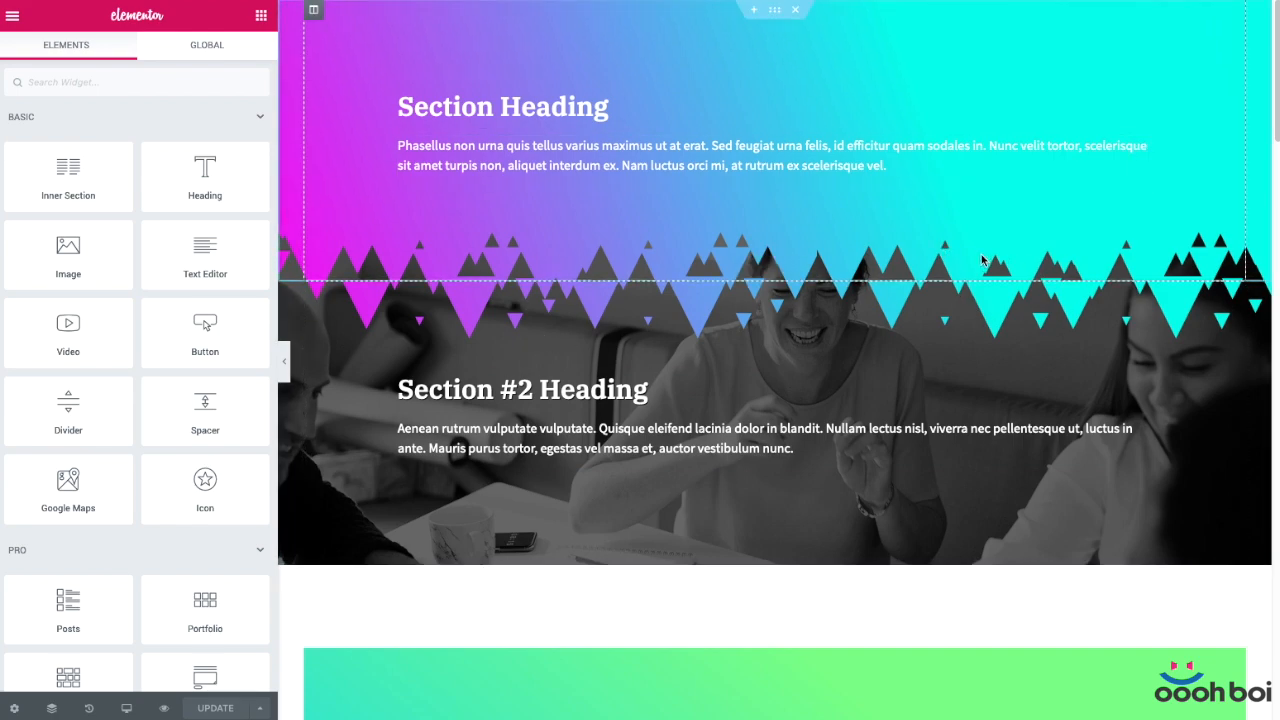
click(522, 389)
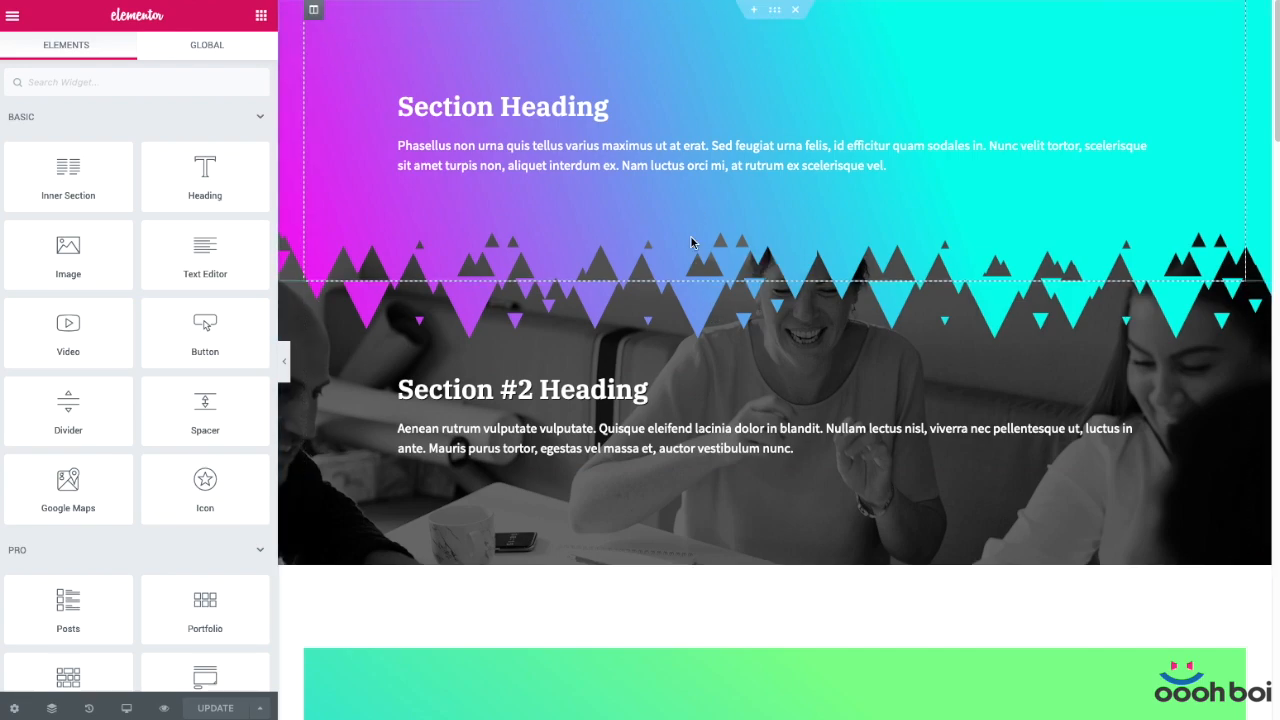
scroll(down, 3)
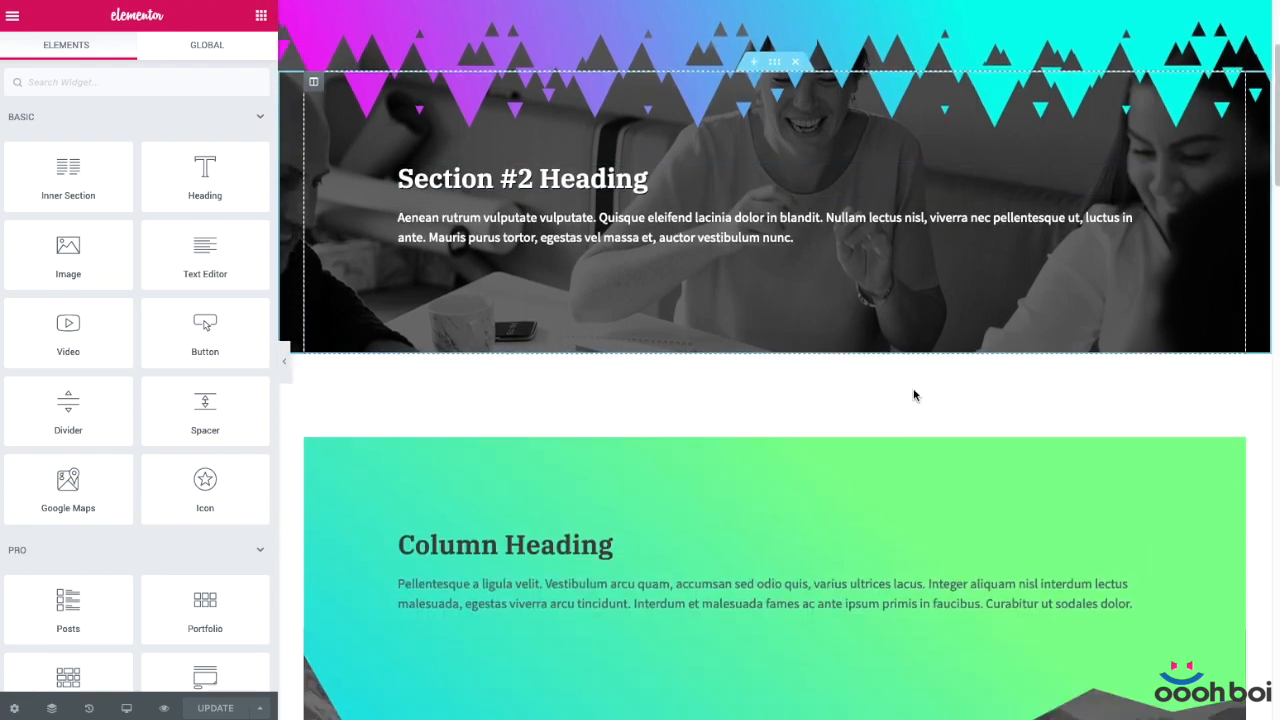
scroll(down, 3)
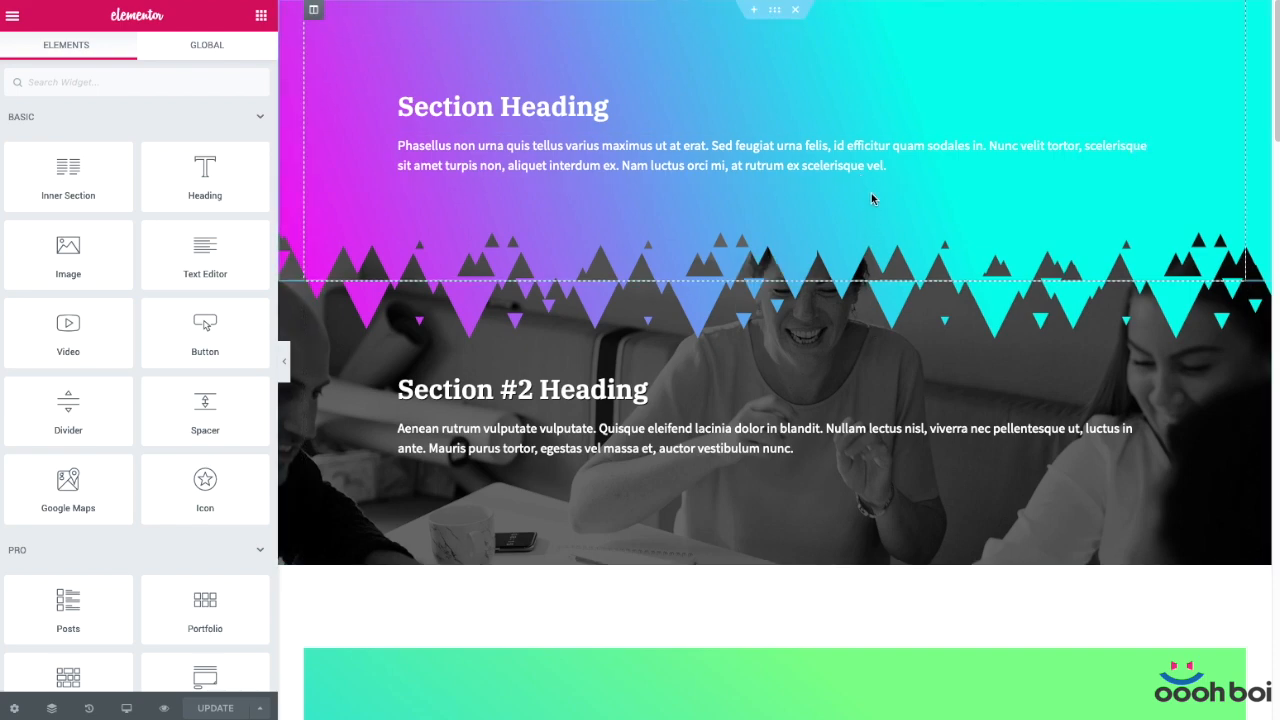
click(523, 331)
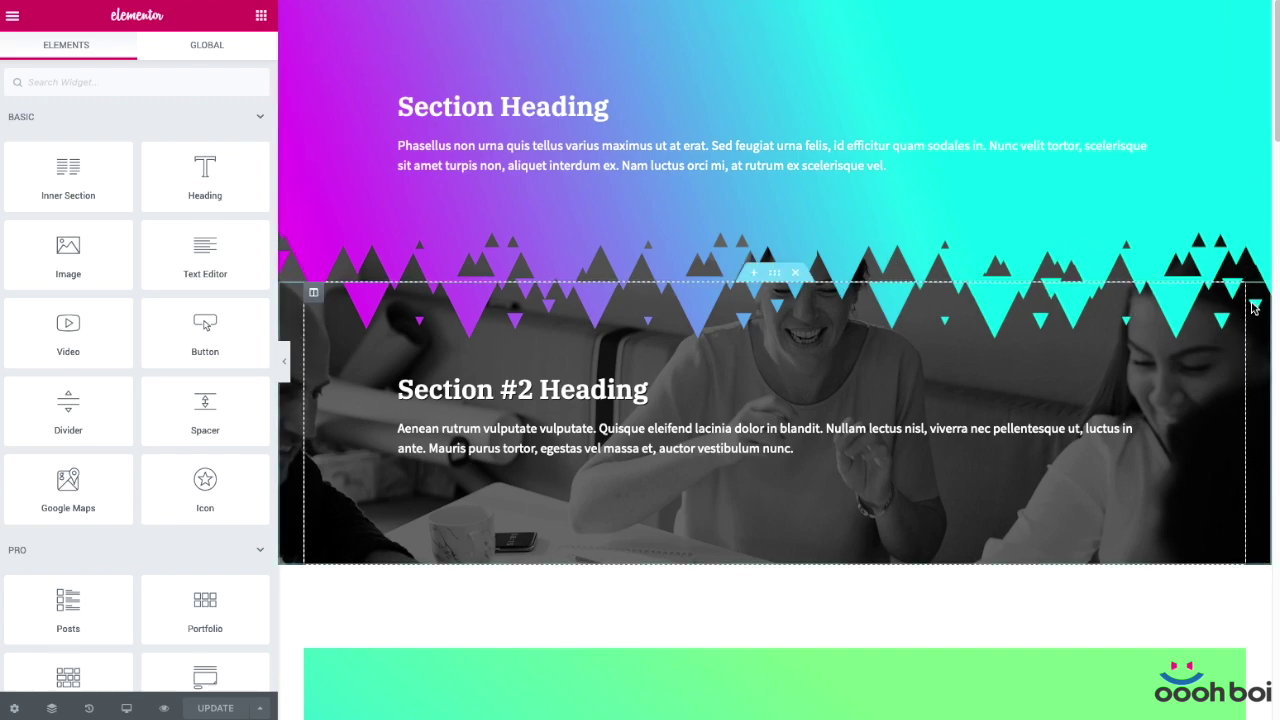
scroll(down, 3)
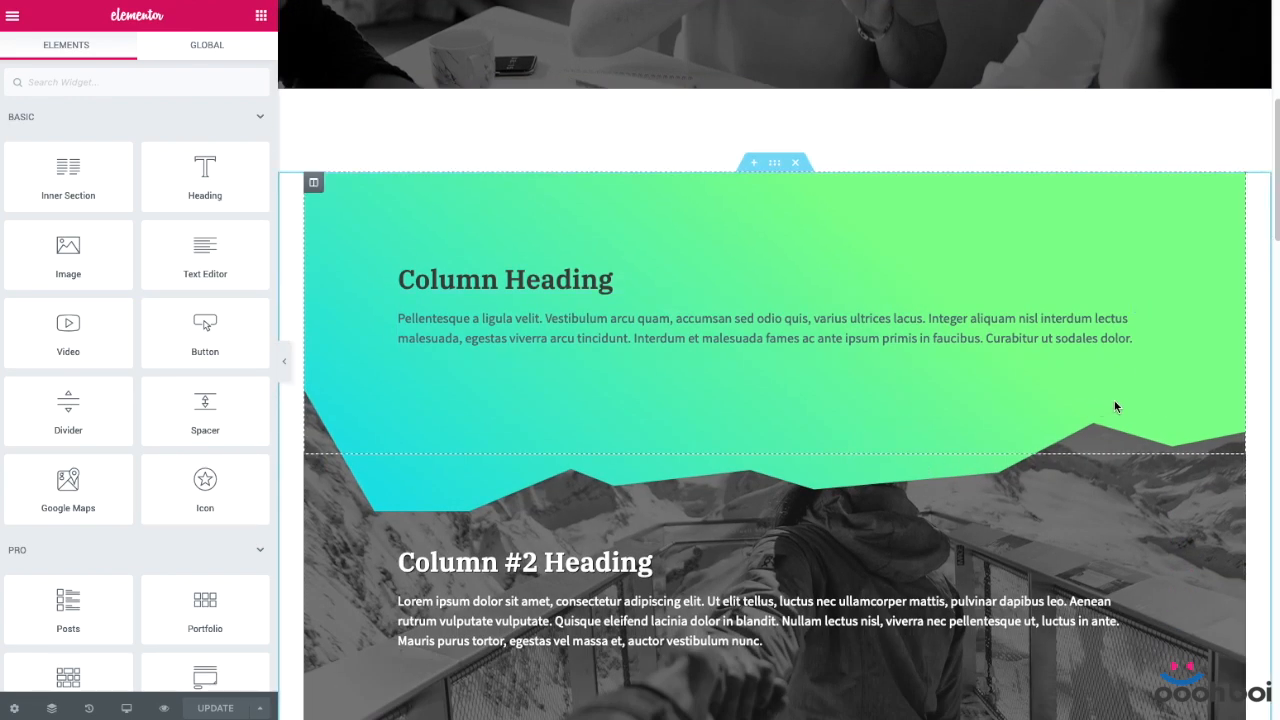
mouse_move(372, 413)
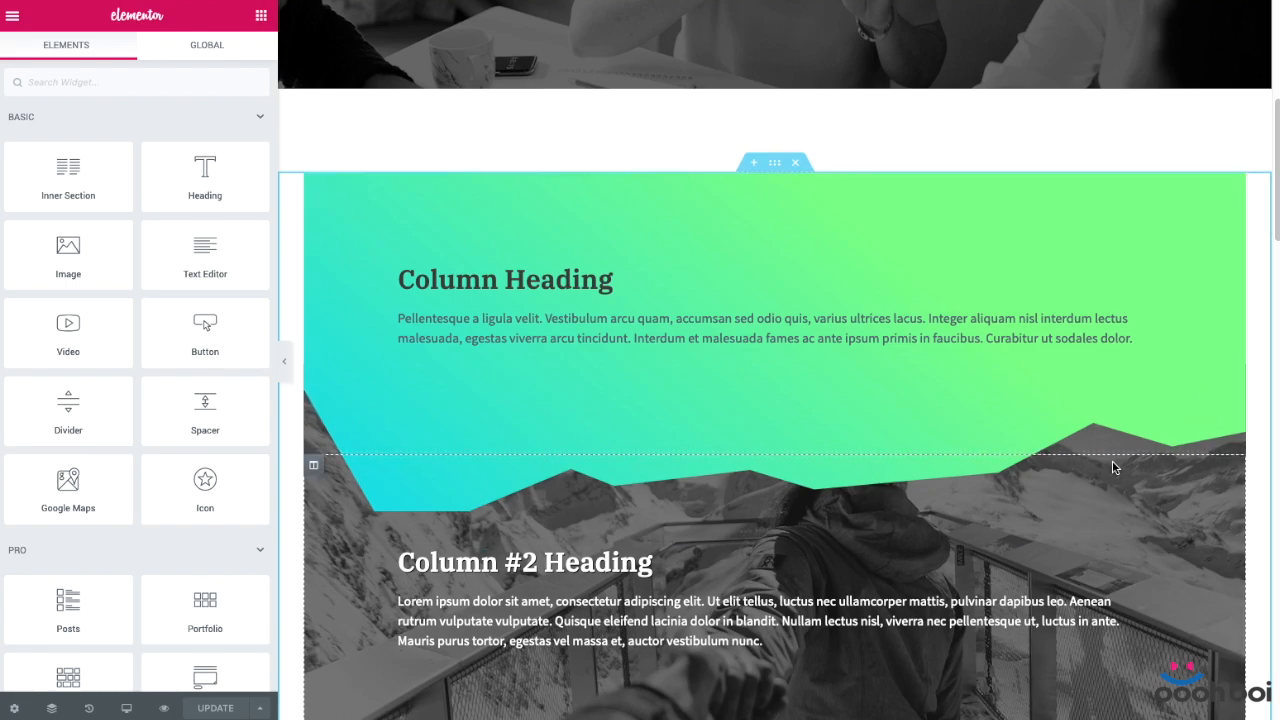
mouse_move(718, 472)
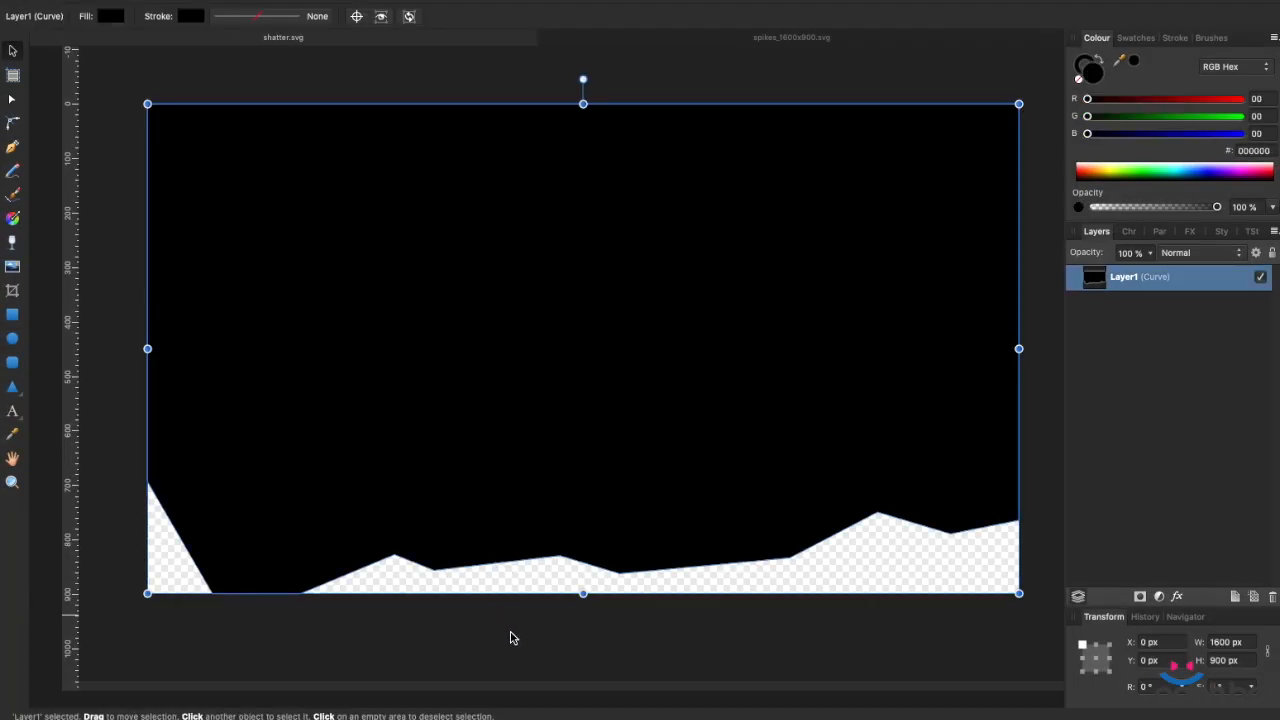
mouse_move(325, 547)
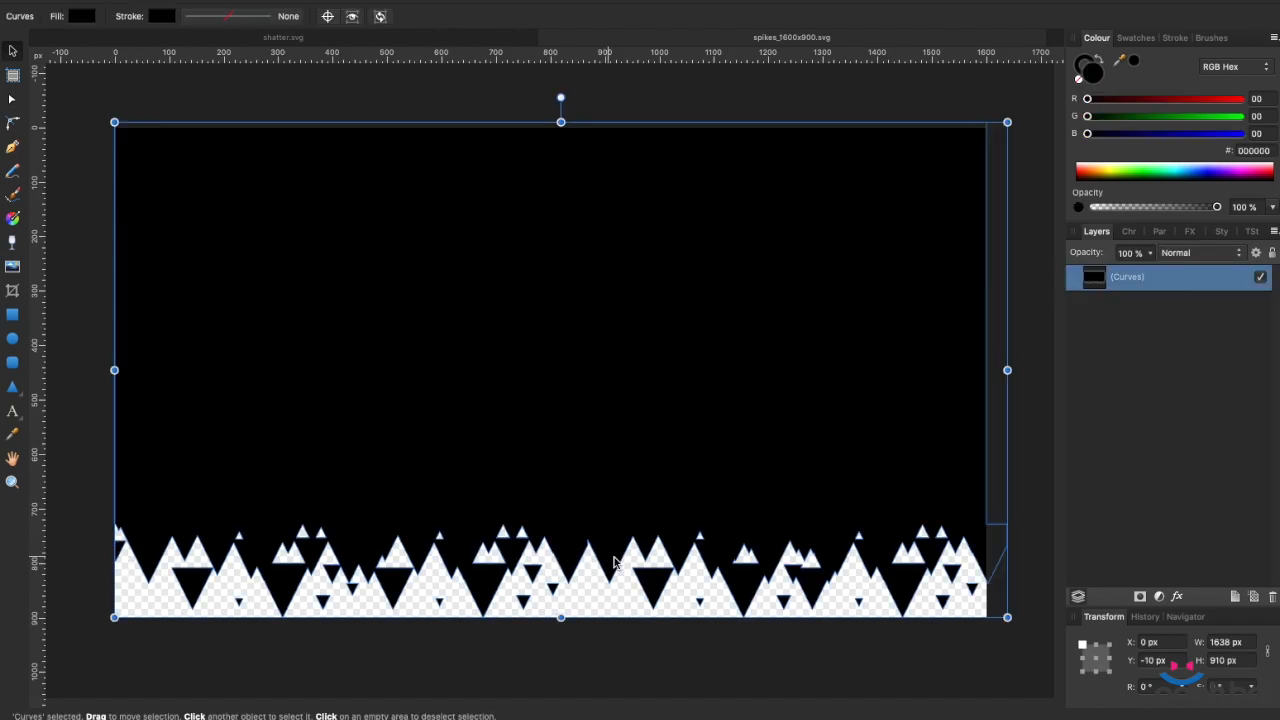
mouse_move(689, 373)
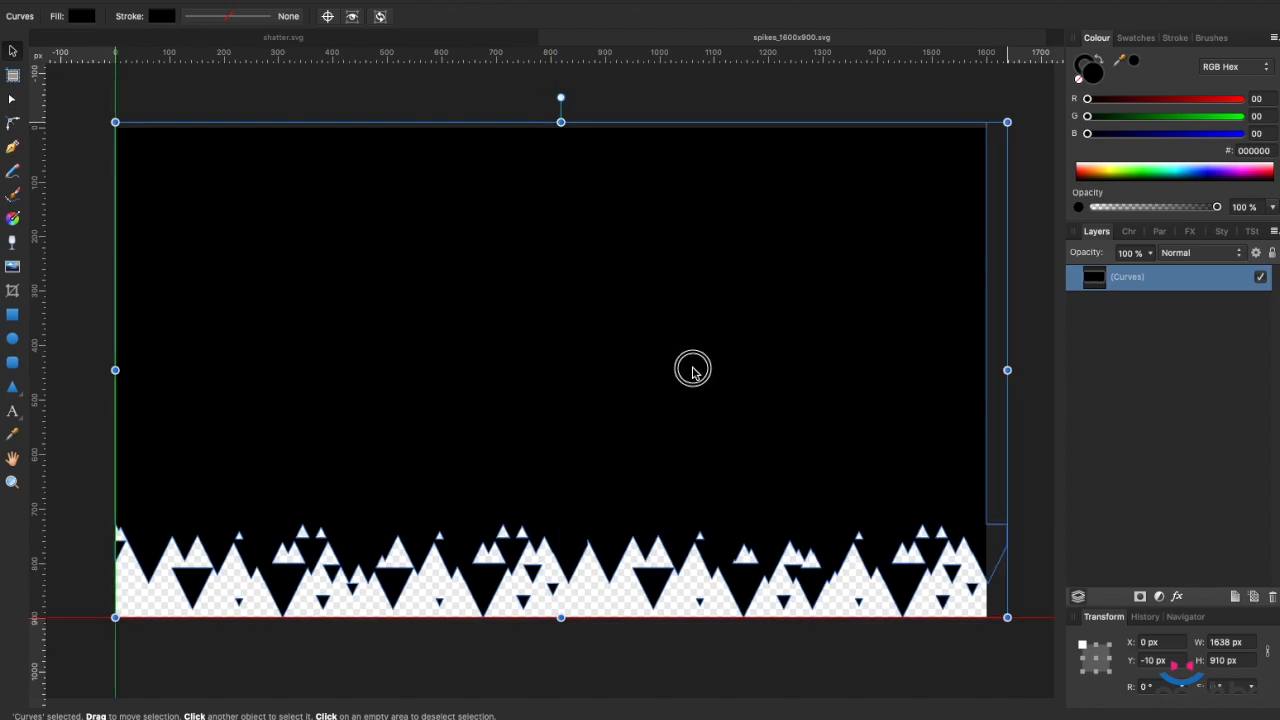
mouse_move(689, 364)
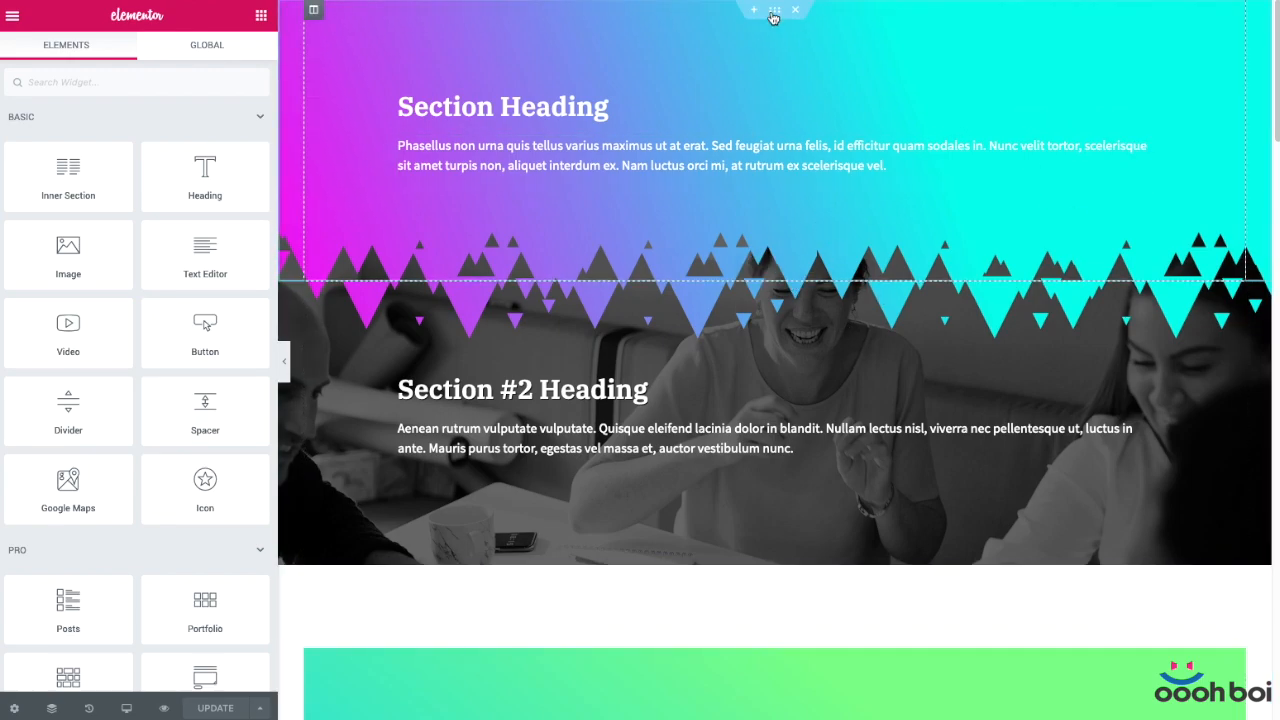
Open the gradient section's Background Overlay: cyan 35 to magenta 100, linear at 250°
scroll(down, 3)
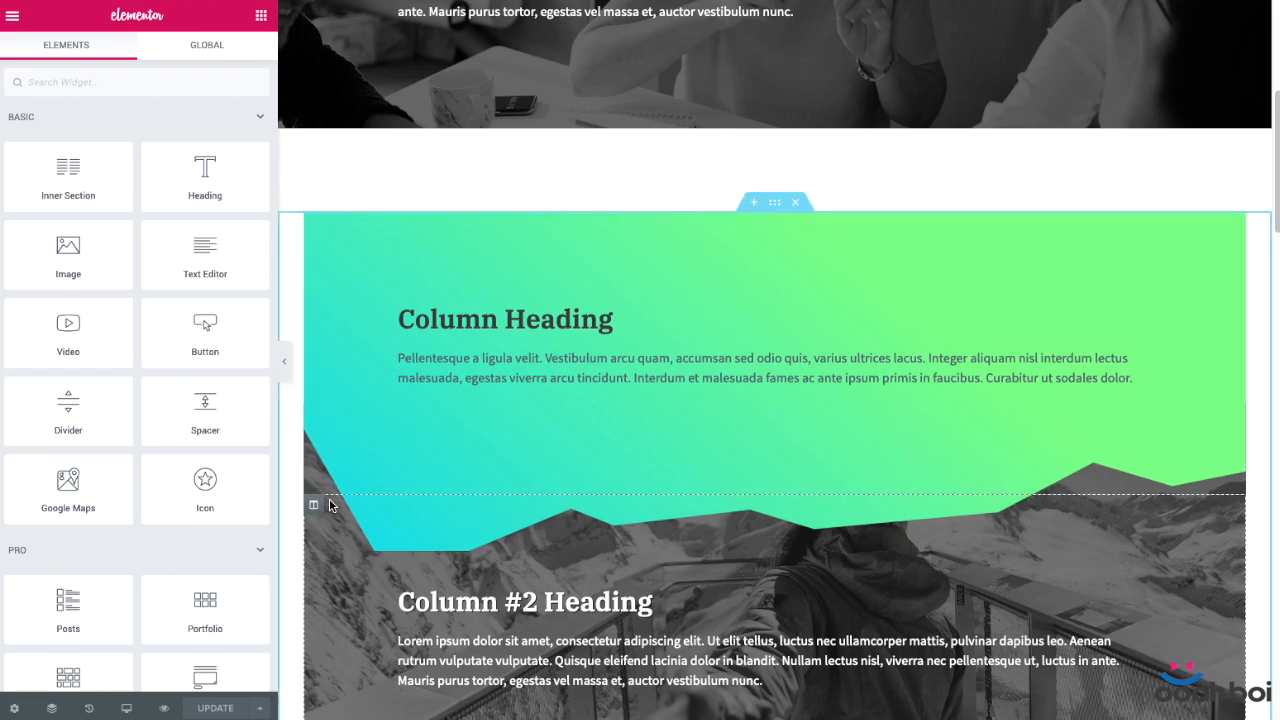
scroll(down, 3)
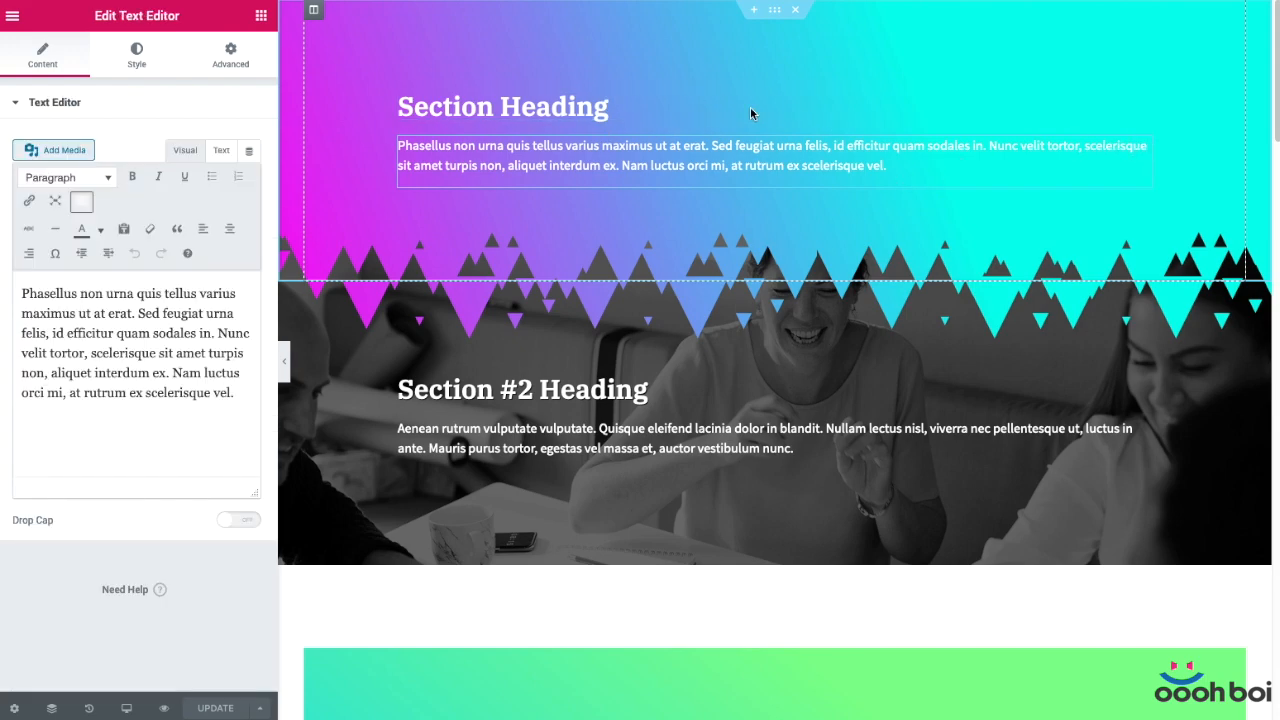
click(261, 16)
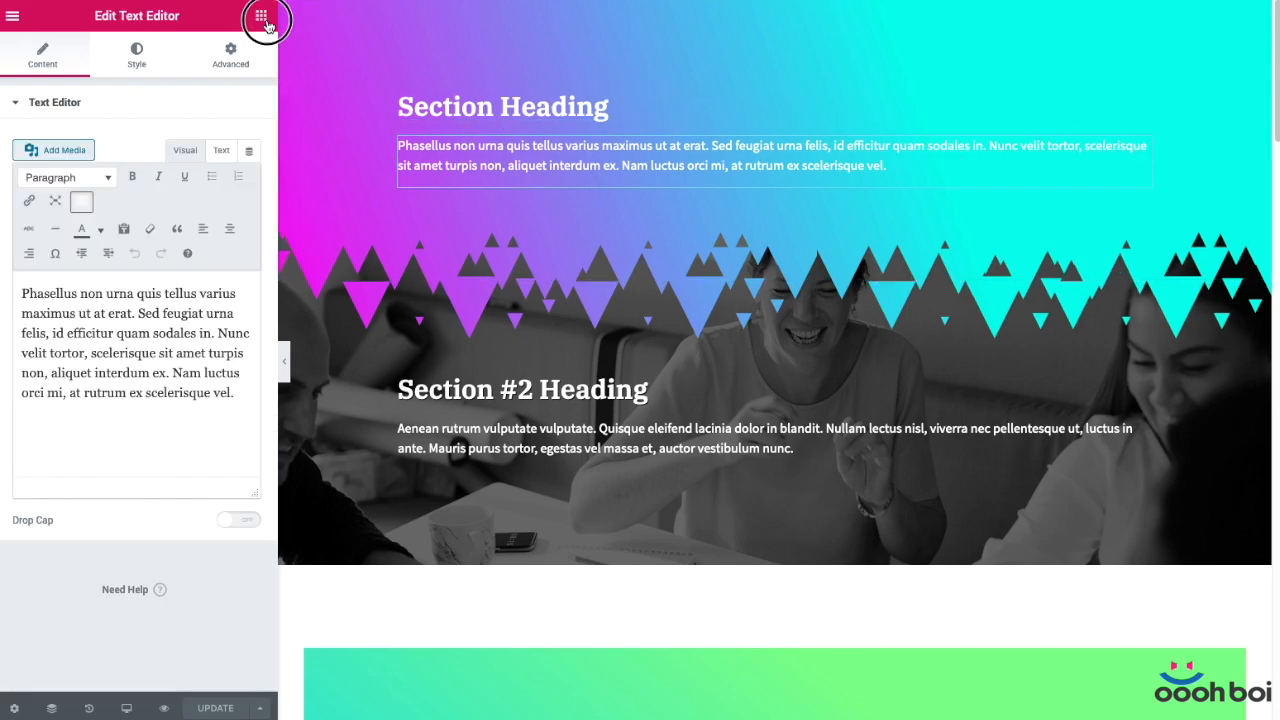
click(262, 16)
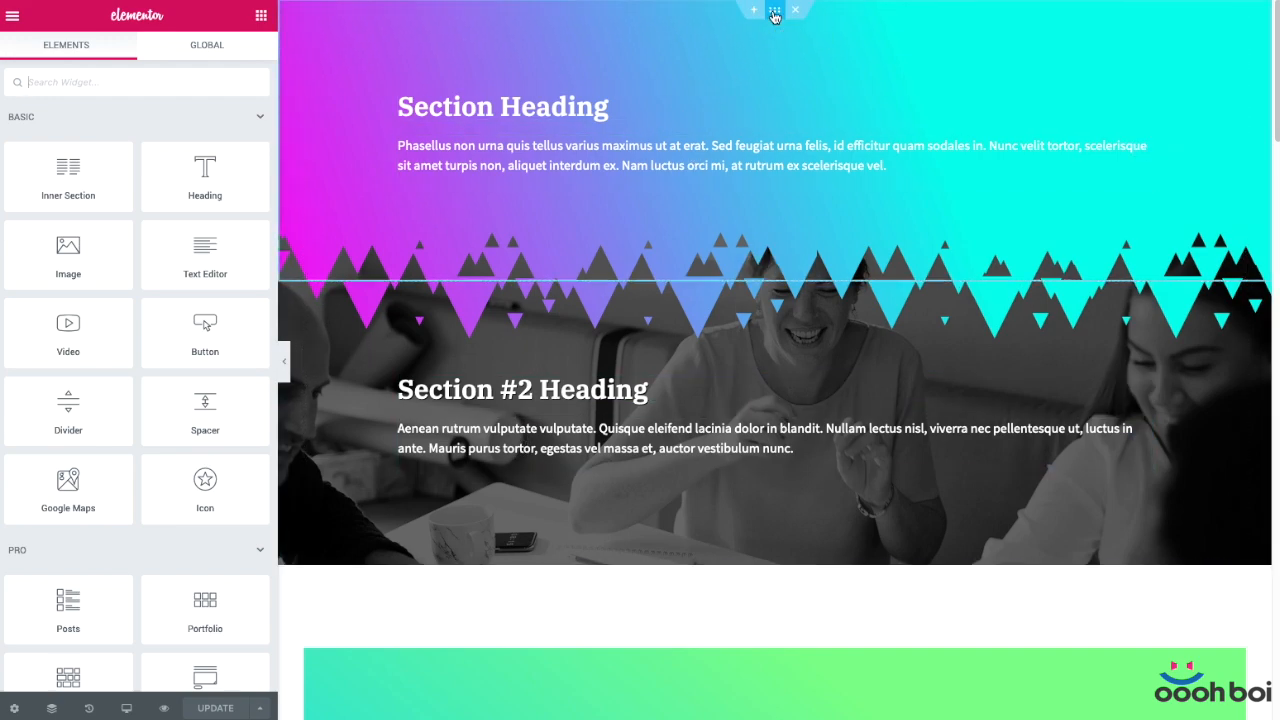
click(775, 9)
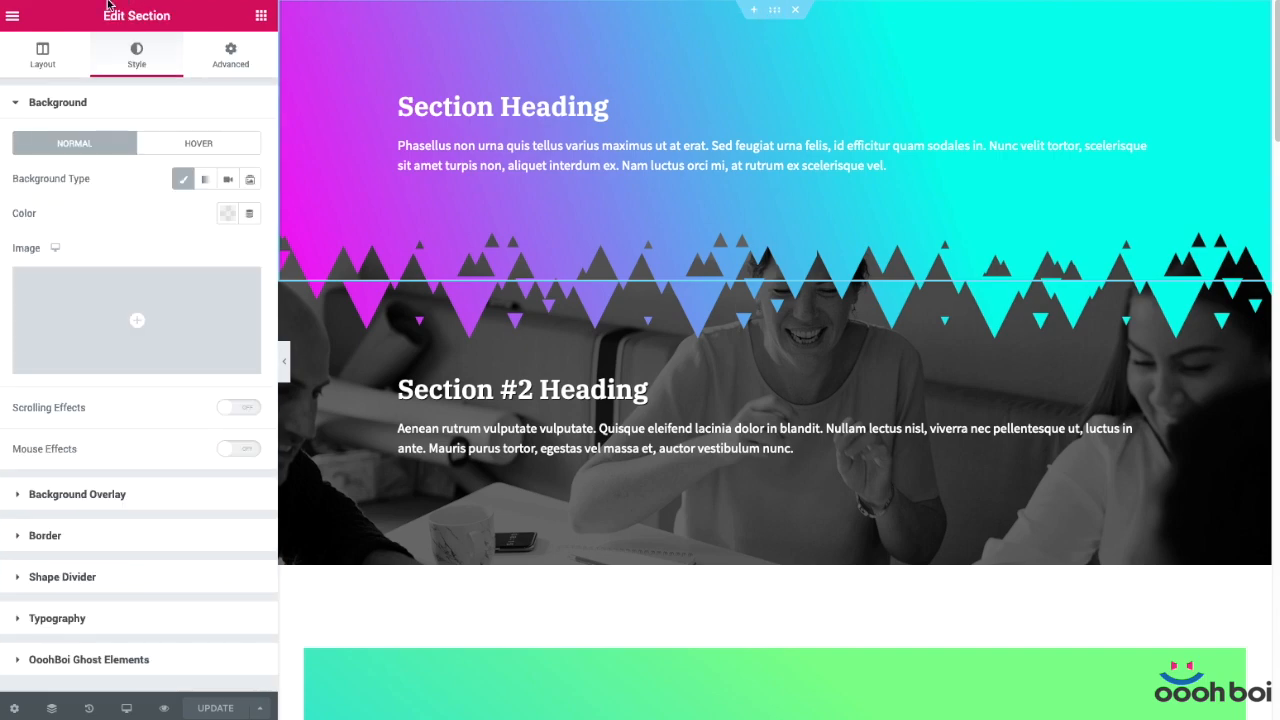
mouse_move(124, 494)
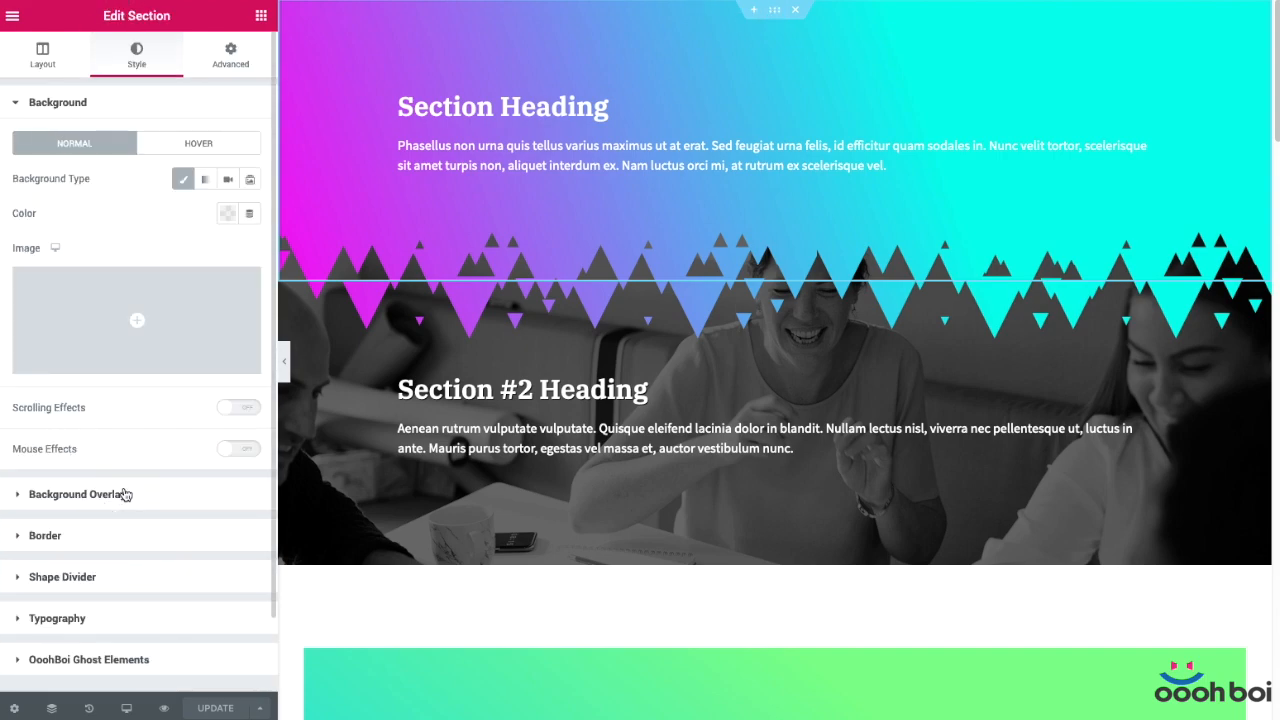
click(80, 494)
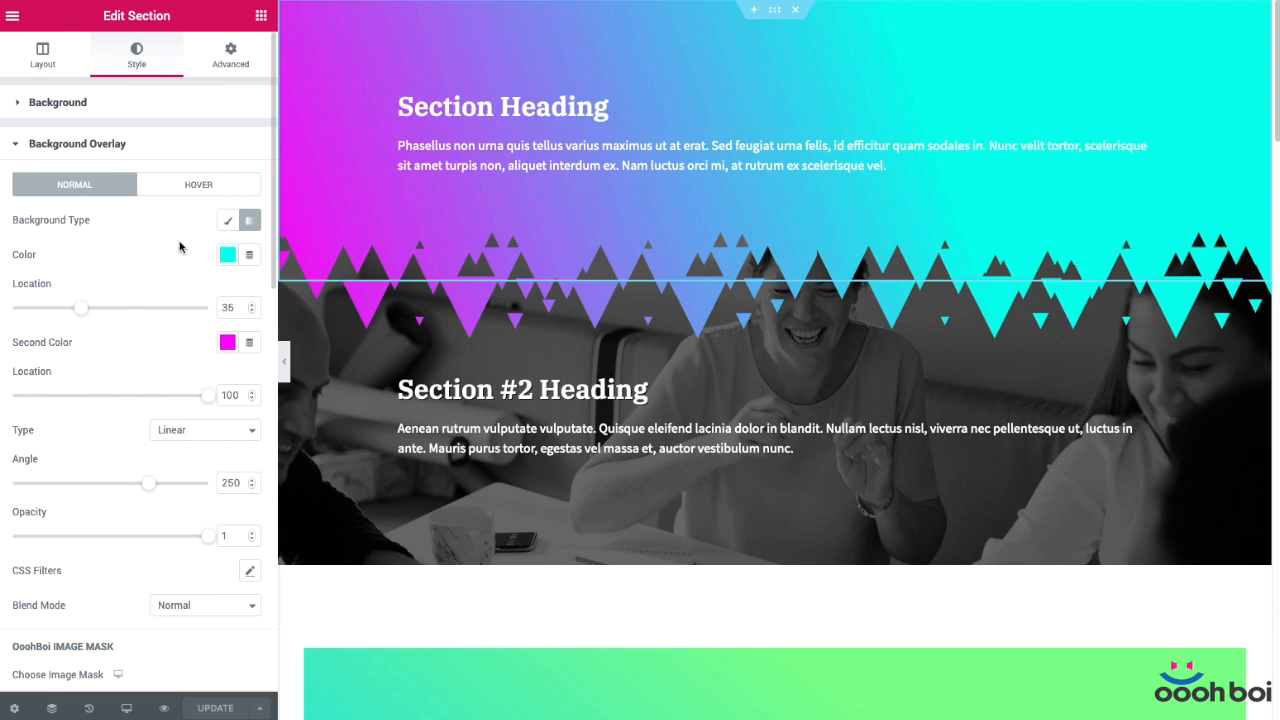
mouse_move(98, 455)
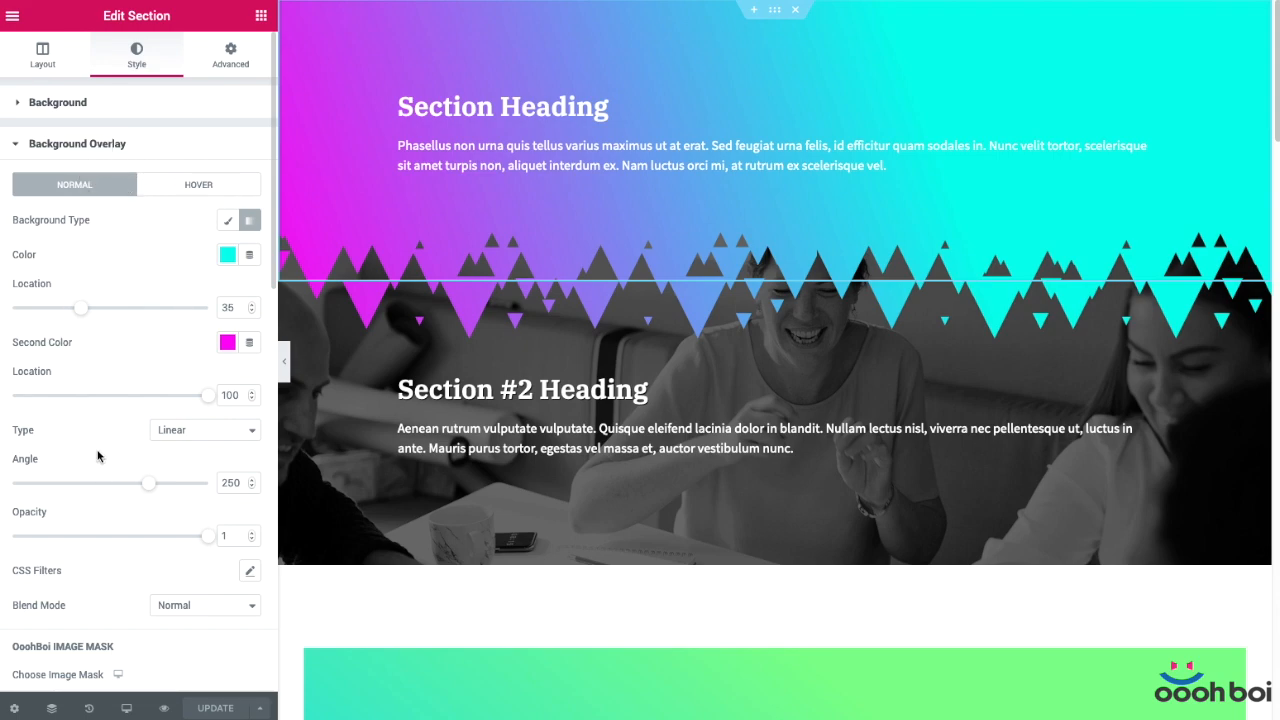
mouse_move(151, 152)
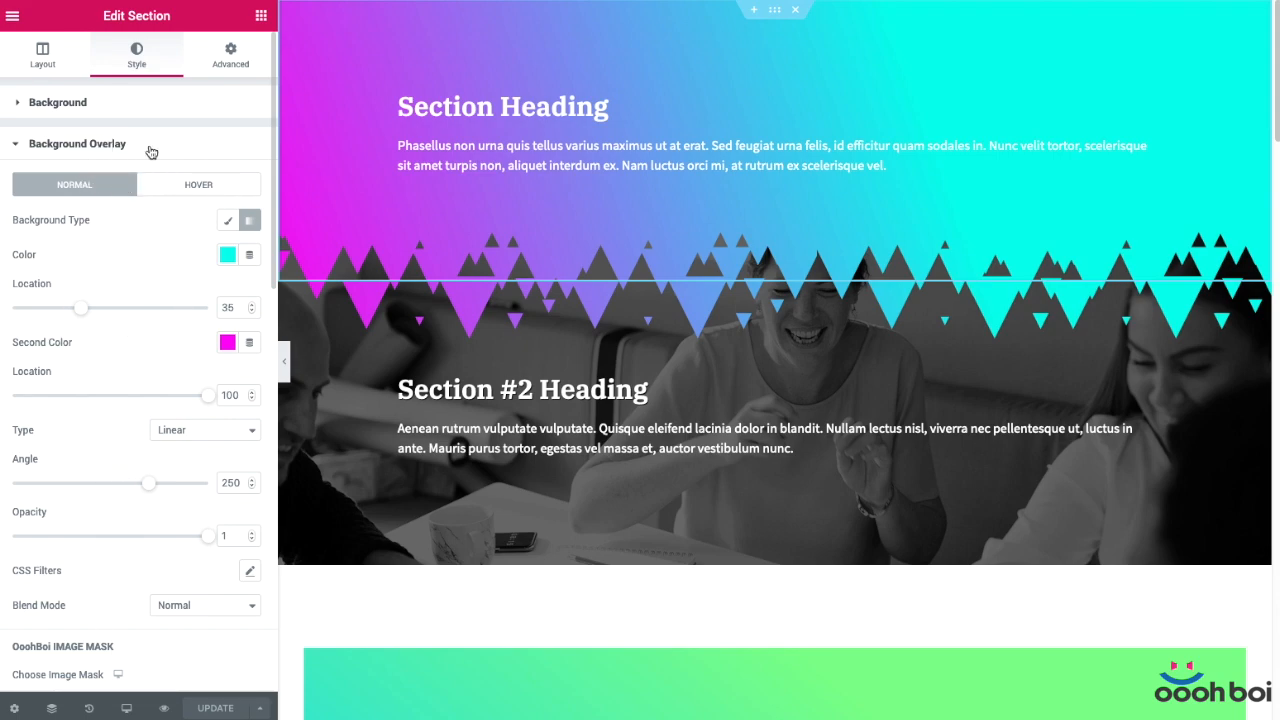
mouse_move(190, 261)
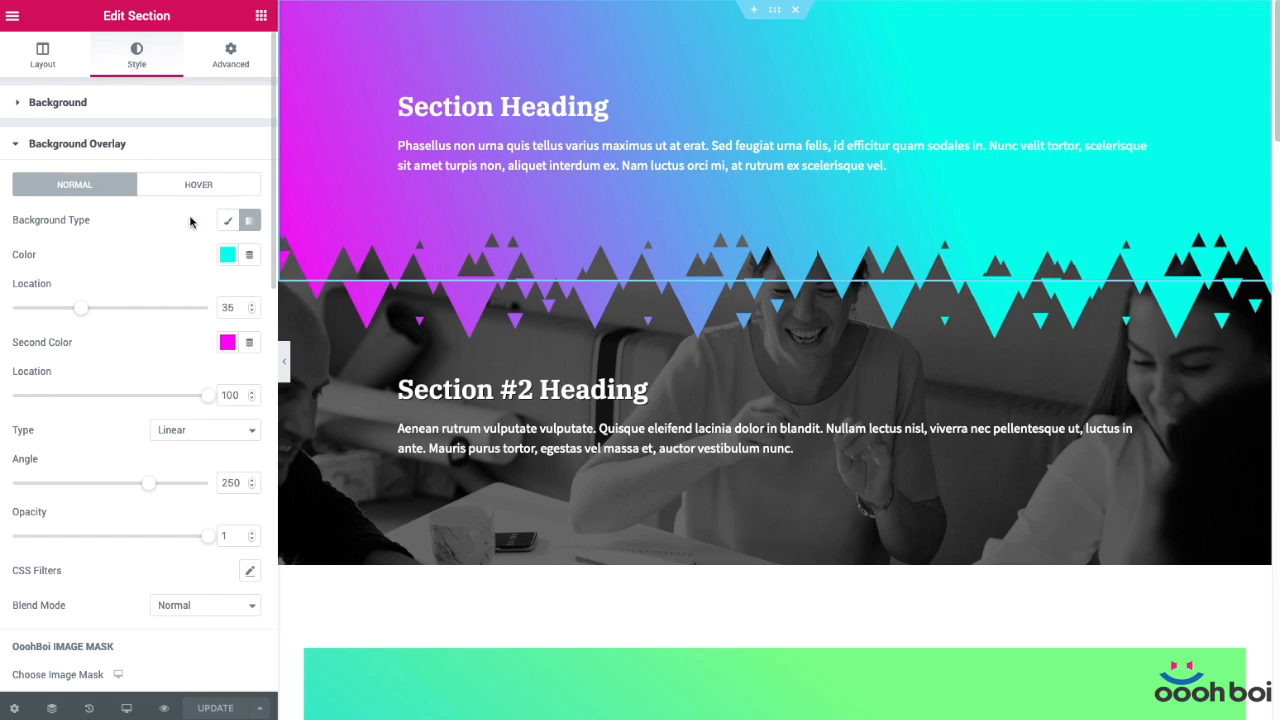
mouse_move(216, 362)
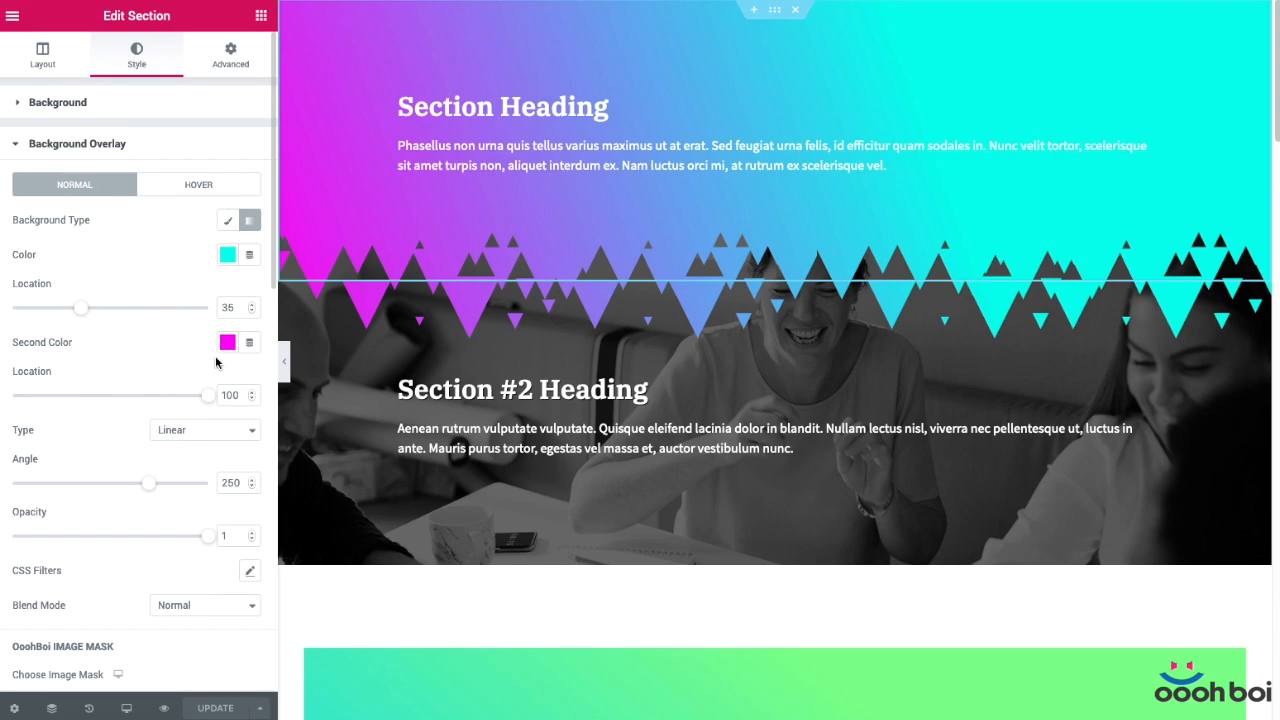
scroll(down, 3)
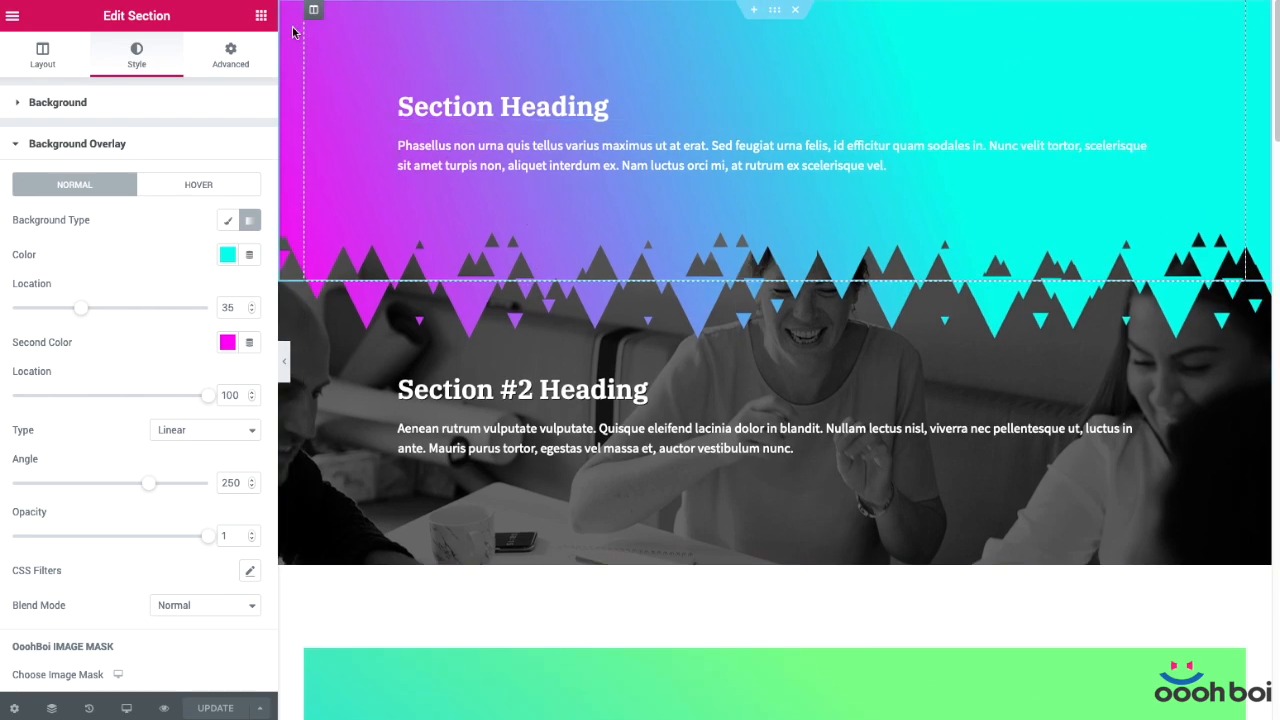
mouse_move(772, 10)
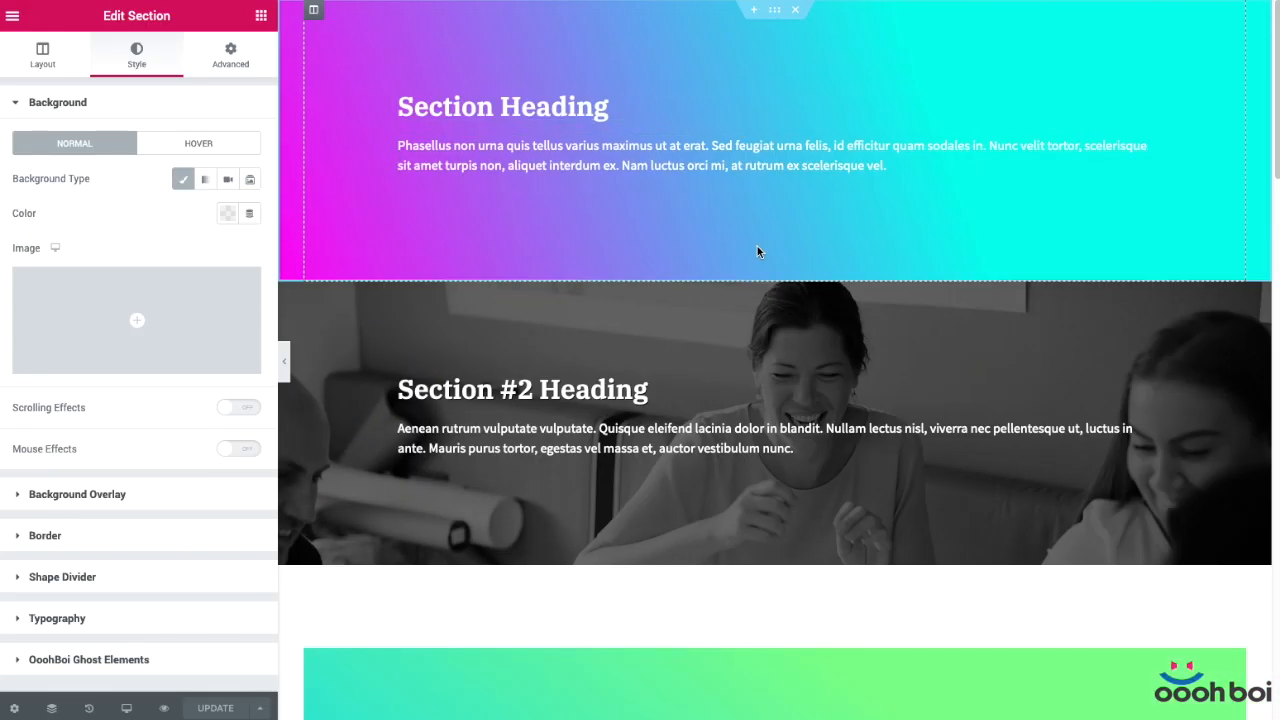
Scroll through the page's gradient sections and columns, now meeting photos along straight edges
scroll(down, 3)
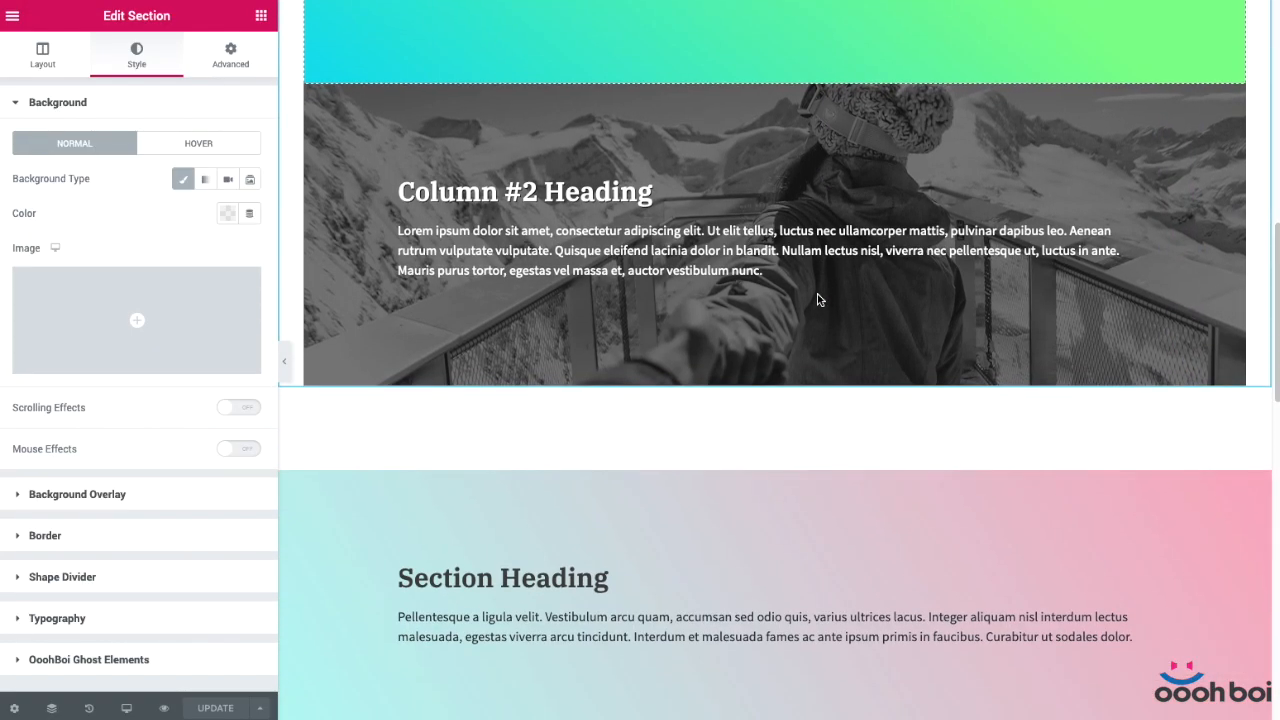
scroll(down, 3)
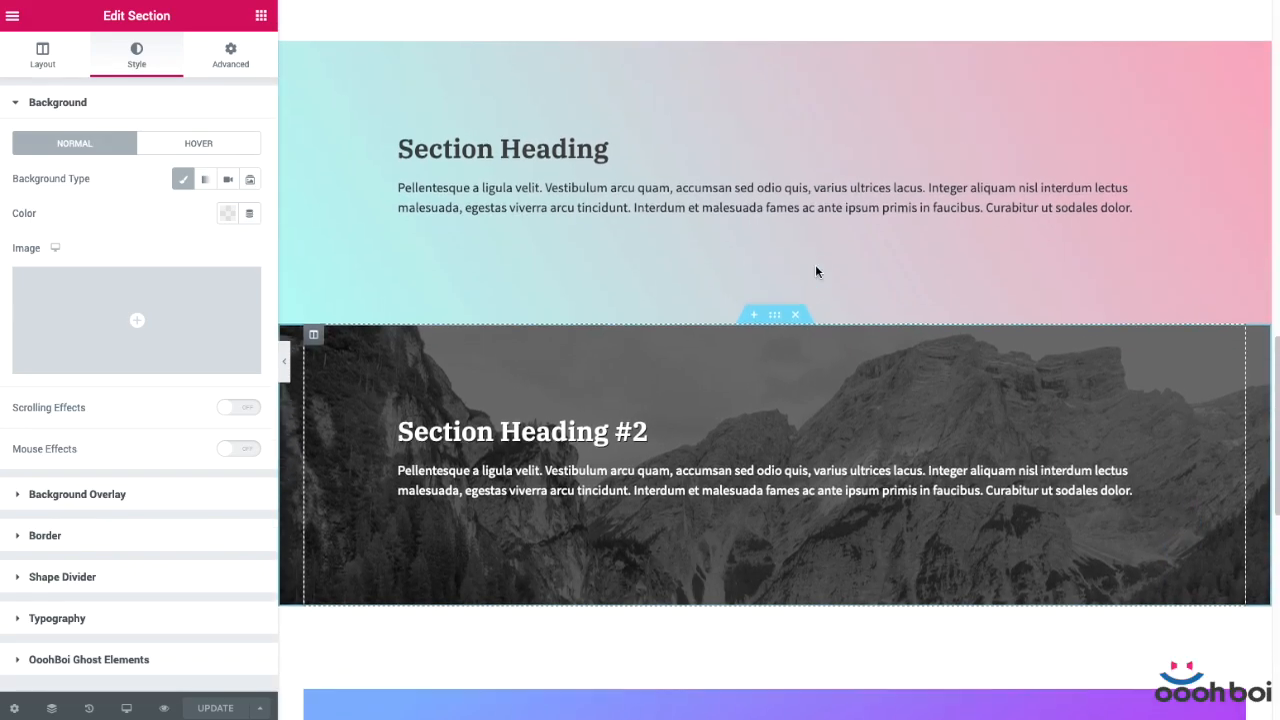
scroll(down, 3)
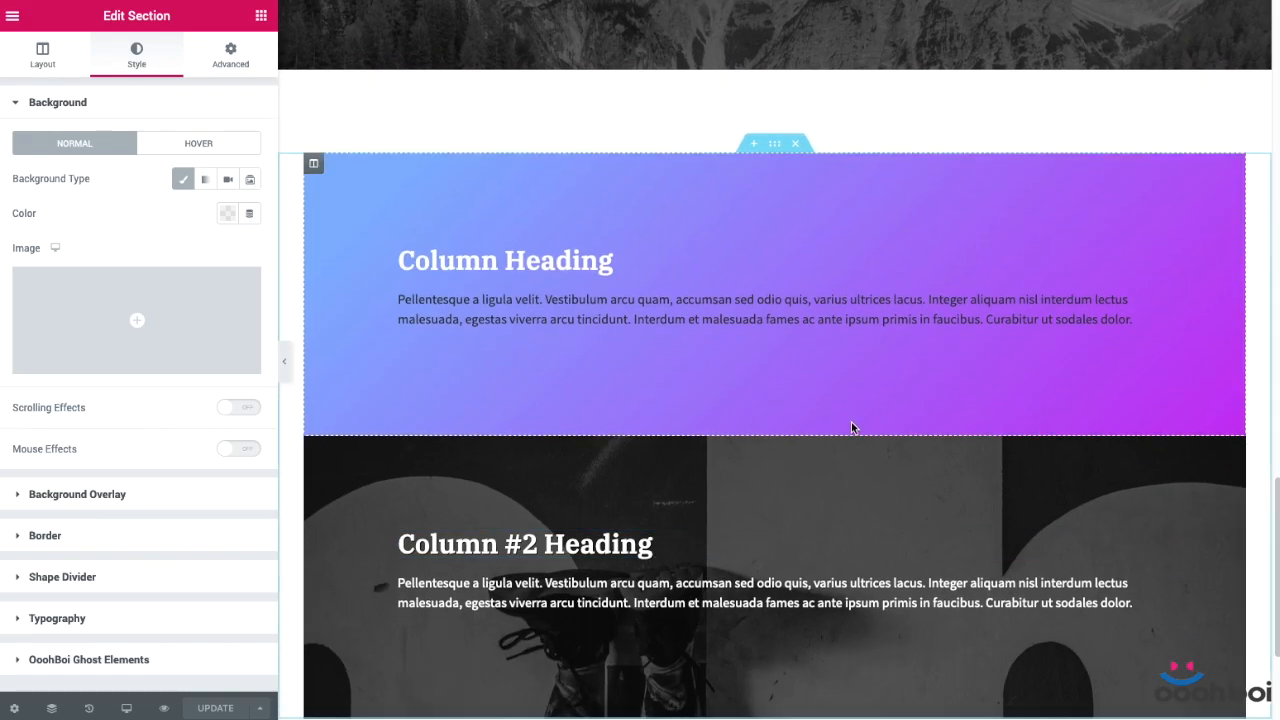
scroll(down, 3)
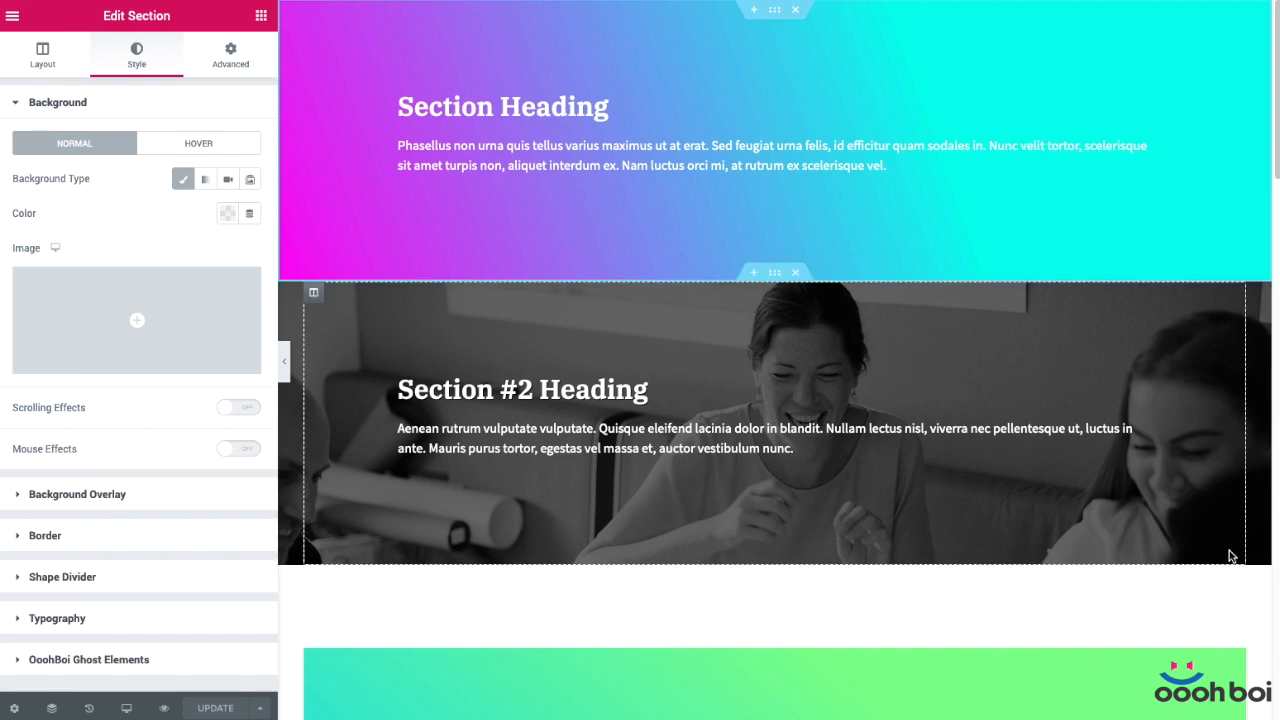
mouse_move(828, 336)
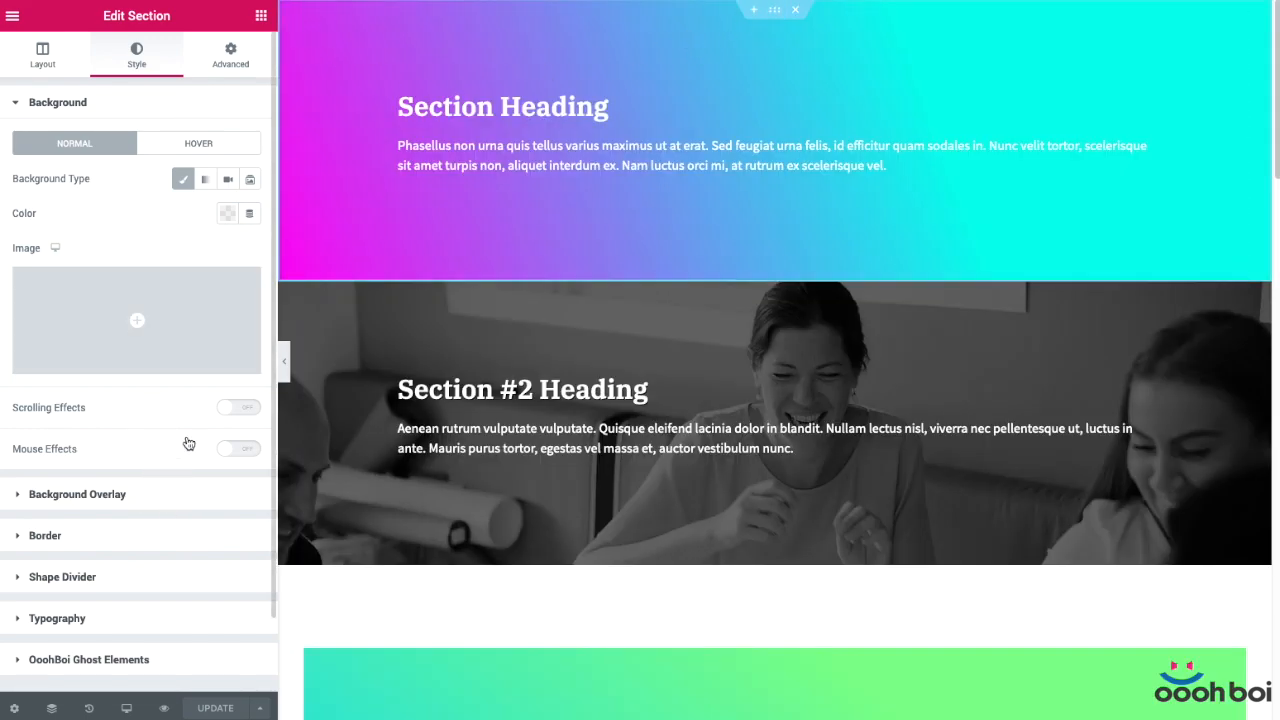
Expand Background Overlay to show the cyan-to-magenta linear overlay at 250°
click(77, 494)
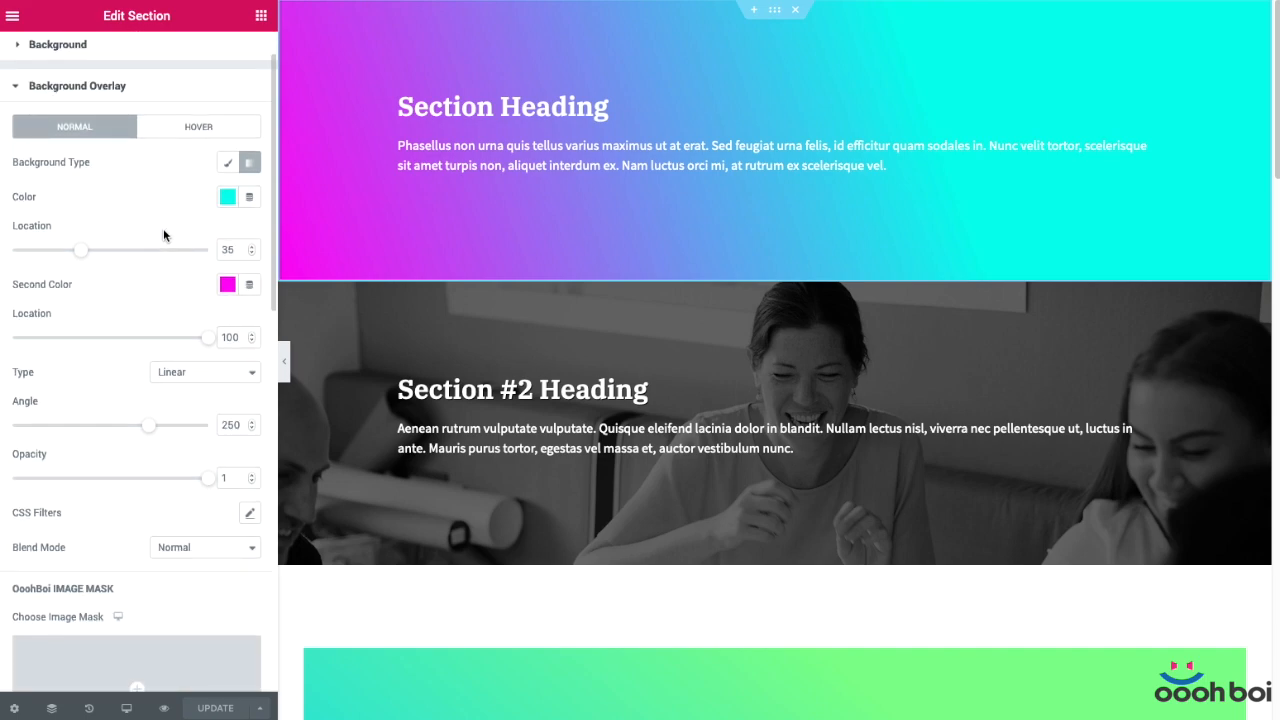
mouse_move(178, 308)
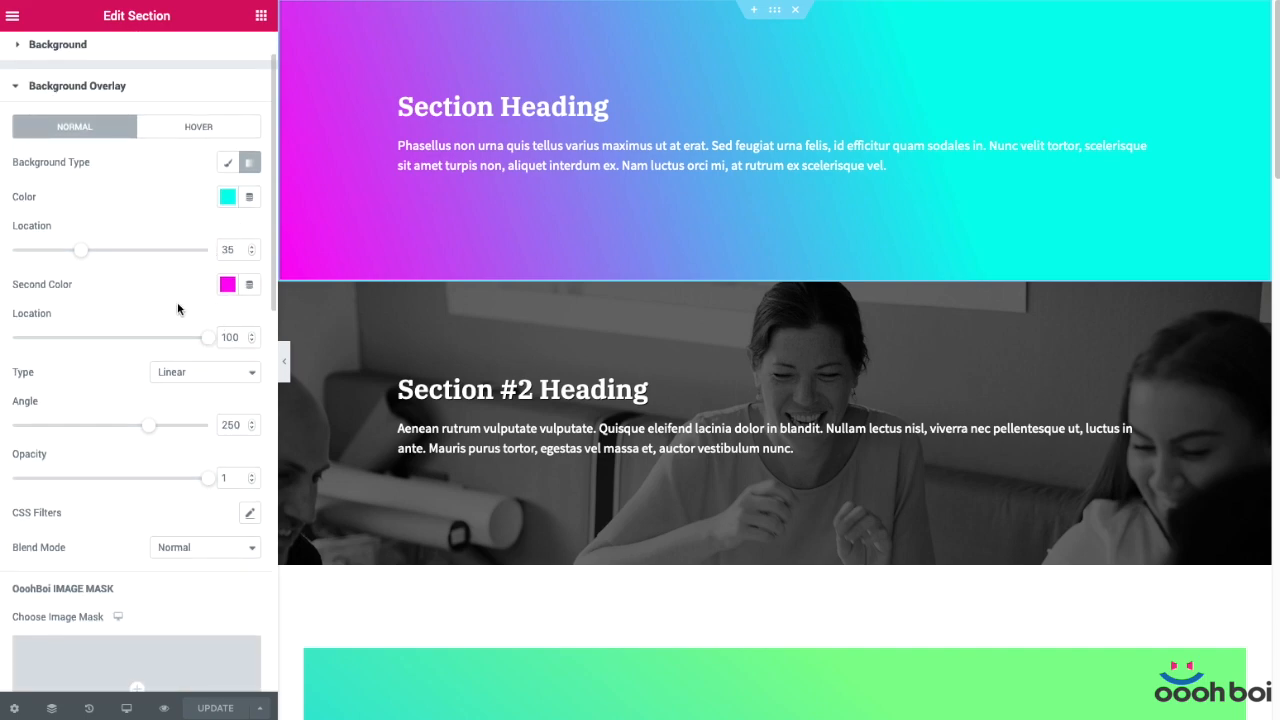
scroll(down, 3)
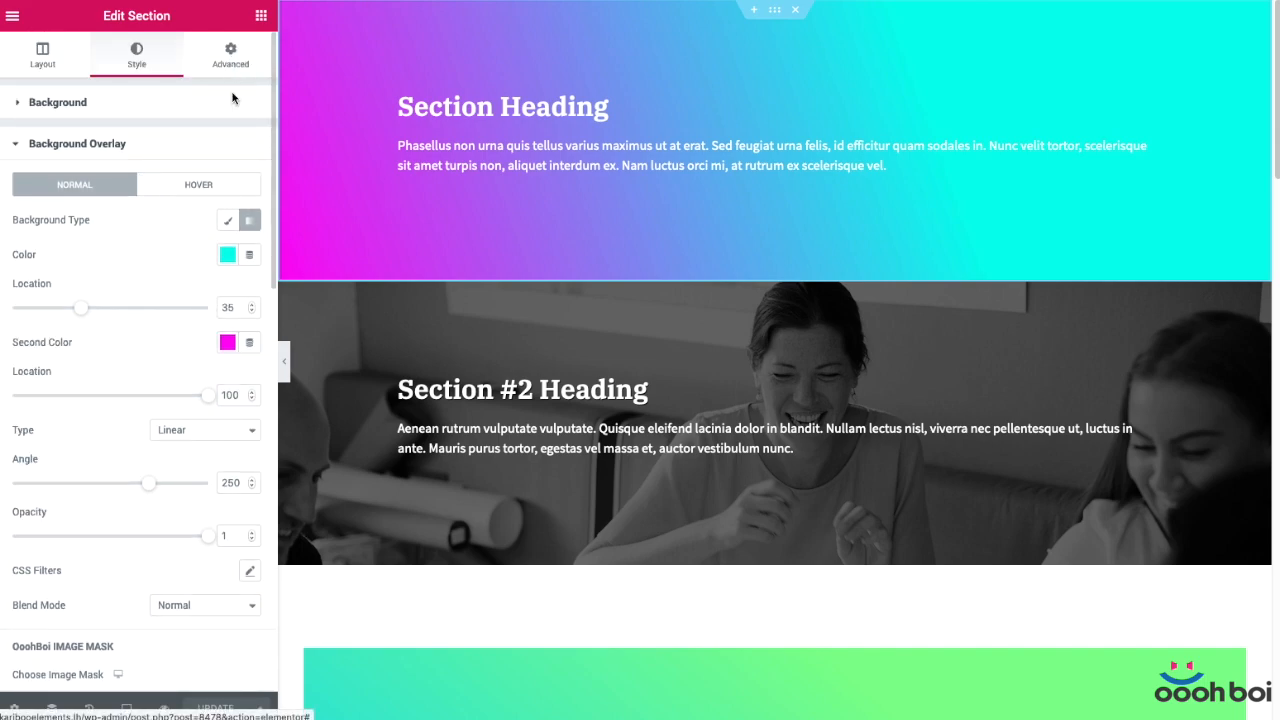
Add mask-image CSS using spikes_1600x900.svg in the section's Advanced Custom CSS
click(230, 55)
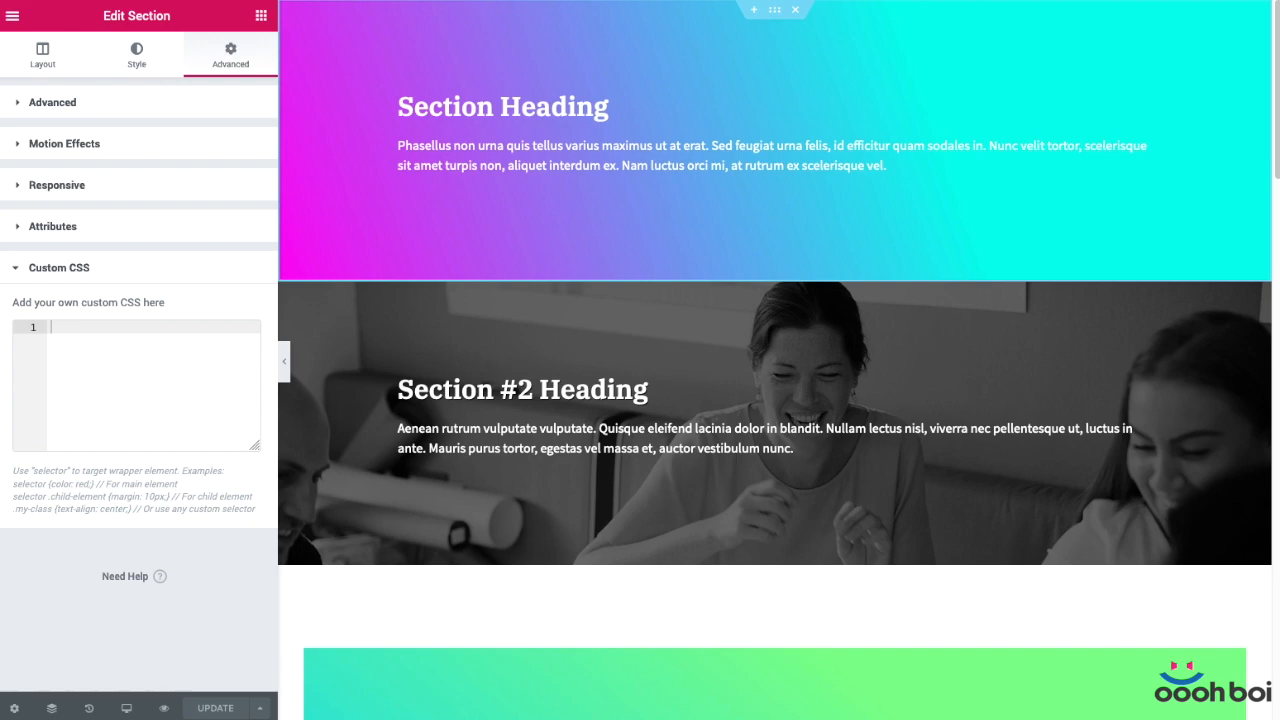
mouse_move(386, 110)
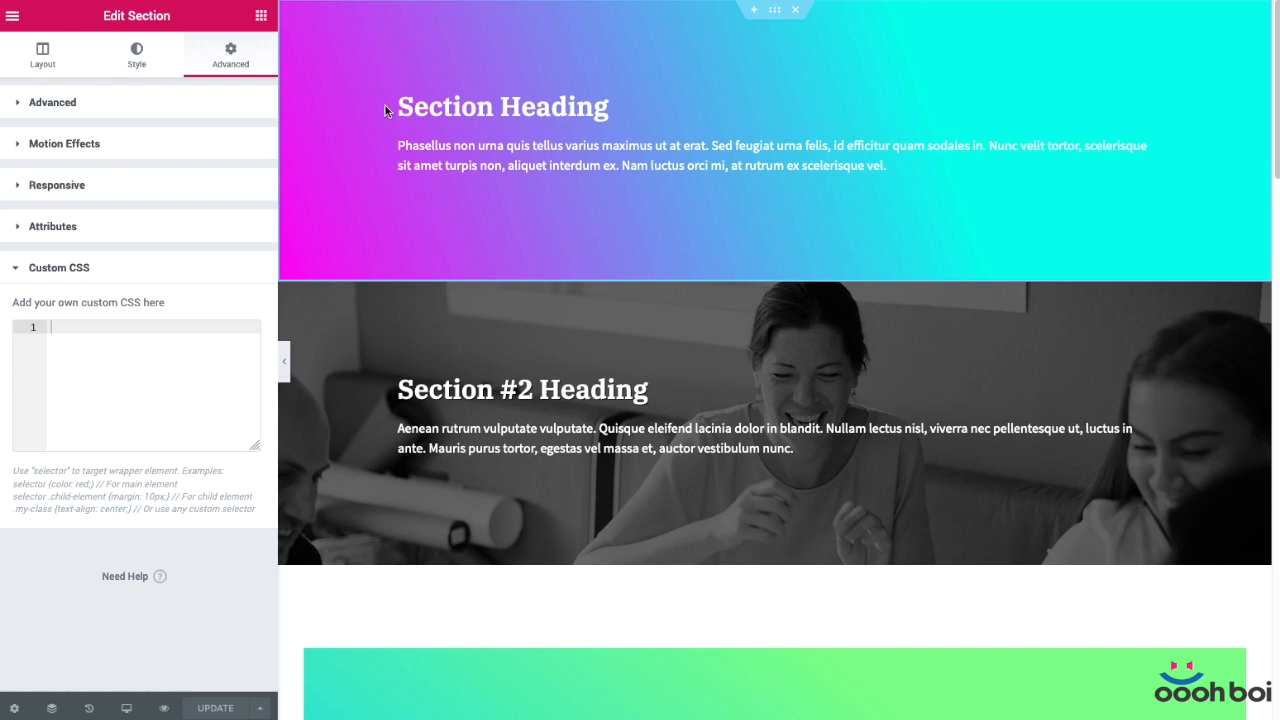
mouse_move(259, 380)
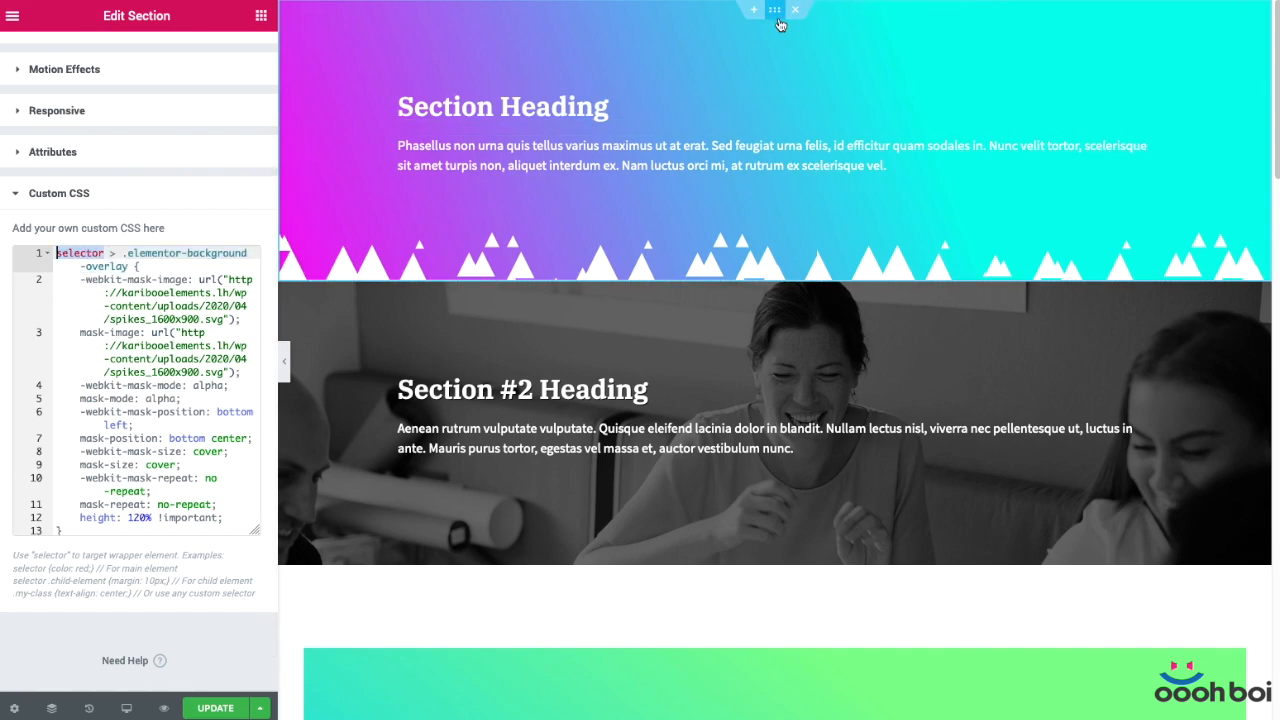
click(125, 258)
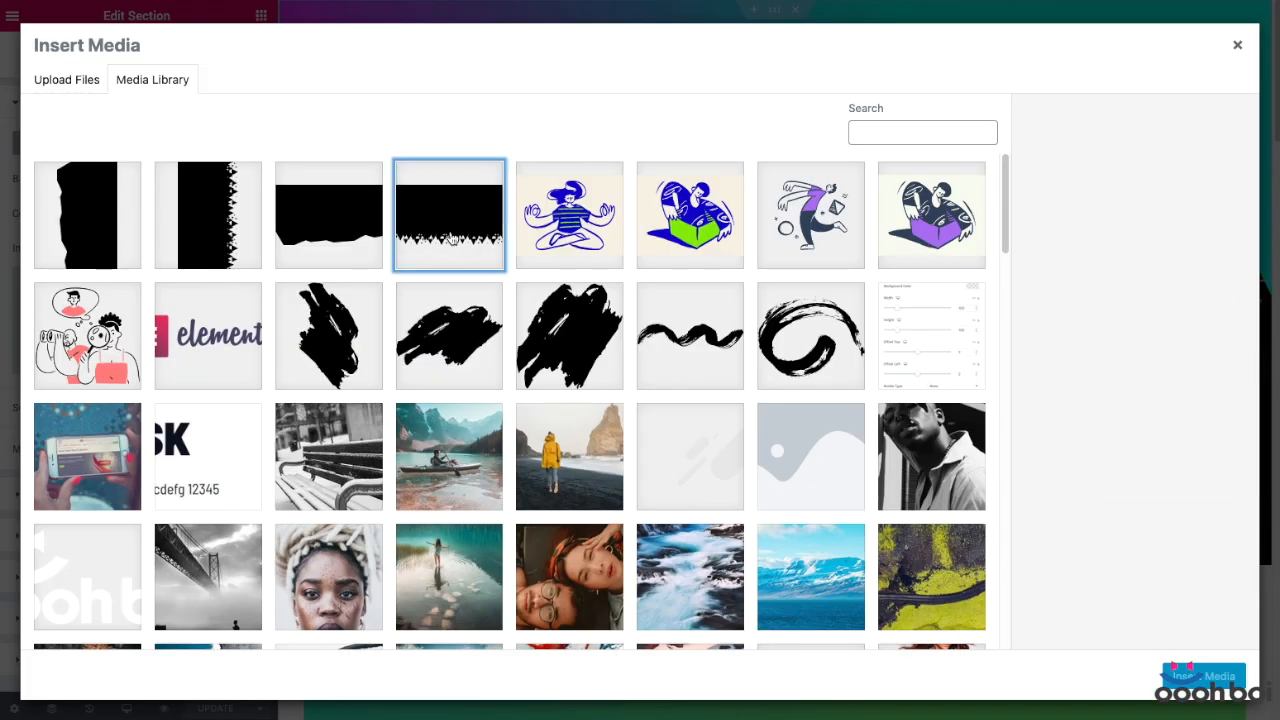
Select spikes_1600x900.svg in the Media Library and copy its link
click(448, 214)
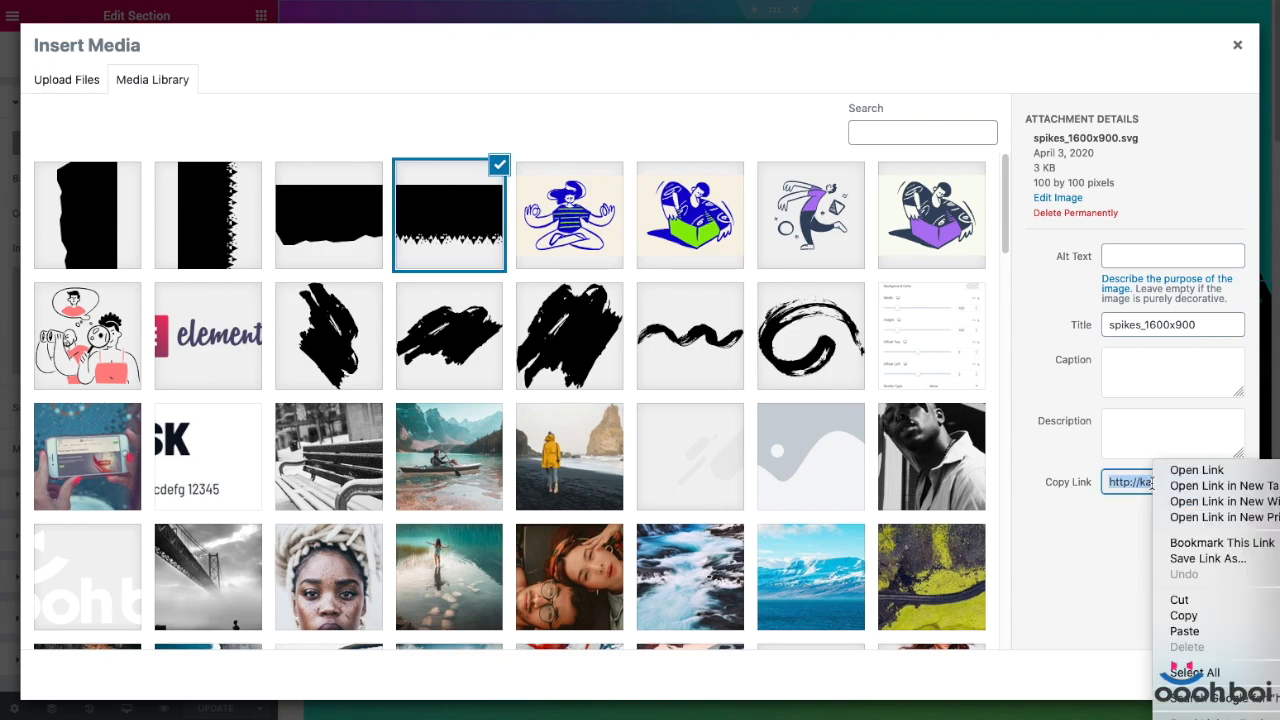
click(1142, 577)
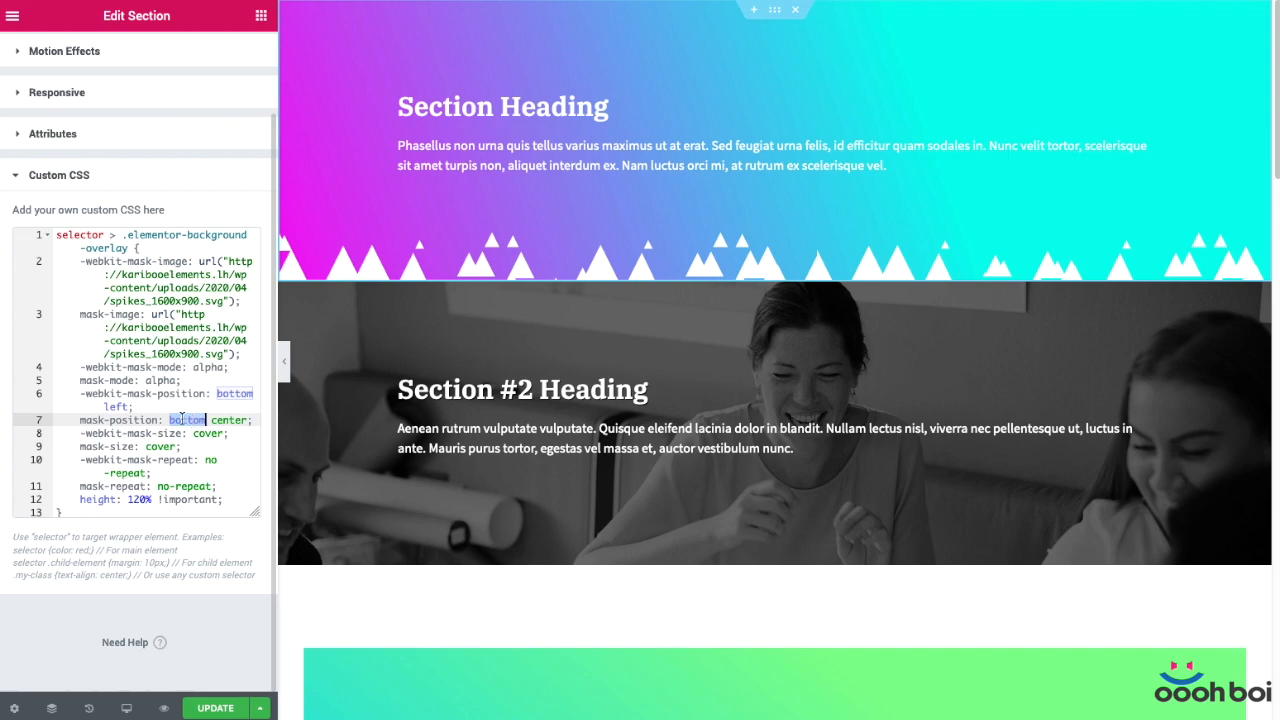
Review the mask position and size rules, then comment out height: 120% !important
click(205, 419)
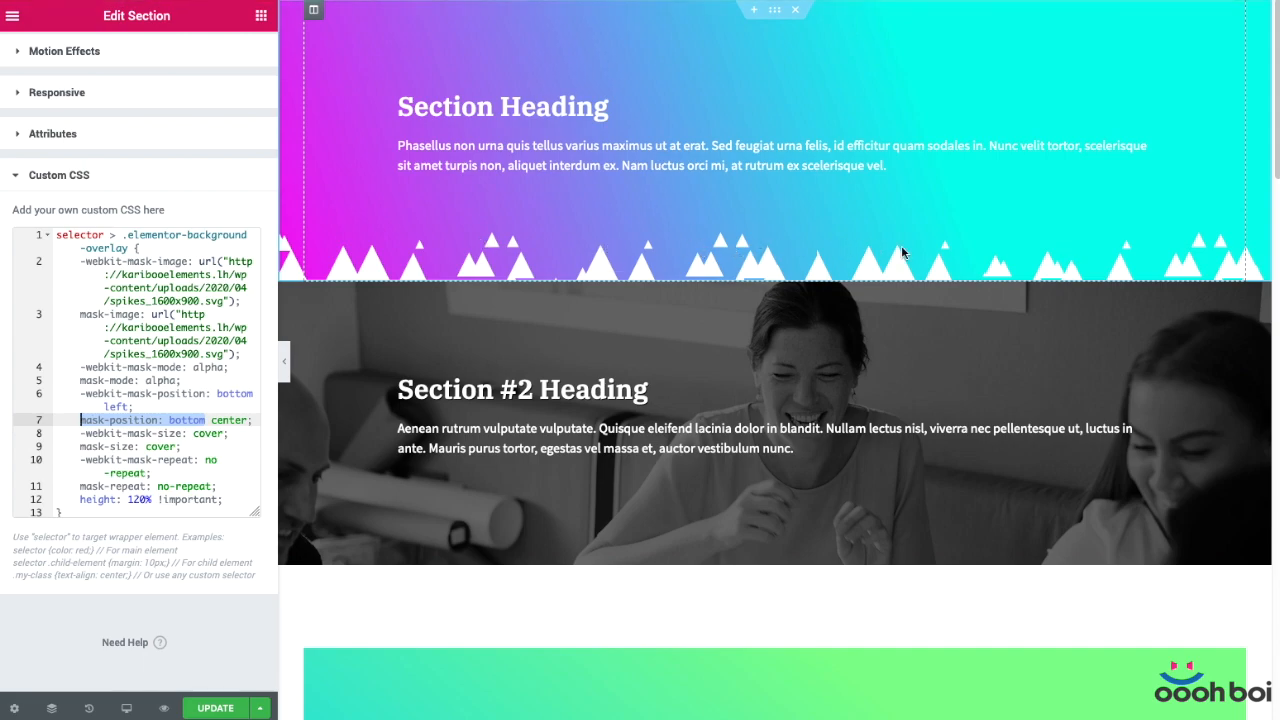
mouse_move(758, 262)
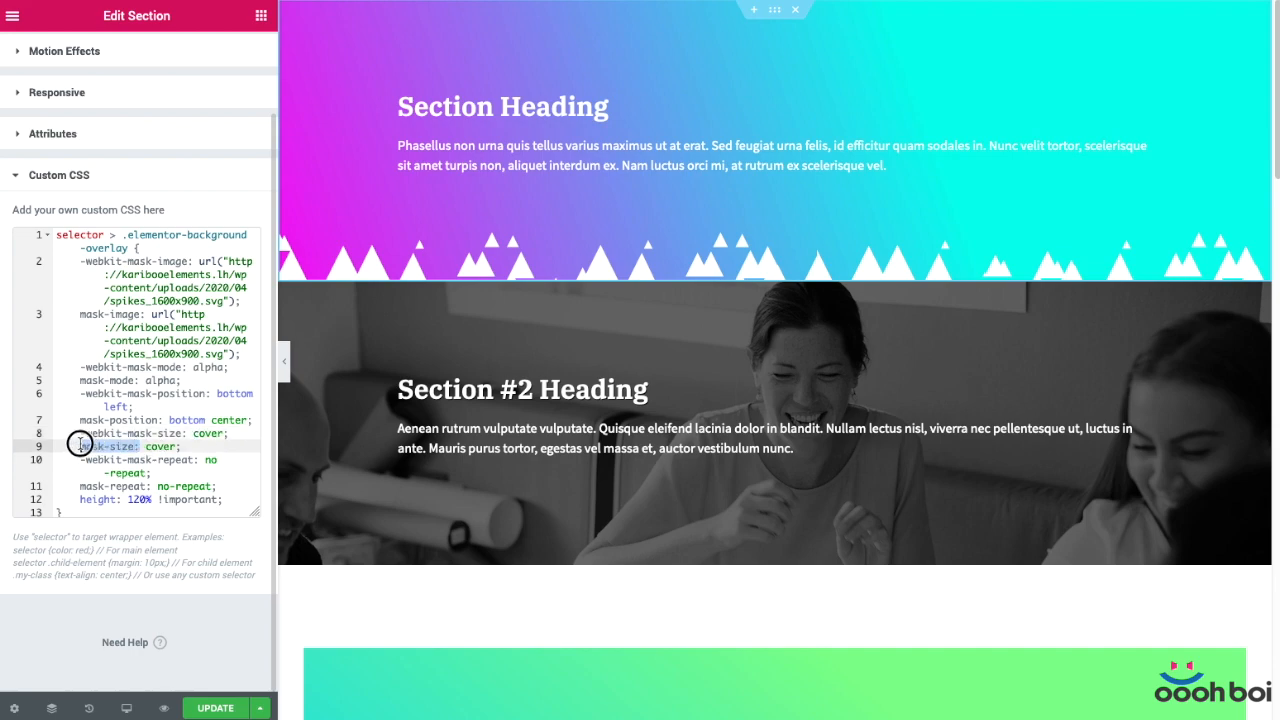
double_click(158, 448)
text(/)
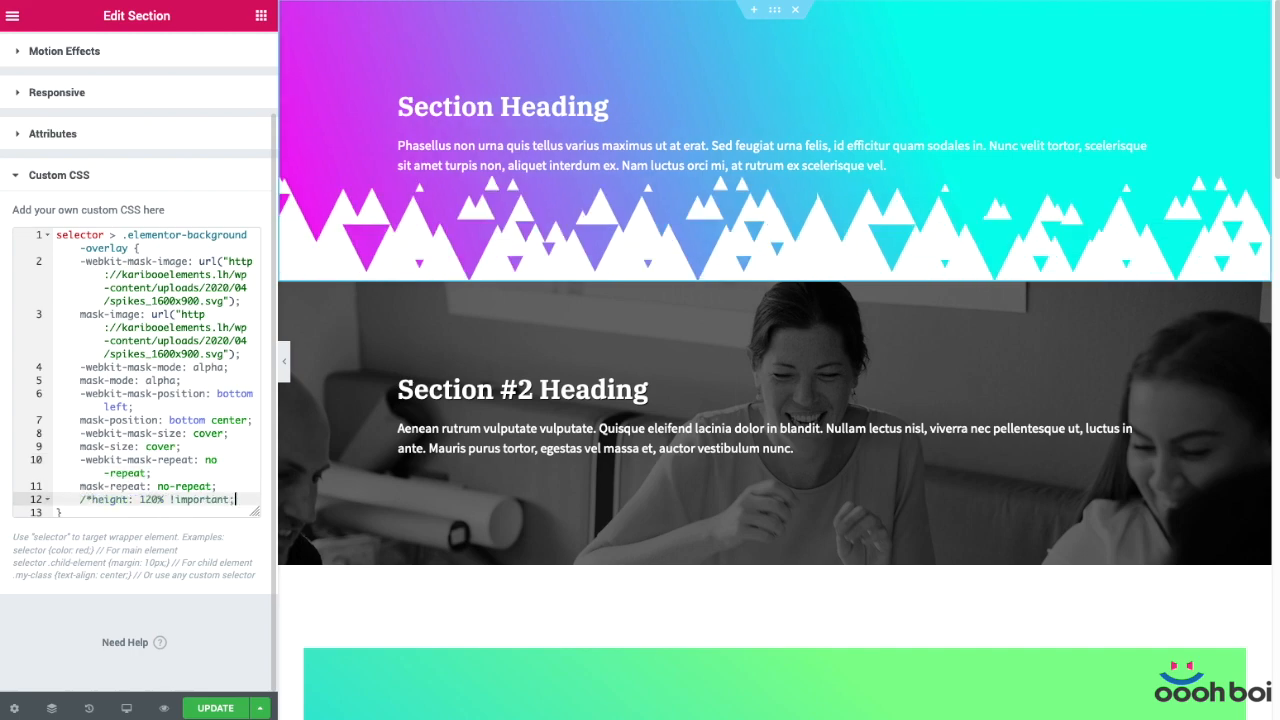
text(*/)
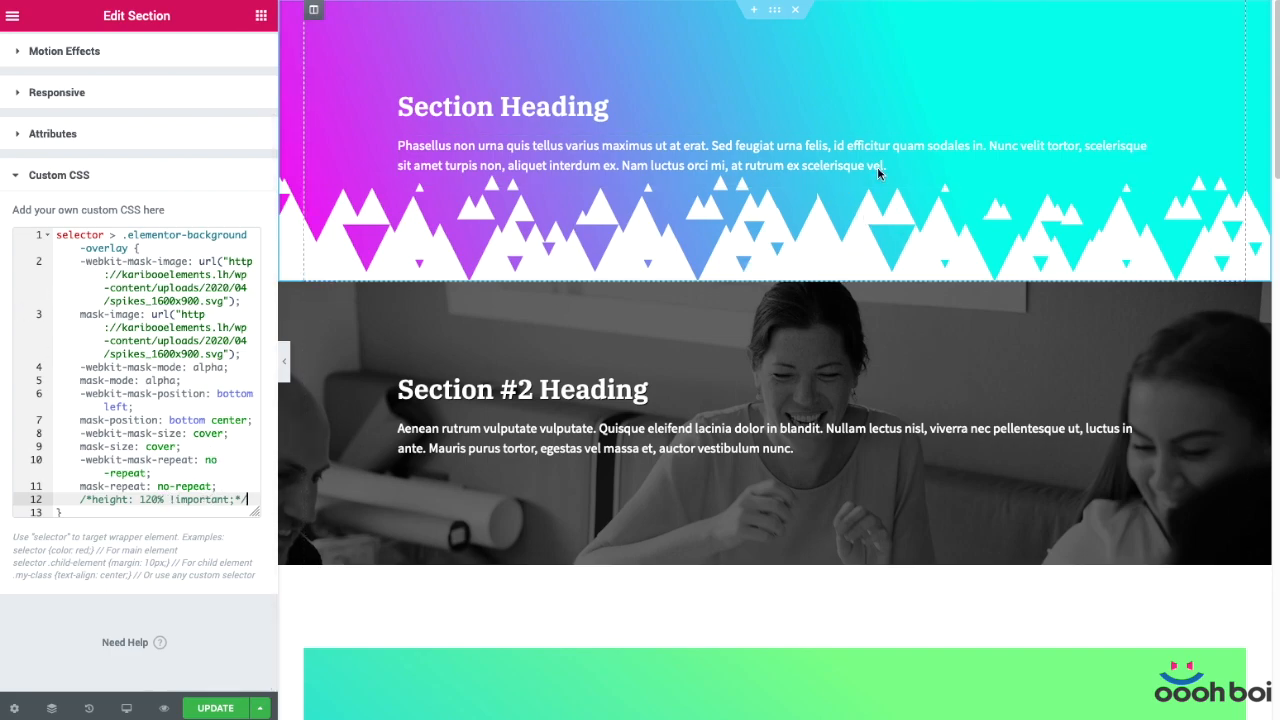
mouse_move(690, 243)
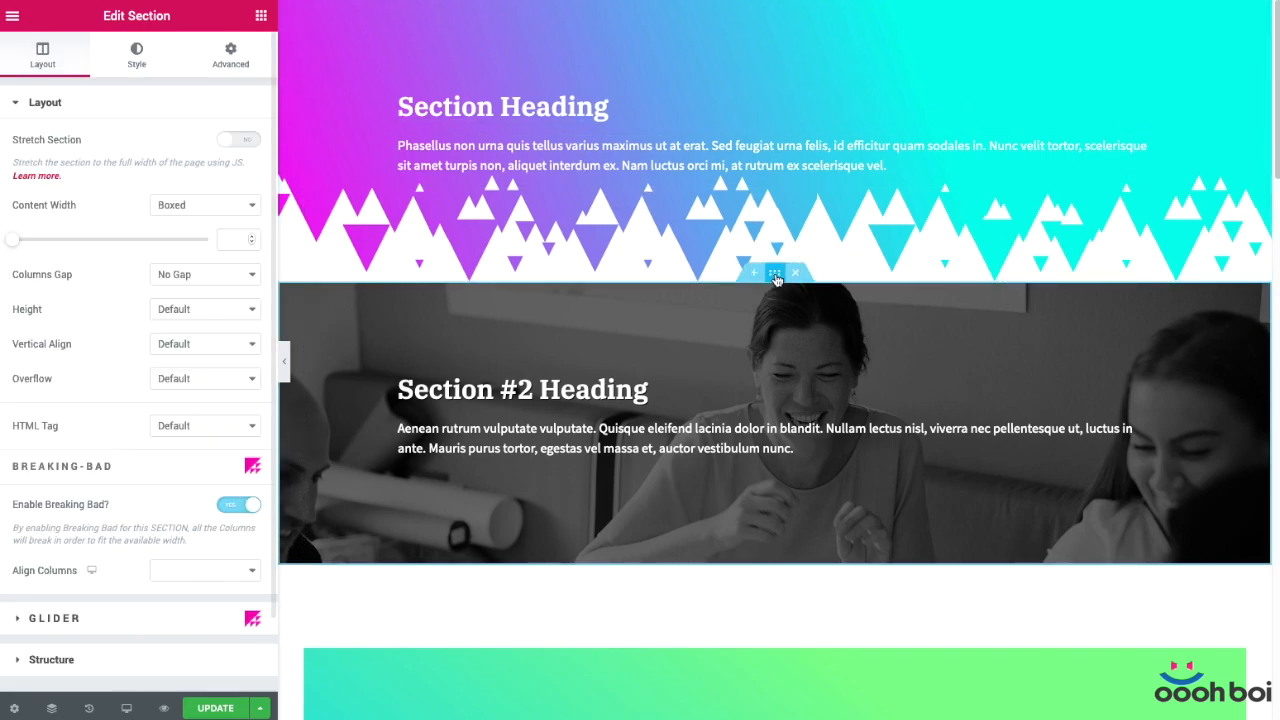
Expand the photo section's Background Overlay: grayscale photo, top center, no-repeat, cover
click(135, 55)
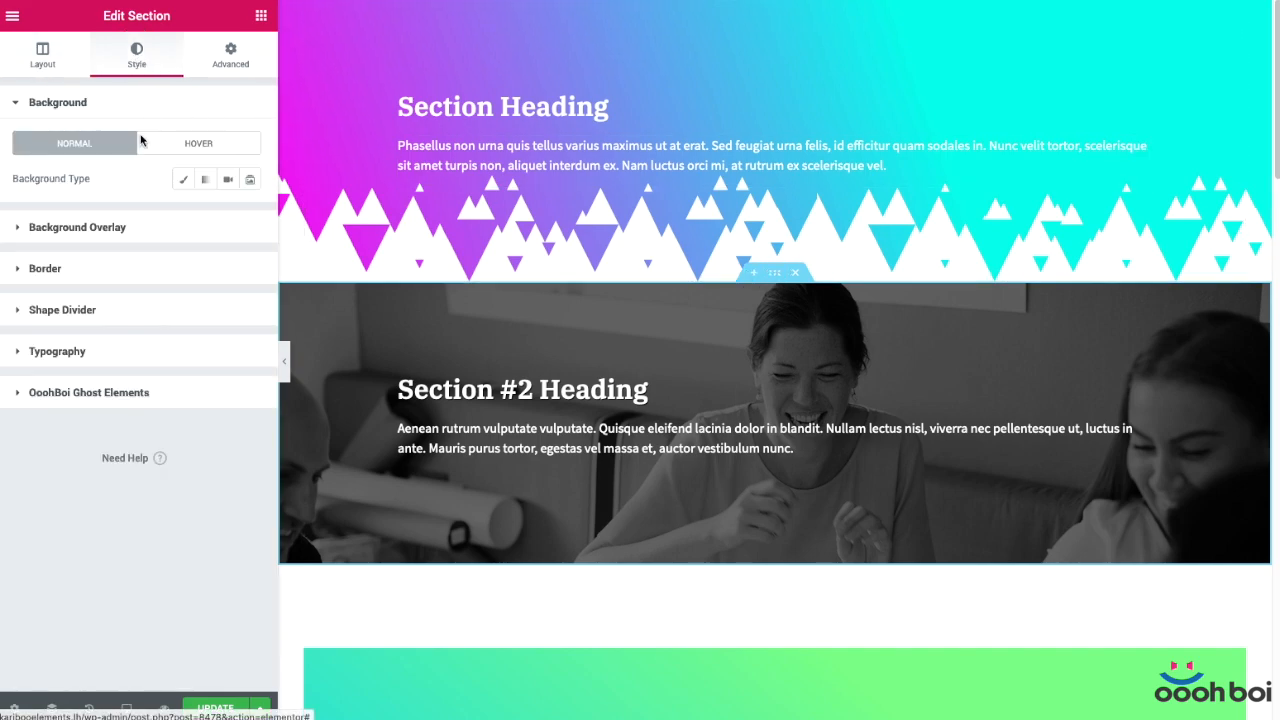
click(77, 227)
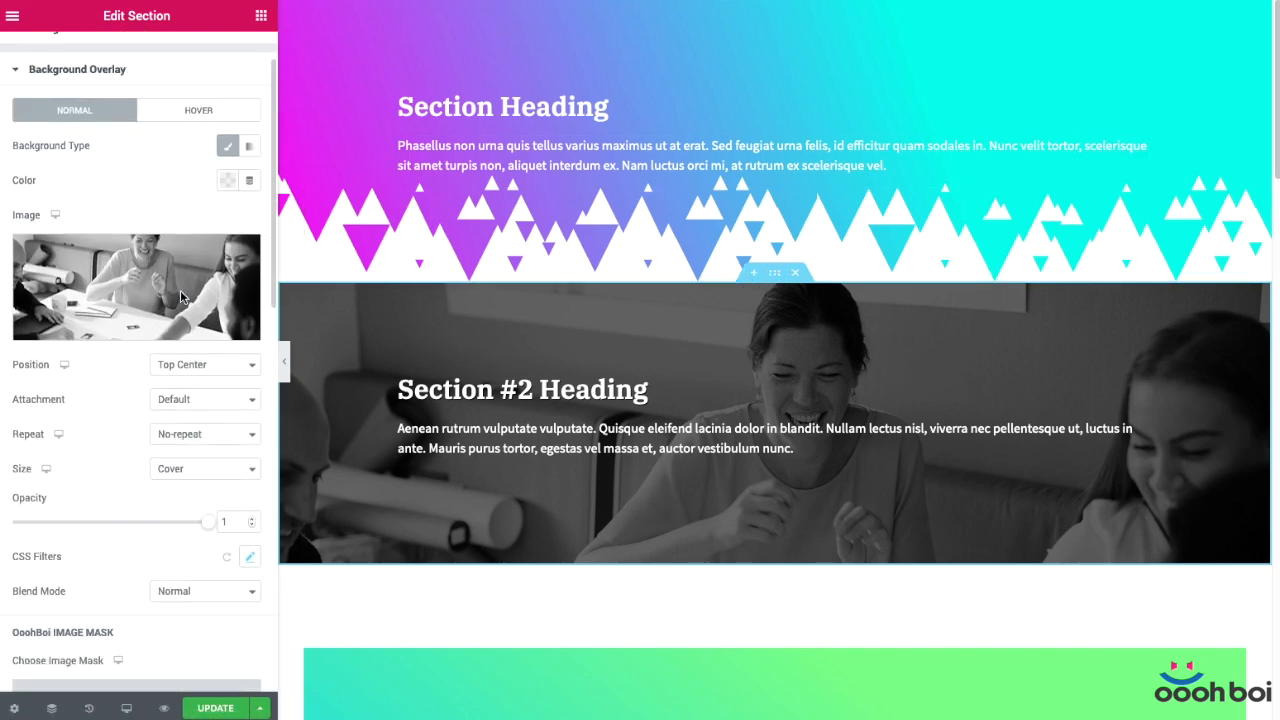
scroll(down, 3)
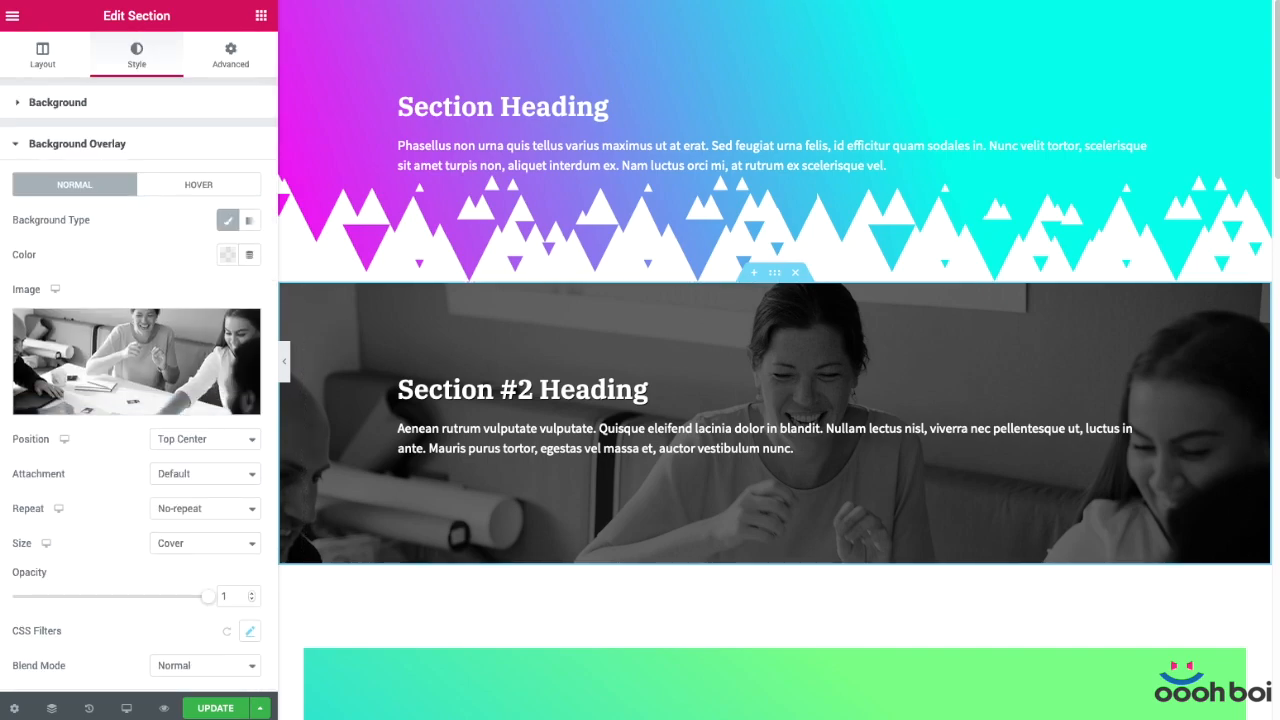
mouse_move(246, 50)
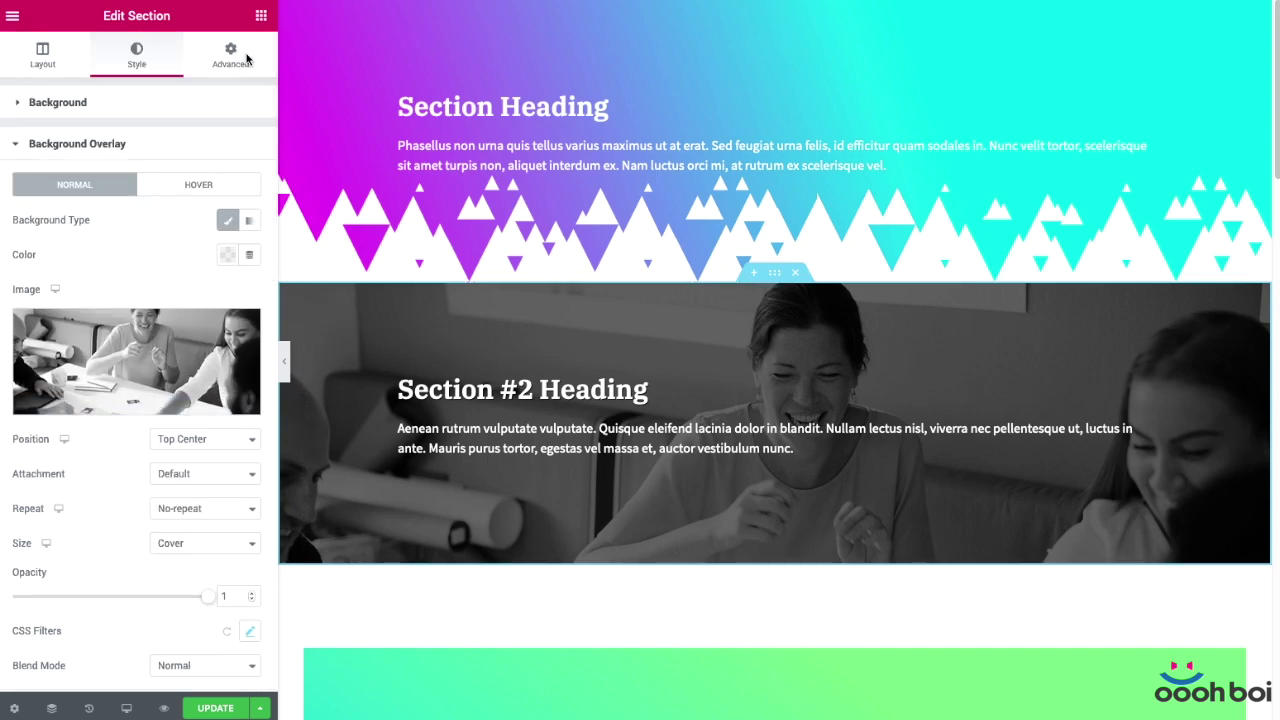
Open section 2's Advanced Custom CSS to set overlay height 130%, top -30%, z-index -1
click(230, 53)
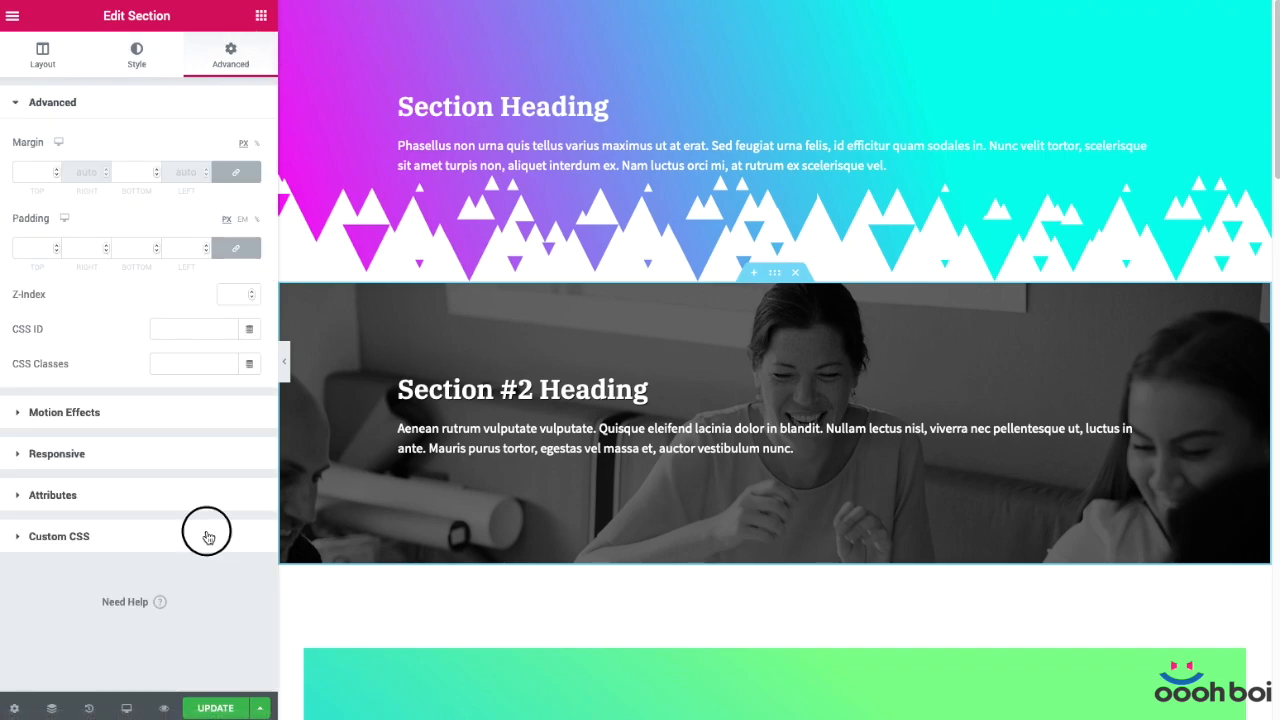
click(58, 536)
text(top: -30% !important;)
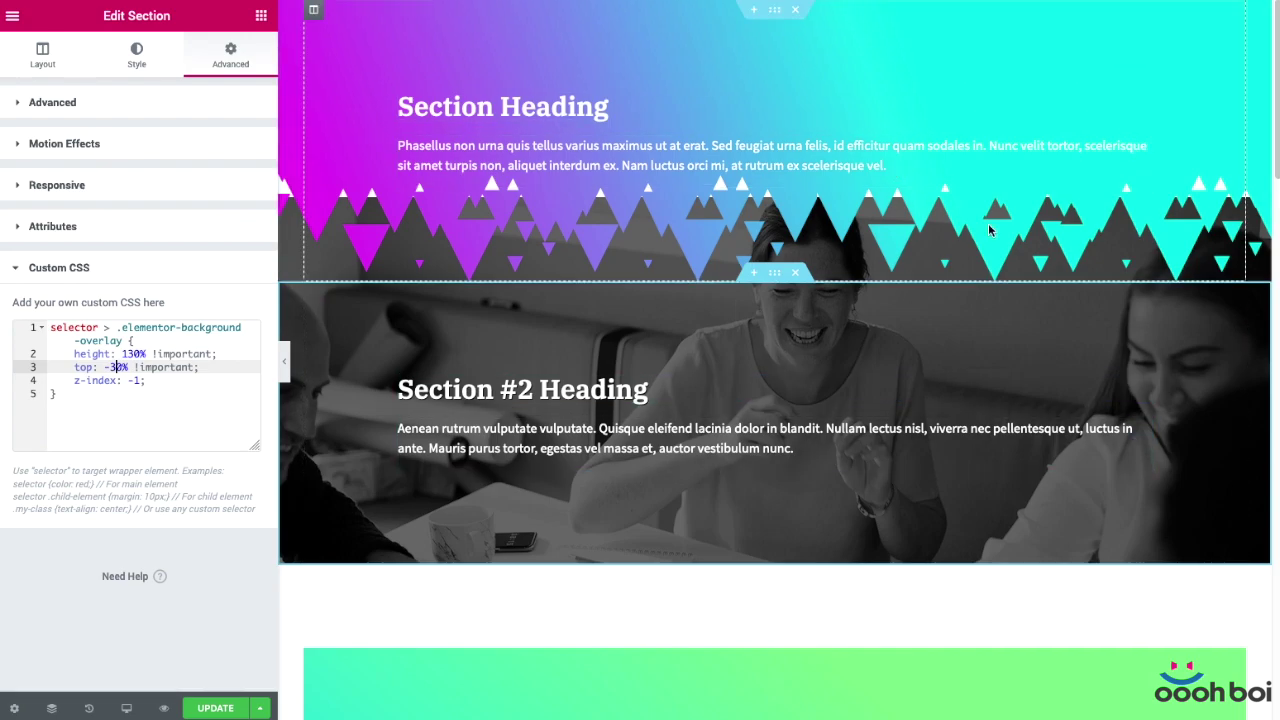
mouse_move(940, 224)
text(//)
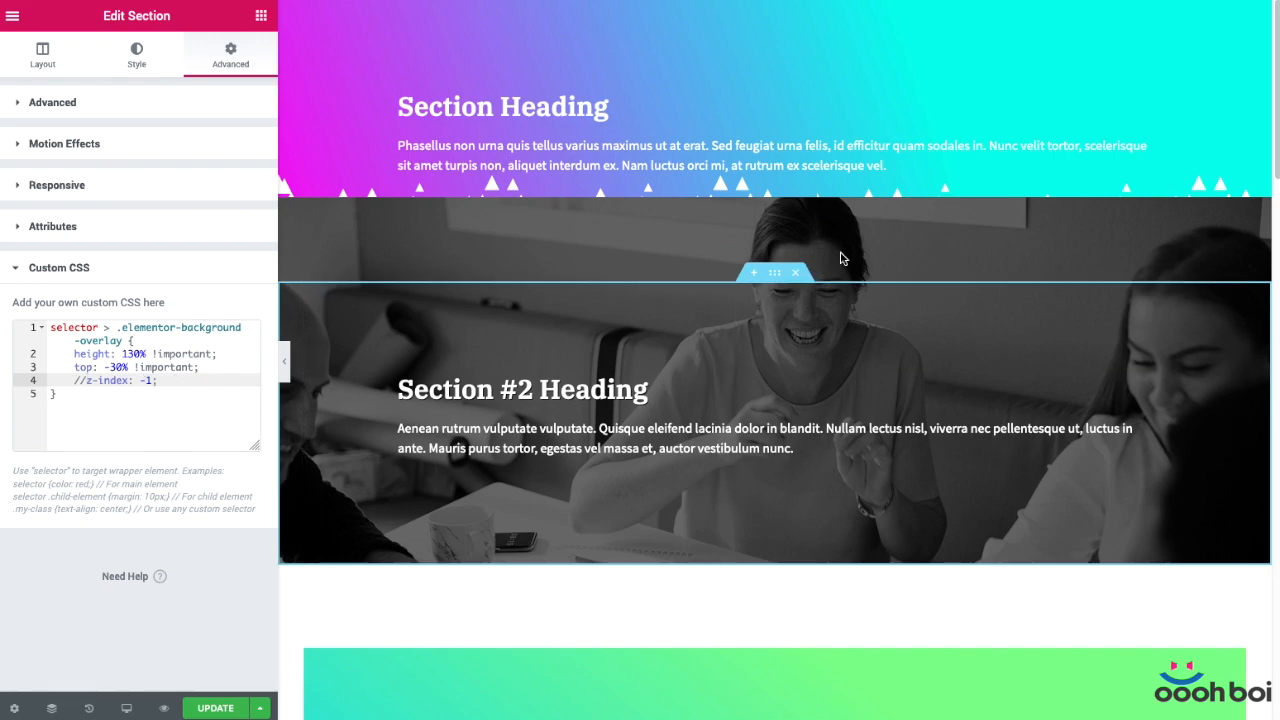
mouse_move(628, 285)
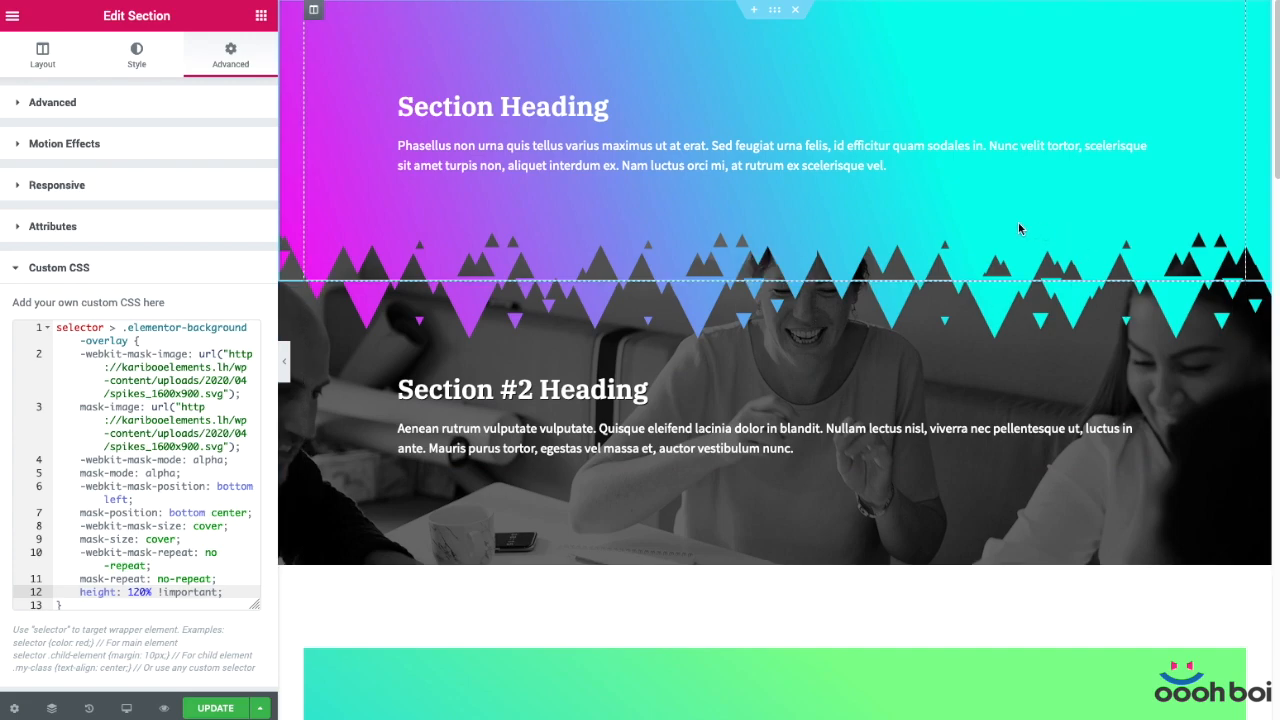
click(700, 295)
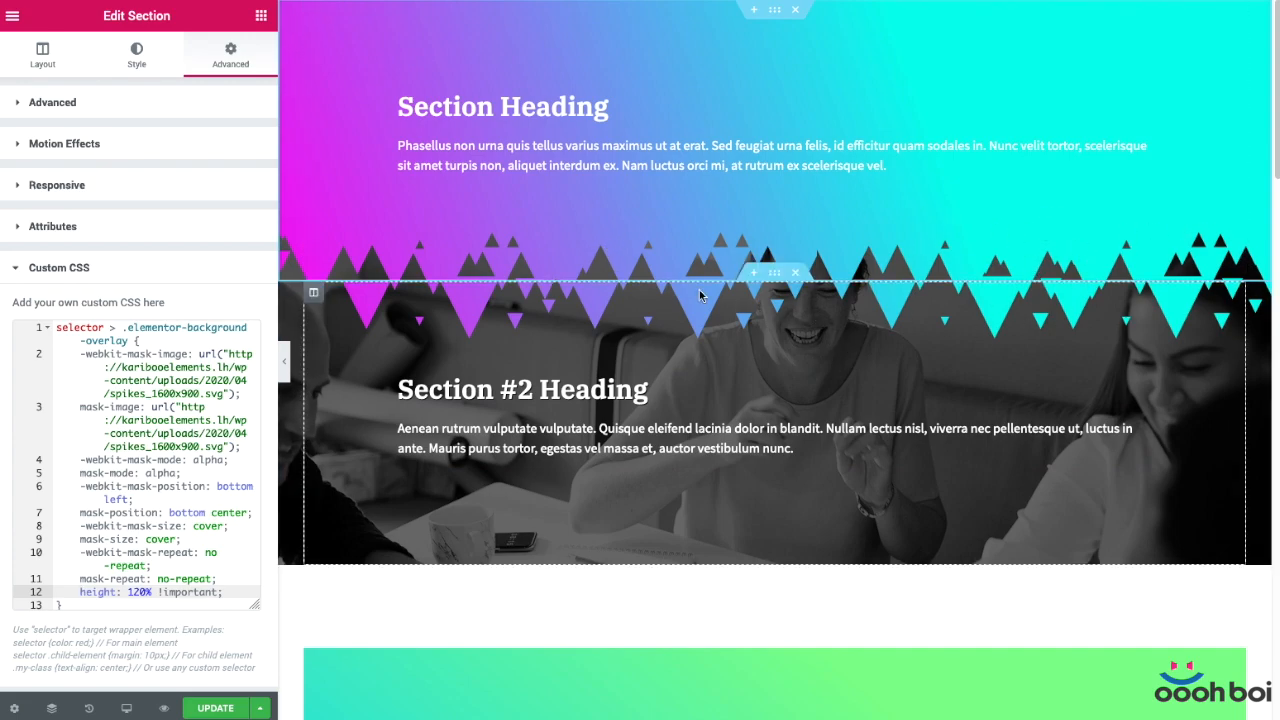
mouse_move(1138, 347)
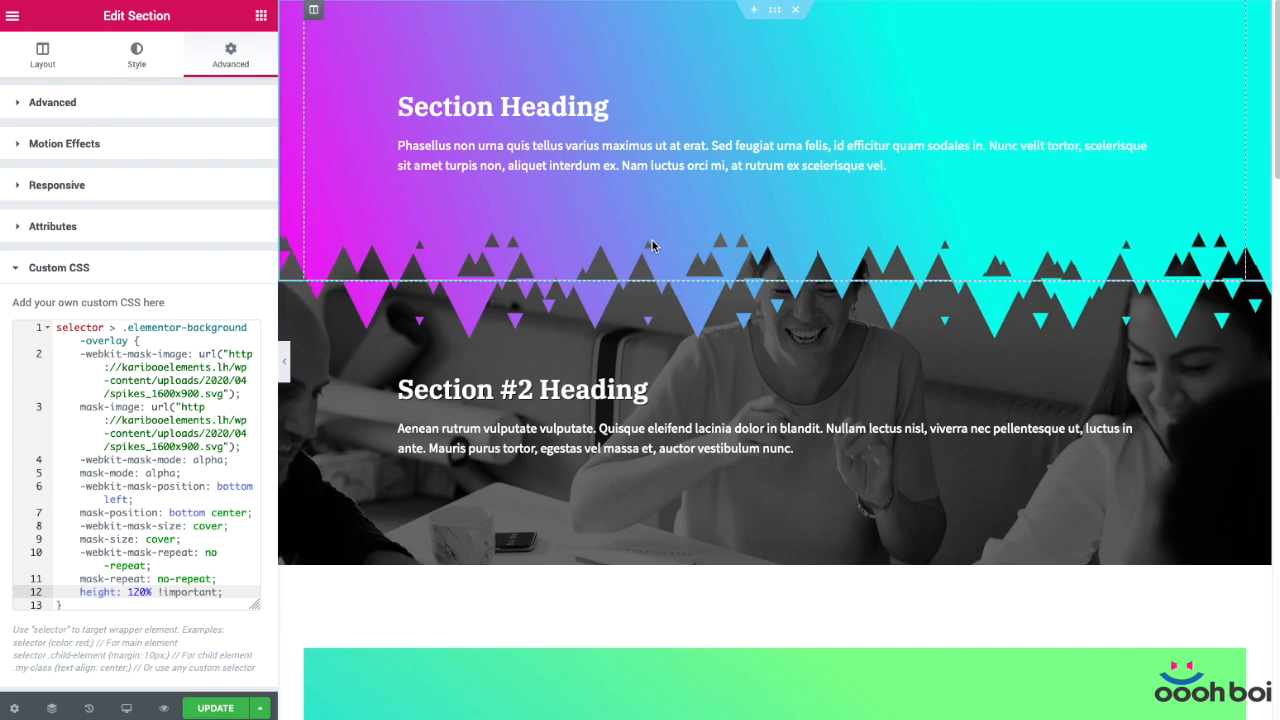
click(1110, 368)
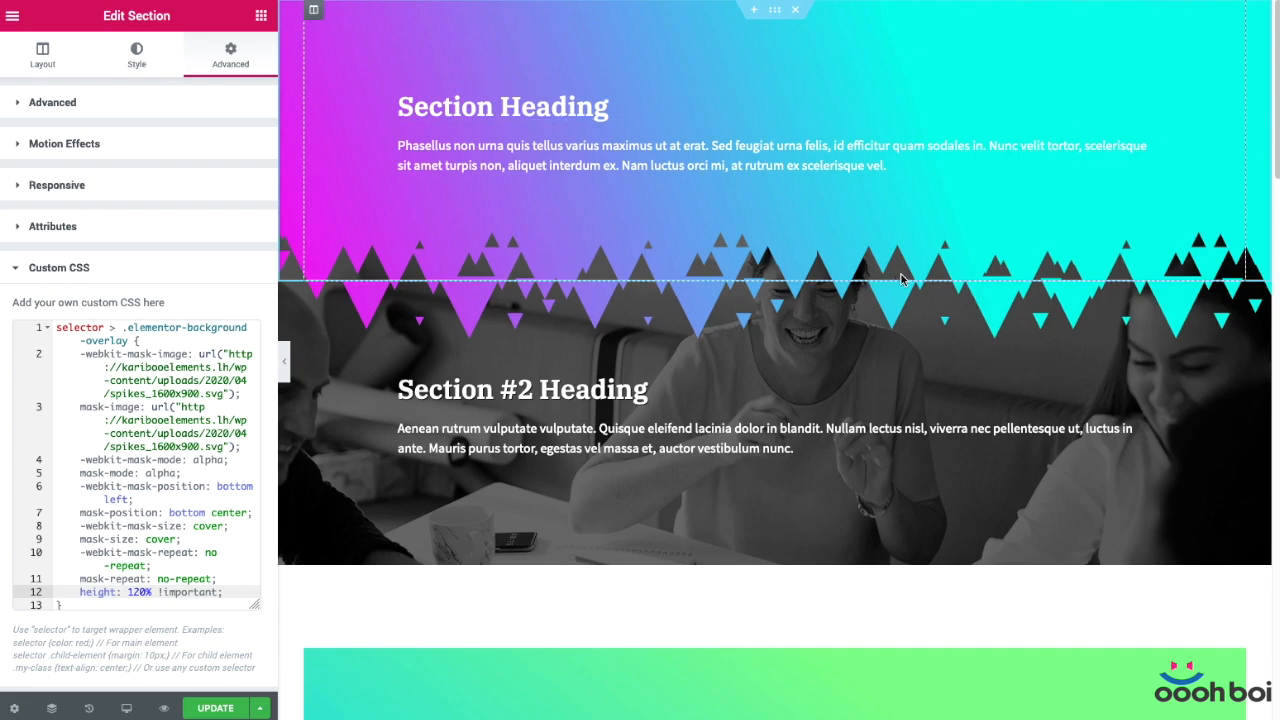
mouse_move(1011, 265)
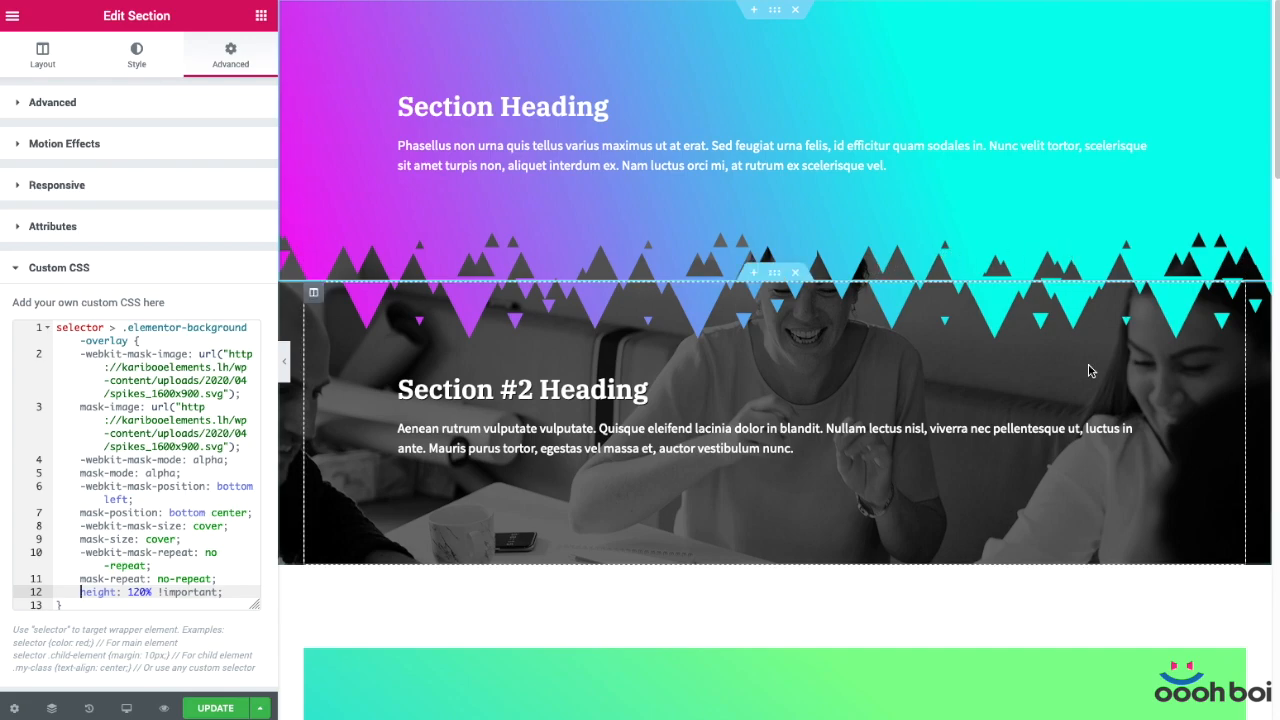
mouse_move(1072, 363)
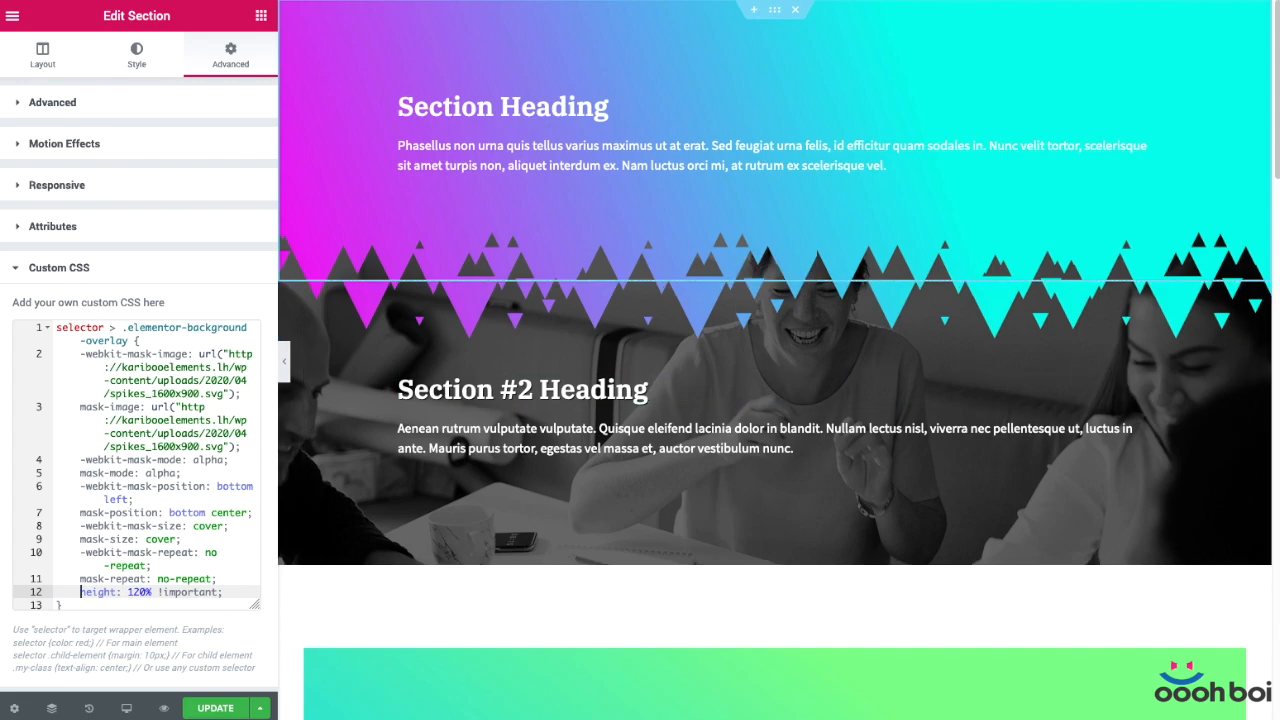
mouse_move(654, 320)
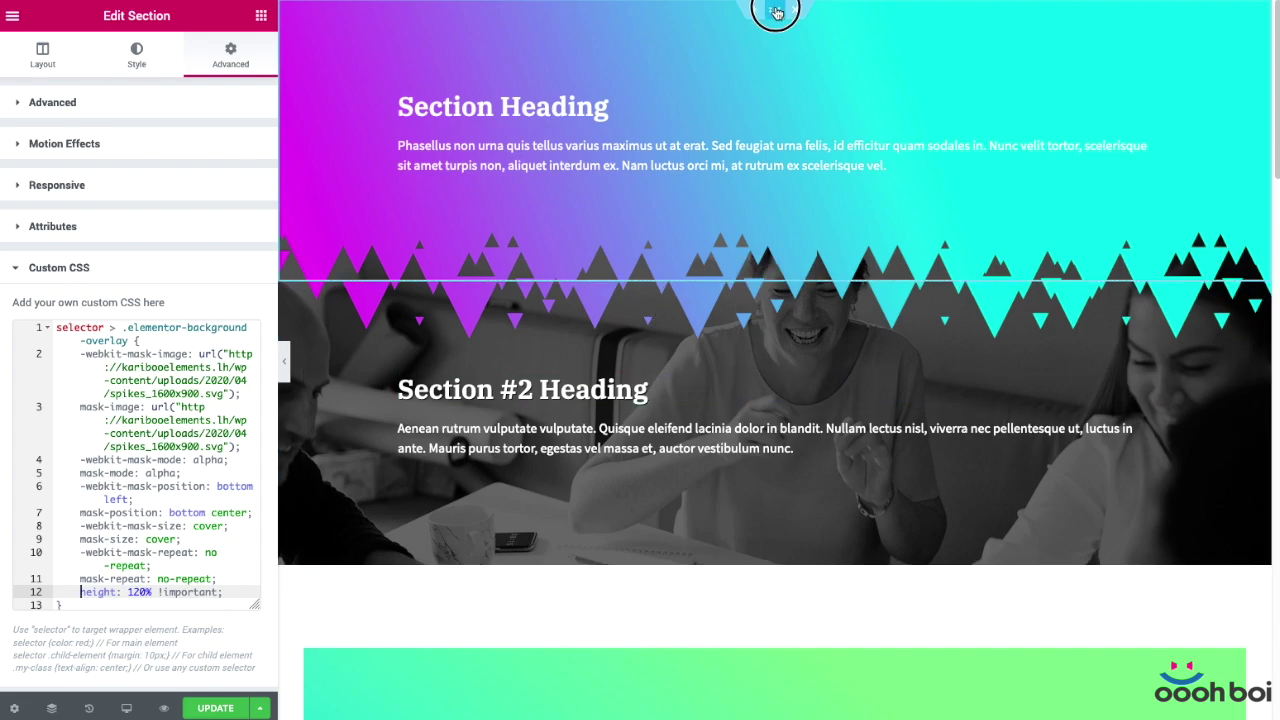
mouse_move(774, 11)
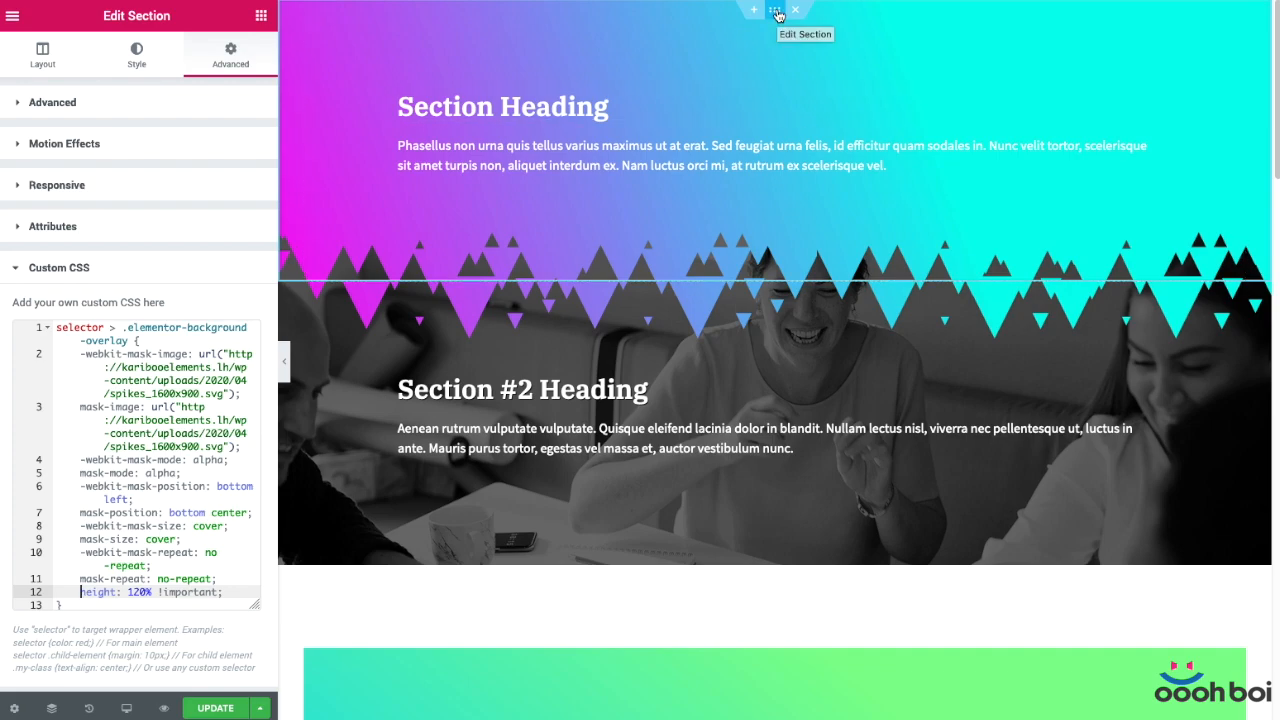
Select the gradient column and view its Style Background, toggling the Classic type off and back on
scroll(down, 3)
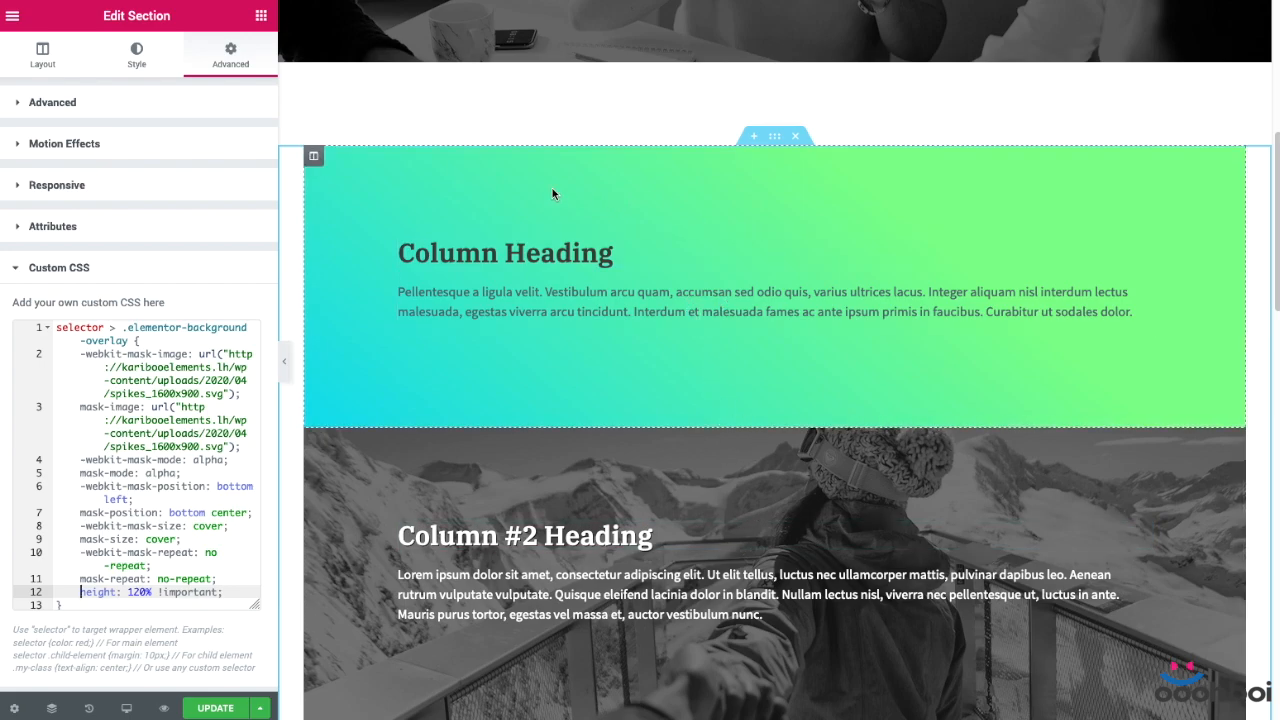
click(42, 55)
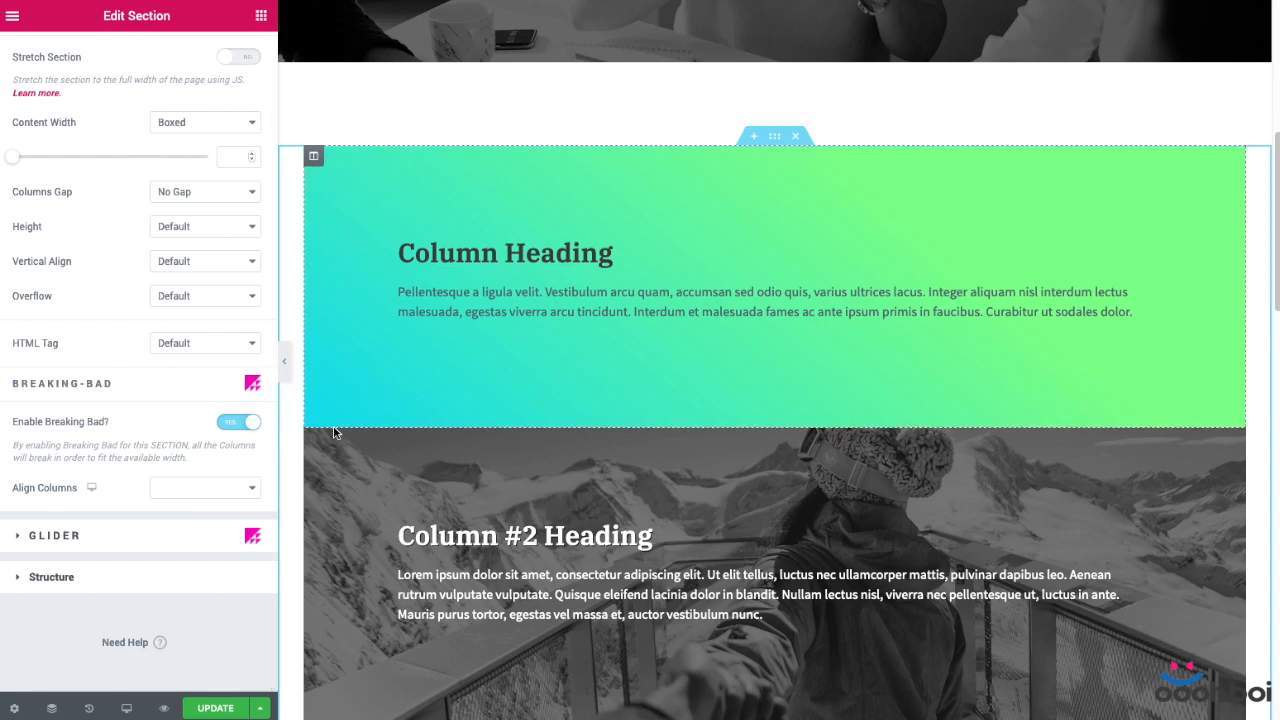
scroll(down, 3)
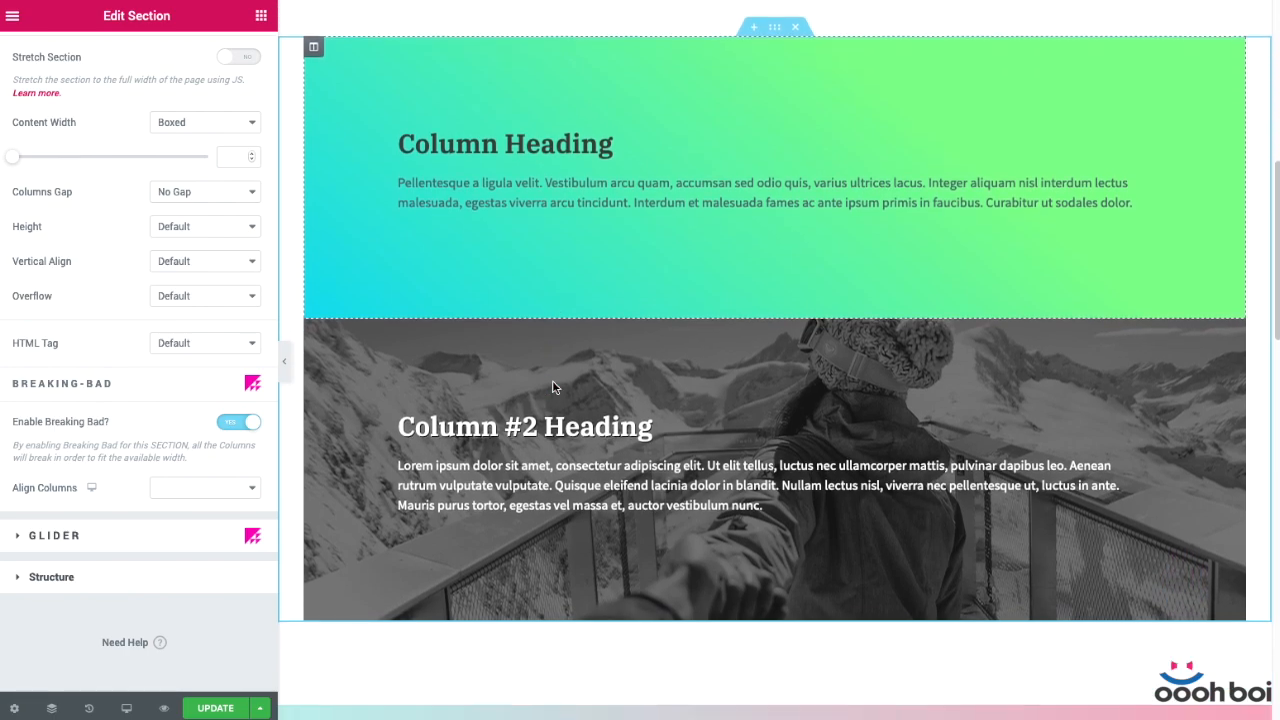
click(314, 197)
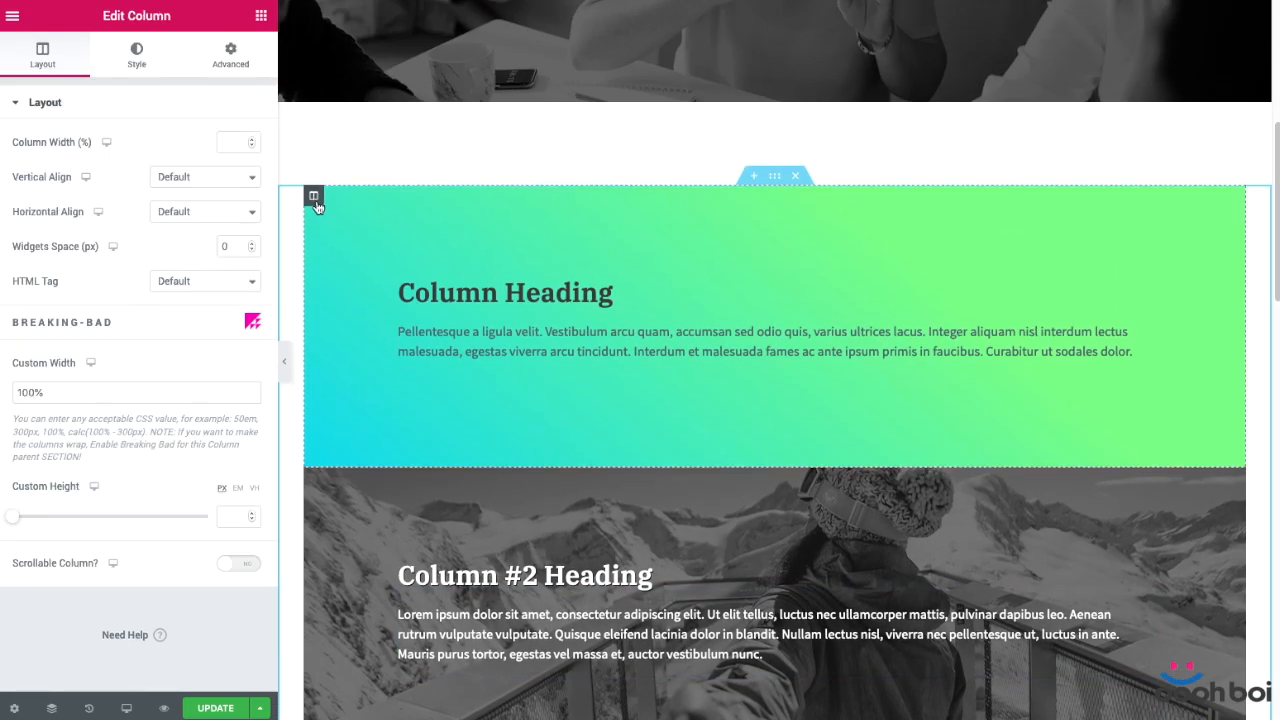
click(136, 54)
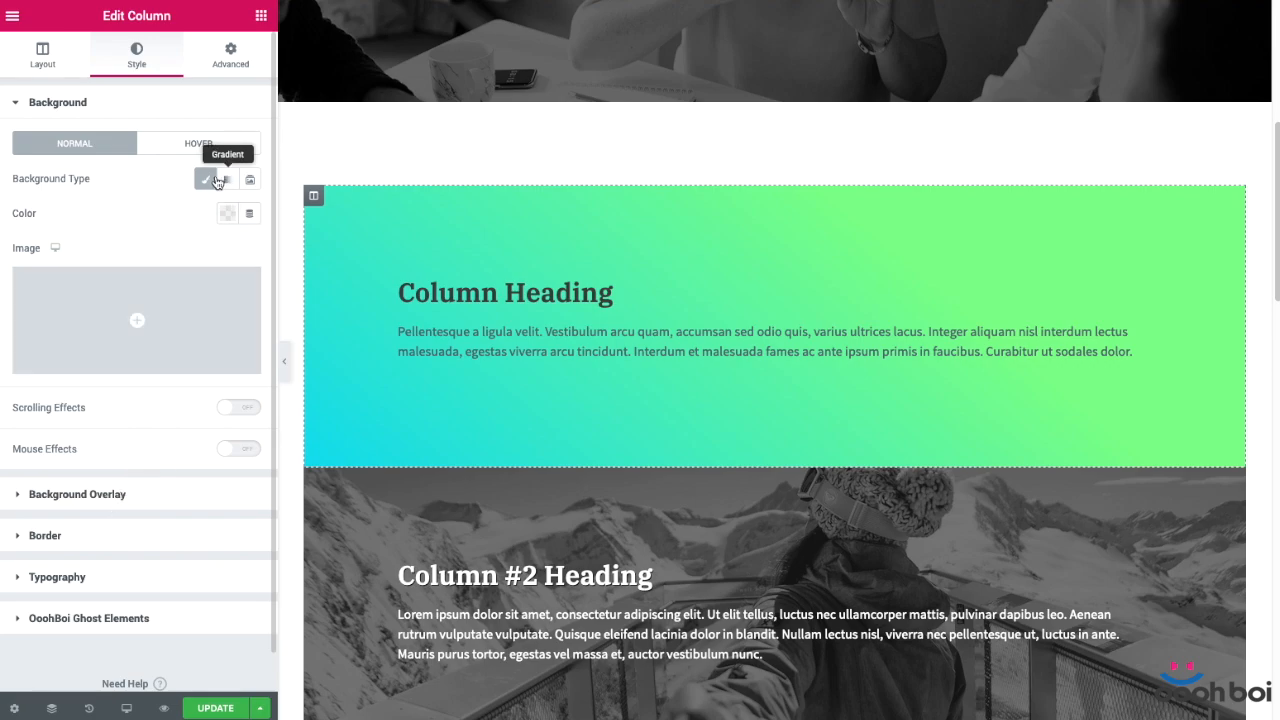
click(205, 179)
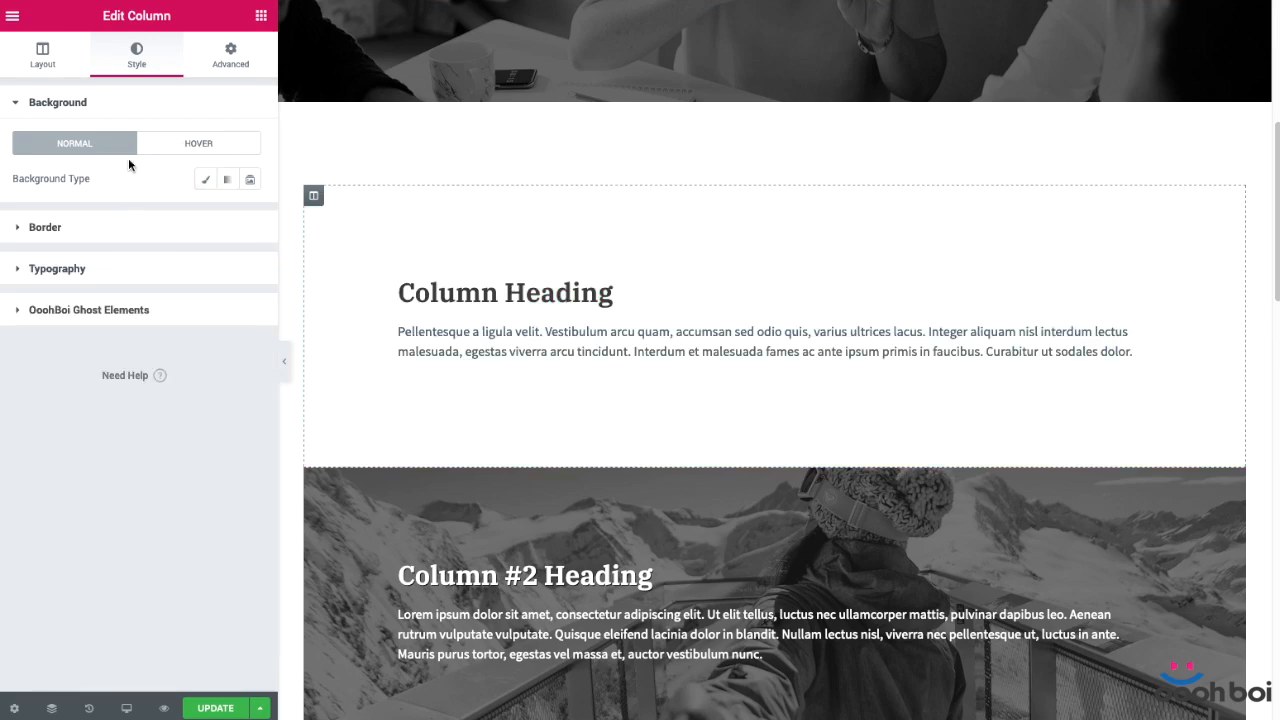
mouse_move(205, 179)
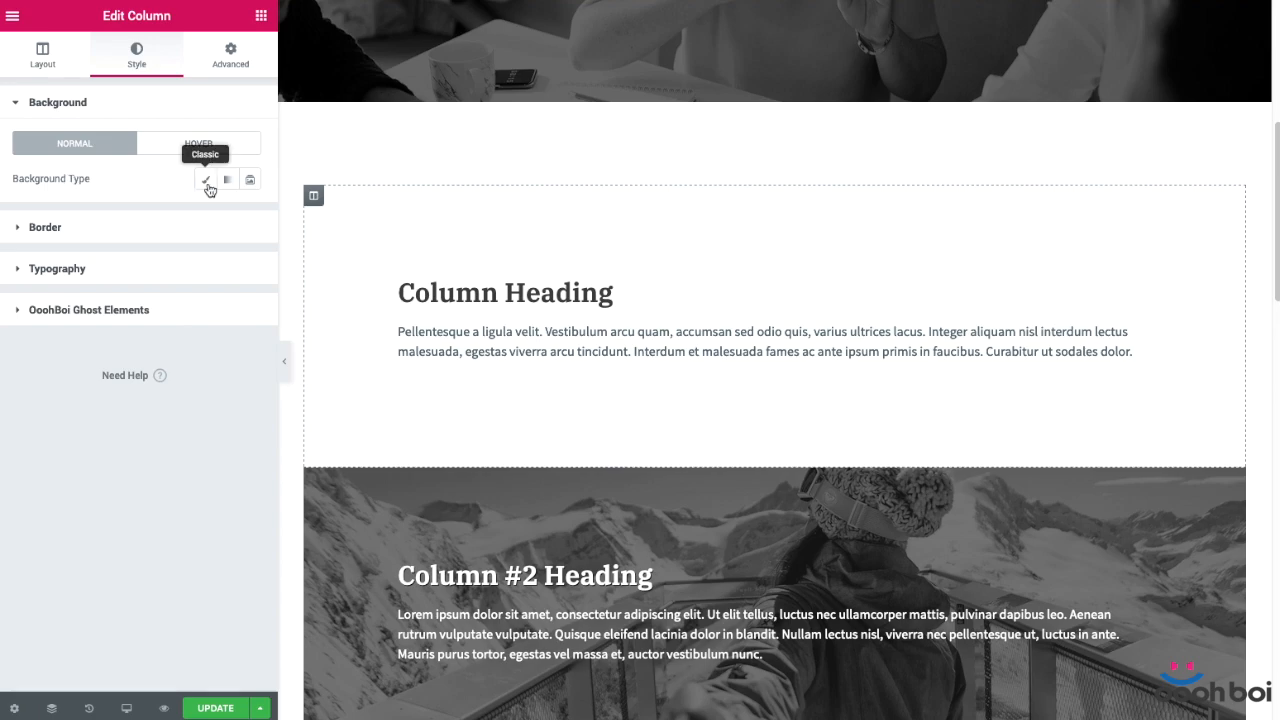
click(206, 179)
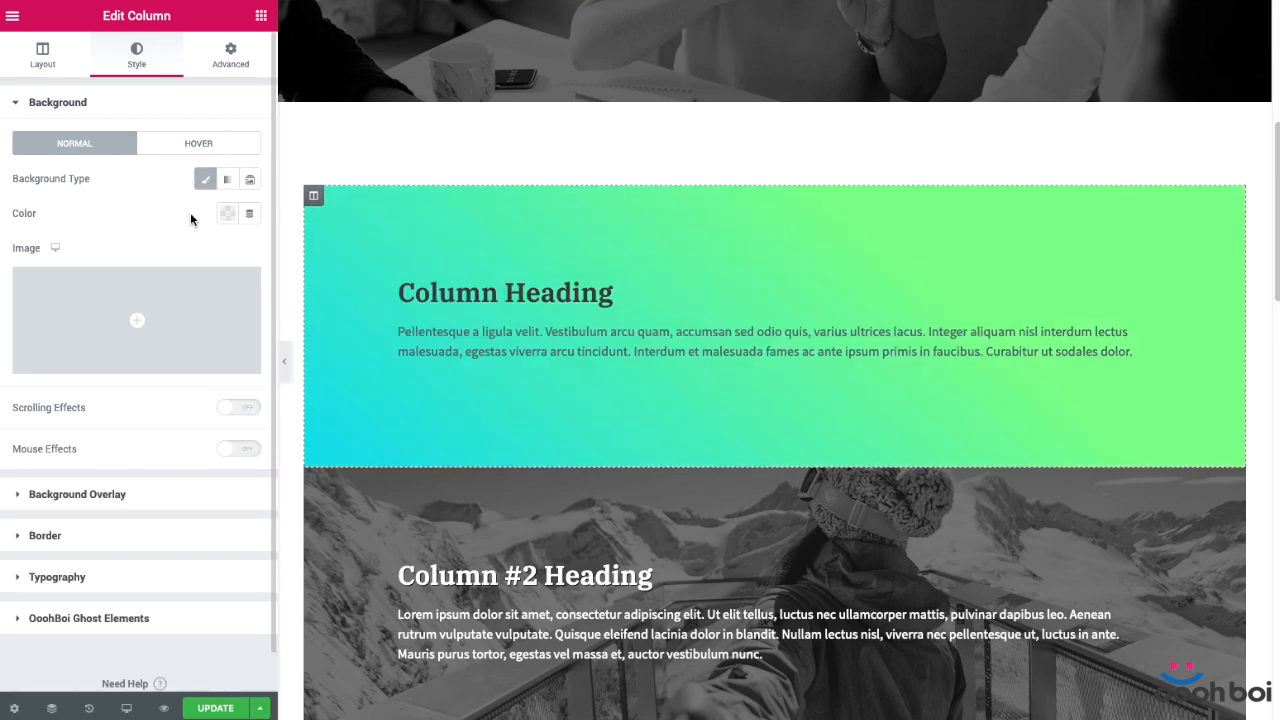
mouse_move(205, 178)
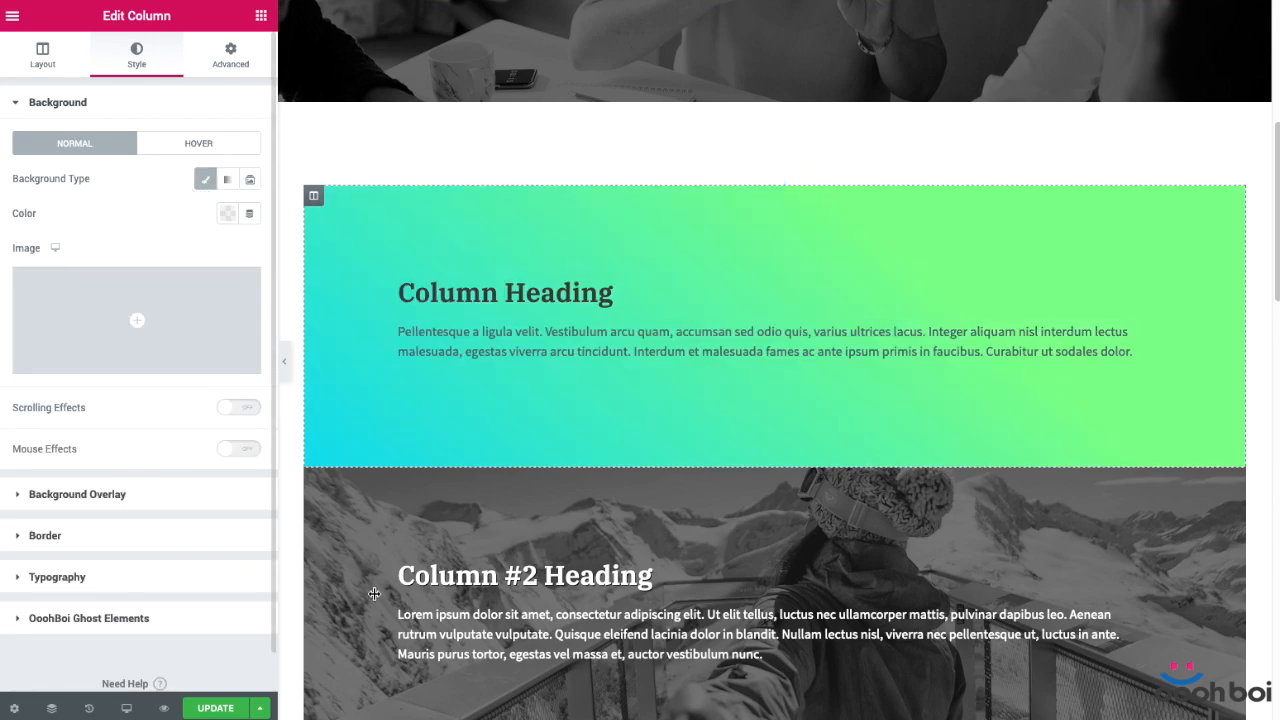
mouse_move(963, 280)
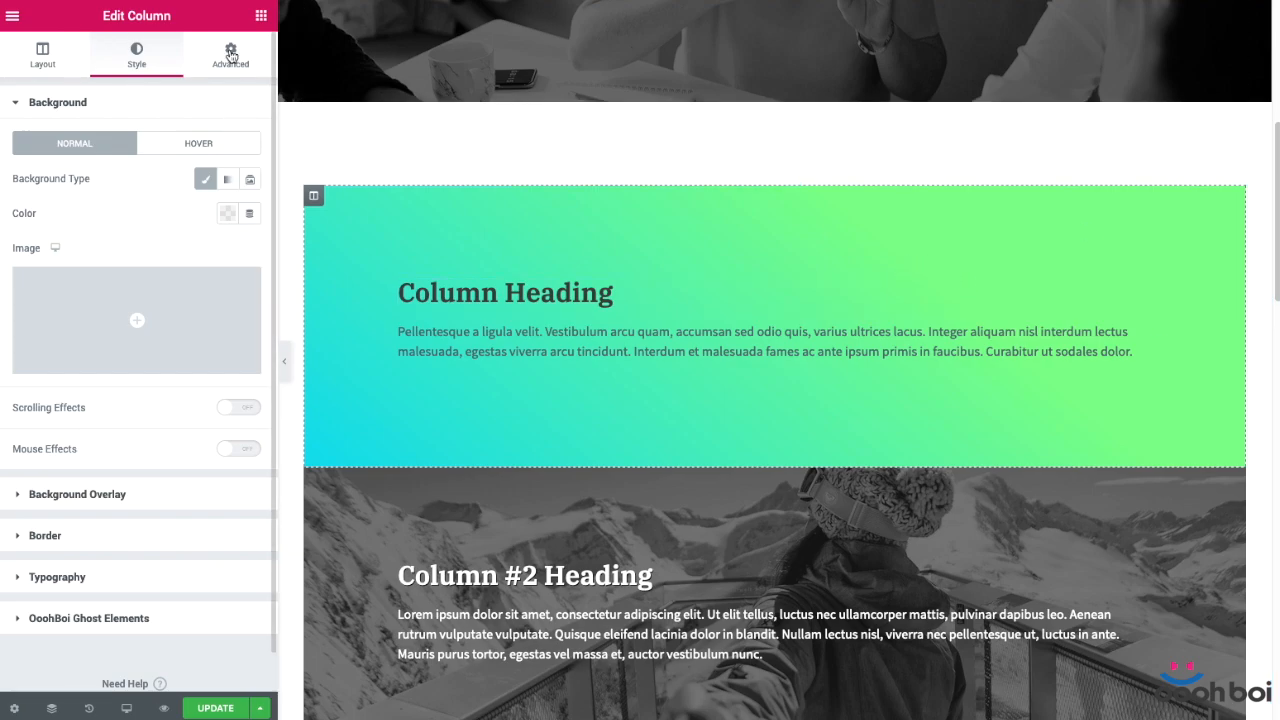
Add Custom CSS for the column's overlay: height 130% !important, top -30% !important, z-index -1
click(230, 52)
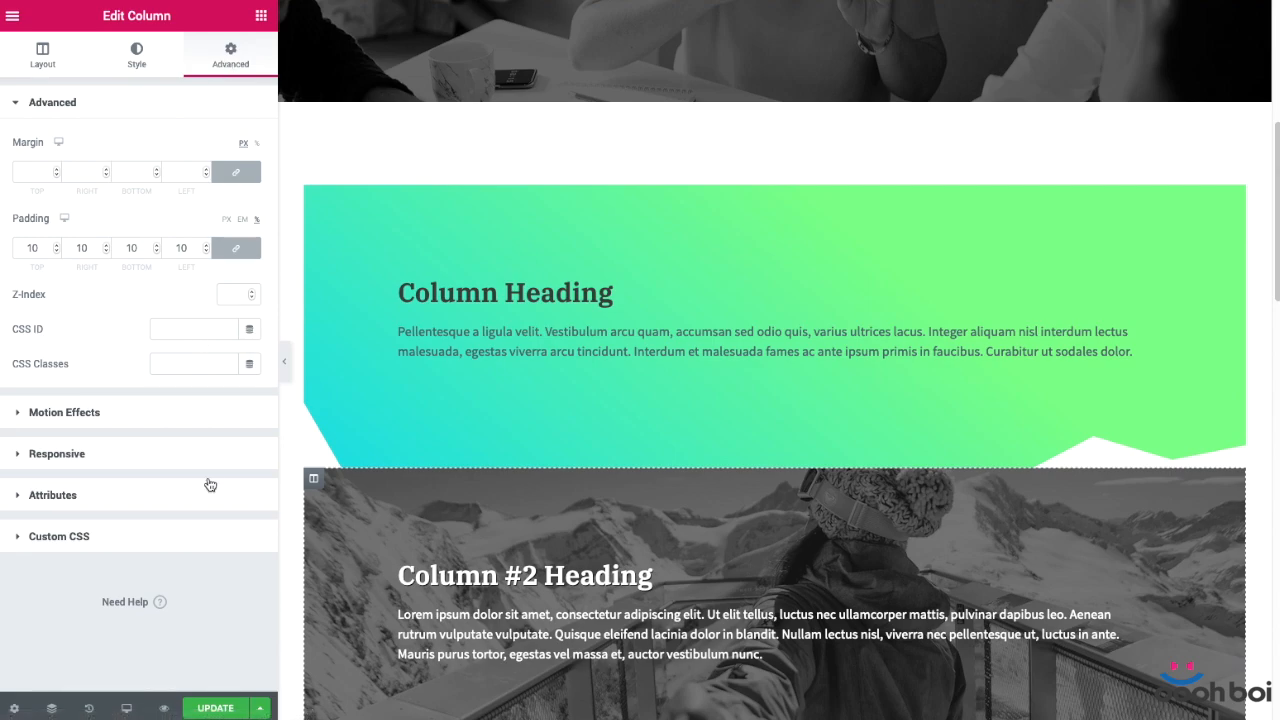
click(58, 536)
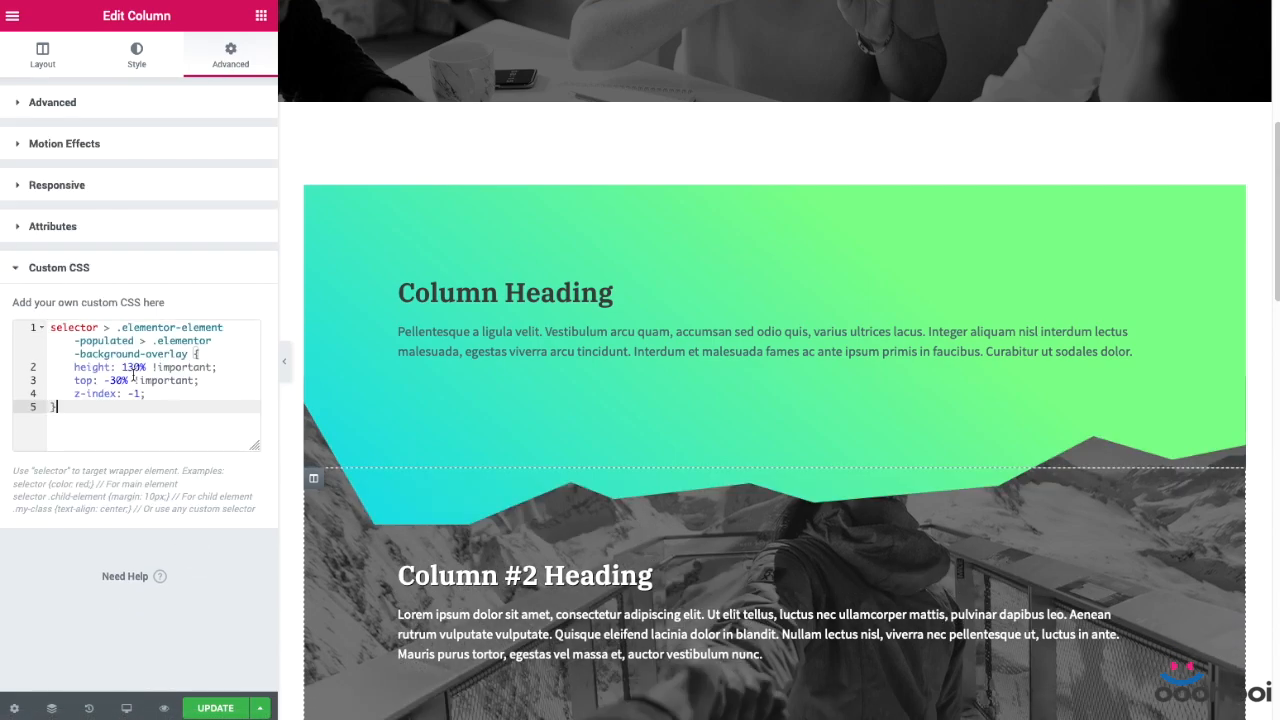
scroll(down, 3)
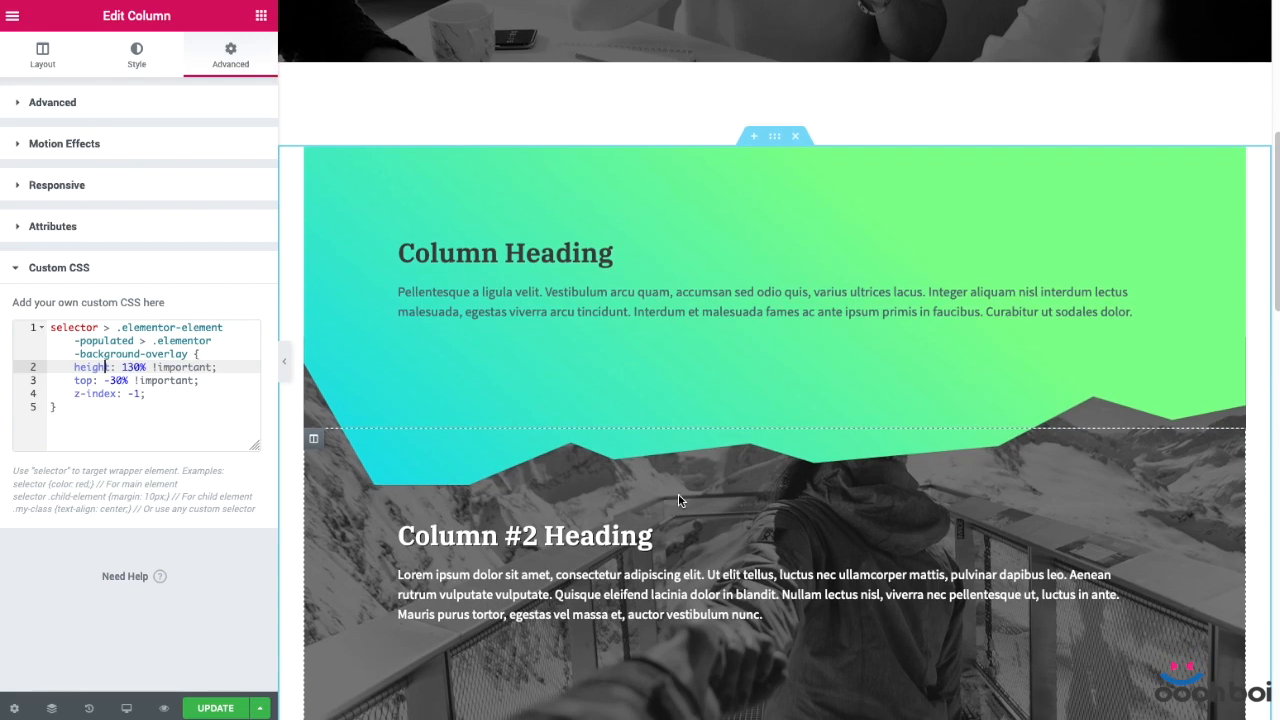
mouse_move(1234, 337)
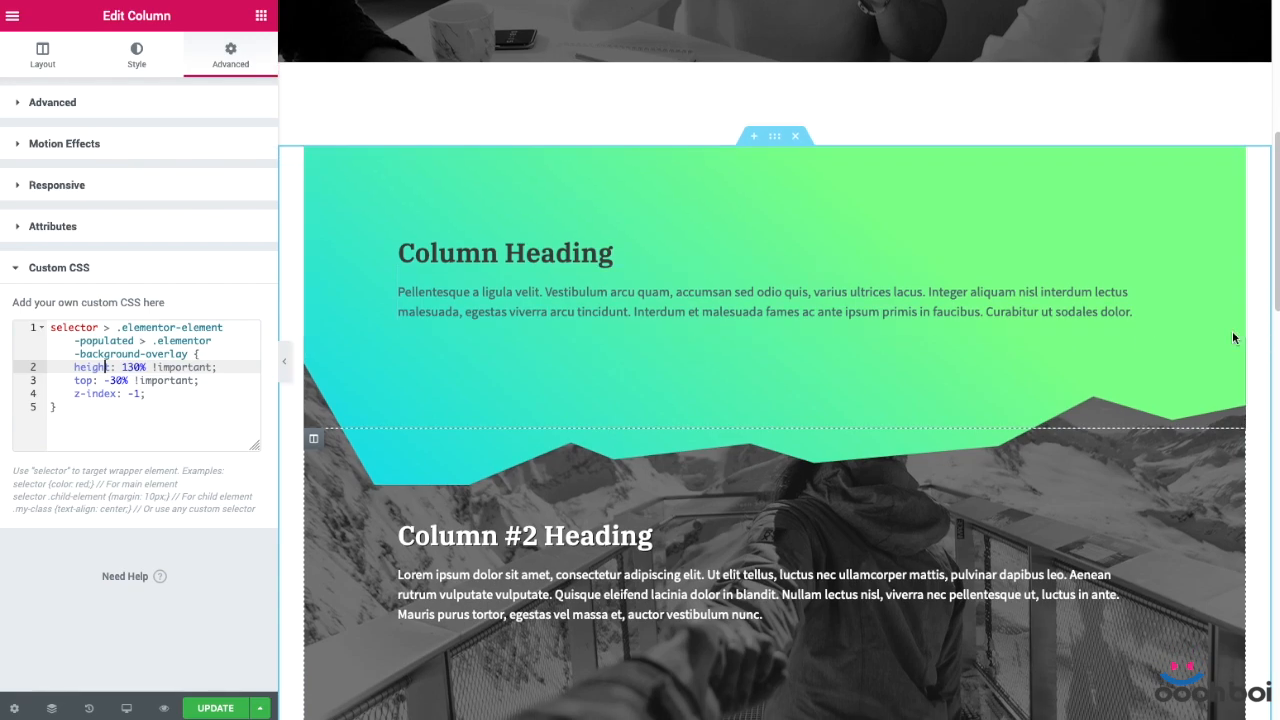
mouse_move(1118, 467)
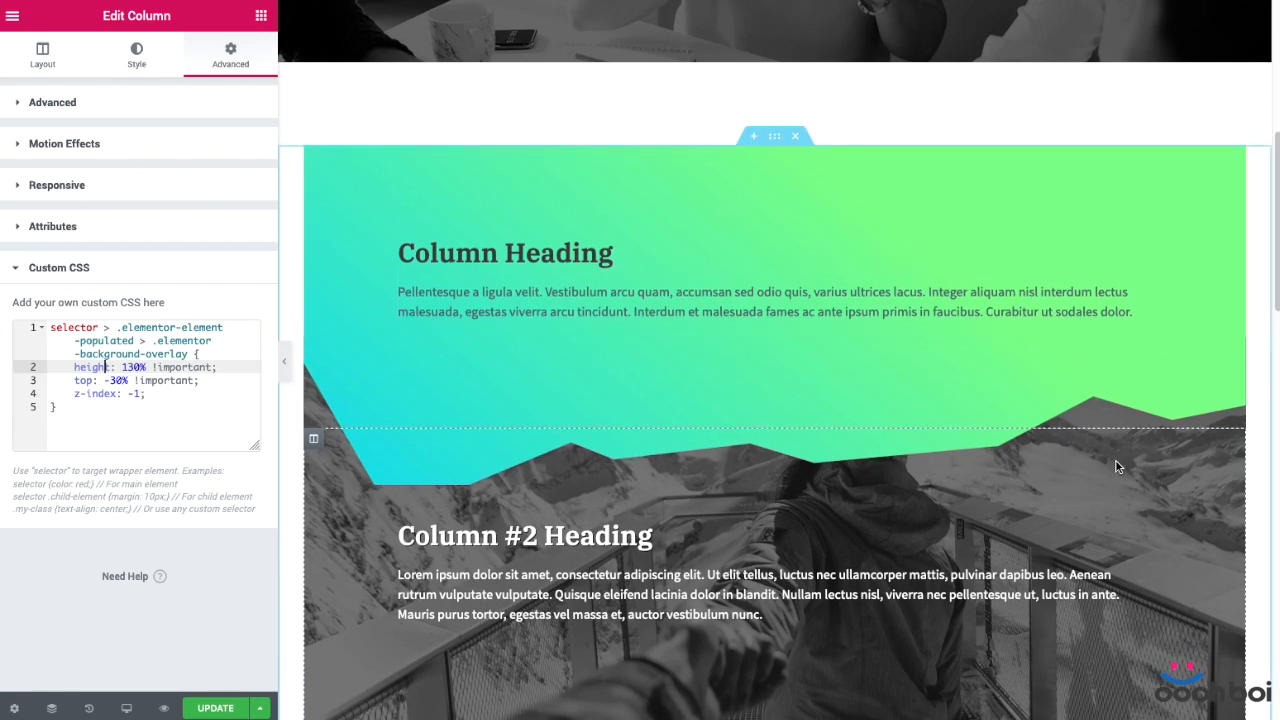
scroll(down, 3)
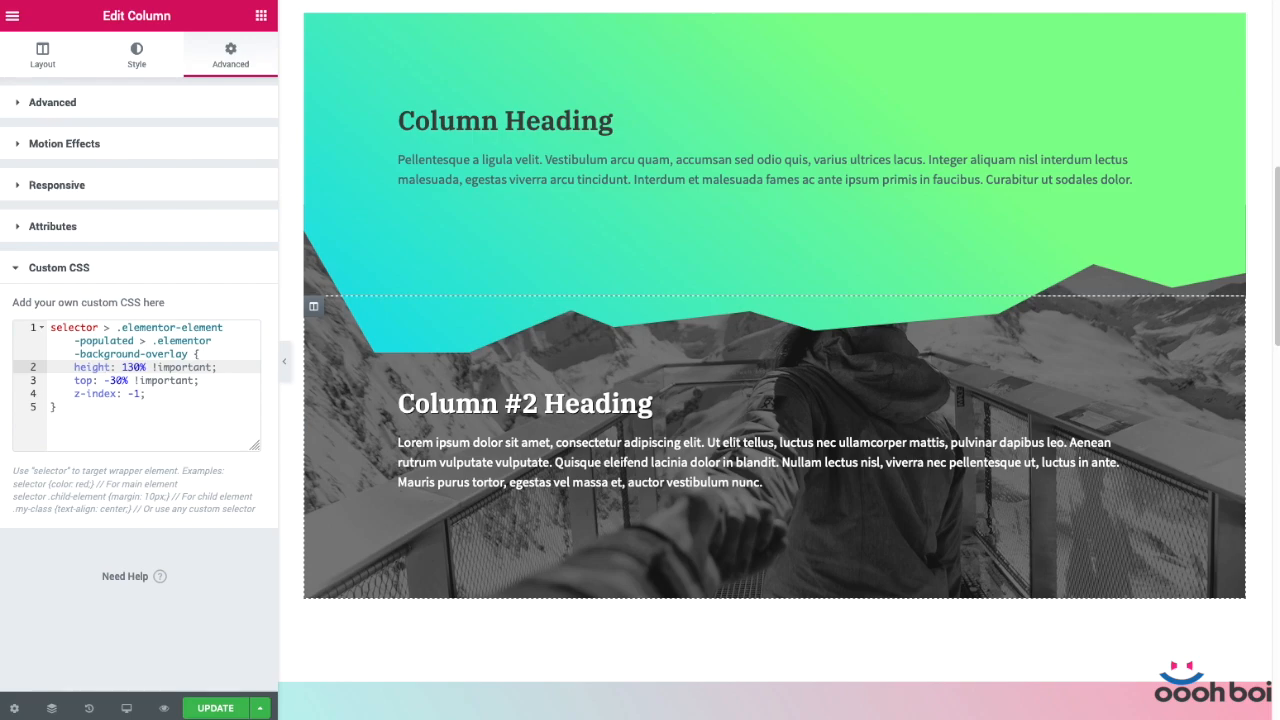
mouse_move(128, 706)
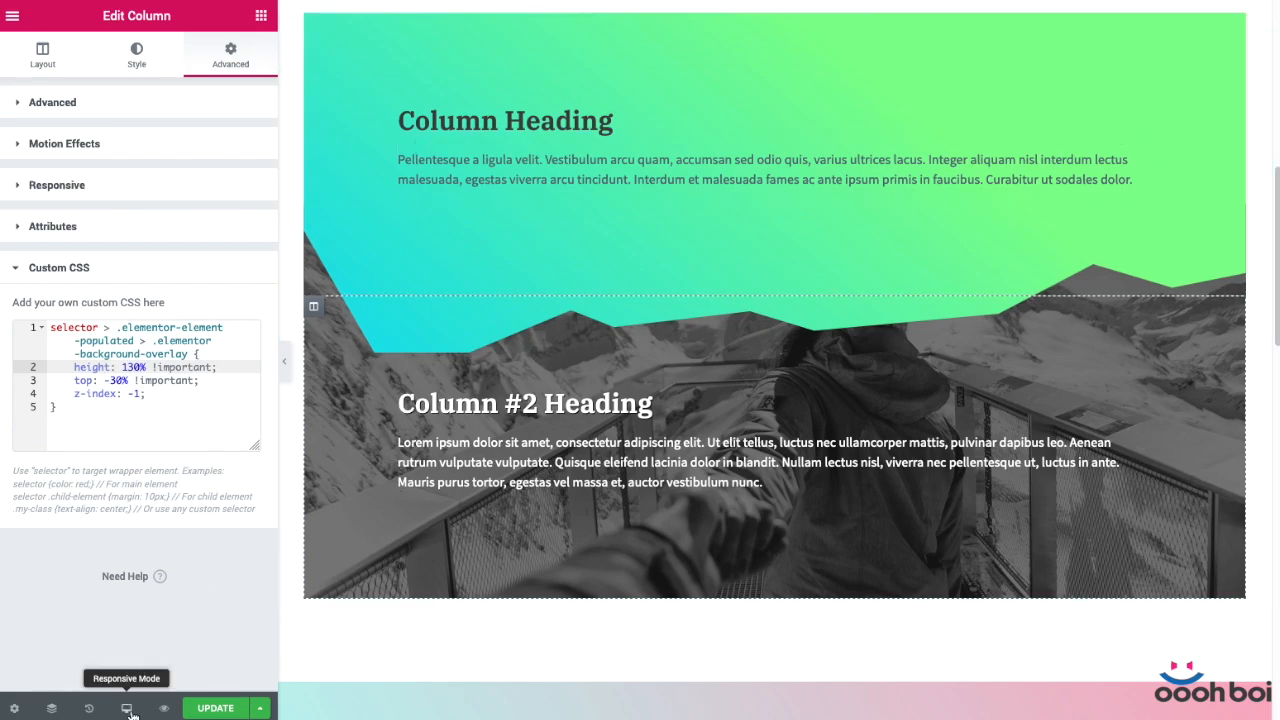
click(127, 708)
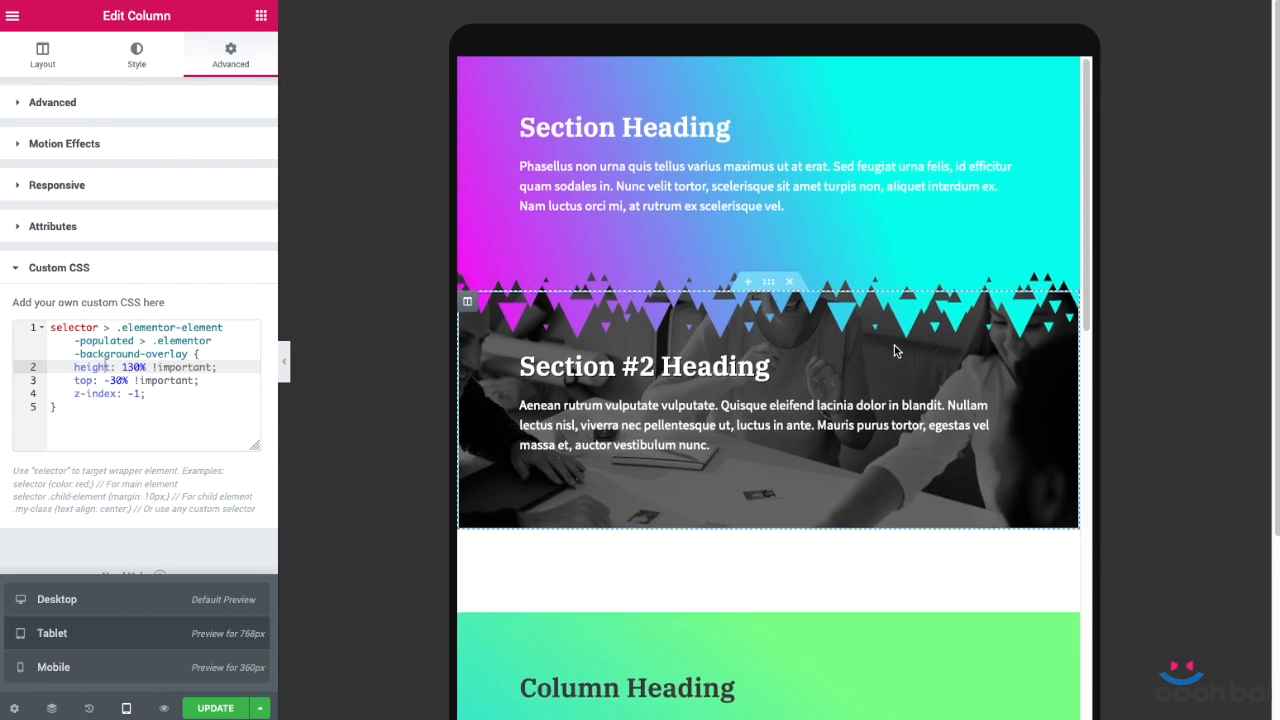
scroll(down, 3)
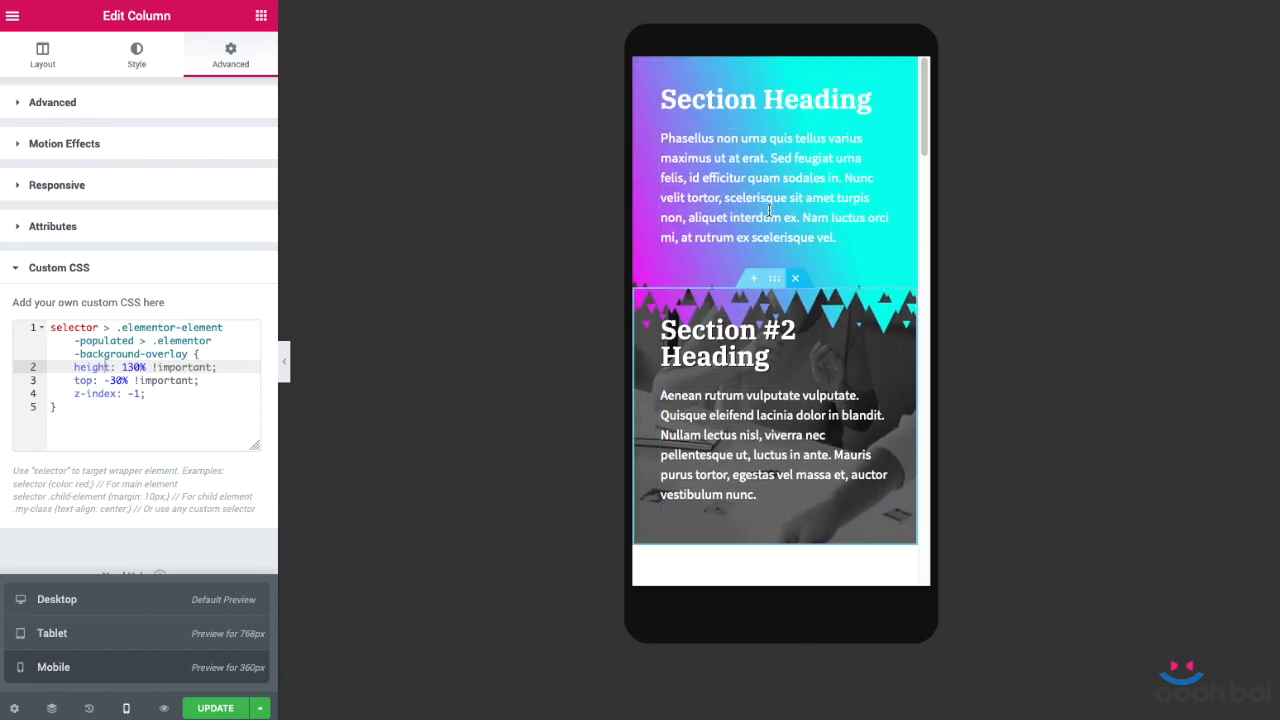
scroll(down, 3)
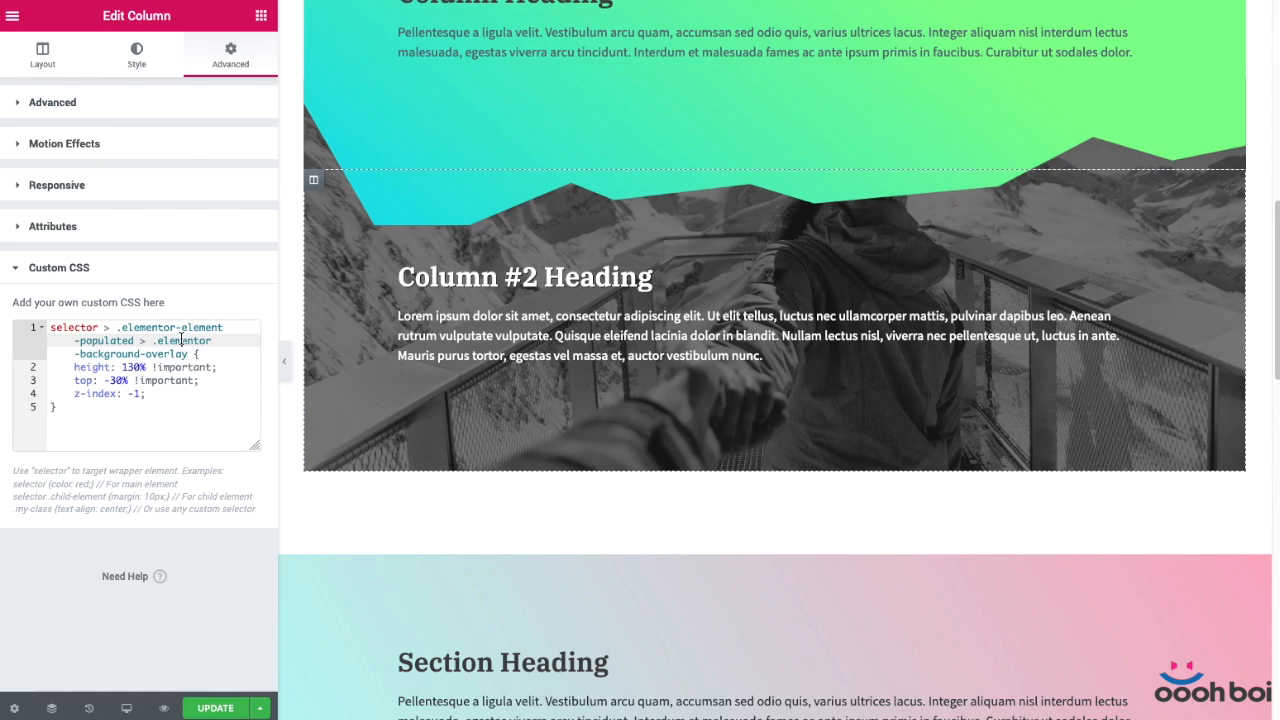
scroll(down, 3)
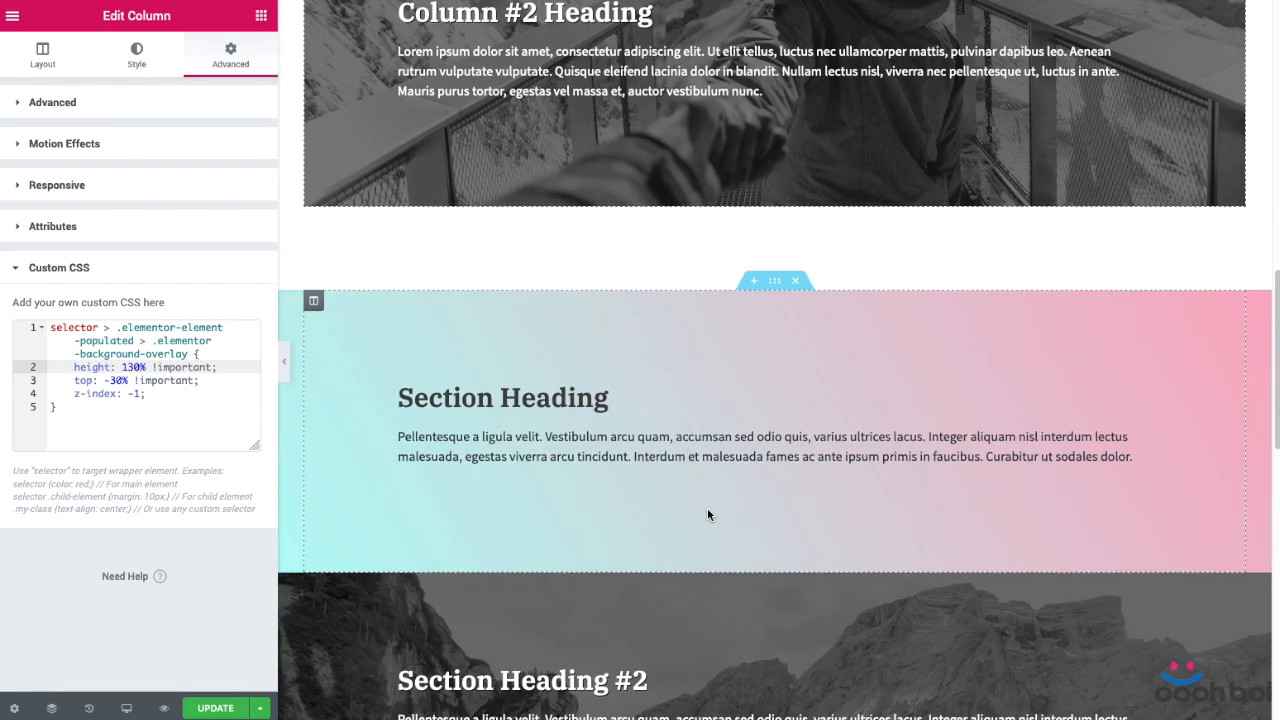
Select the teal-to-pink section and scroll its Style tab to the Image Mask and Overlaiz controls
click(774, 280)
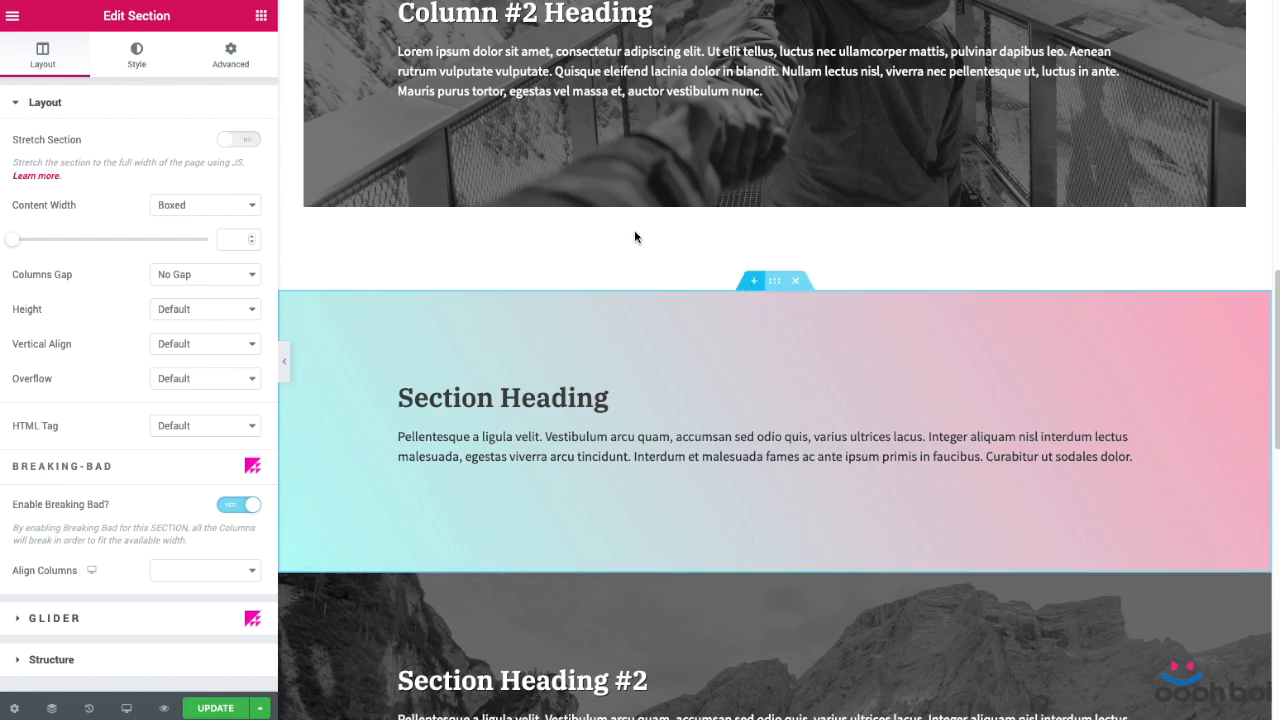
click(137, 51)
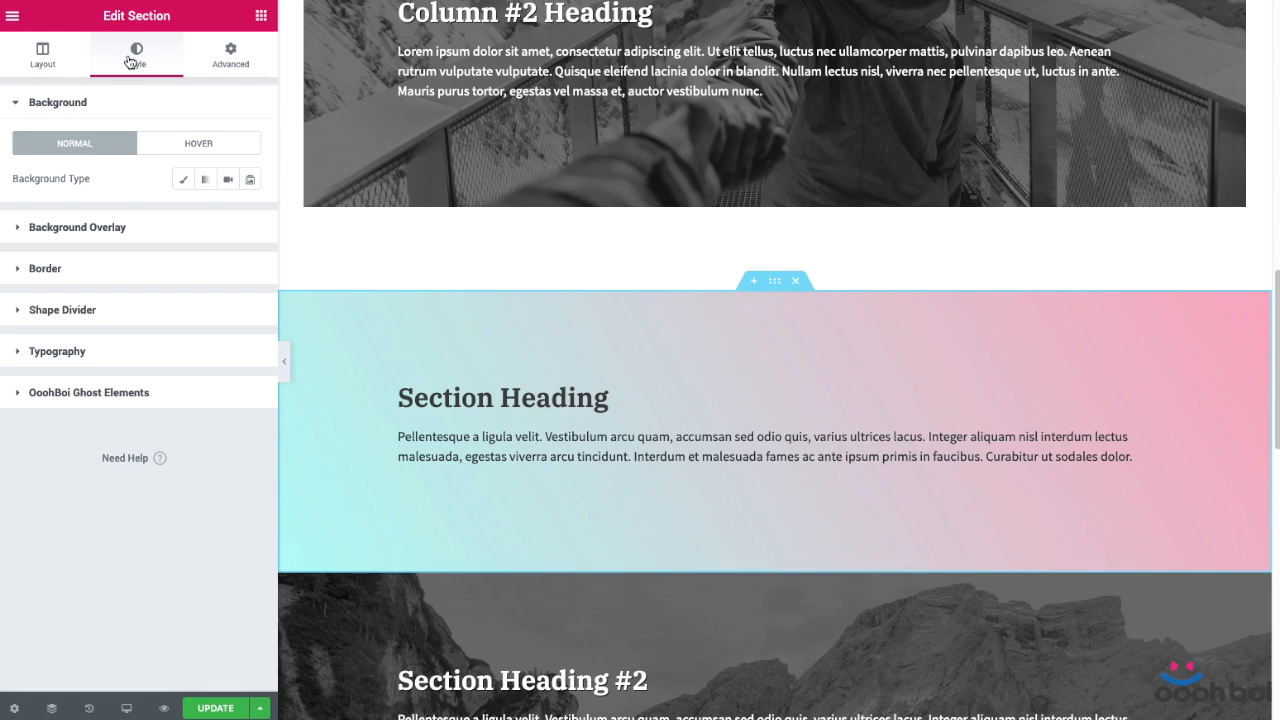
mouse_move(145, 231)
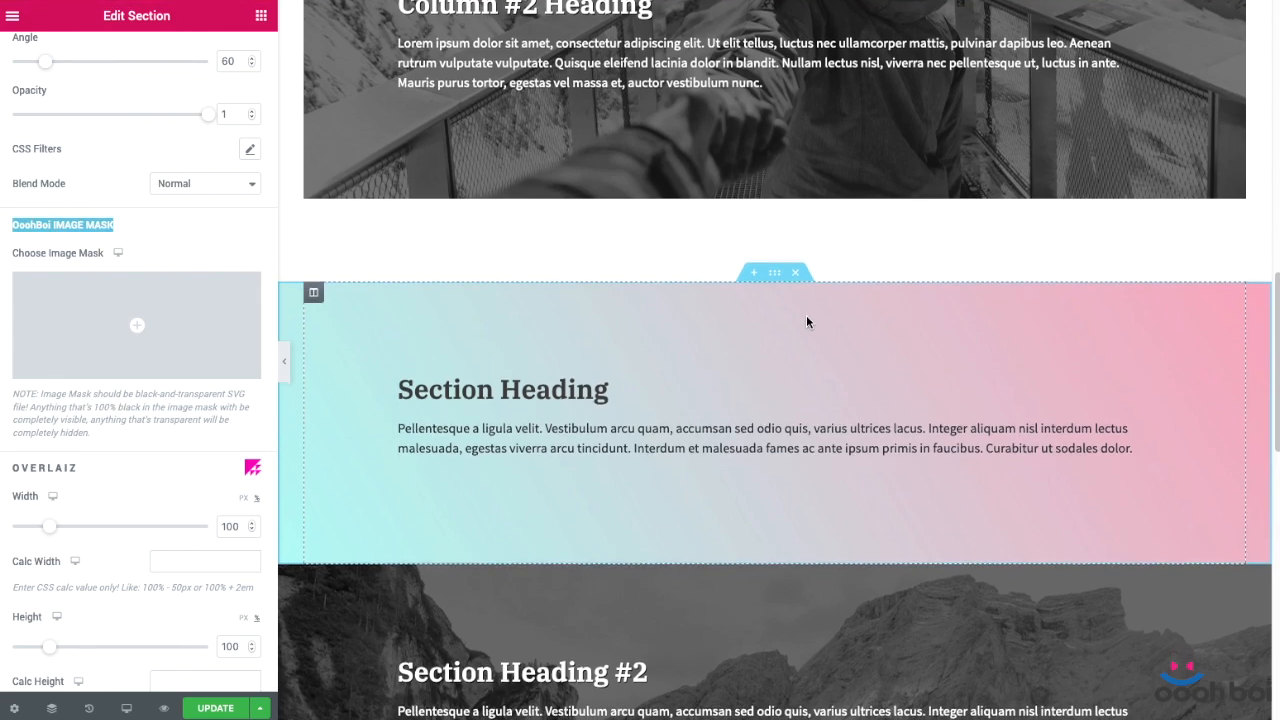
scroll(down, 3)
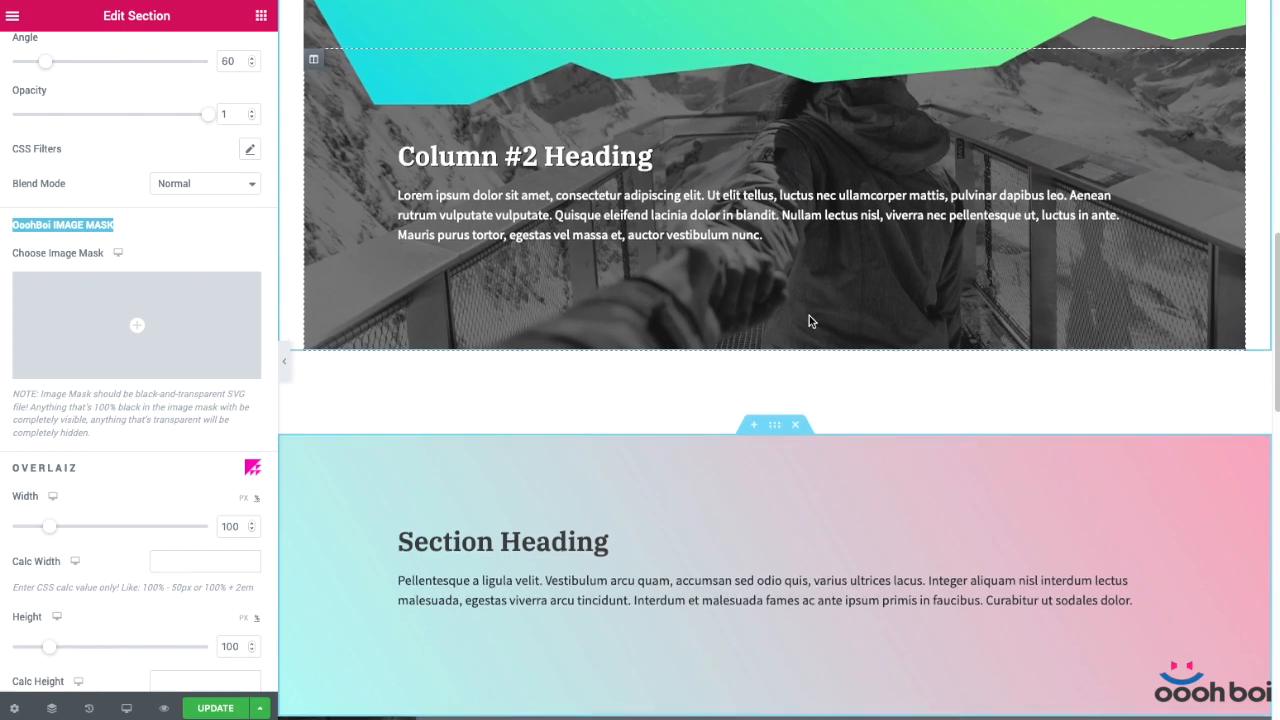
scroll(down, 3)
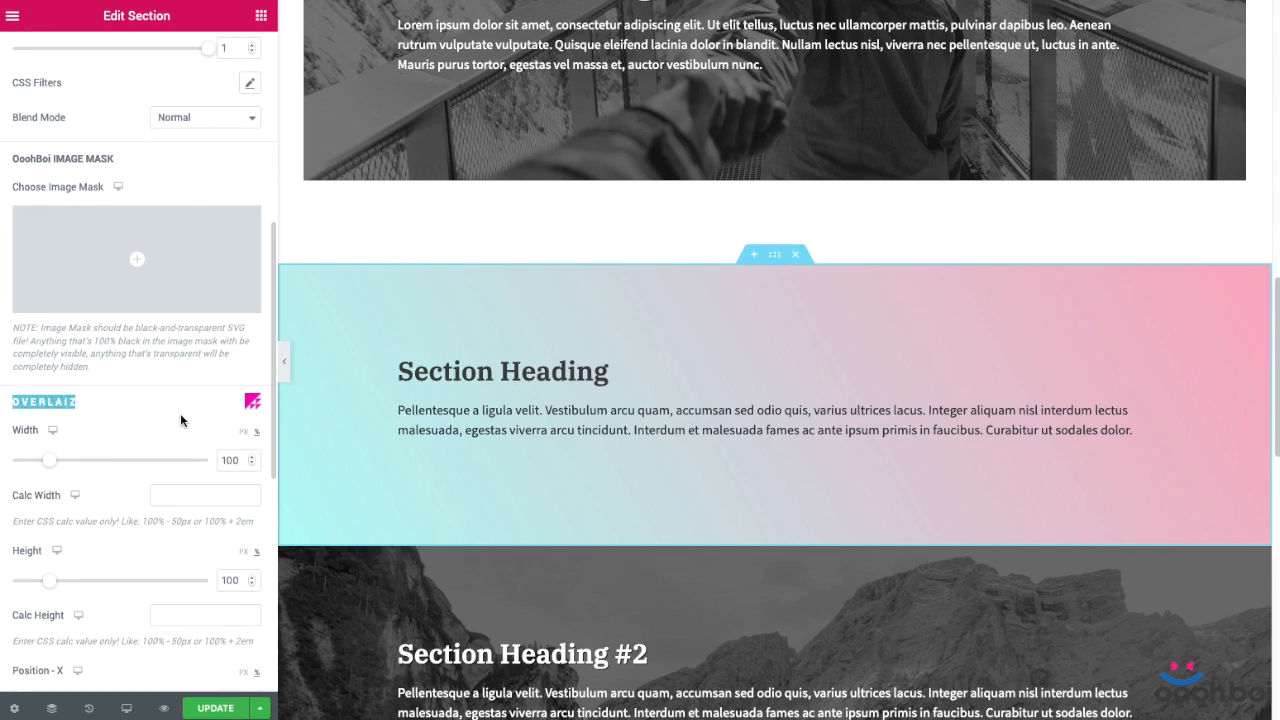
scroll(down, 3)
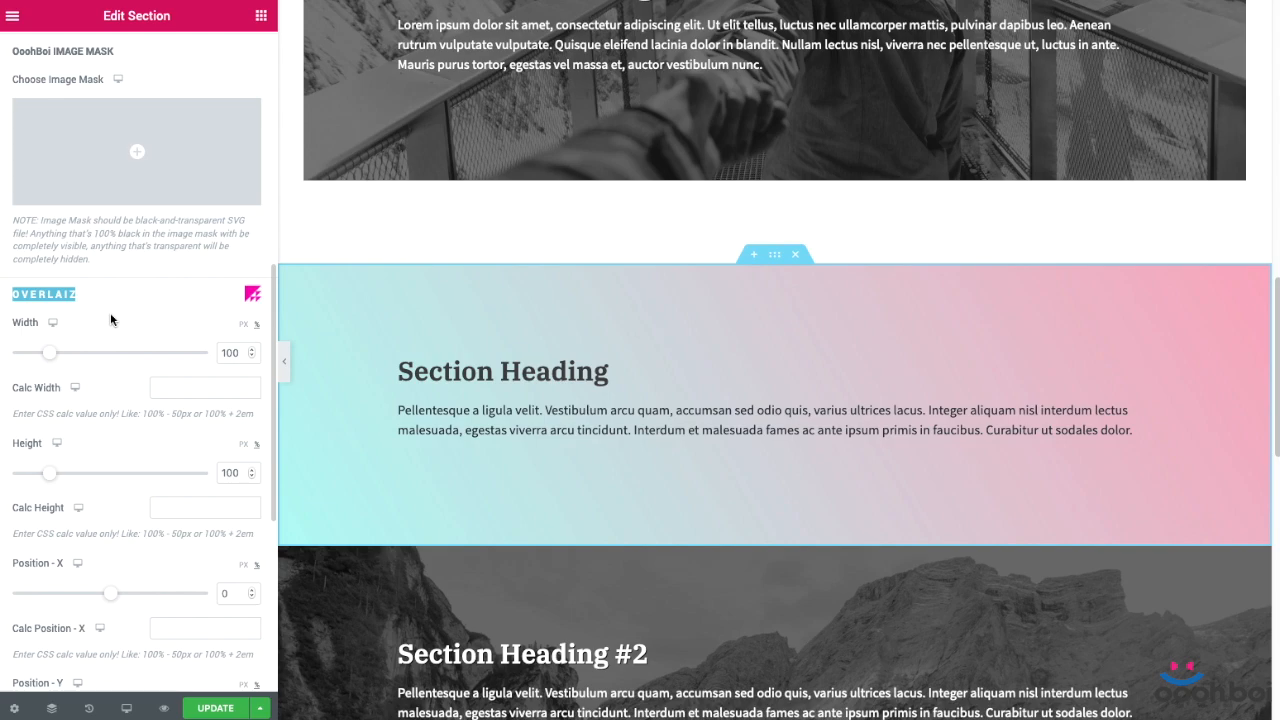
scroll(down, 3)
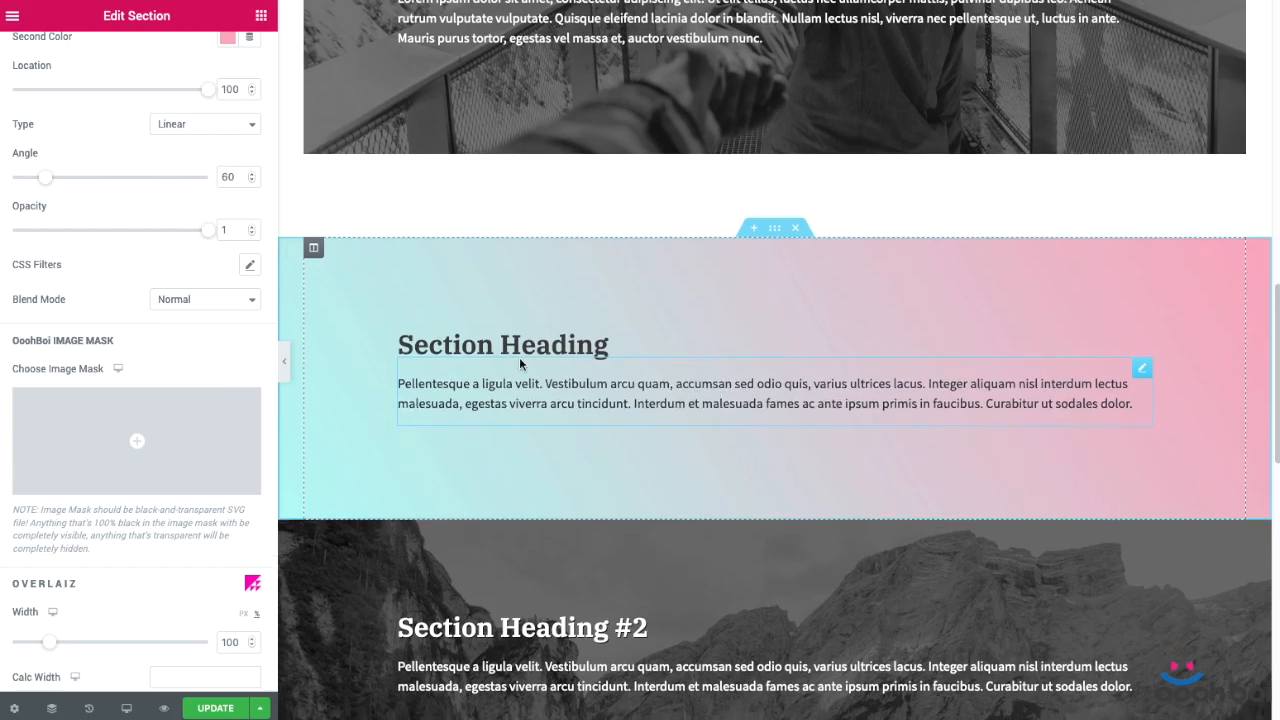
Apply the shatter image from the media library as the section's image mask
click(135, 441)
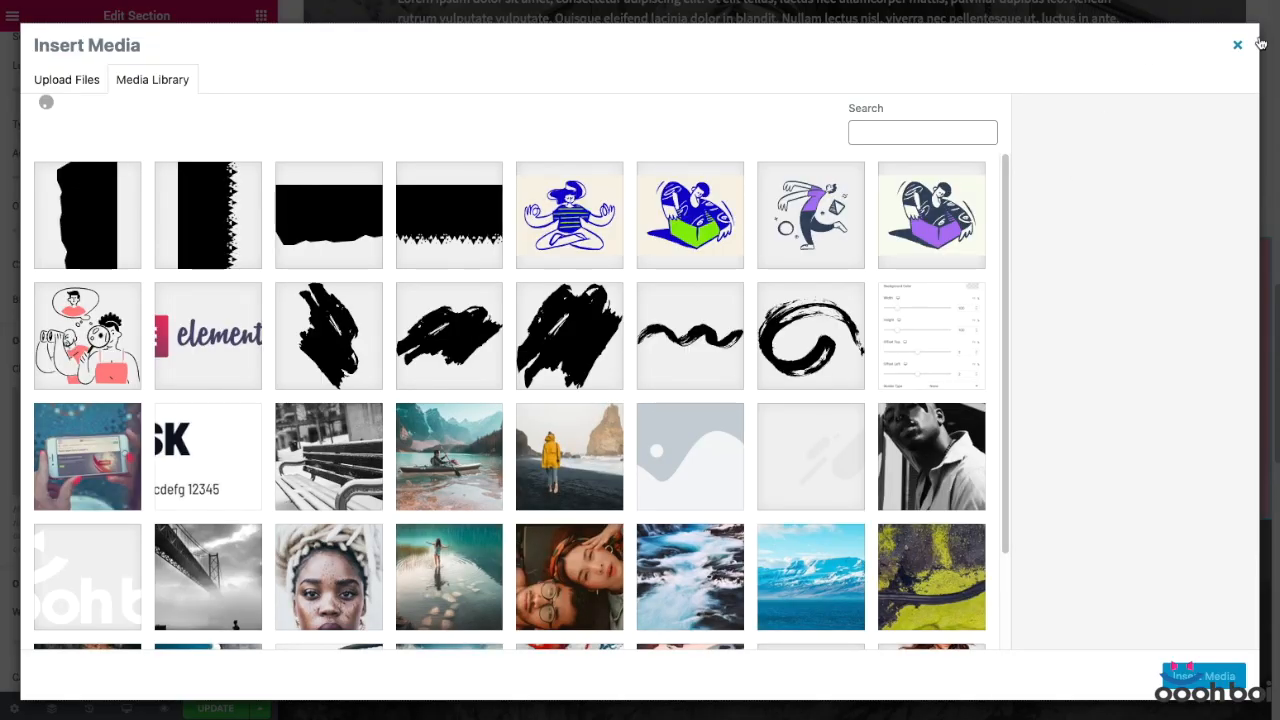
click(1237, 45)
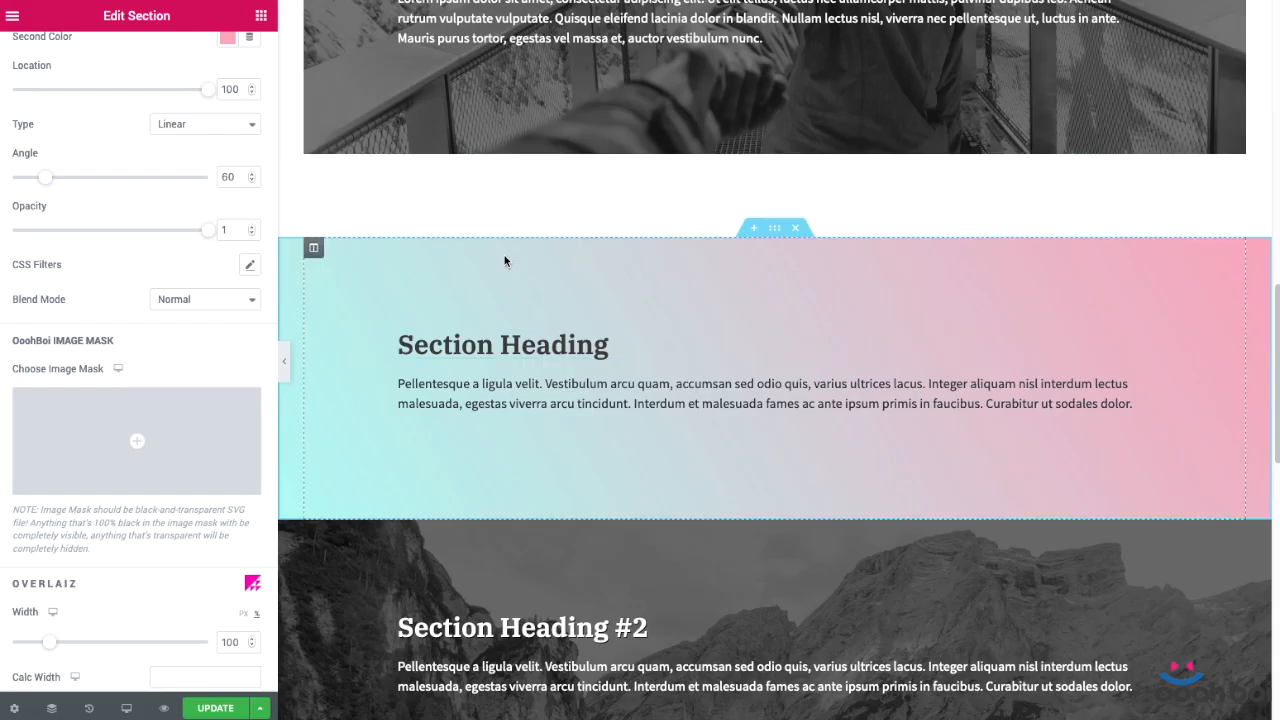
scroll(down, 3)
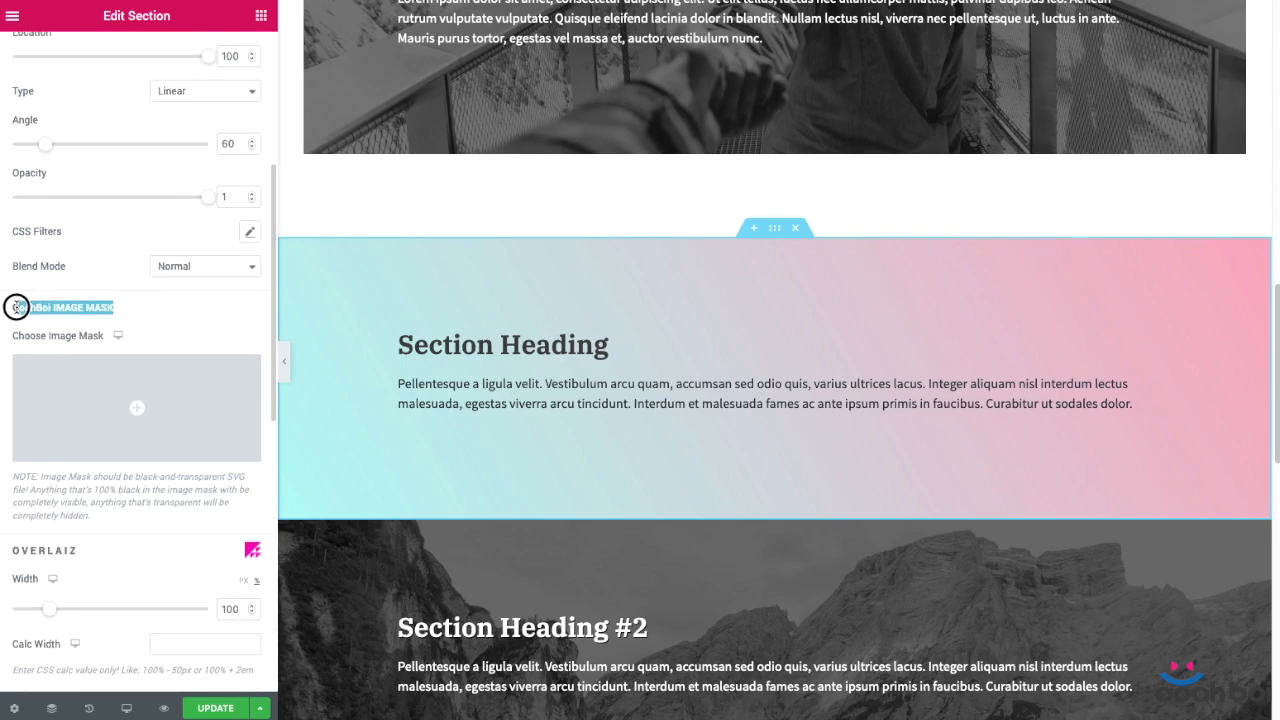
click(136, 407)
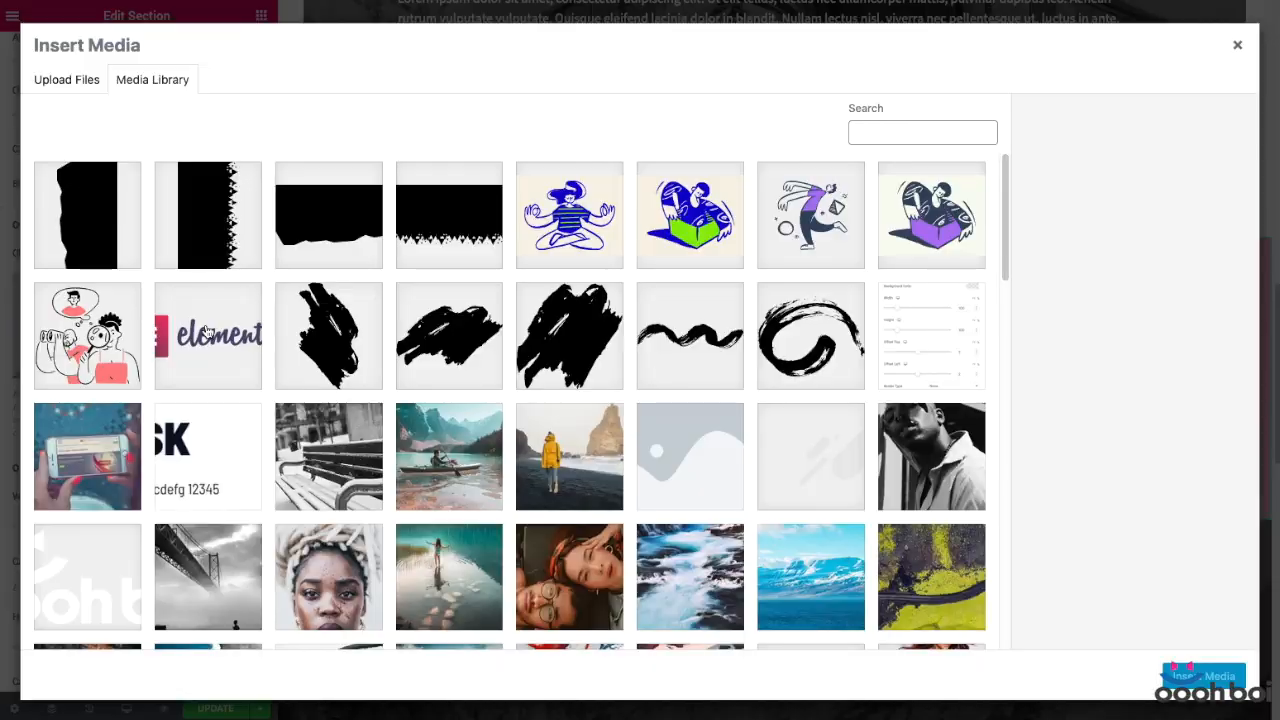
click(328, 214)
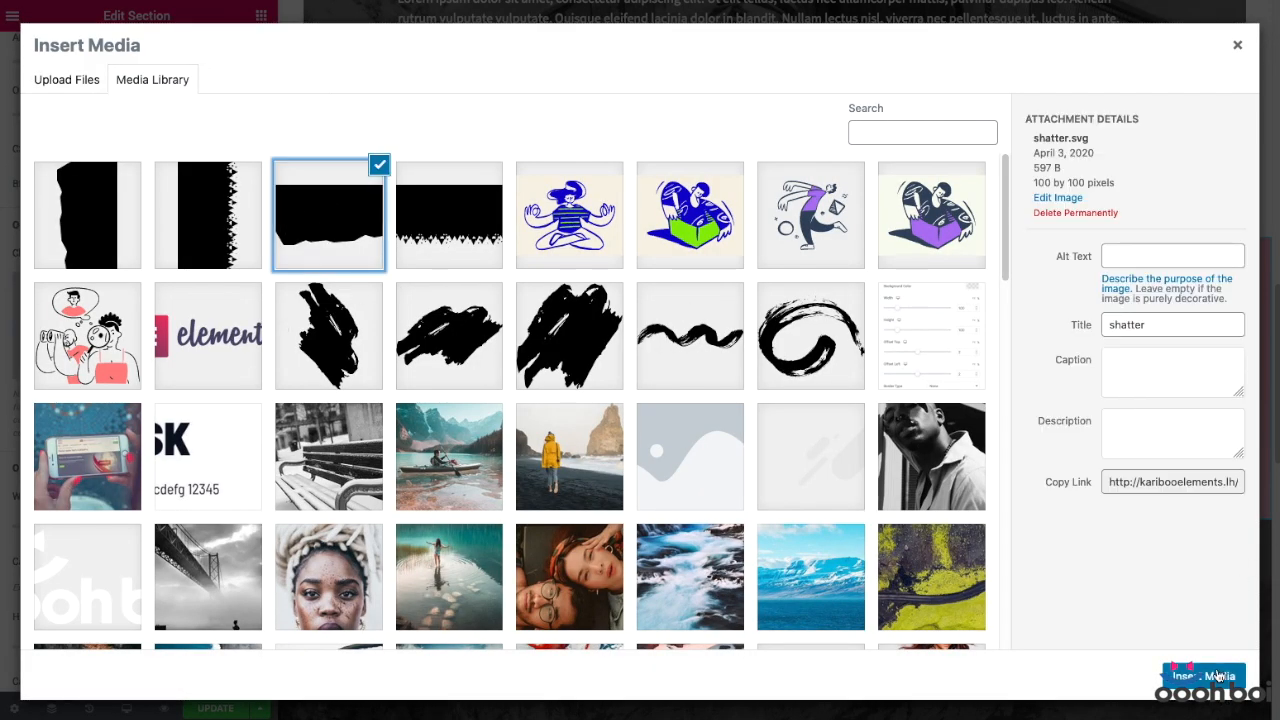
click(1201, 673)
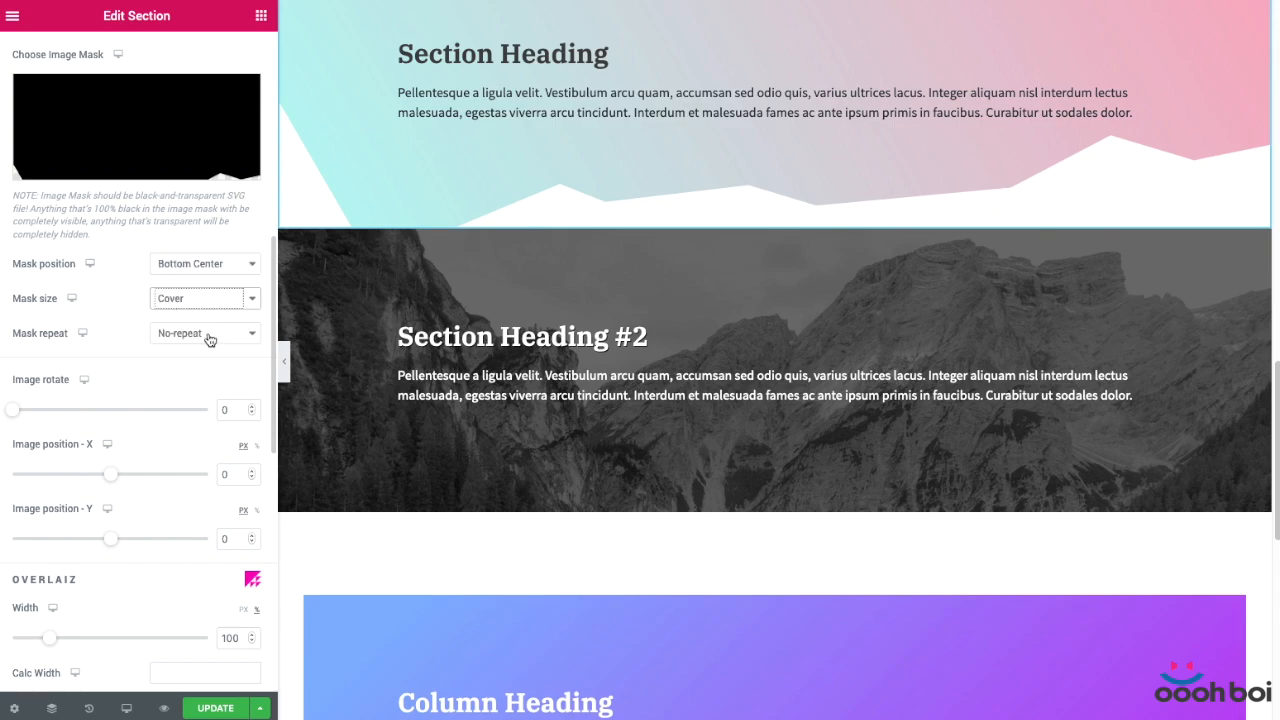
Set the mask to no-repeat and raise the Overlaiz Height from 100 to 120
click(204, 333)
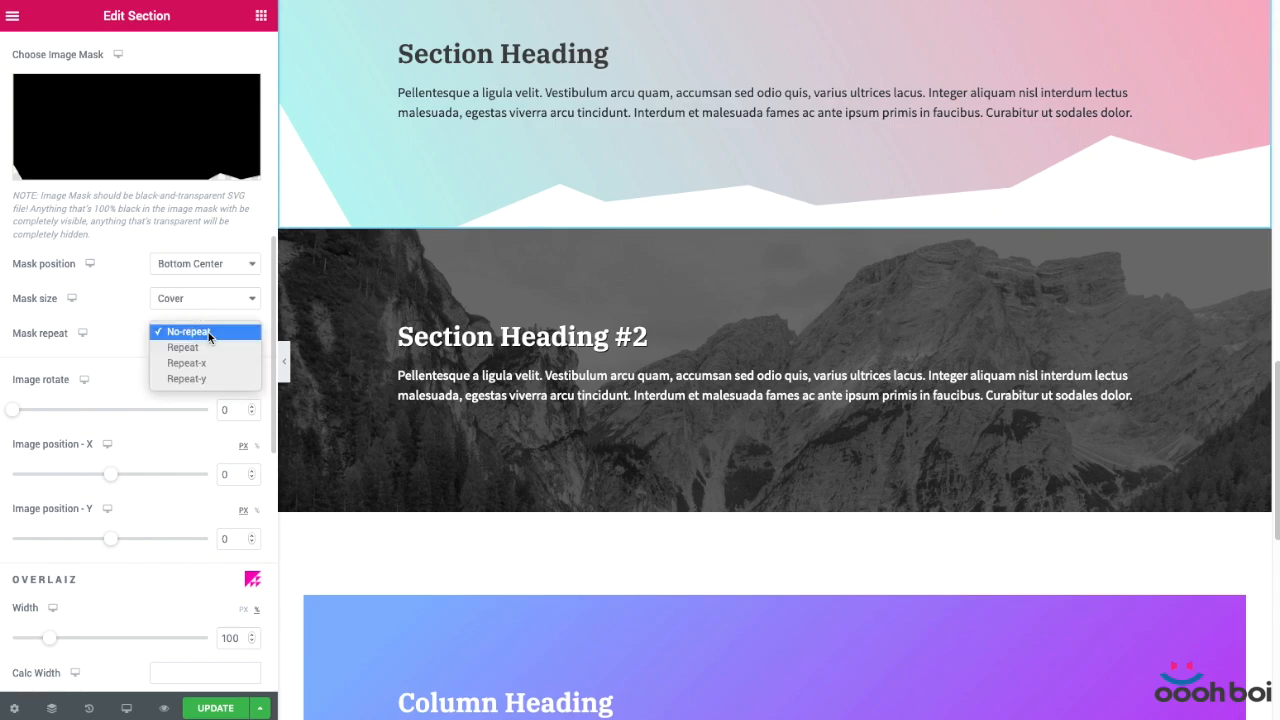
click(189, 331)
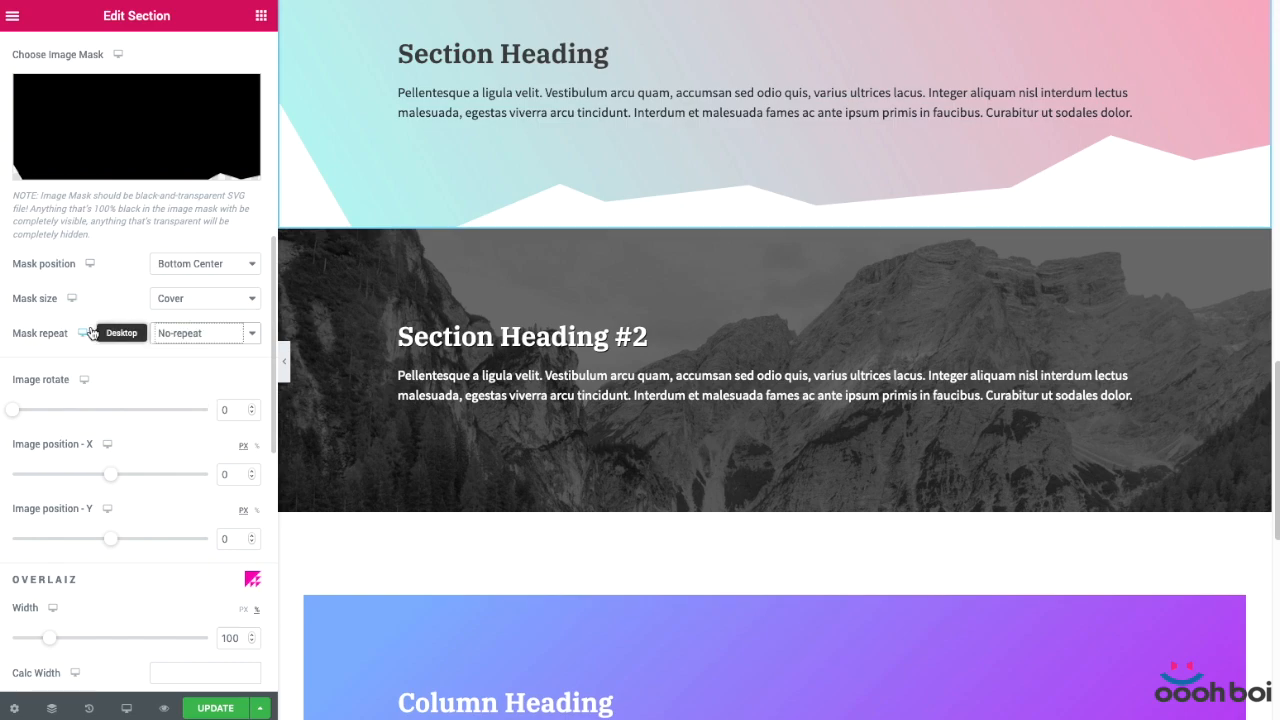
scroll(down, 3)
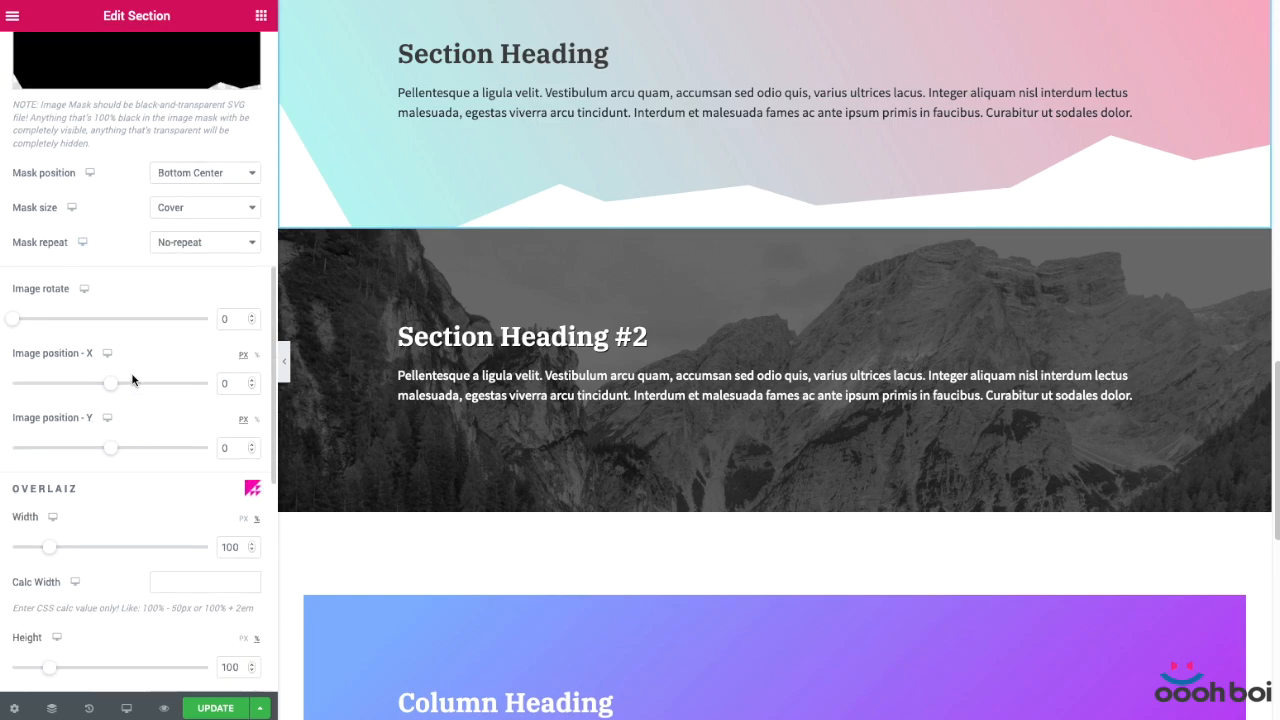
scroll(down, 3)
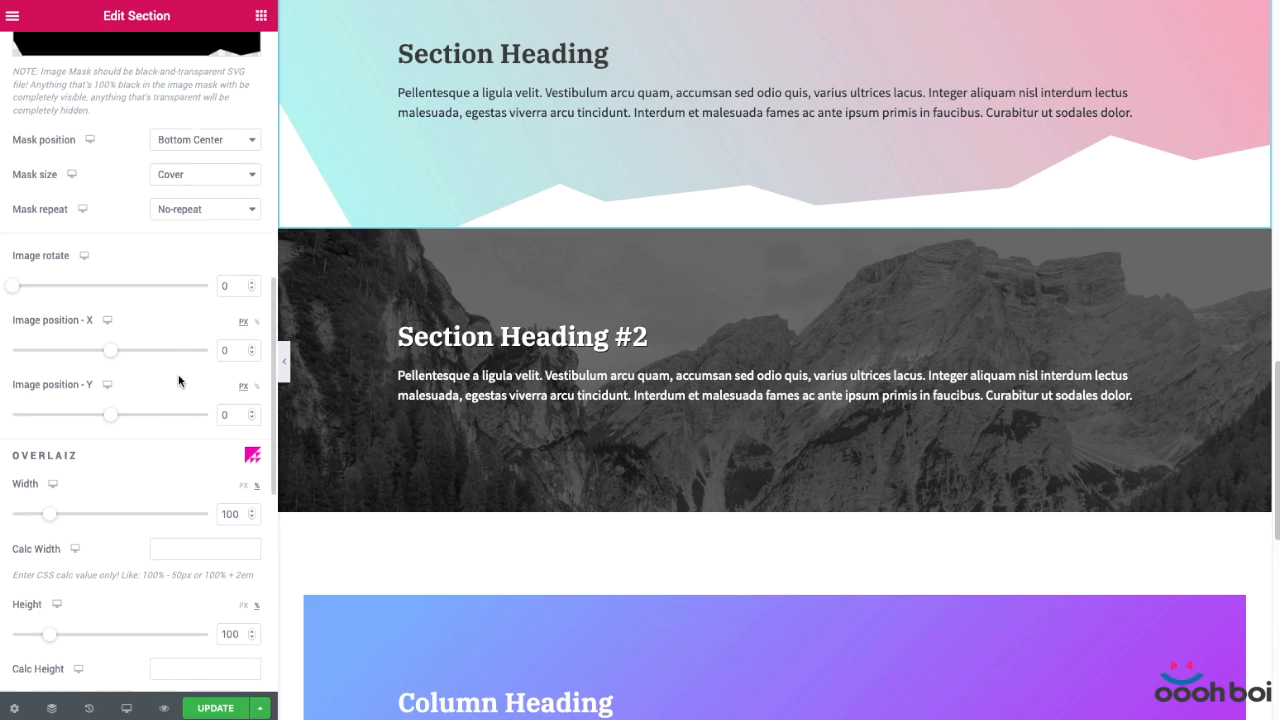
scroll(down, 3)
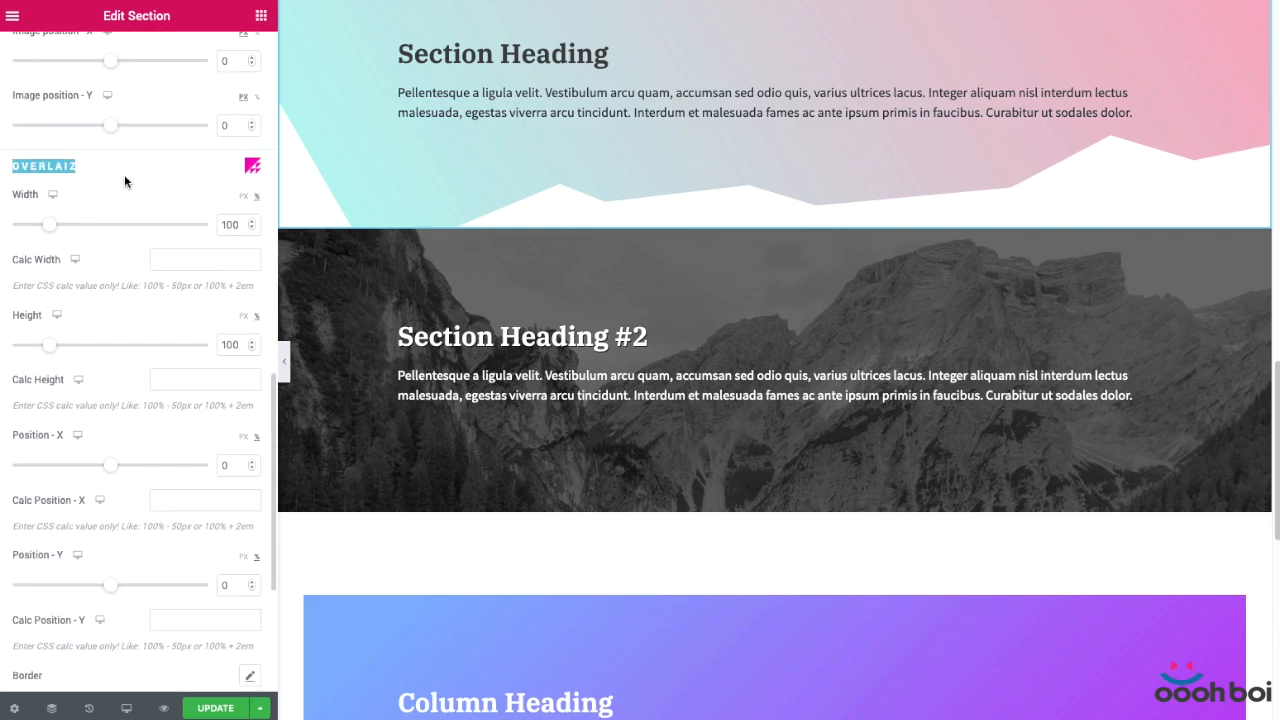
scroll(down, 3)
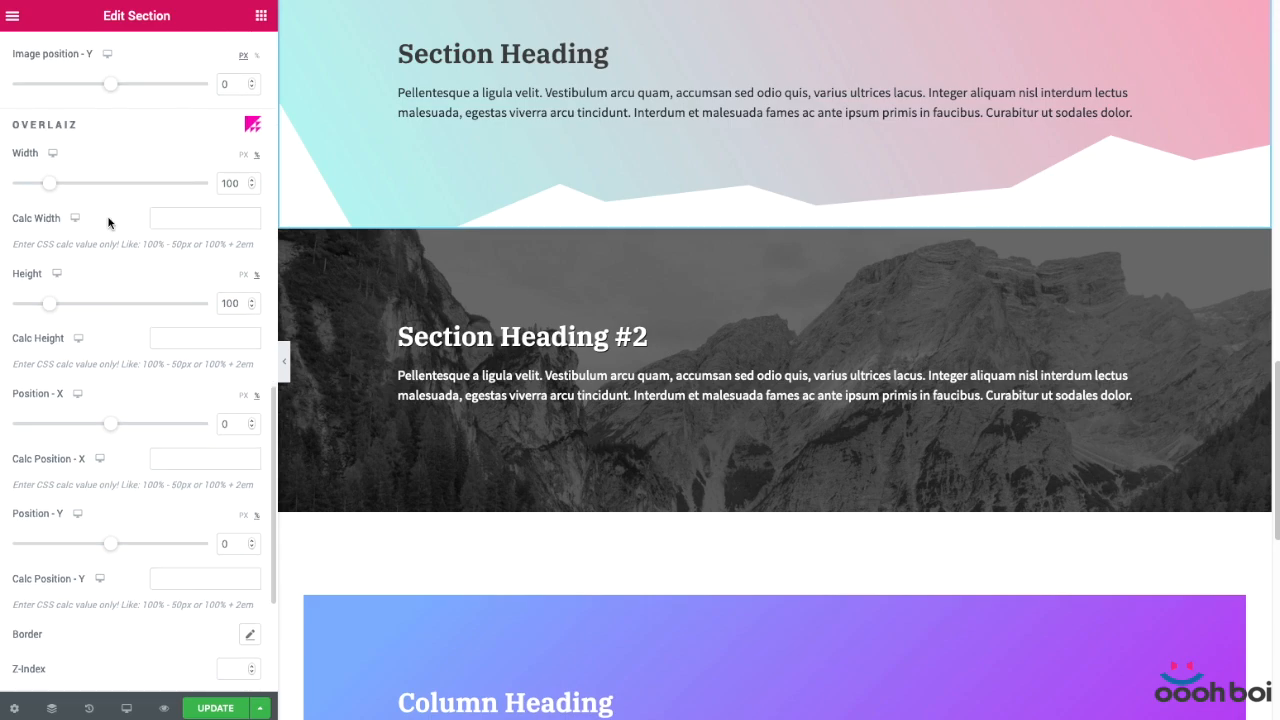
mouse_move(115, 140)
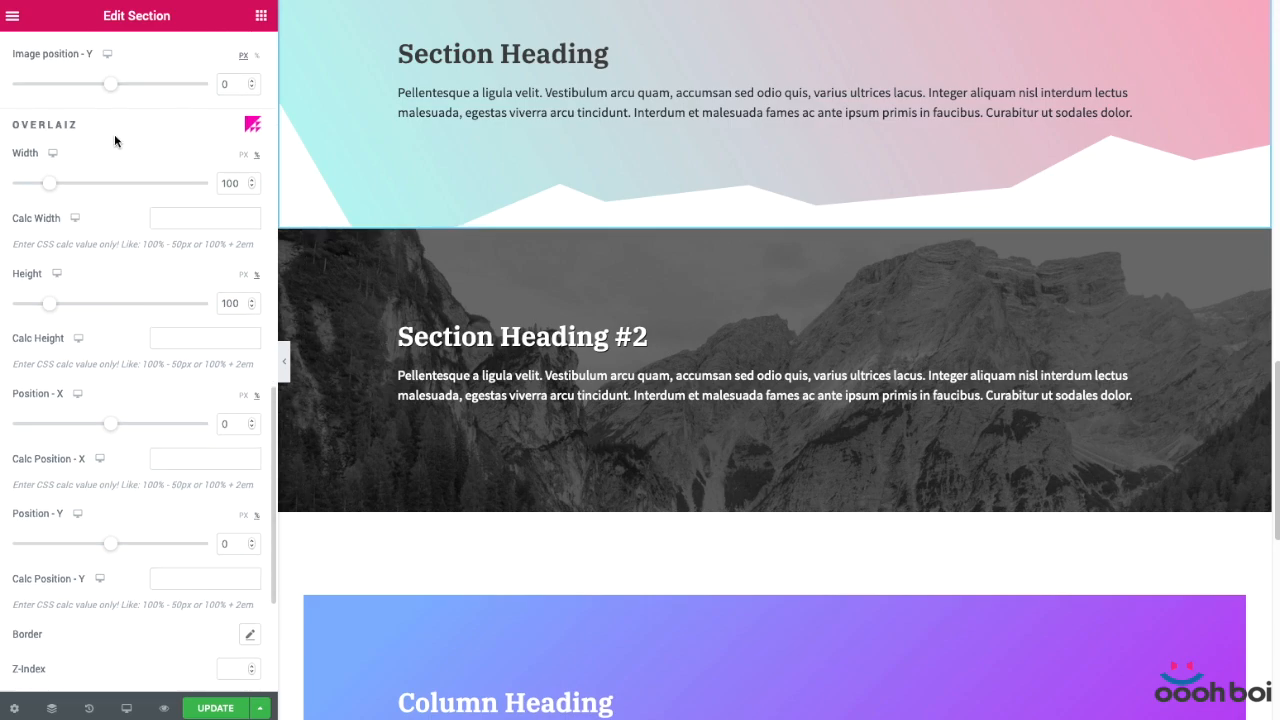
scroll(down, 3)
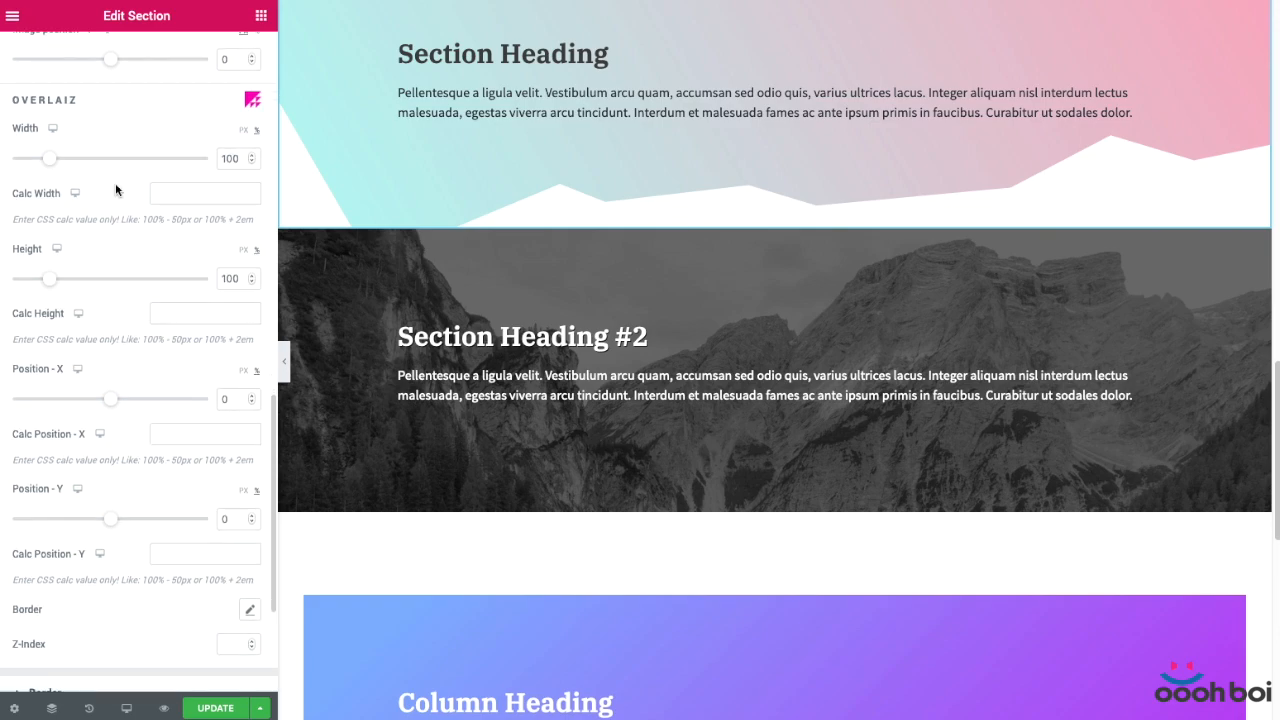
scroll(down, 3)
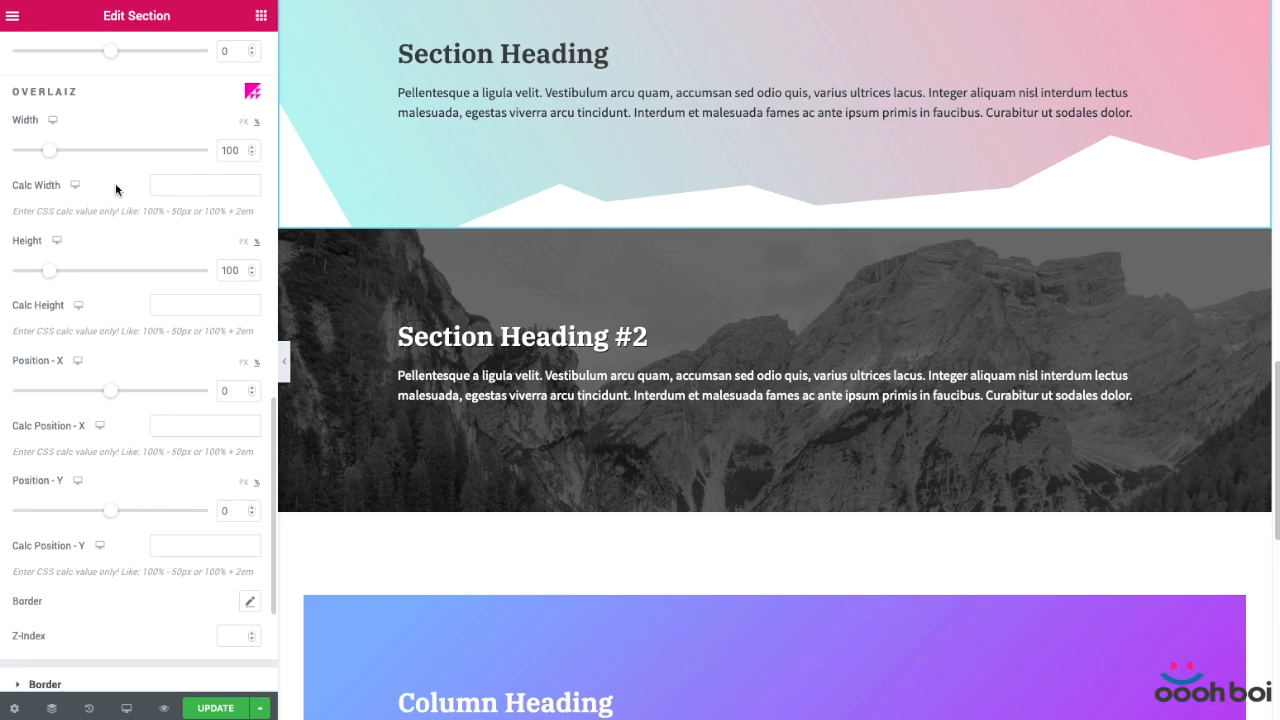
mouse_move(158, 243)
text(120)
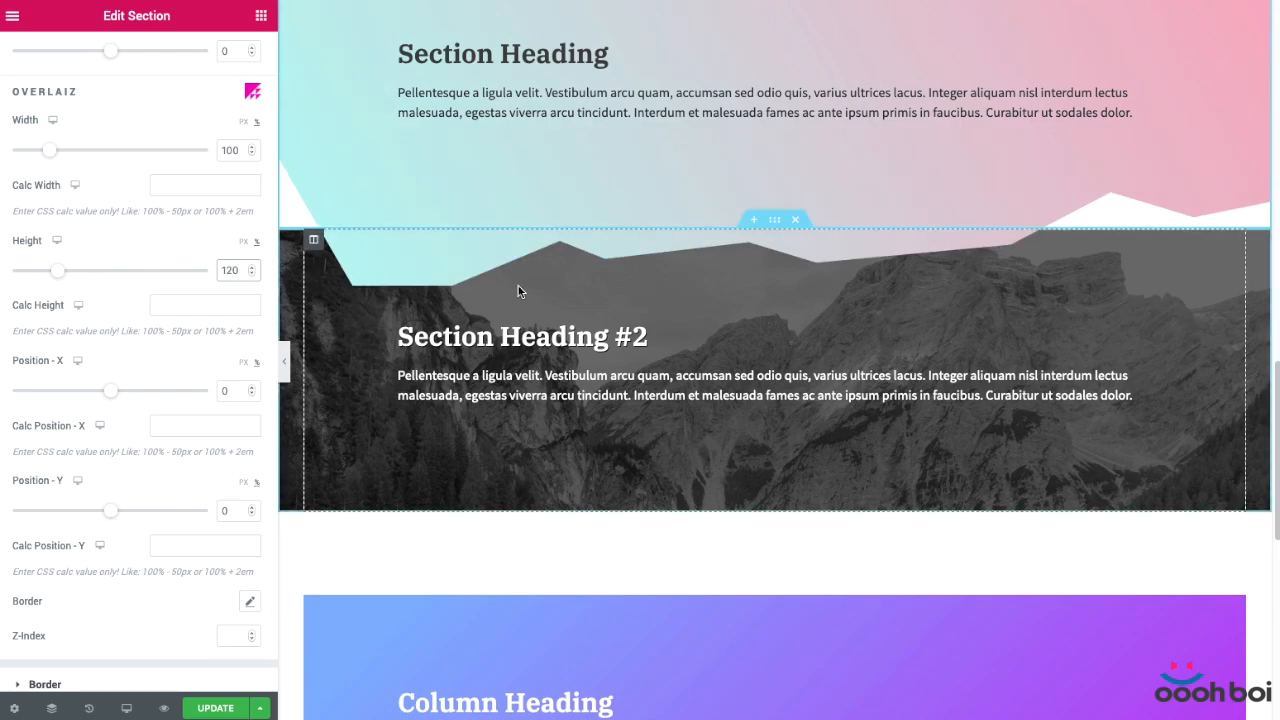
click(42, 50)
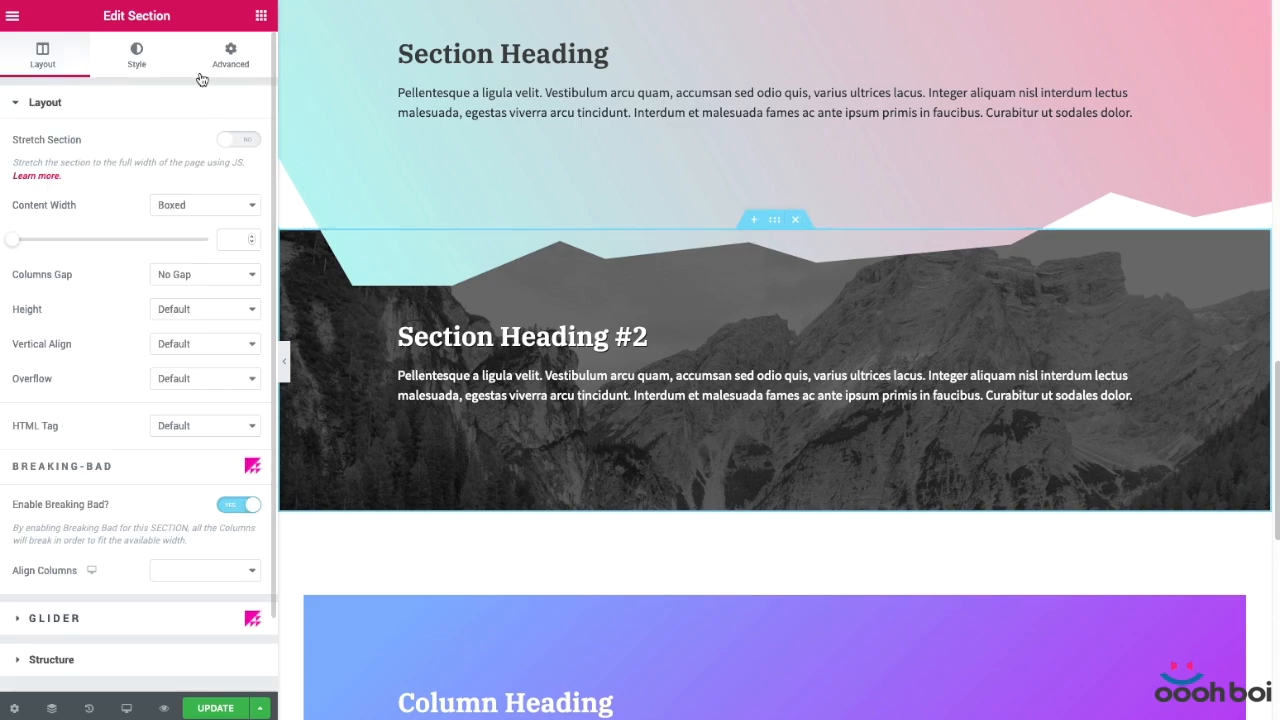
Set the photo section's Overlaiz Height to 130, Position-Y to -30 and Z-Index to -1
click(136, 52)
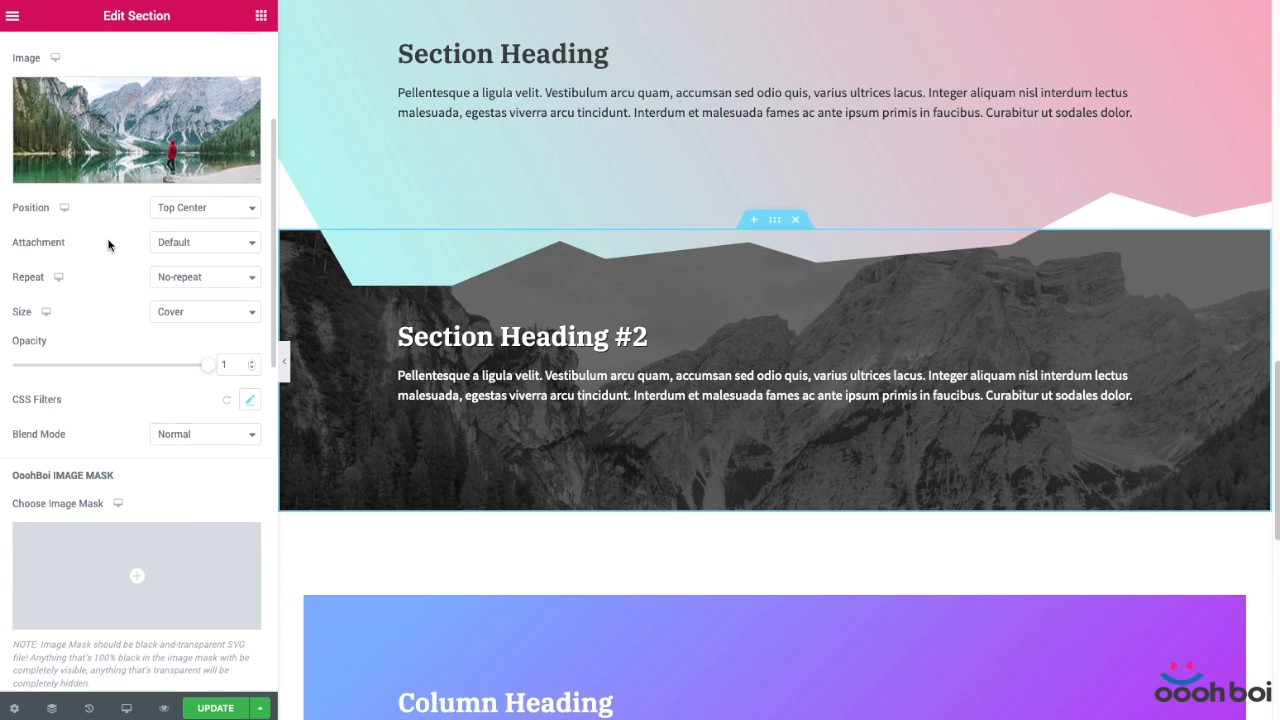
scroll(down, 3)
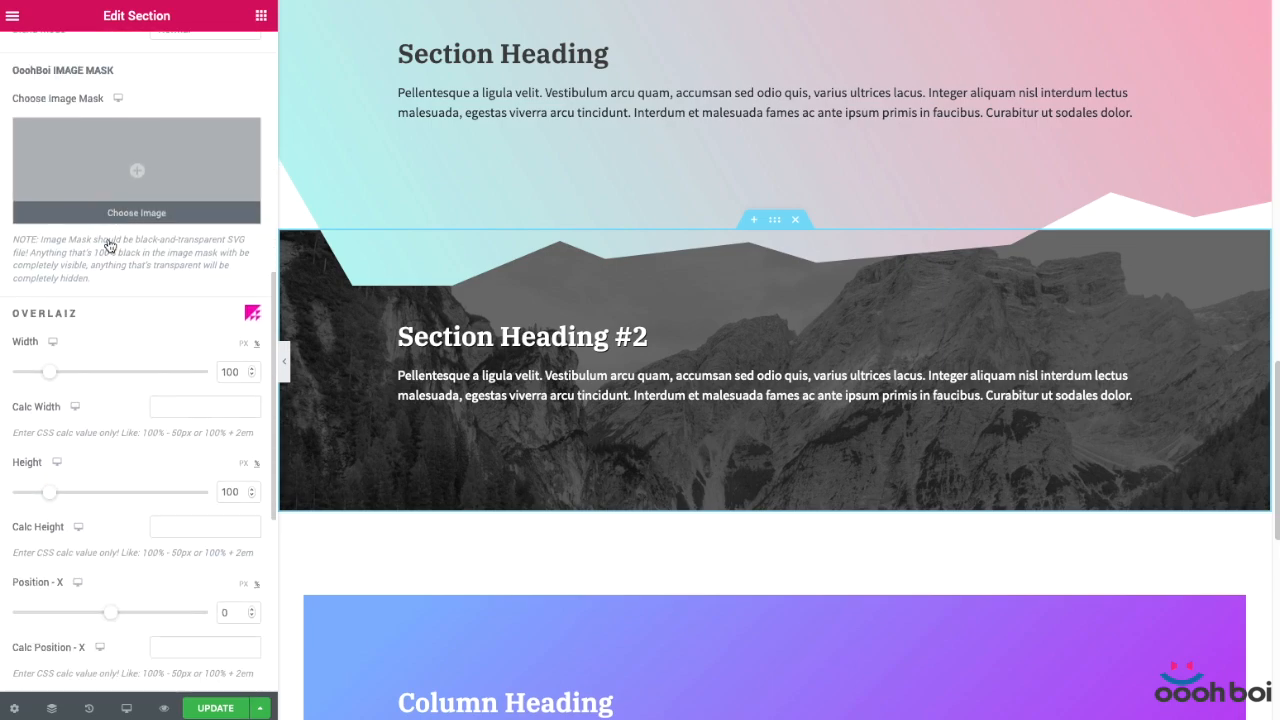
scroll(down, 3)
text(130)
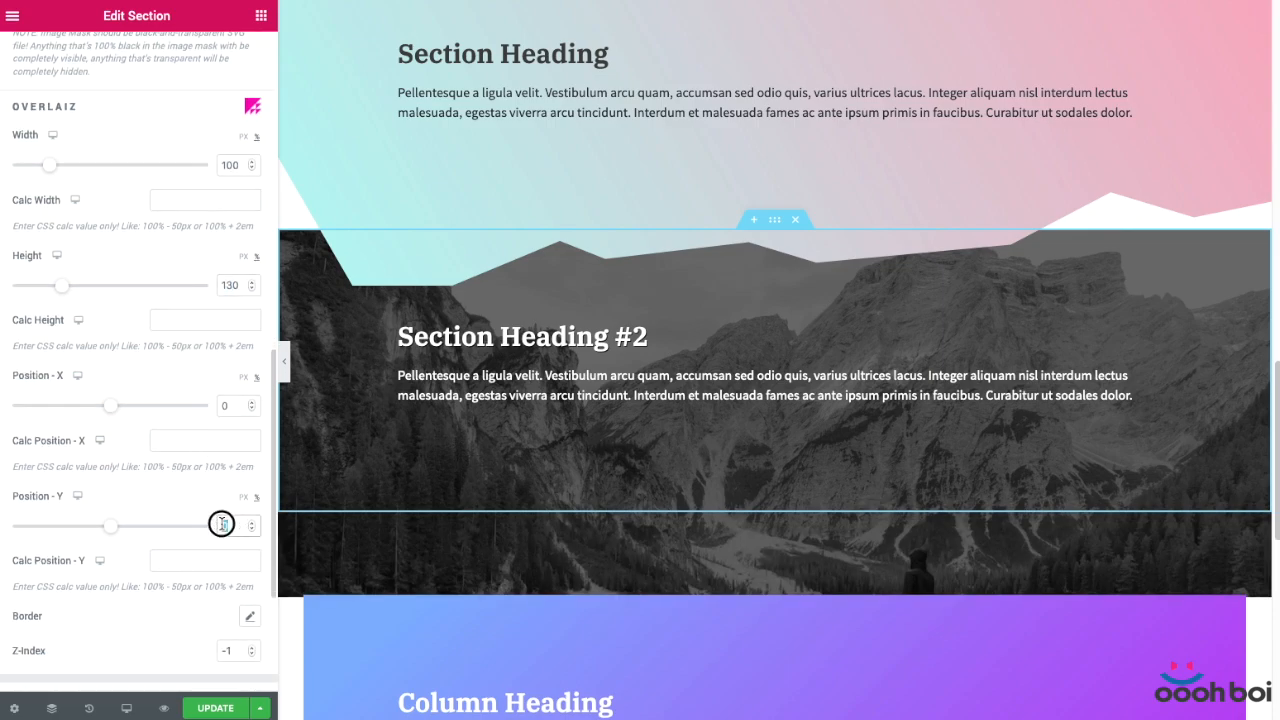
drag(110, 525, 80, 525)
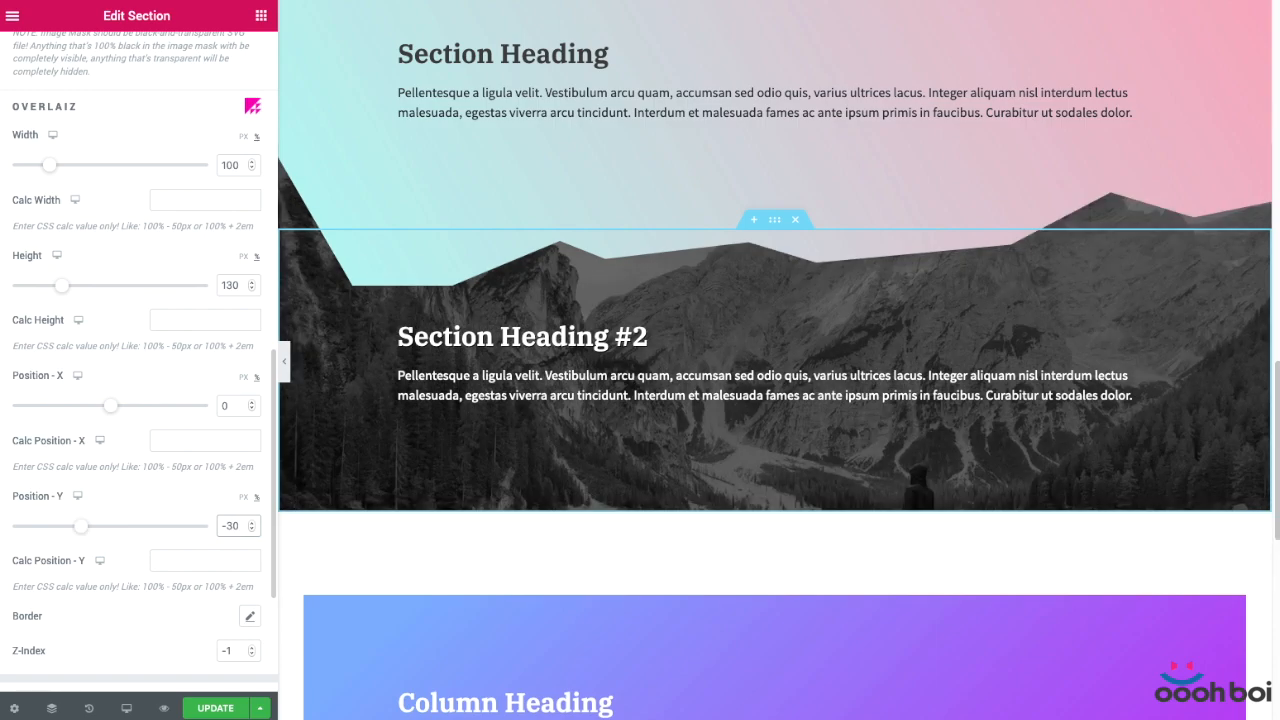
scroll(down, 3)
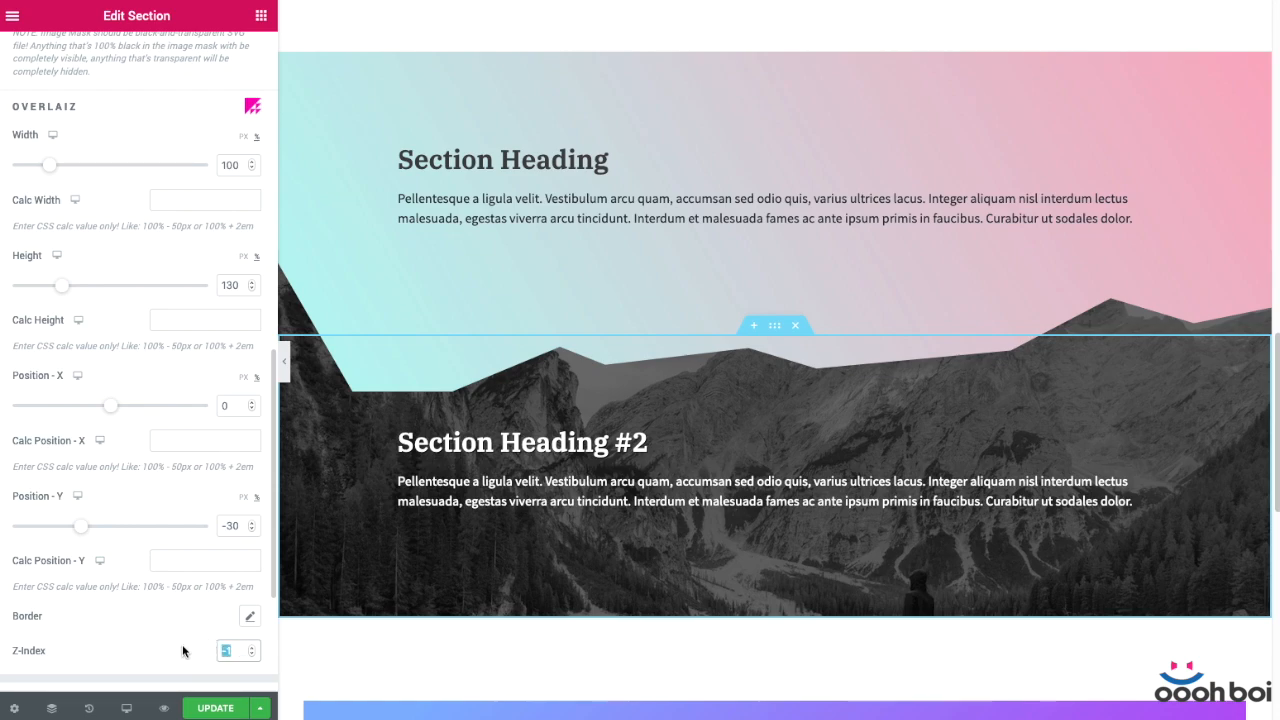
scroll(down, 3)
text(-1)
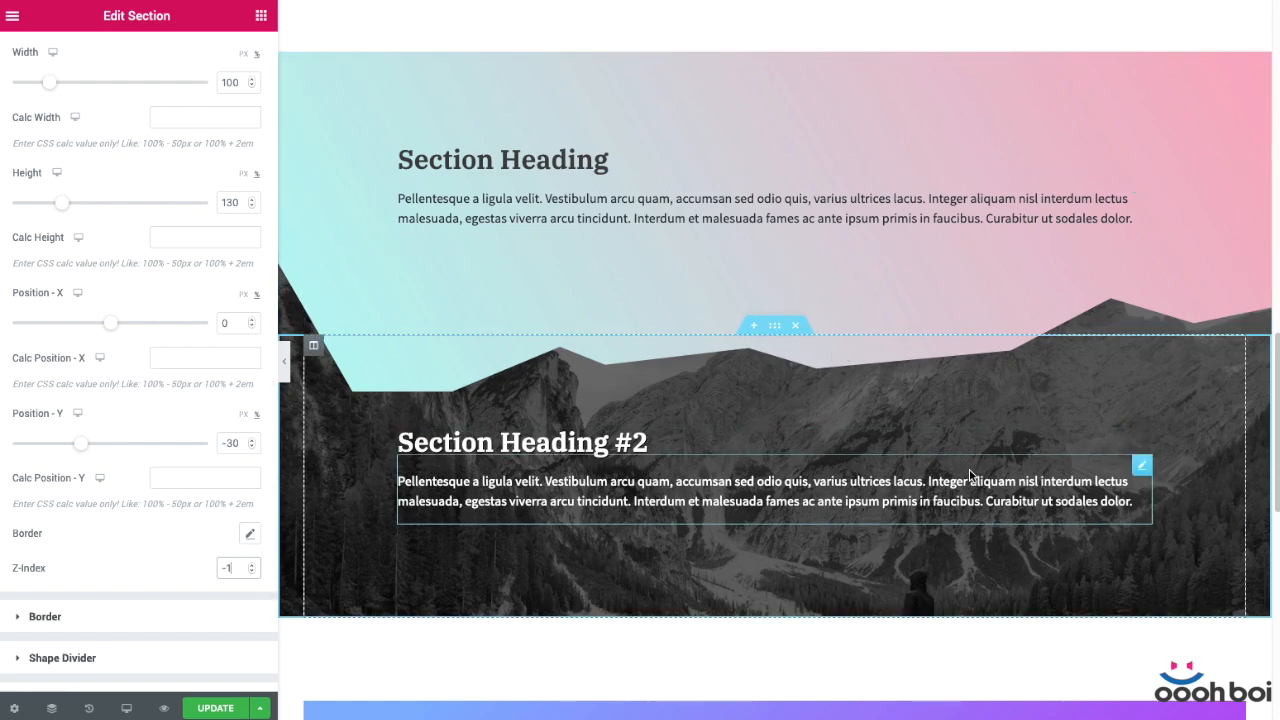
scroll(down, 3)
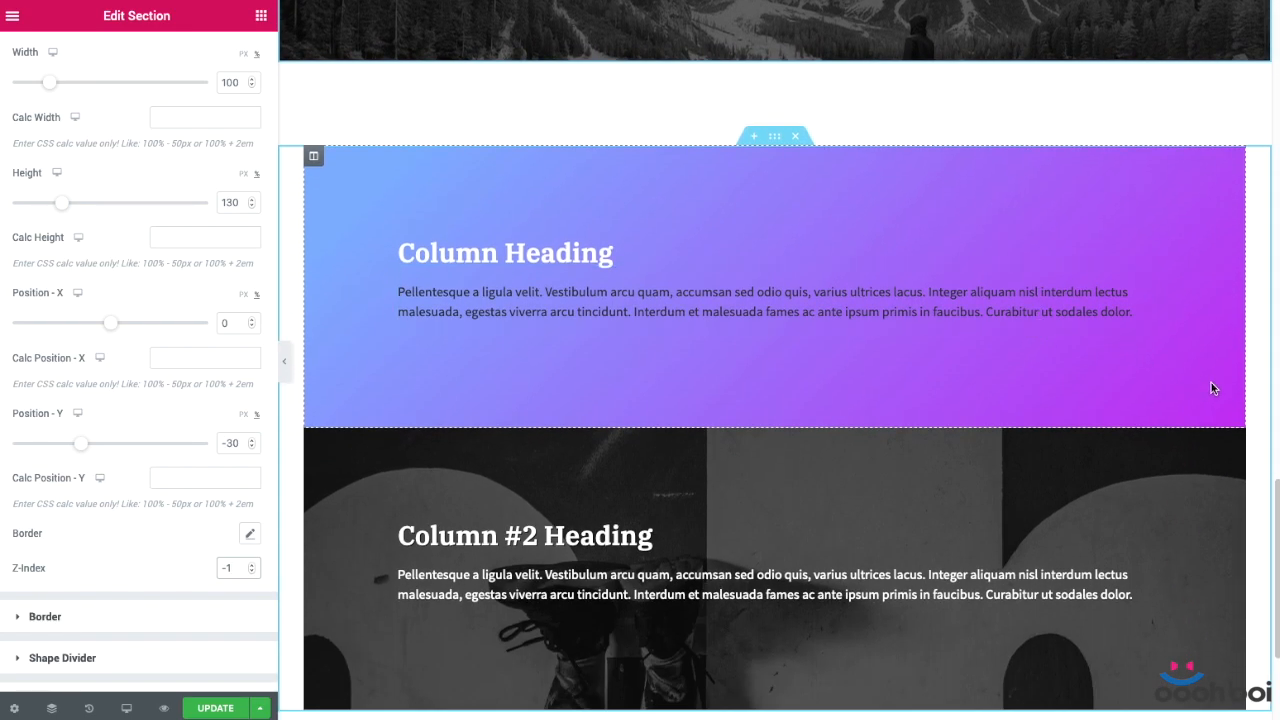
Apply the triangle SVG mask to the purple gradient column and set Overlaiz Height to 120
scroll(down, 3)
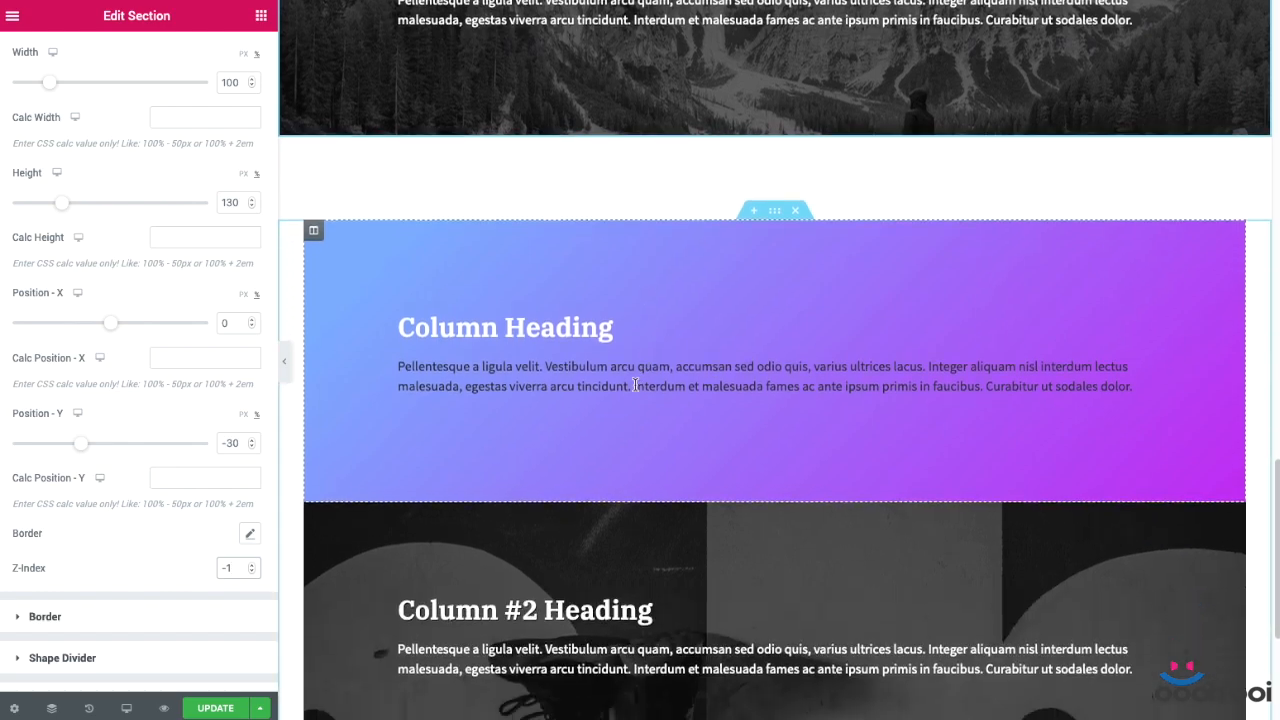
click(313, 230)
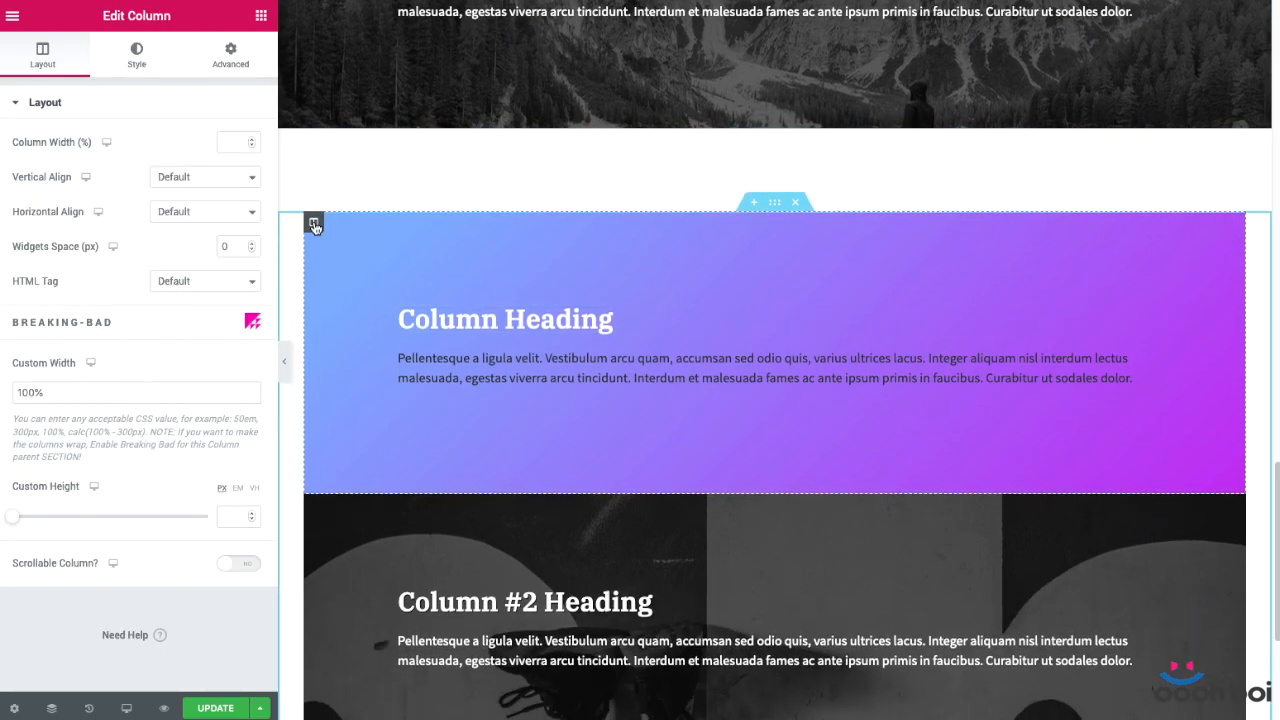
click(135, 55)
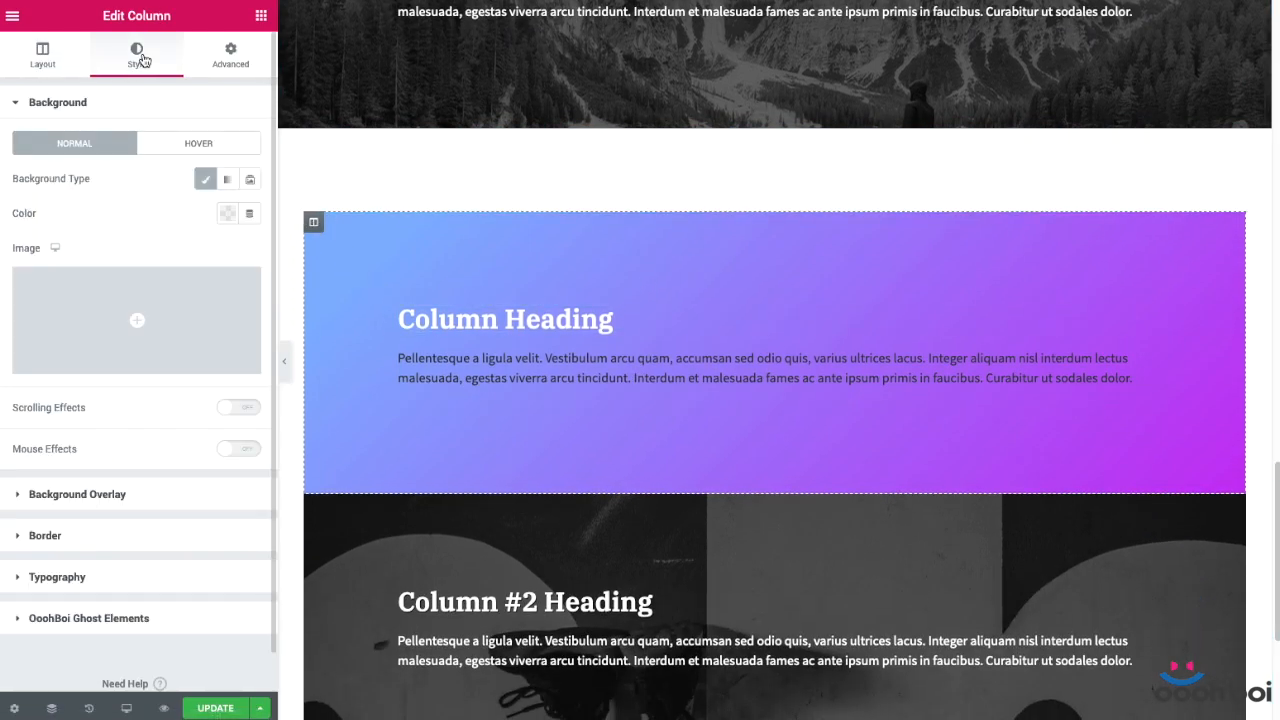
mouse_move(164, 510)
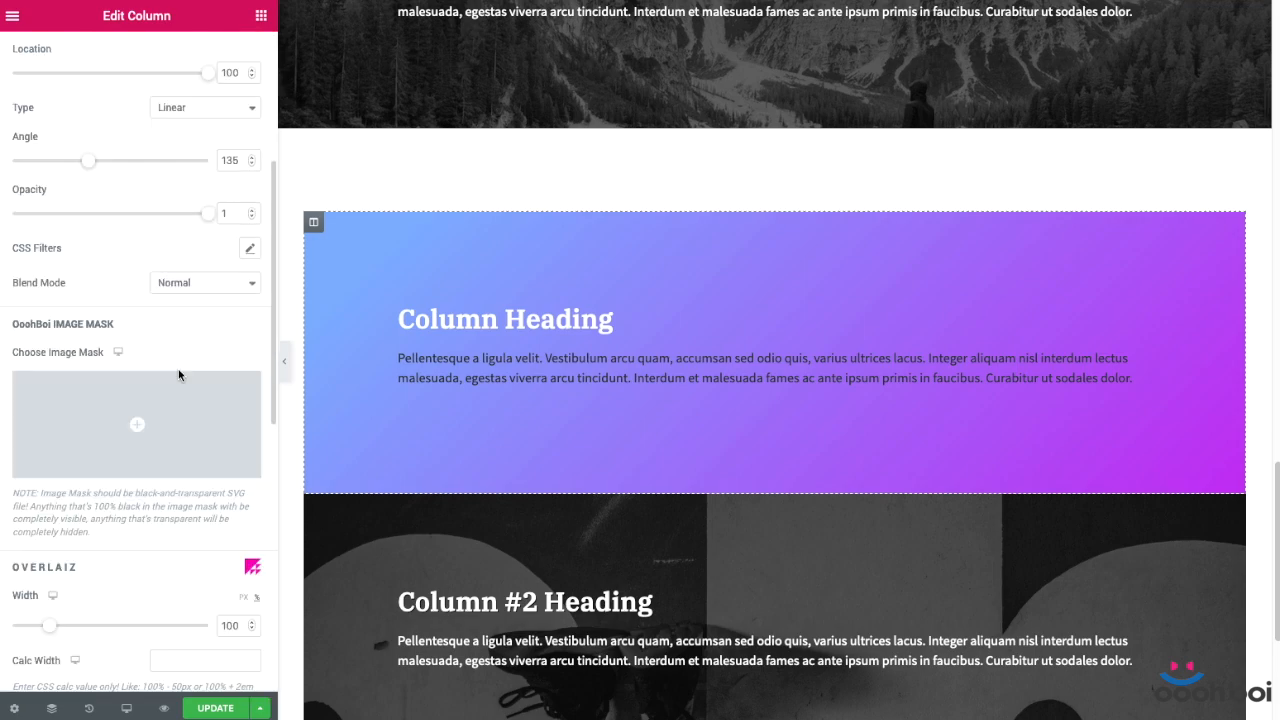
click(137, 424)
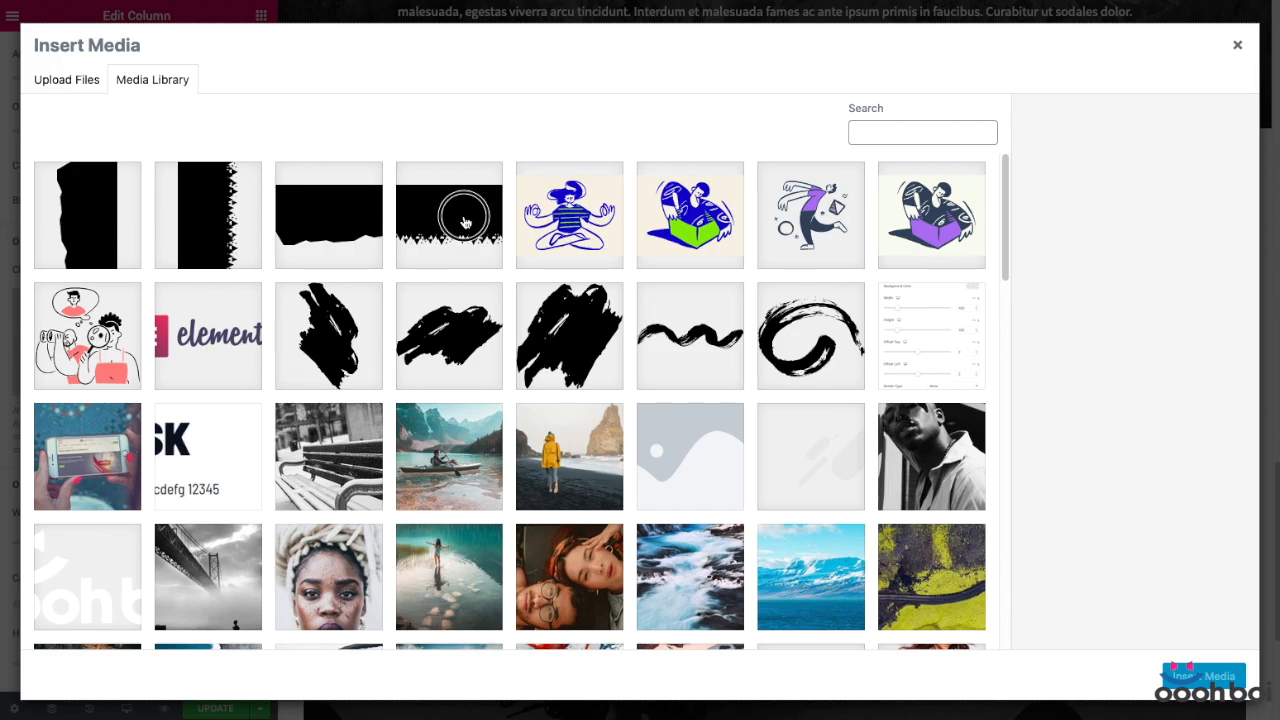
click(448, 214)
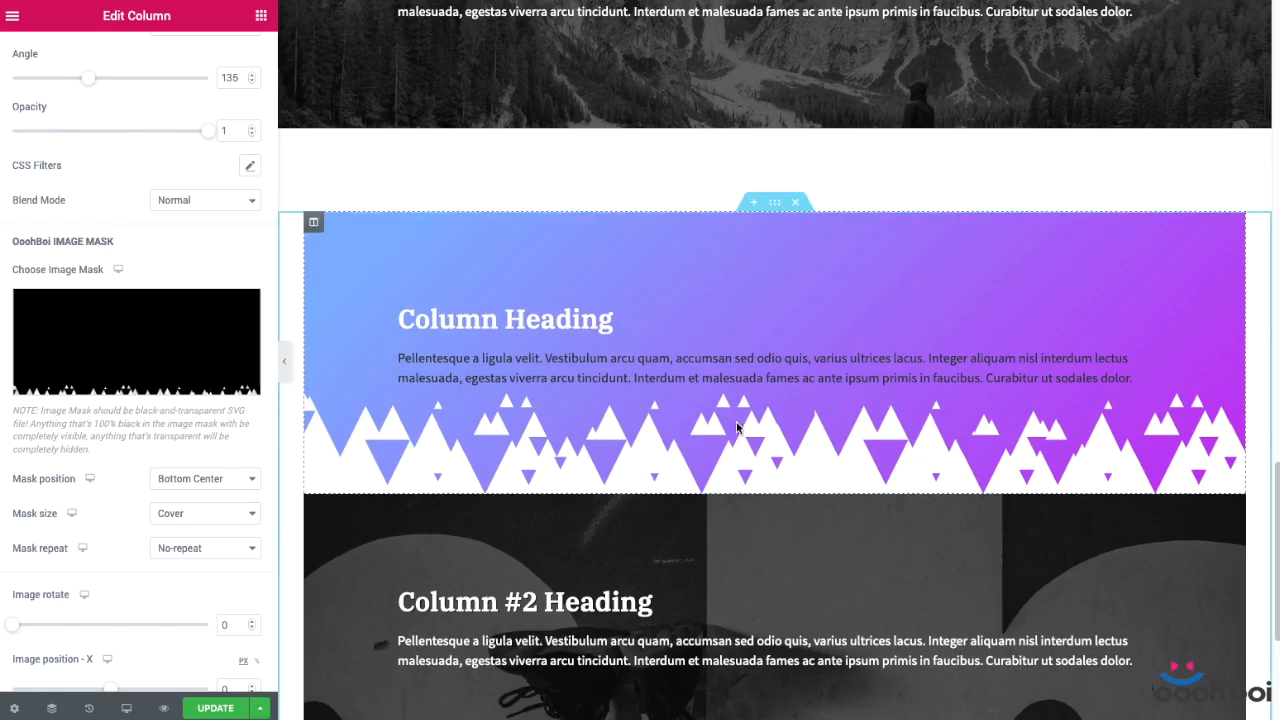
scroll(down, 3)
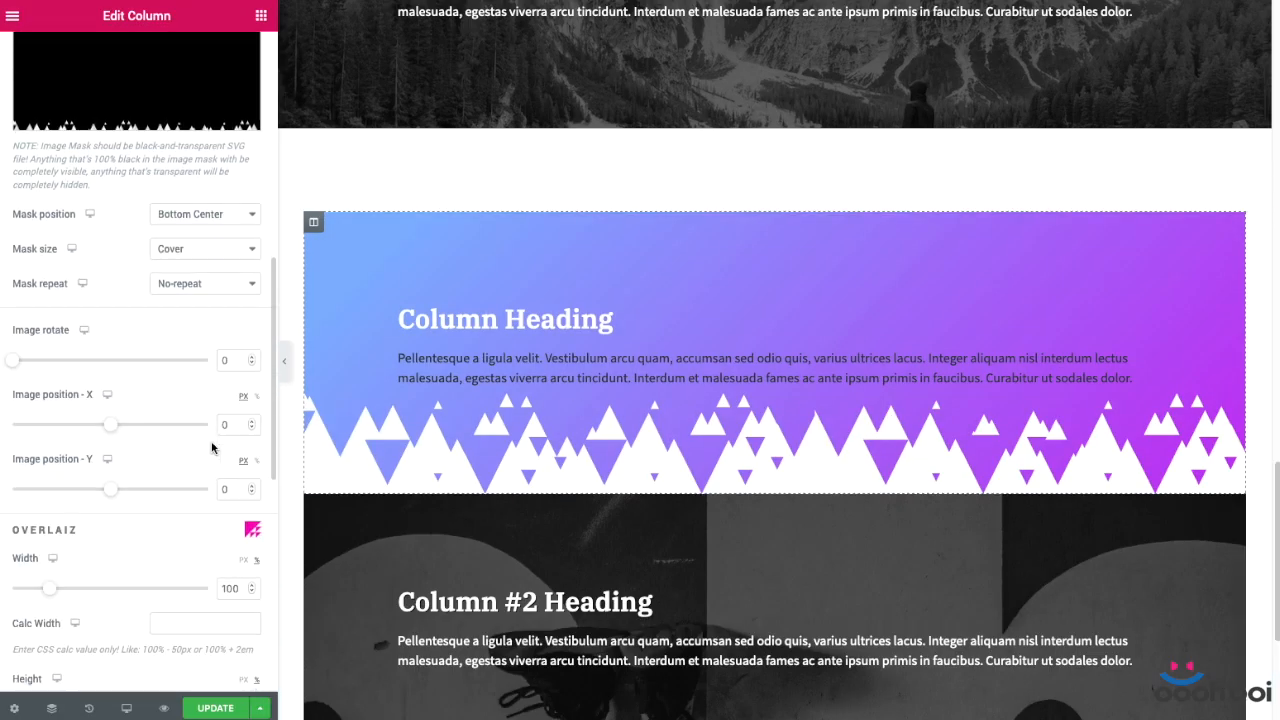
scroll(down, 3)
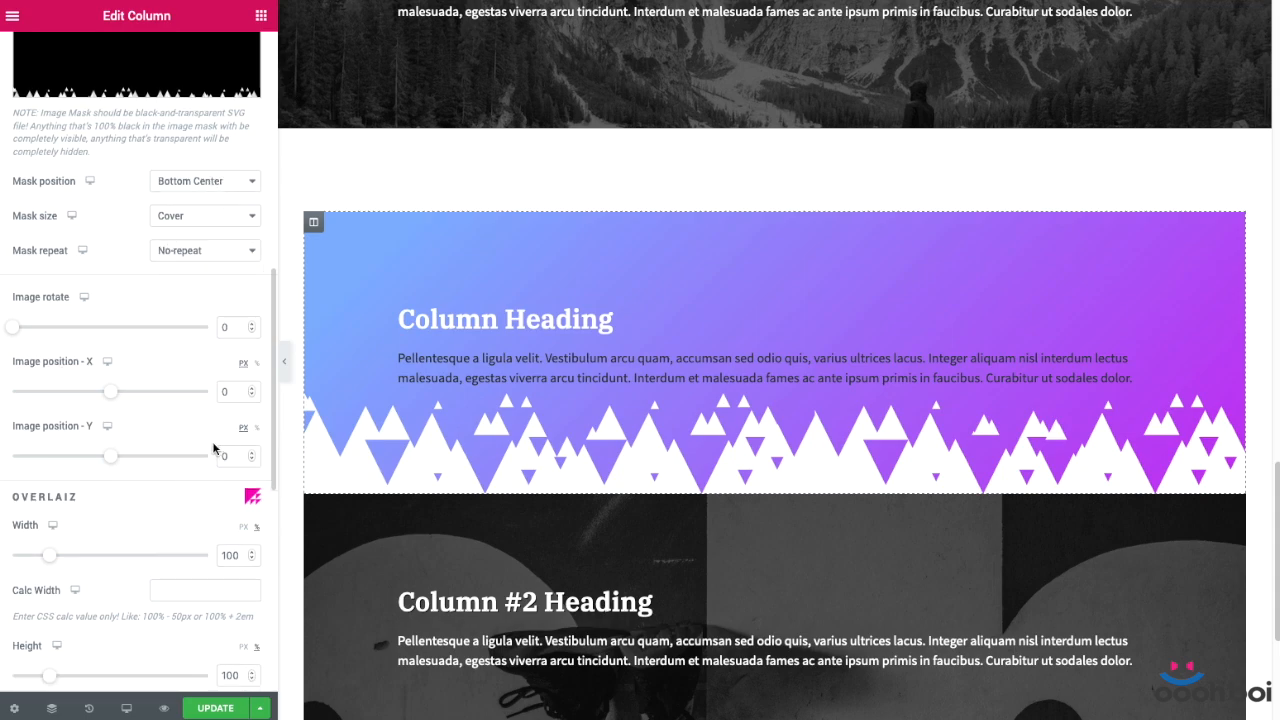
scroll(down, 3)
text(120)
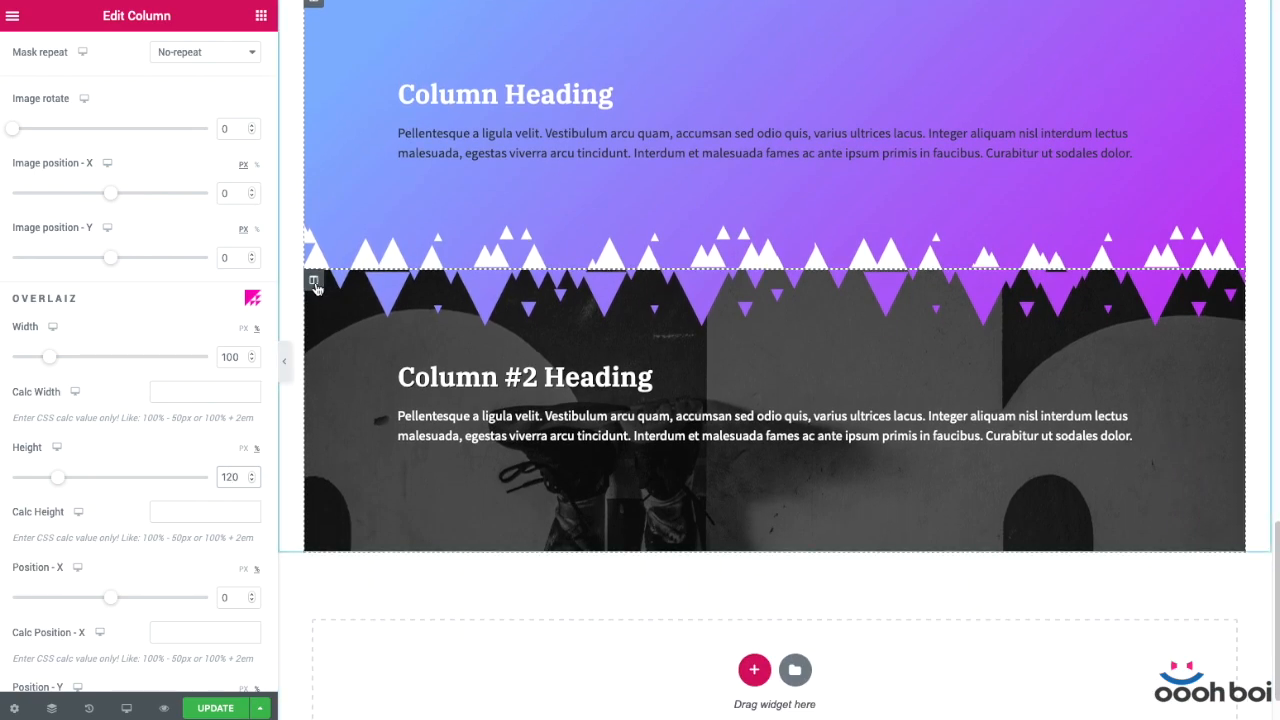
click(42, 52)
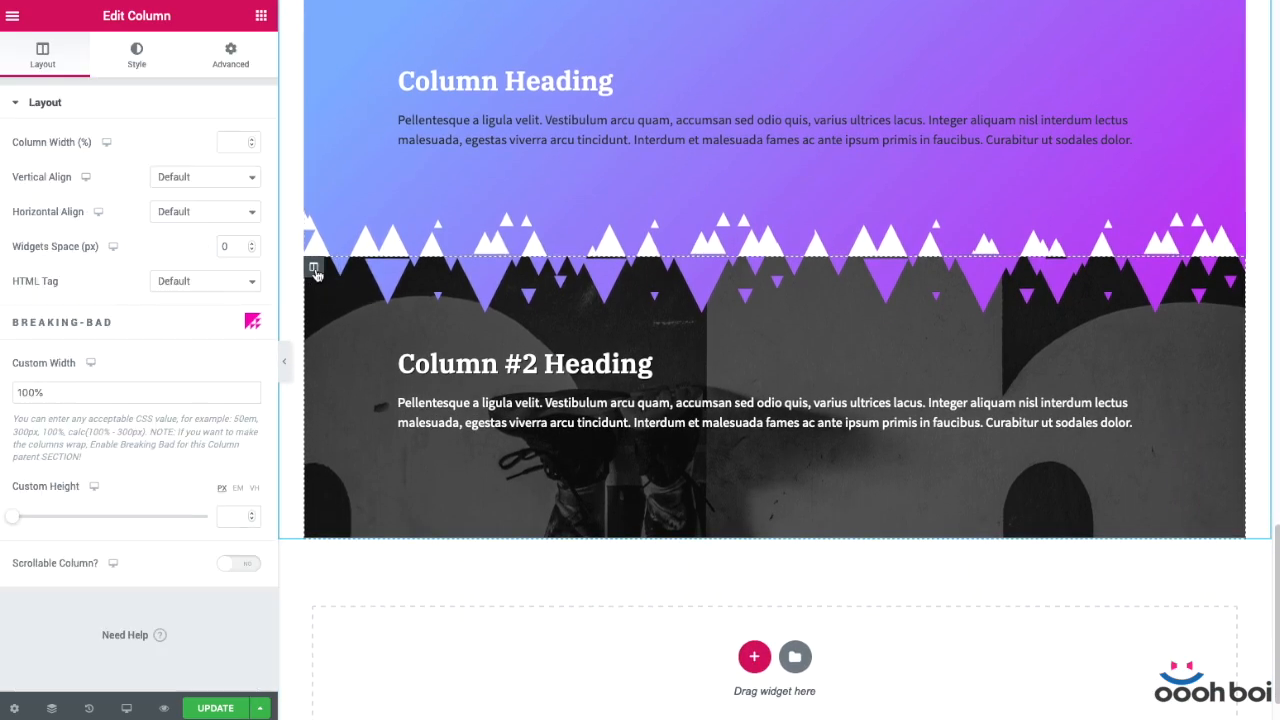
Set Column #2's Overlaiz Height to 130, Position-Y to -30 and Z-Index to -1
click(136, 54)
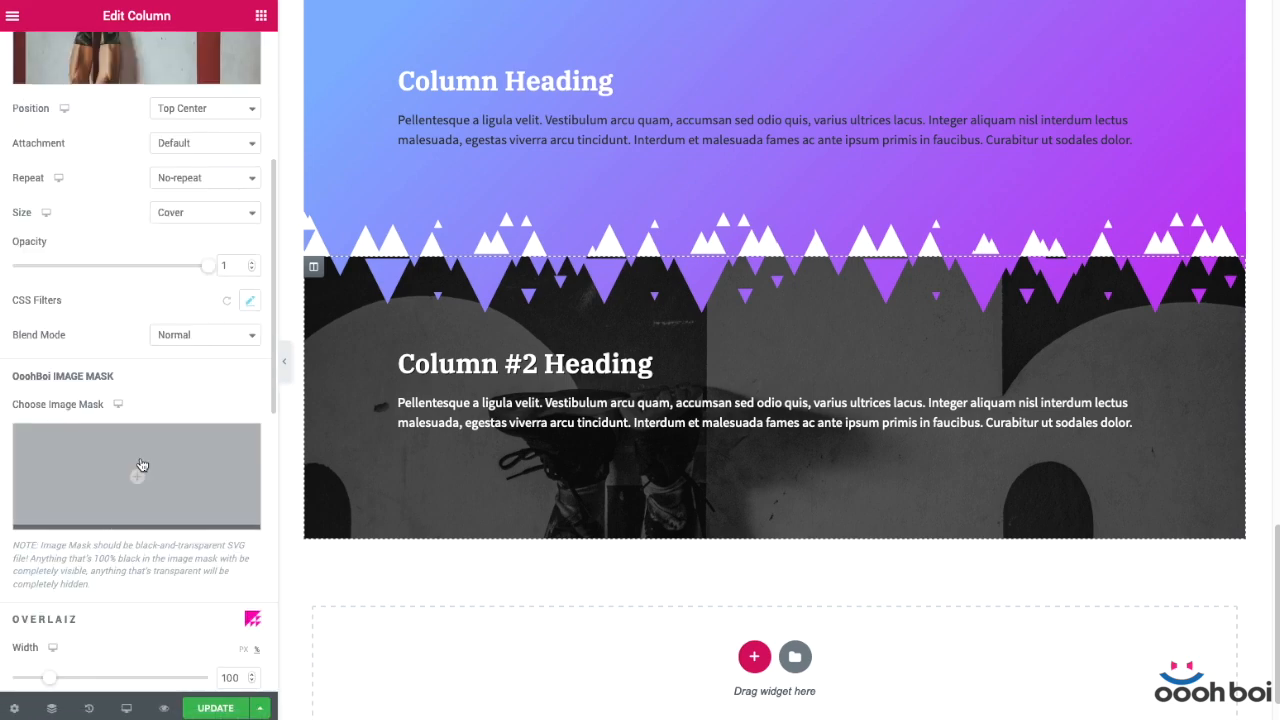
scroll(down, 3)
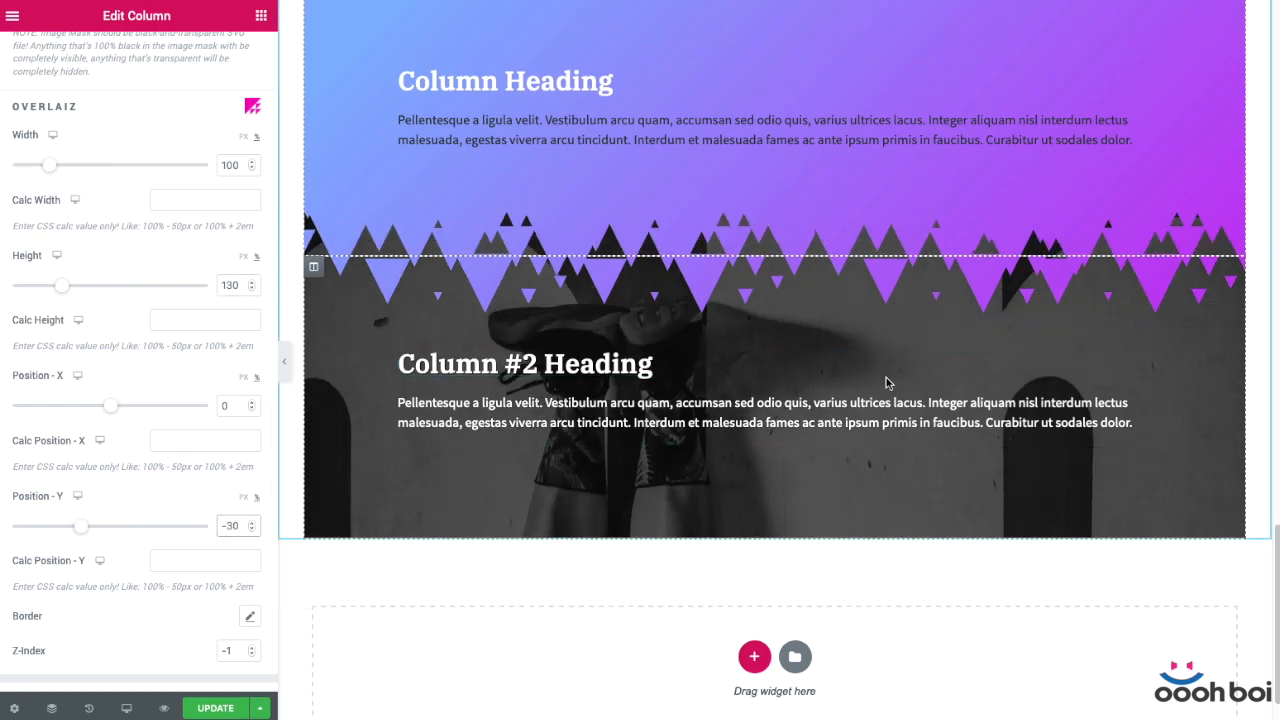
scroll(down, 3)
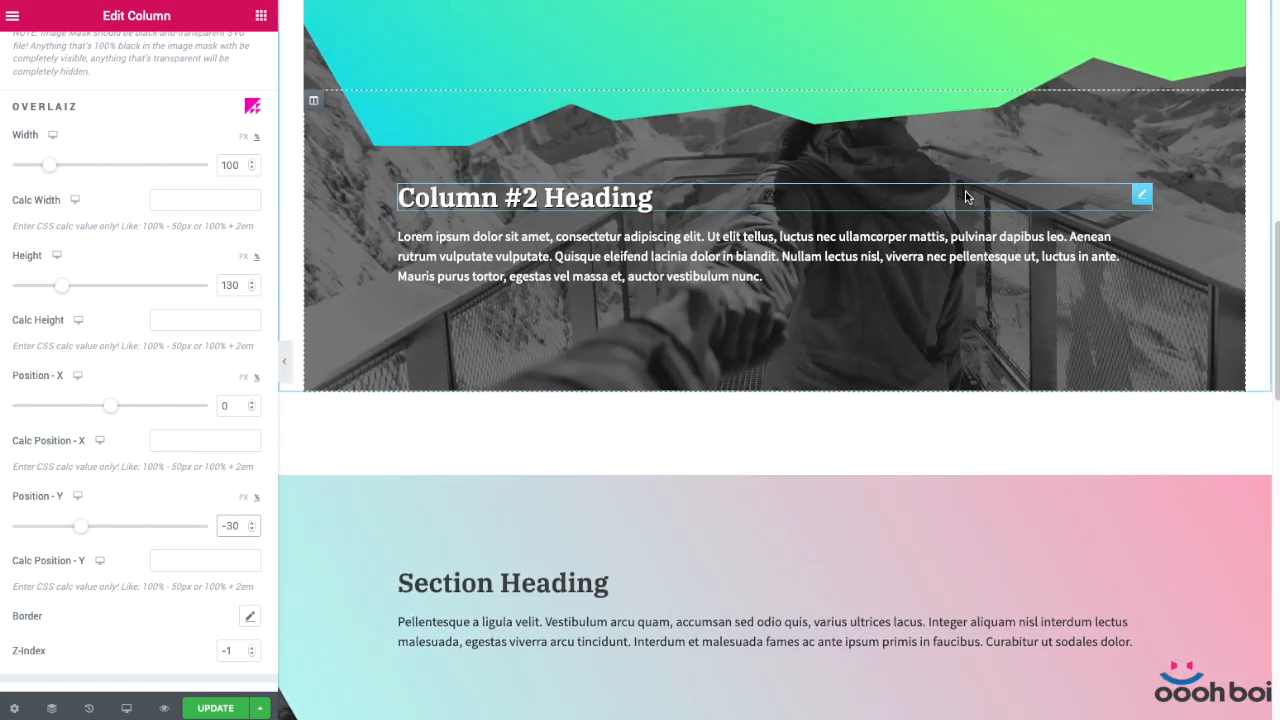
scroll(down, 3)
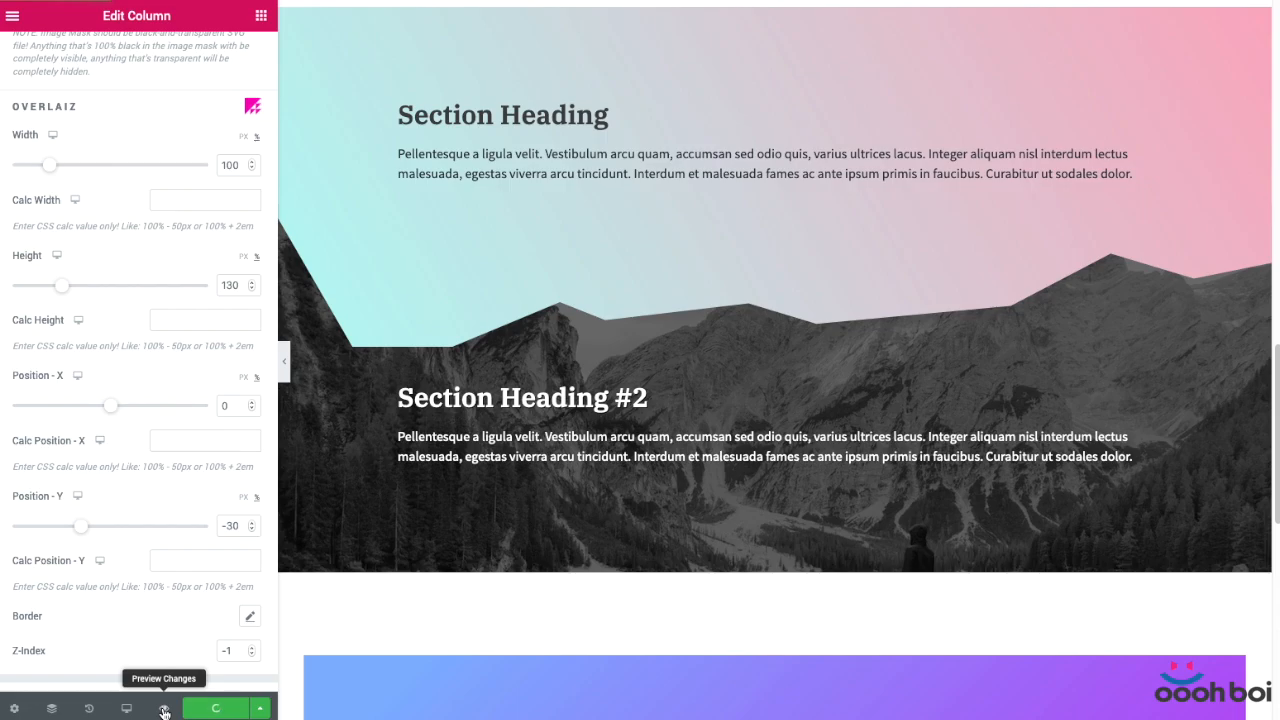
click(163, 707)
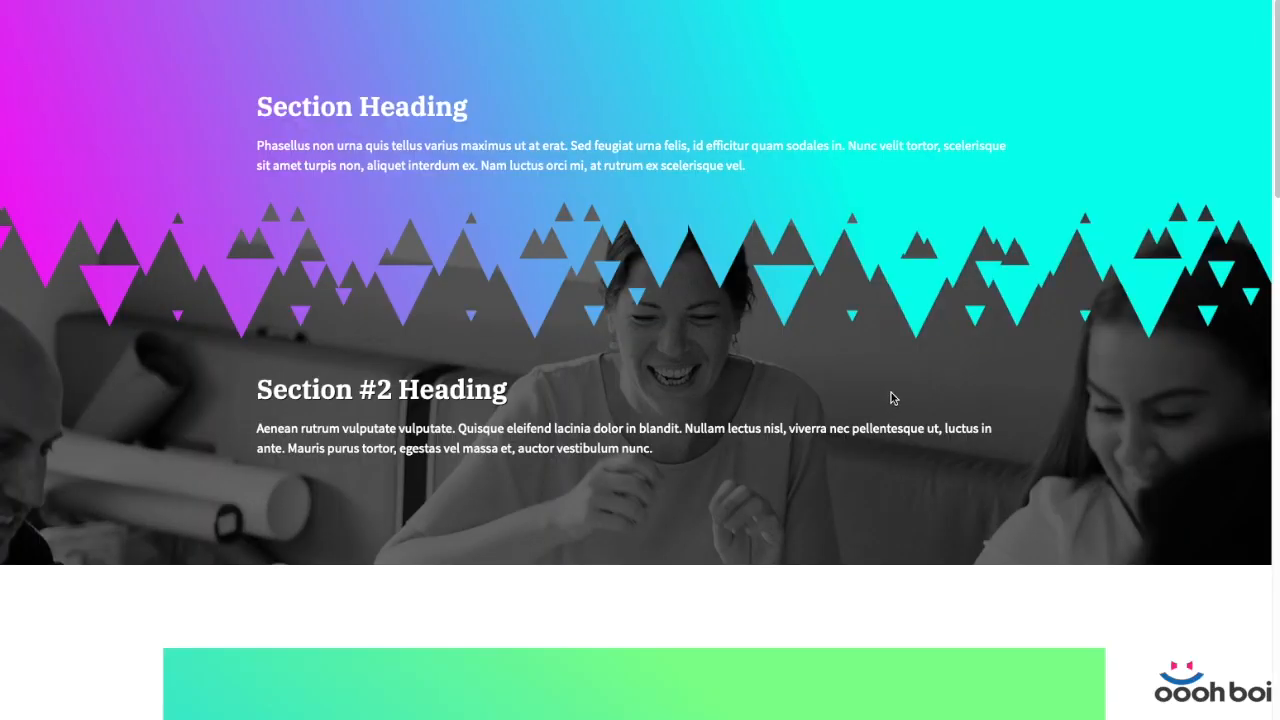
scroll(down, 3)
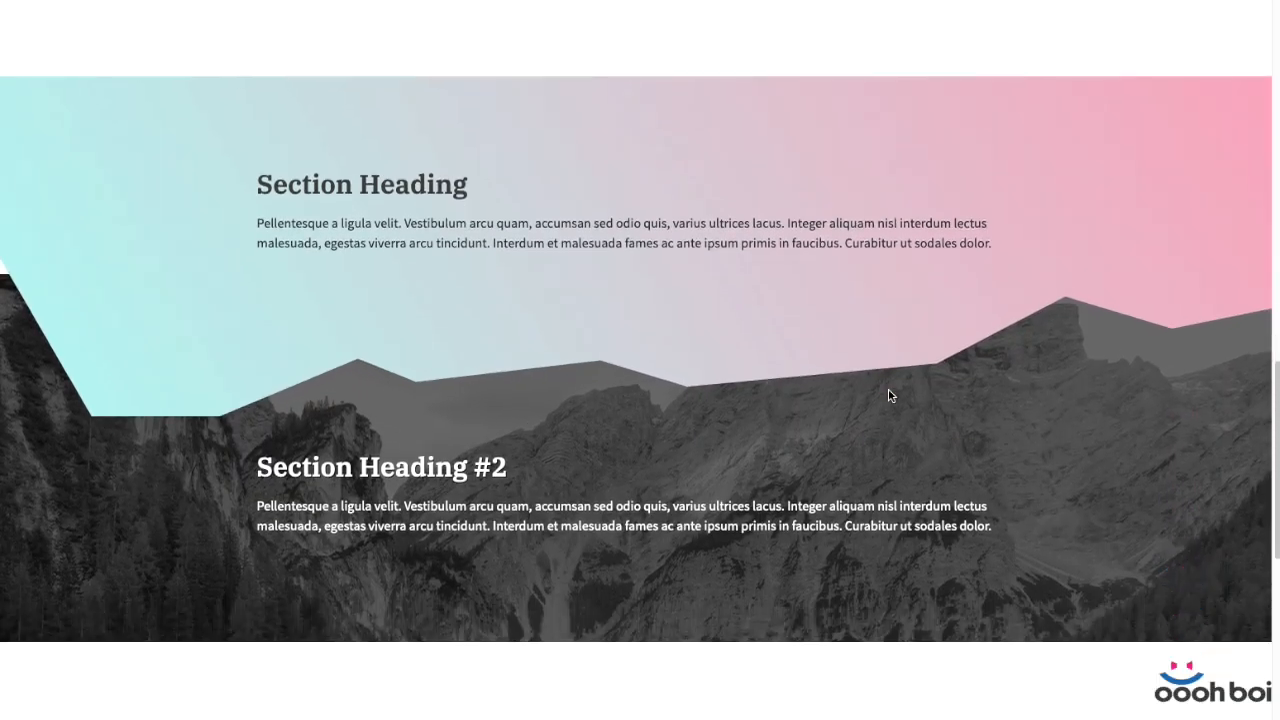
scroll(down, 3)
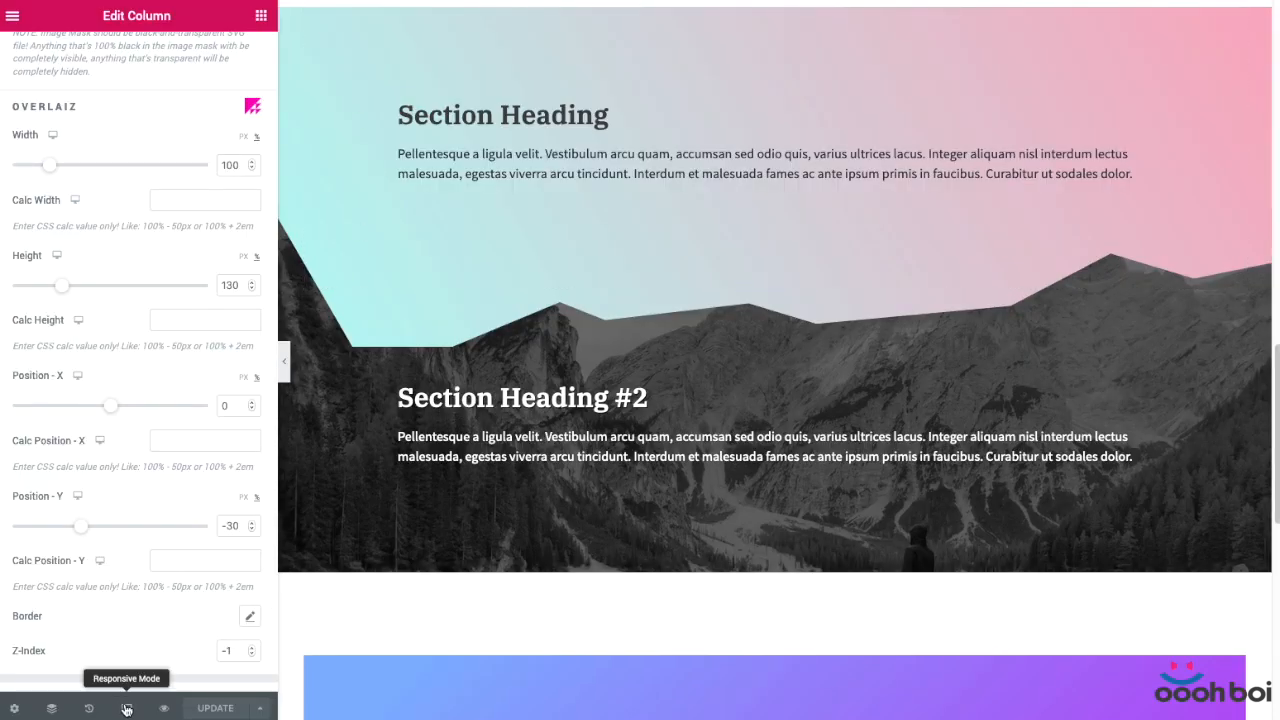
Switch to Tablet responsive mode and scroll to check the mountain and triangle edges
click(126, 707)
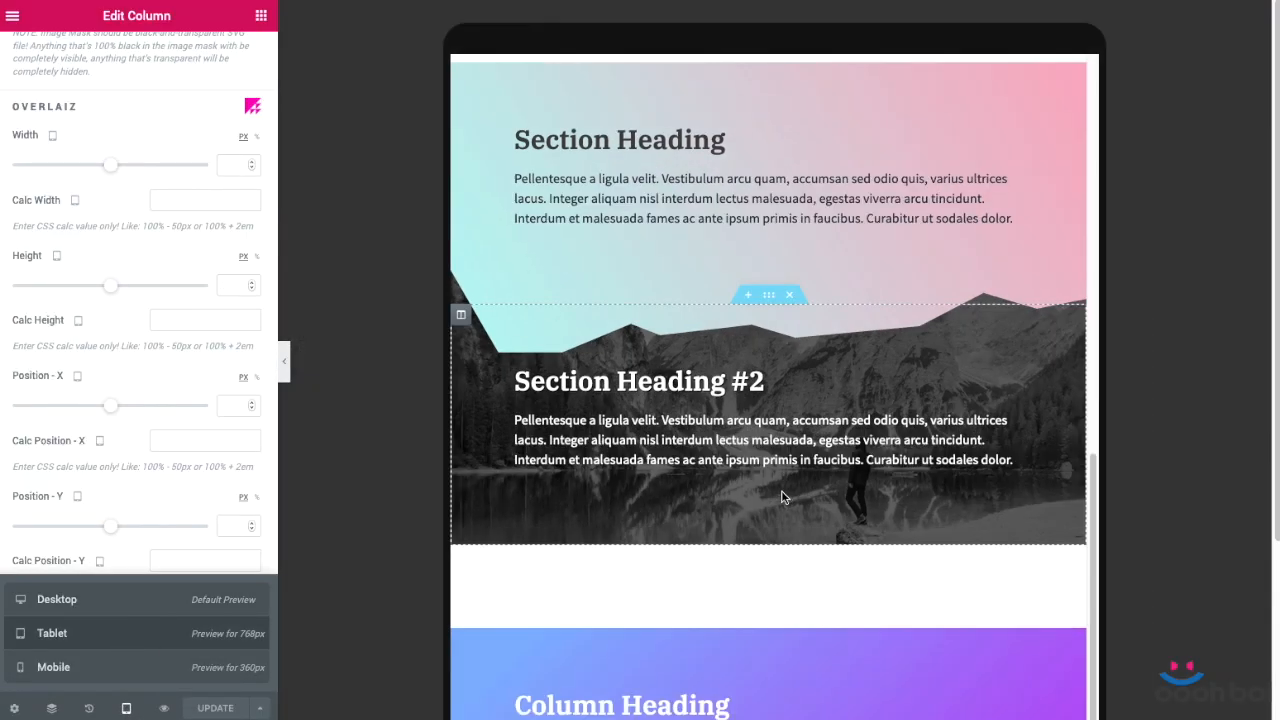
scroll(down, 3)
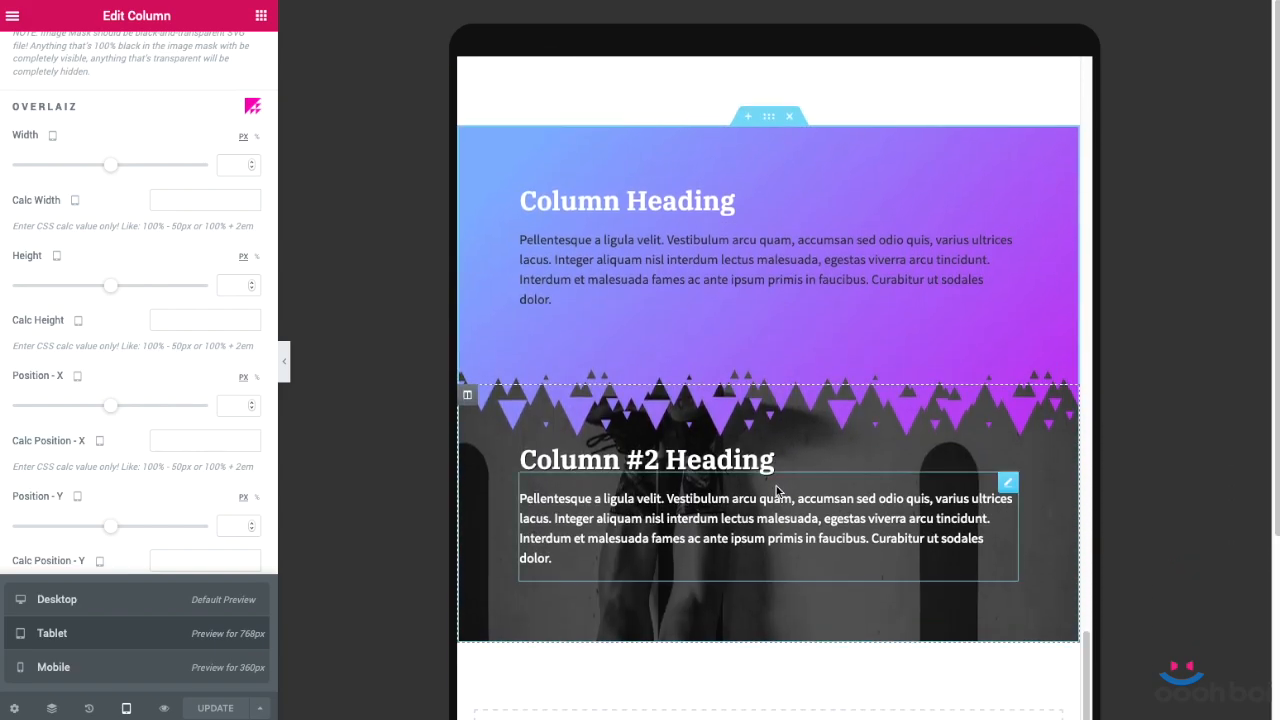
scroll(down, 3)
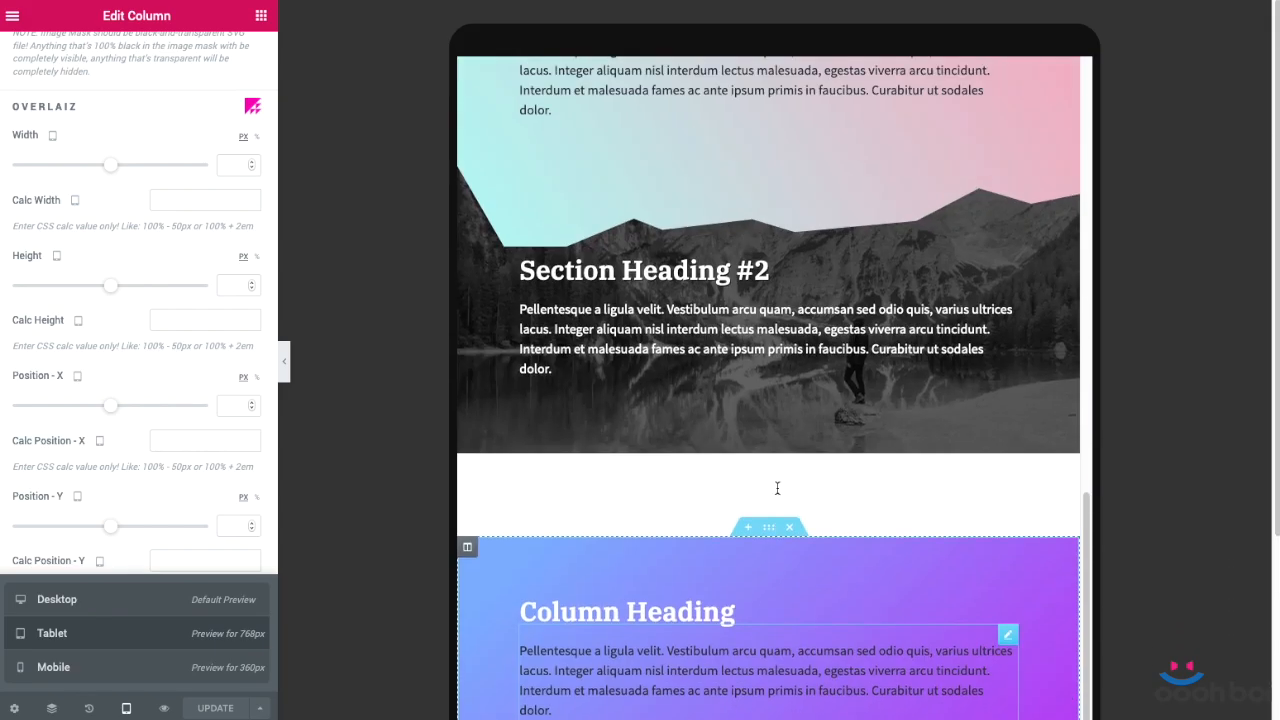